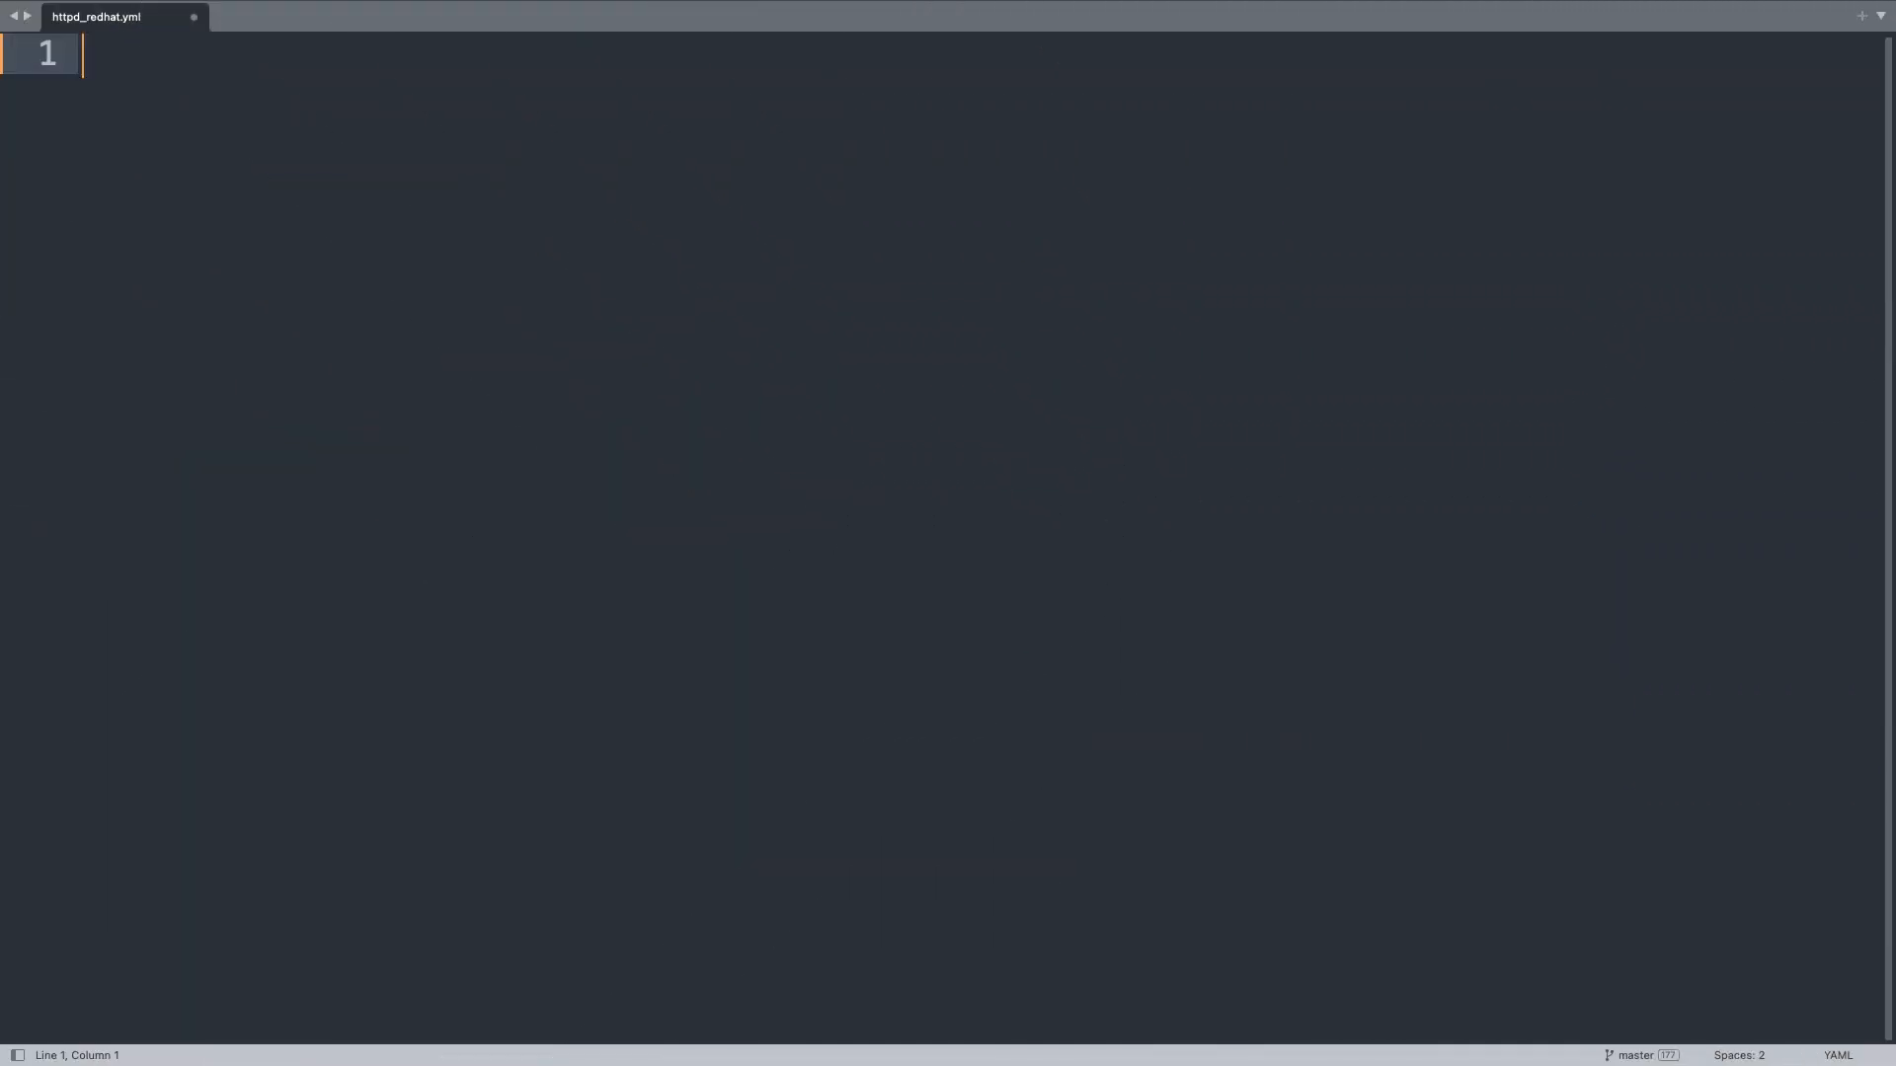
Write the play header: '---', '- name: setup webserver', 'hosts: all', 'become: true'.
type("--")
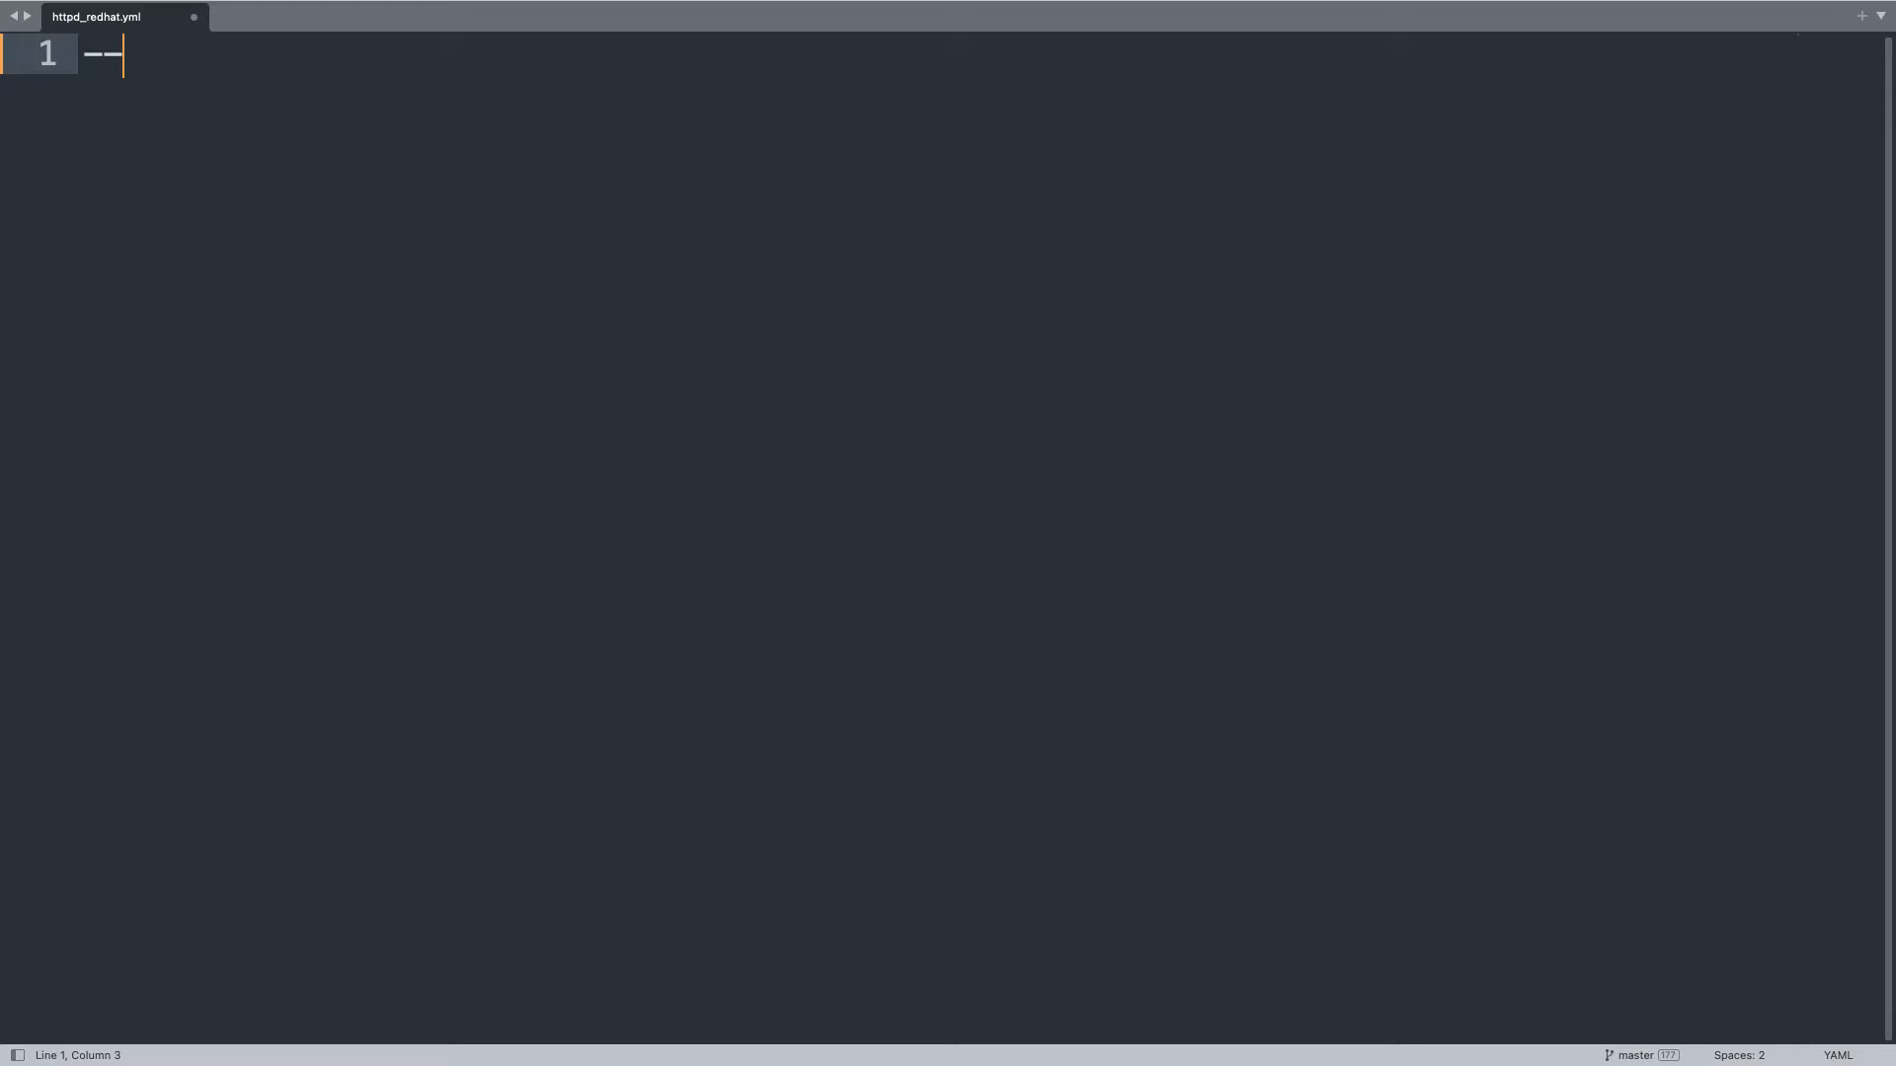
key("enter")
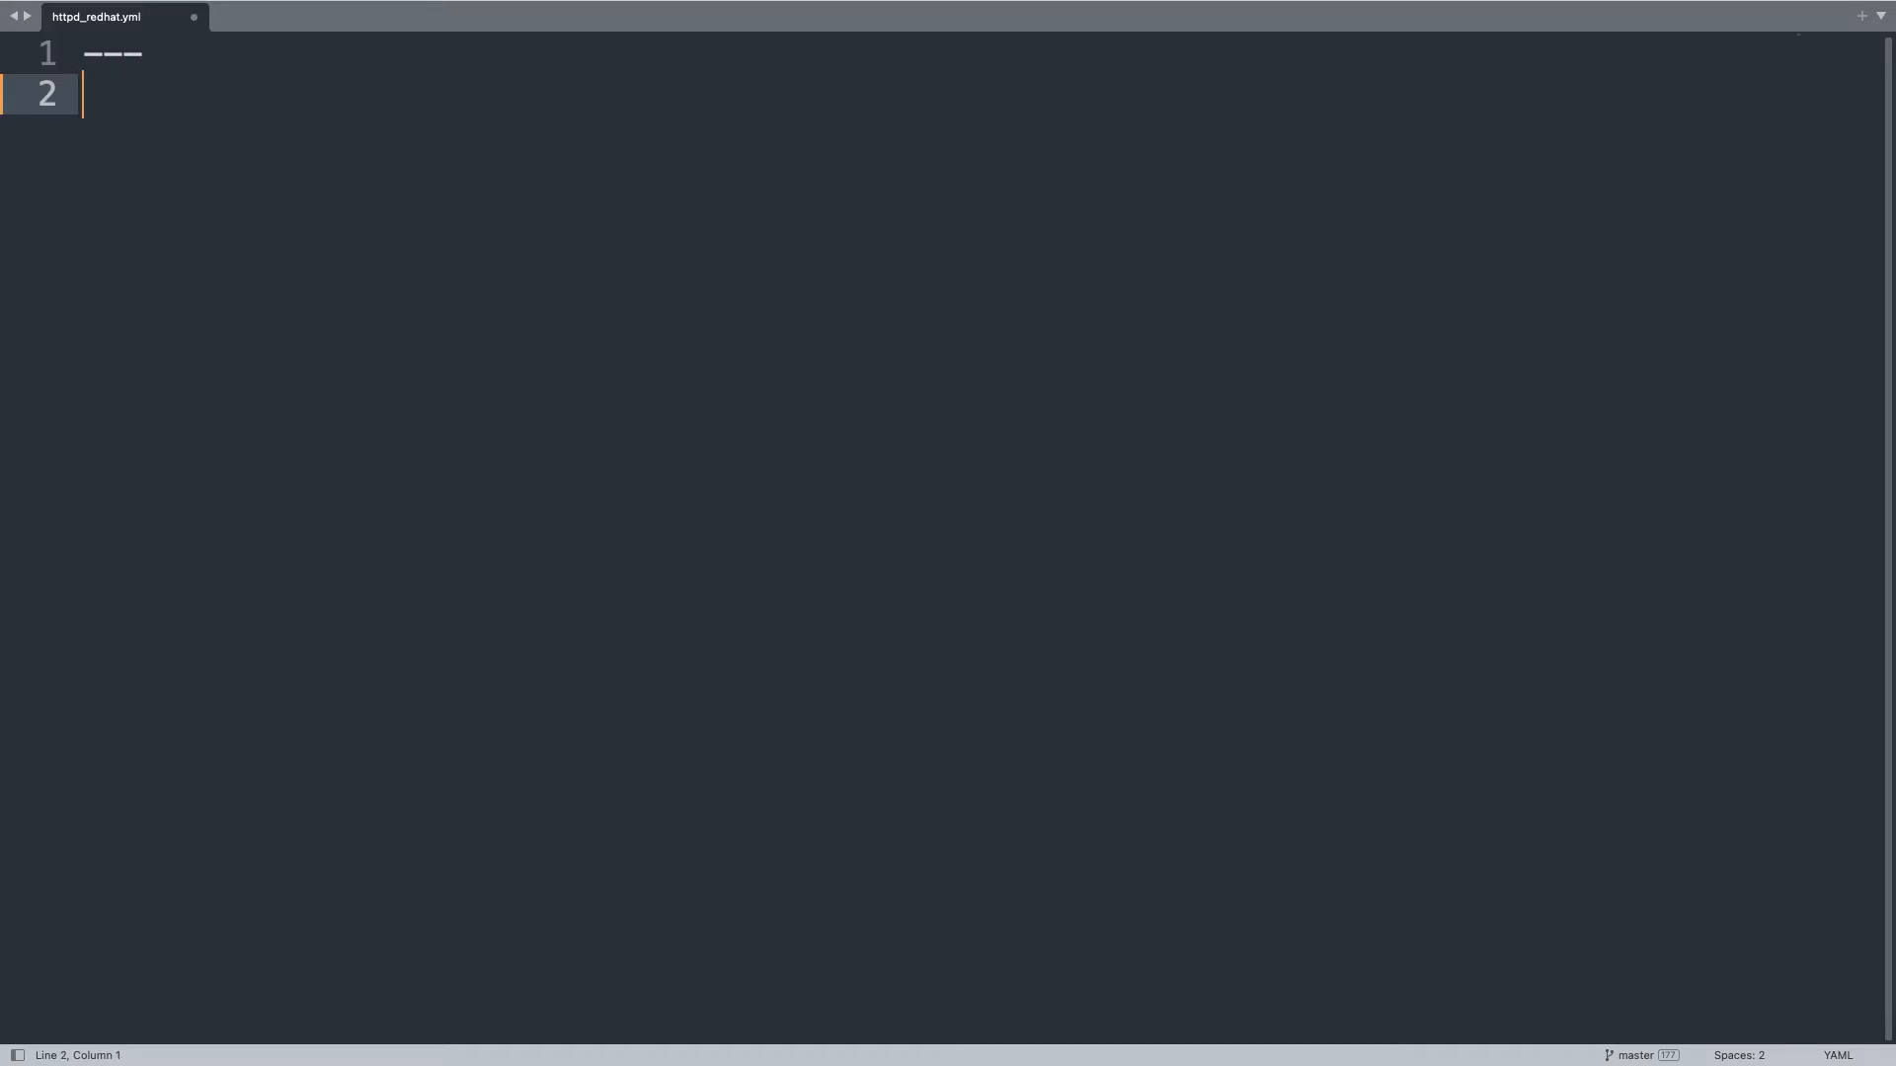
type("- n")
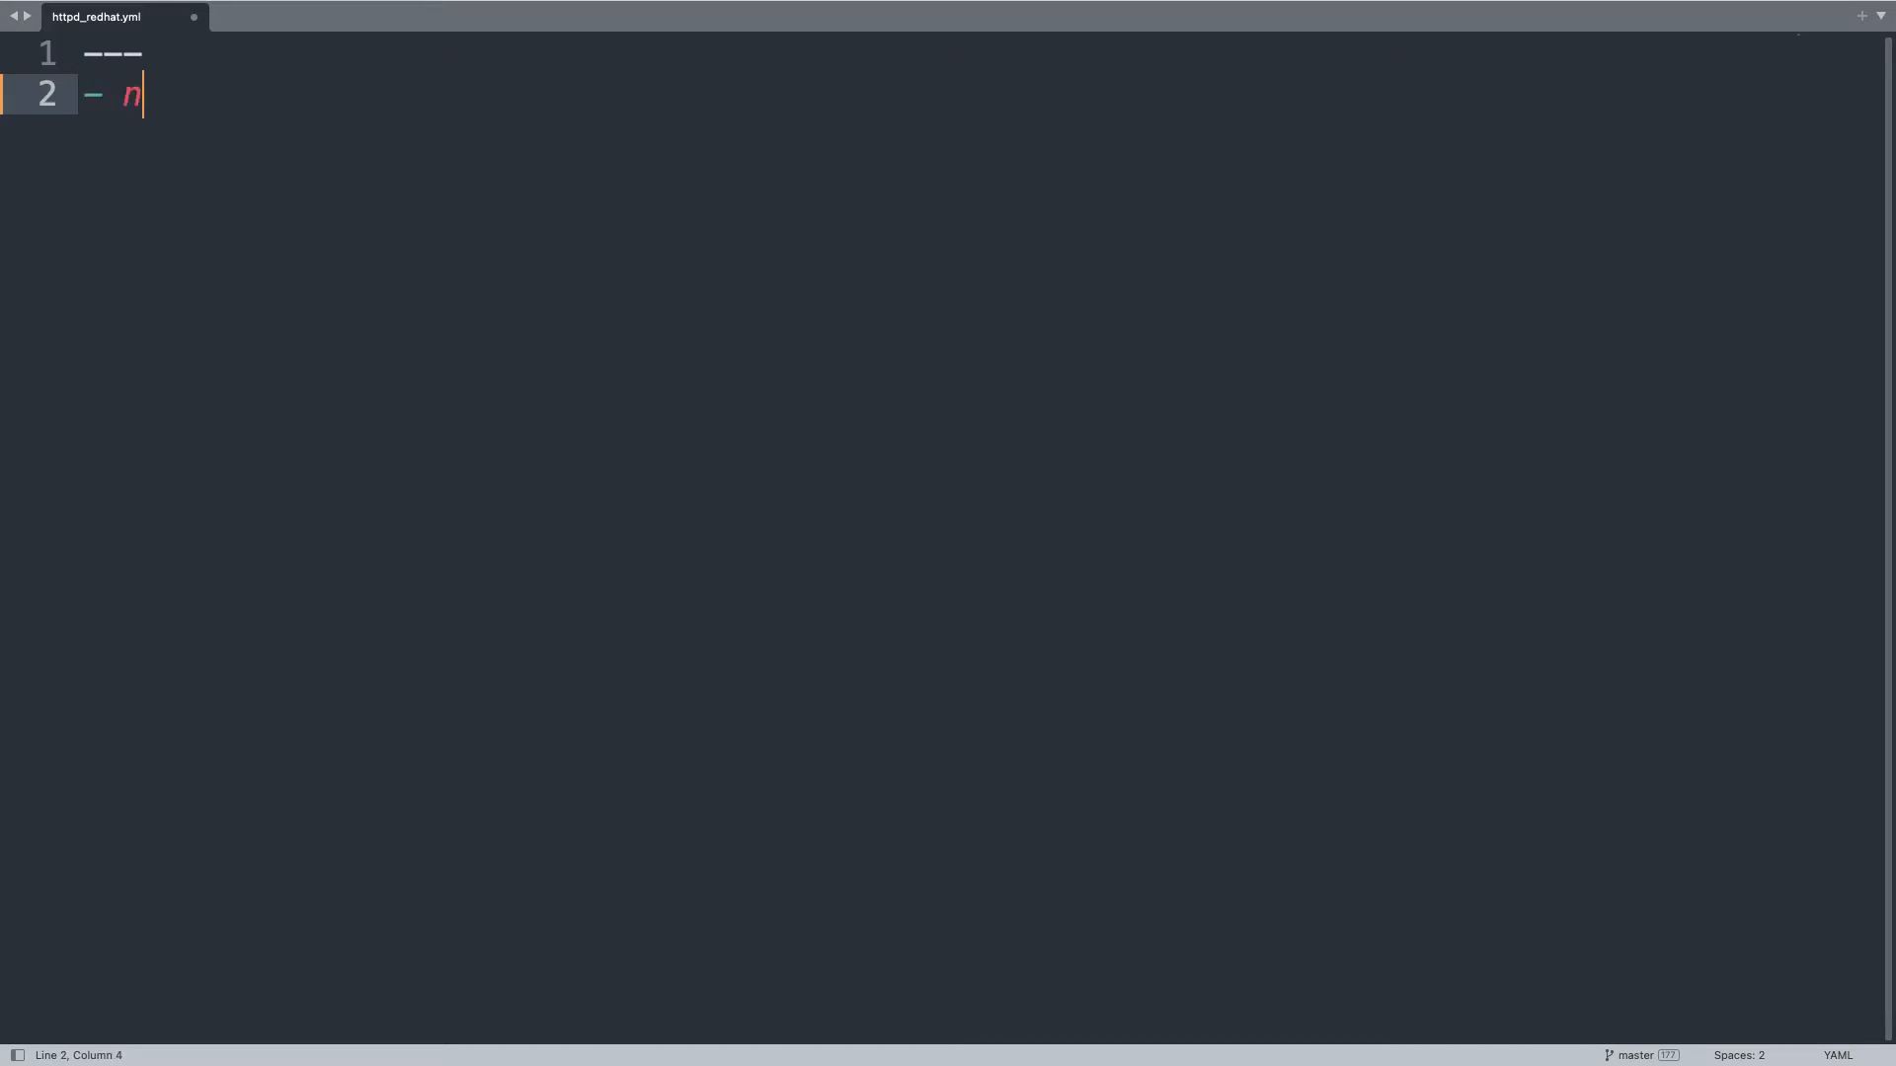
type("ame: s")
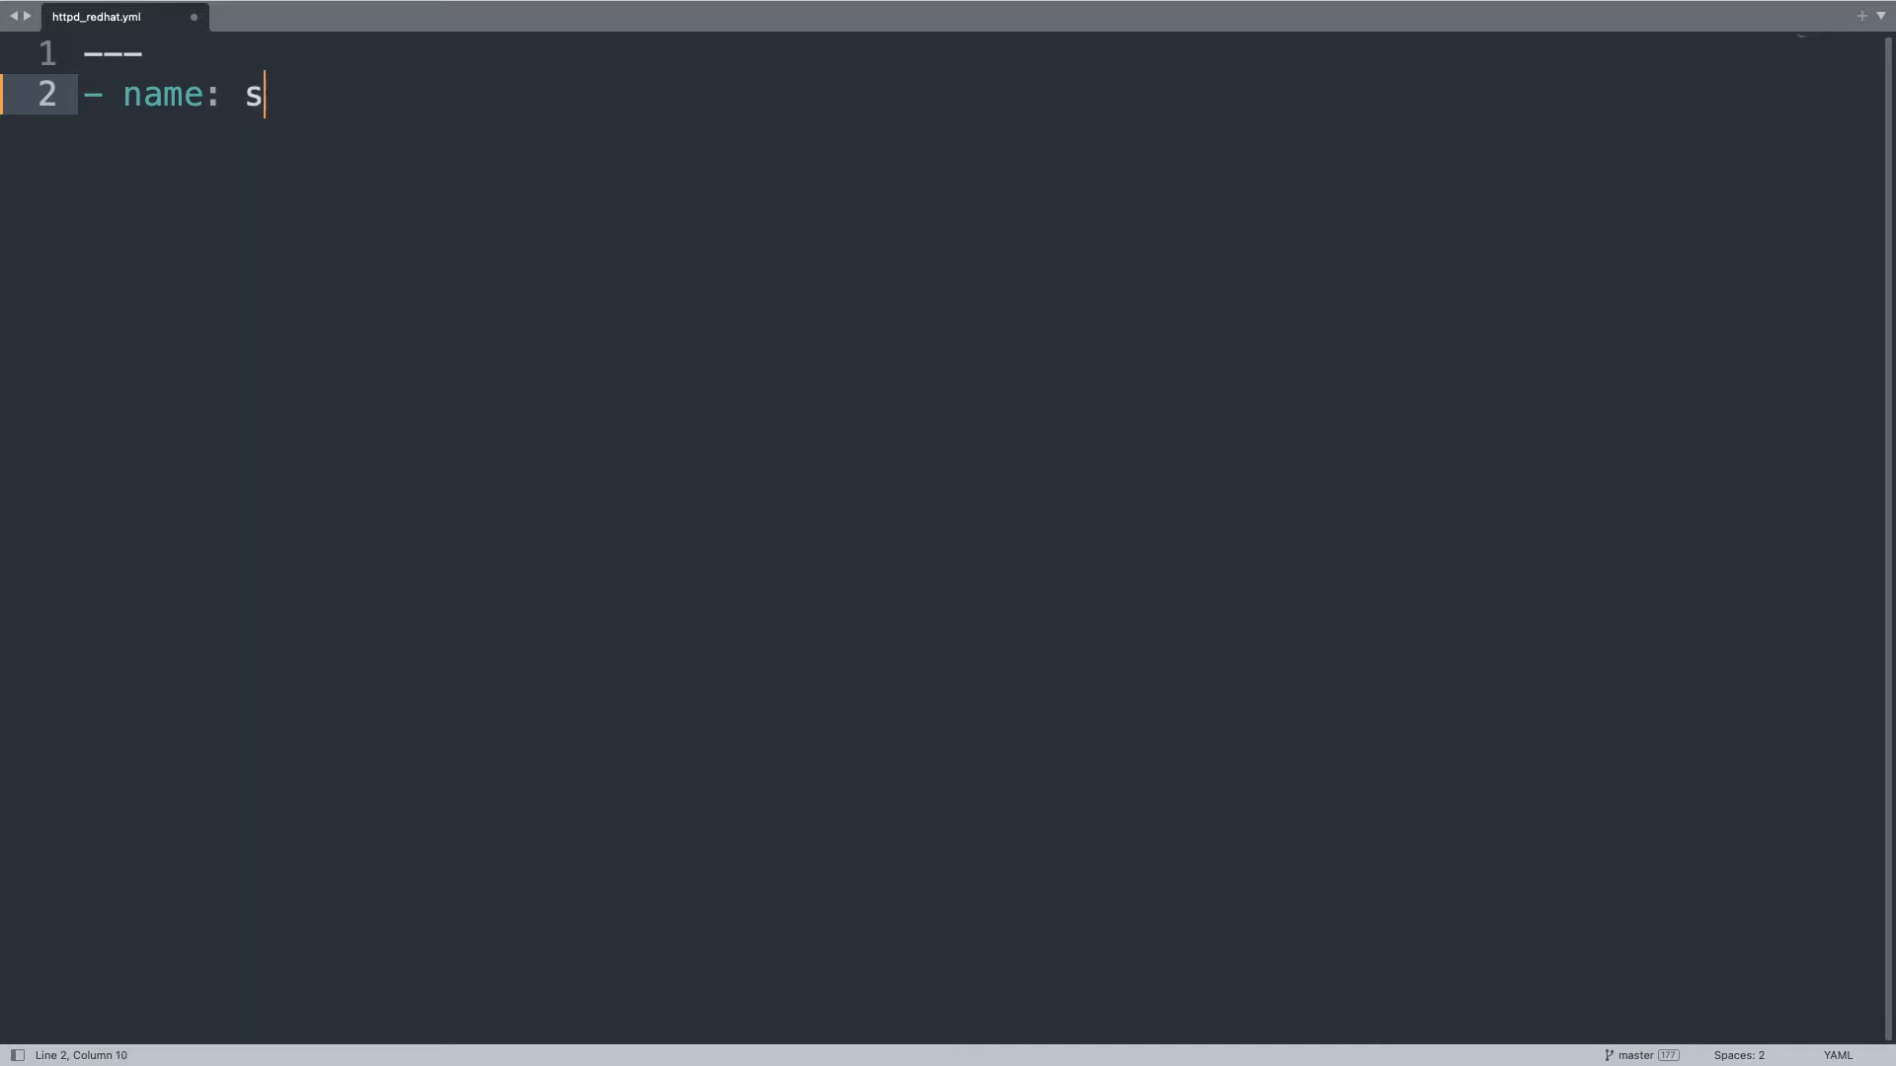
type("etup webserver")
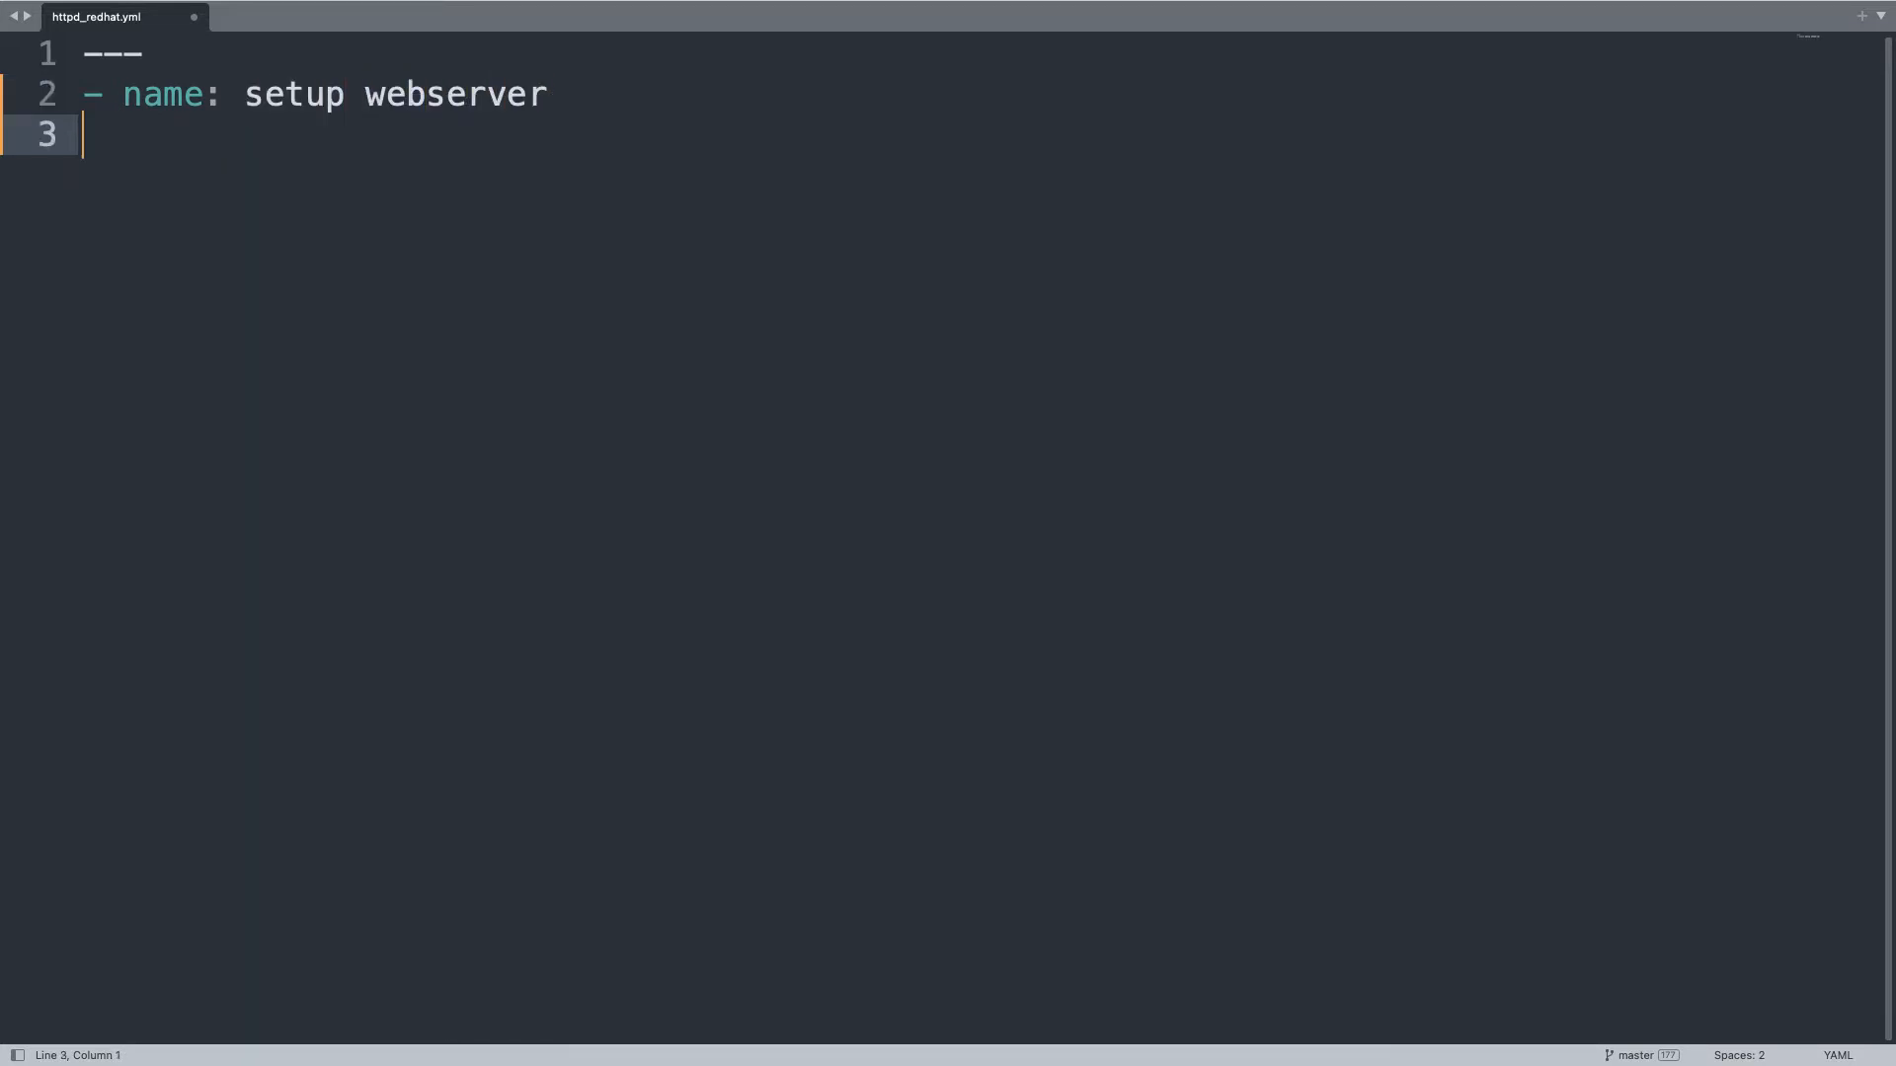
type("hosts: all")
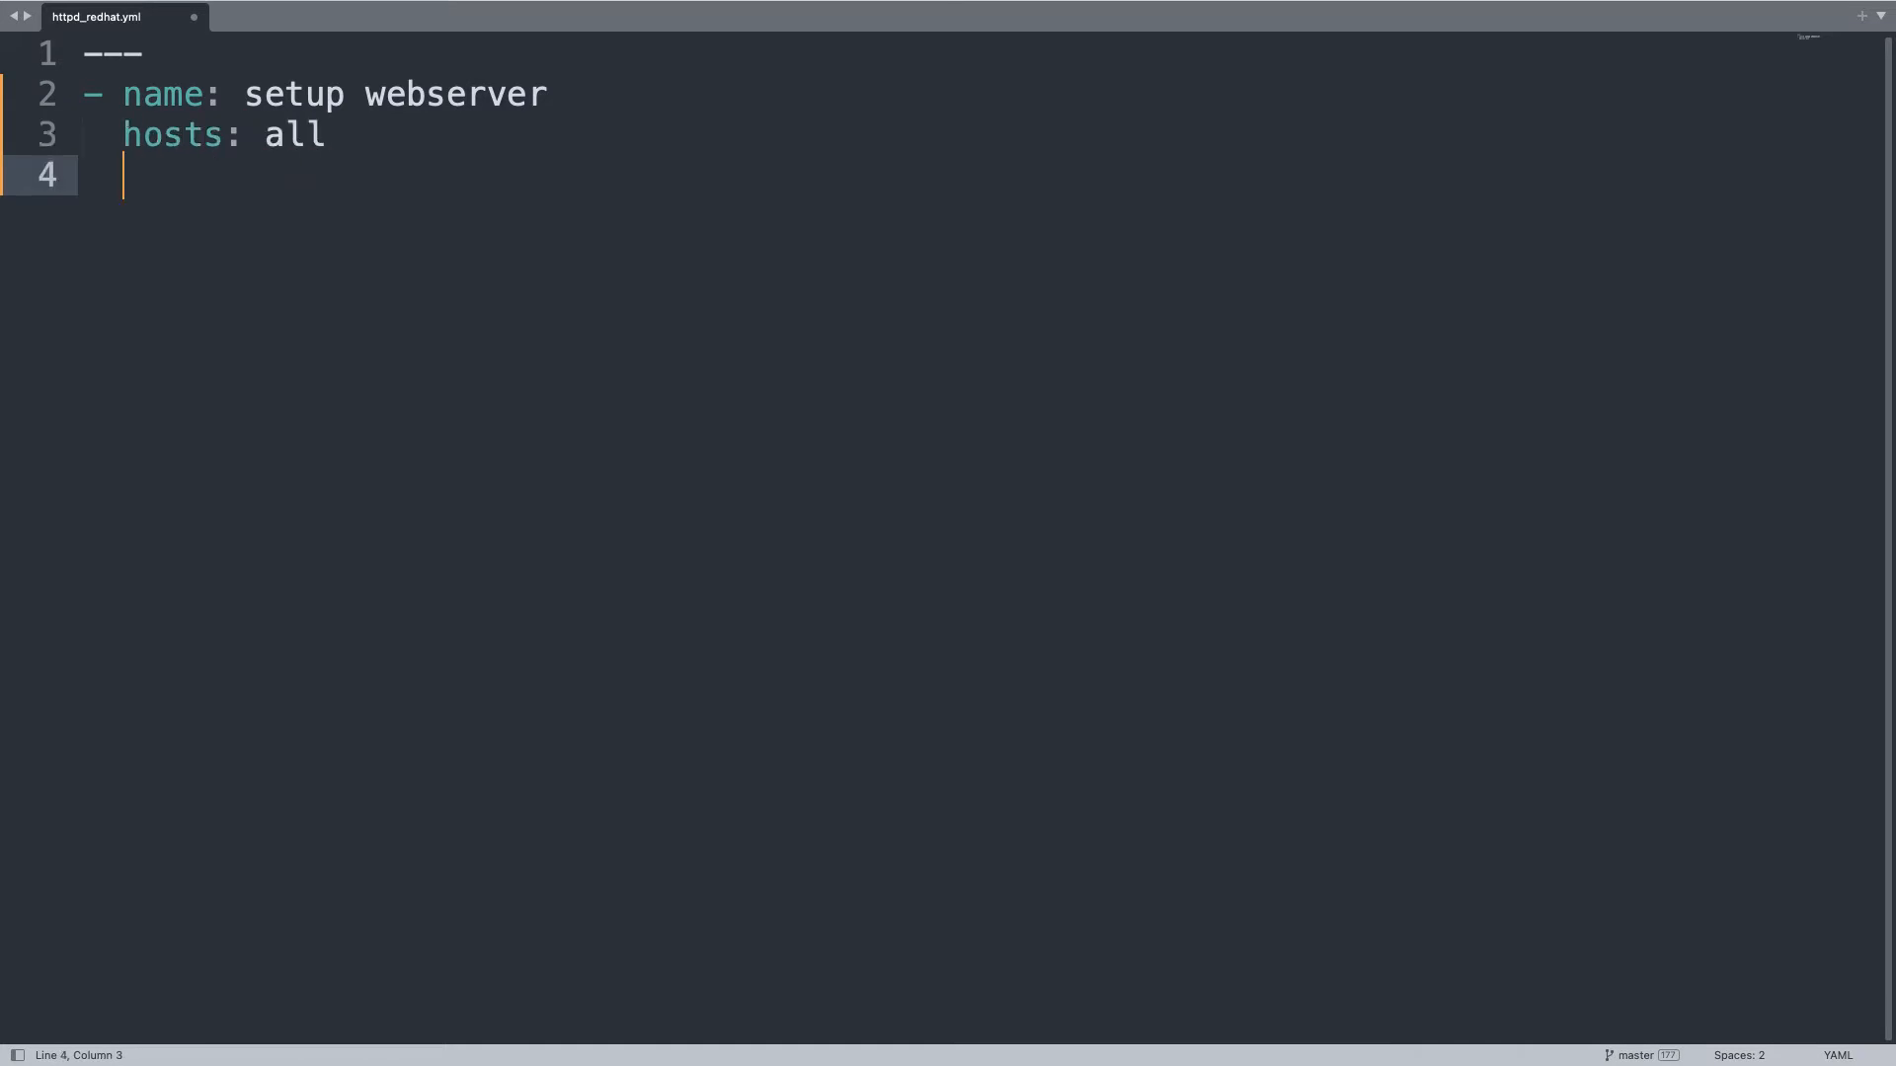
type("become:")
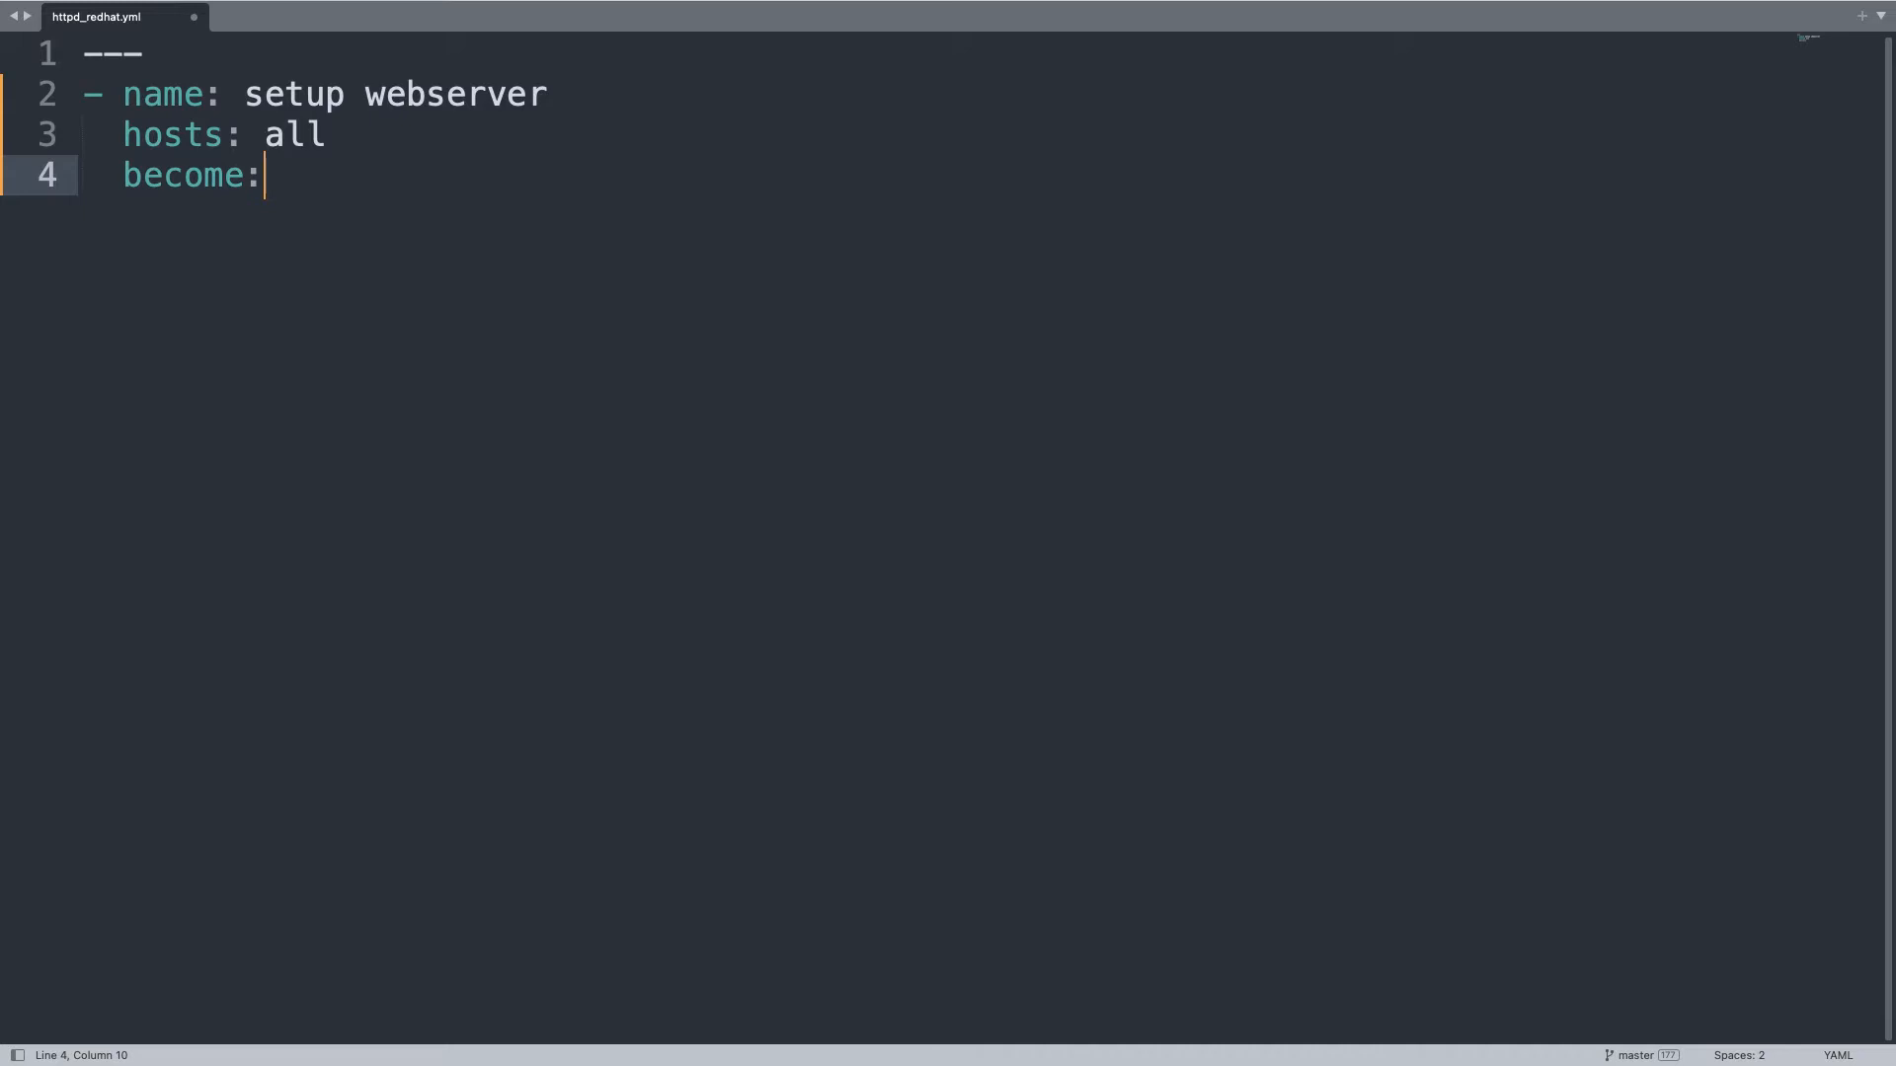
type("true")
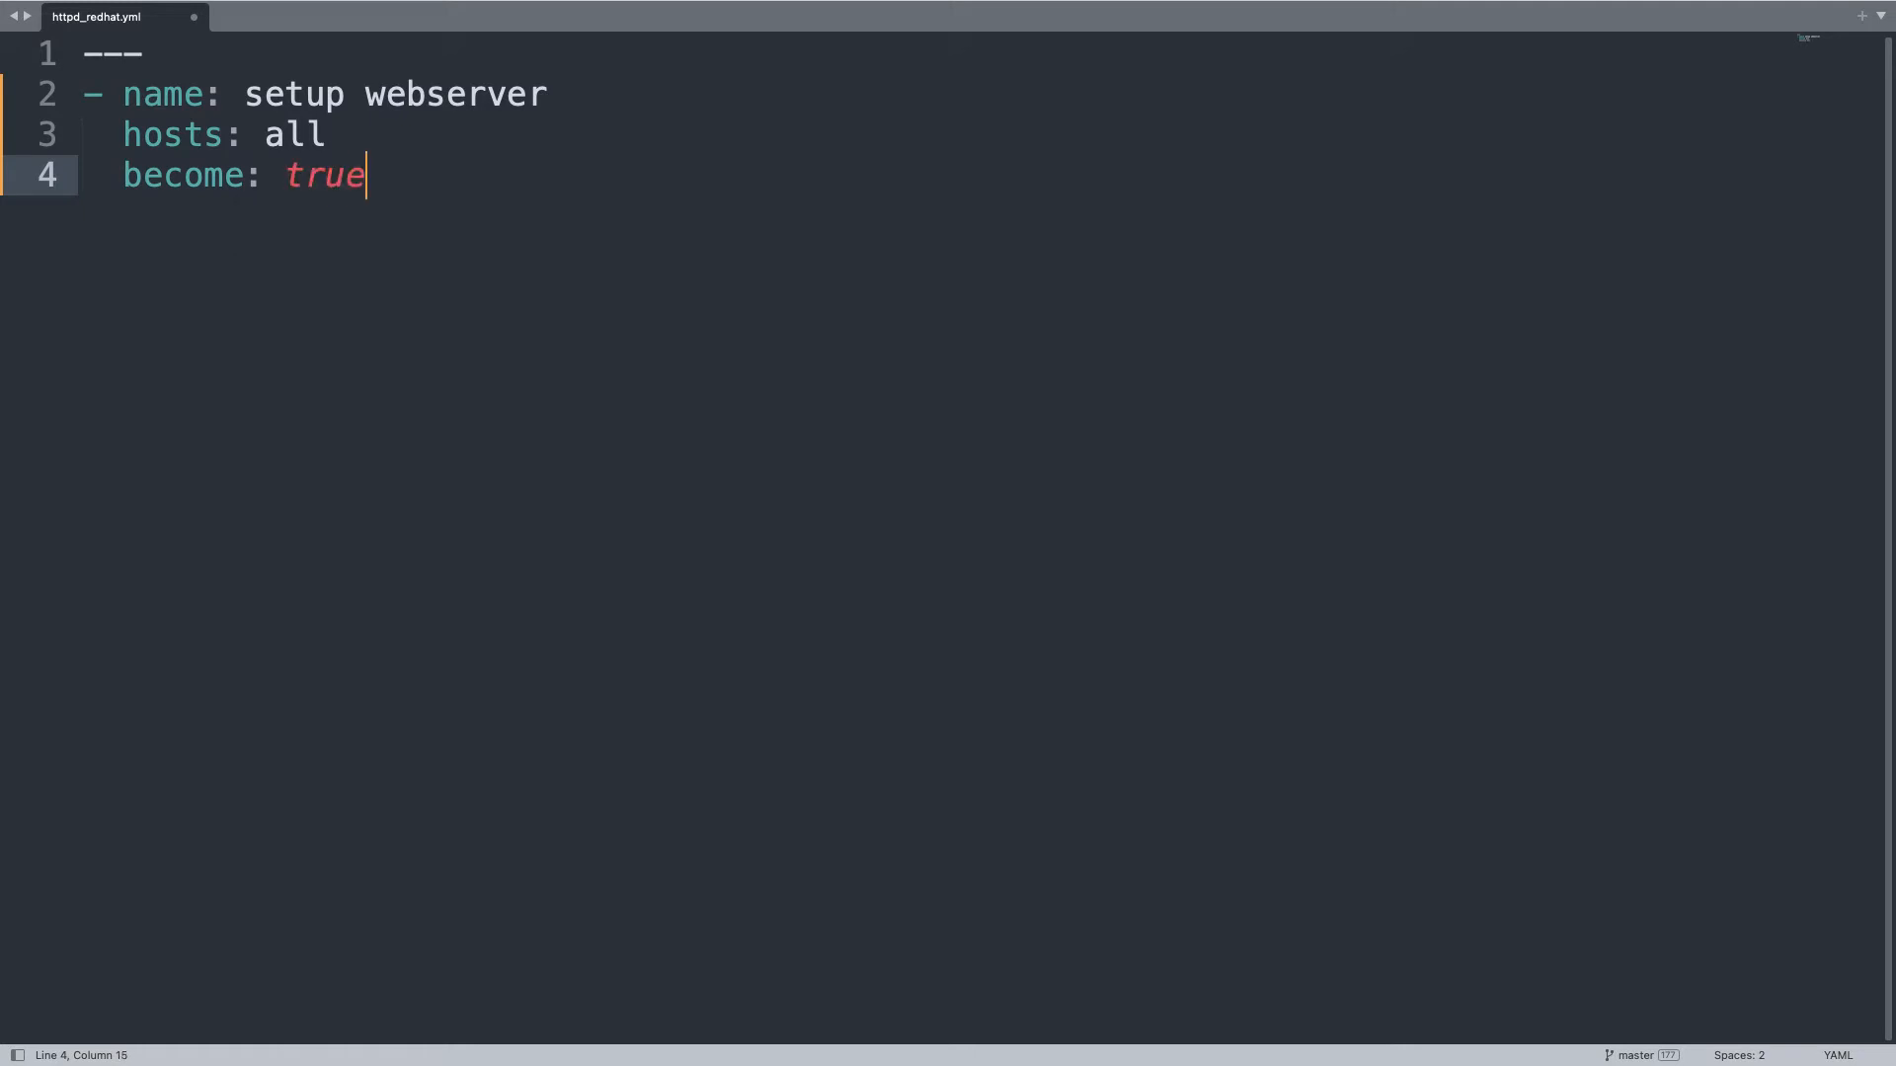
key("enter")
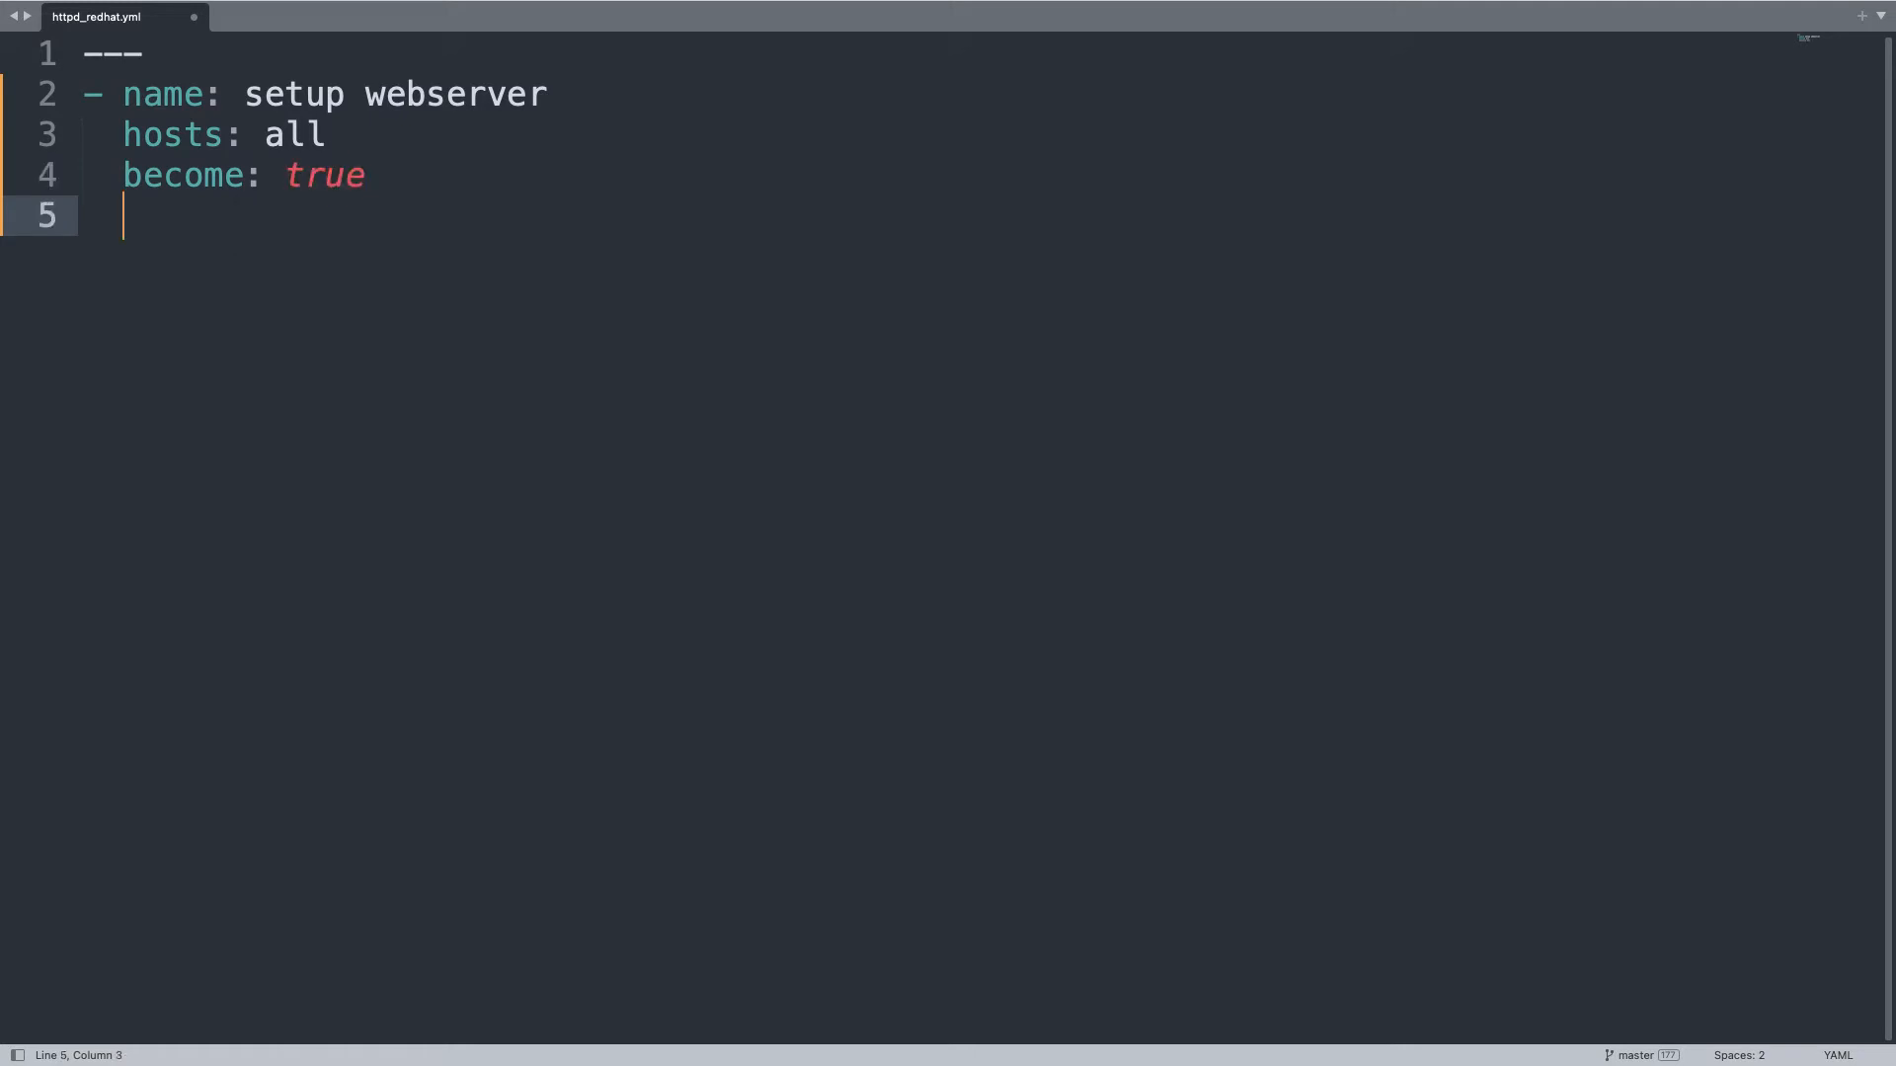
Add 'tasks:' with a '- name: httpd installed' task calling ansible.builtin.yum.
type("tasks:")
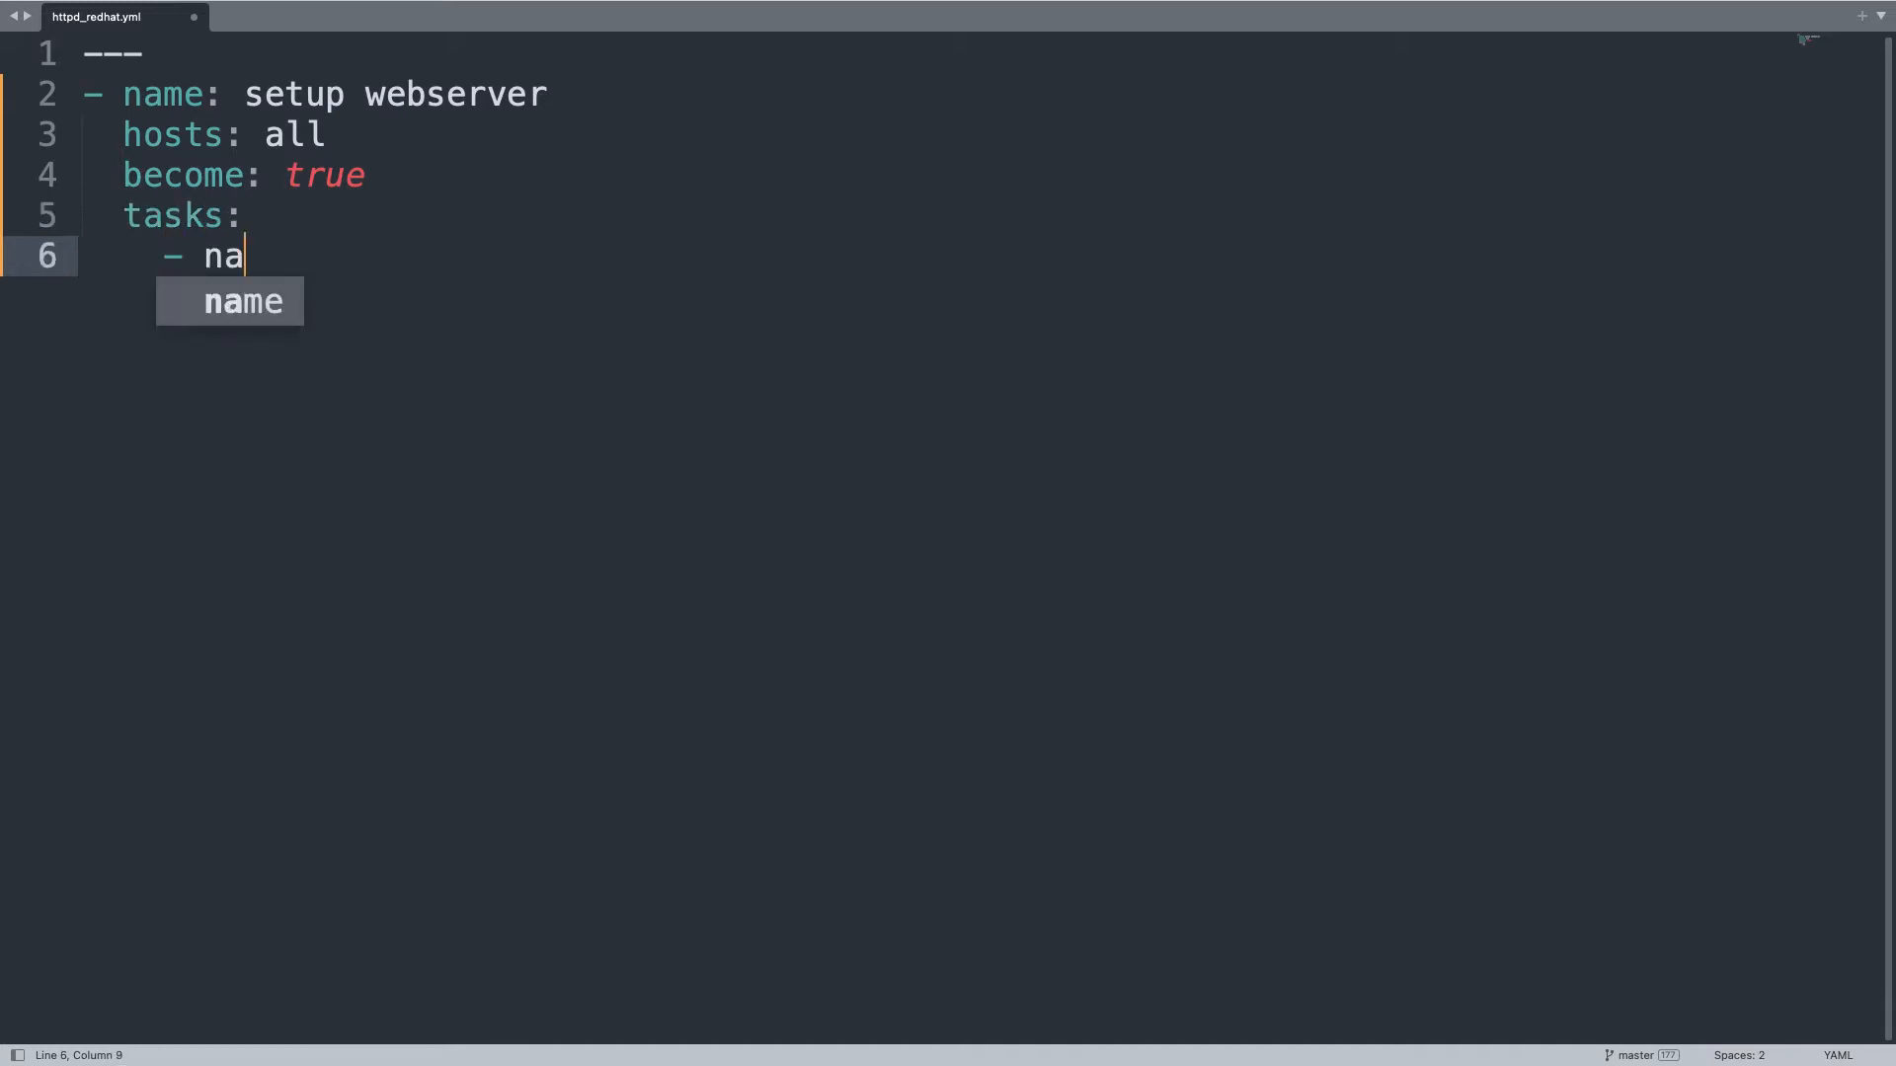
type("me: ht")
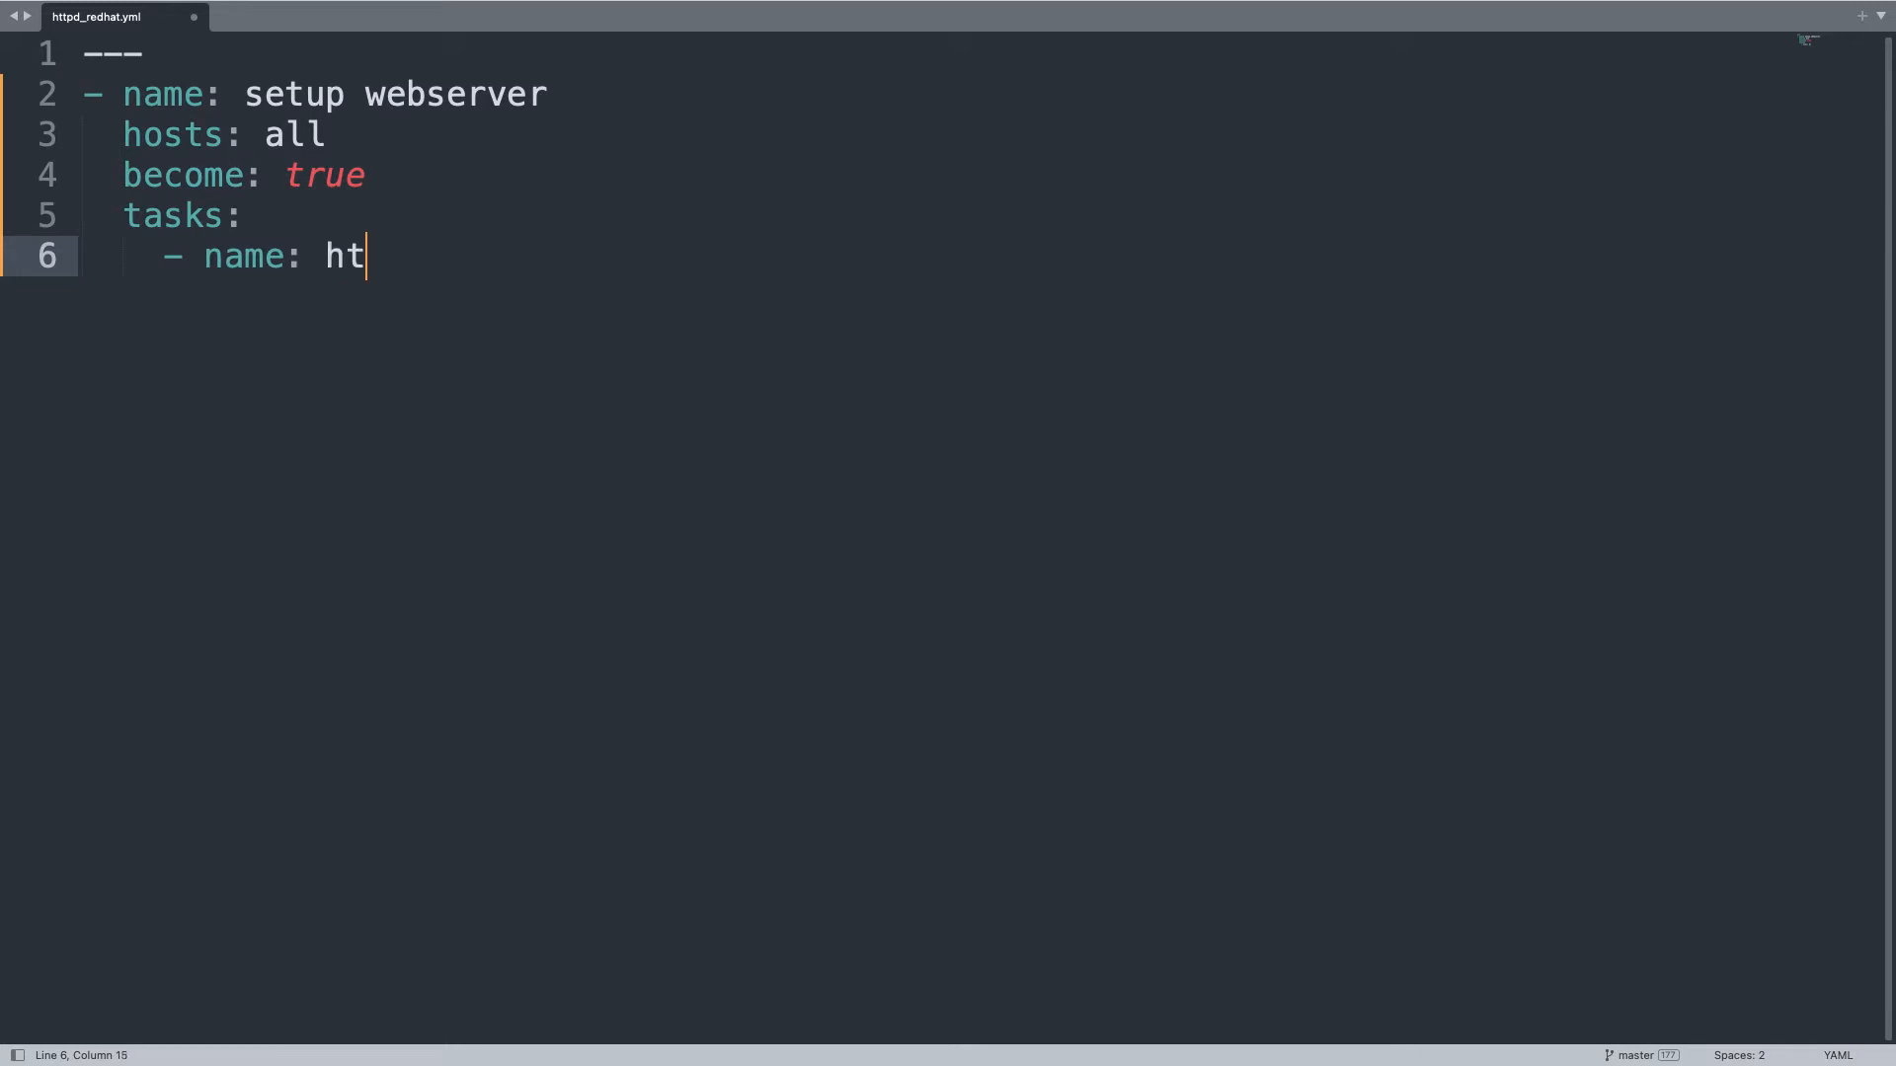
type("tpd installed")
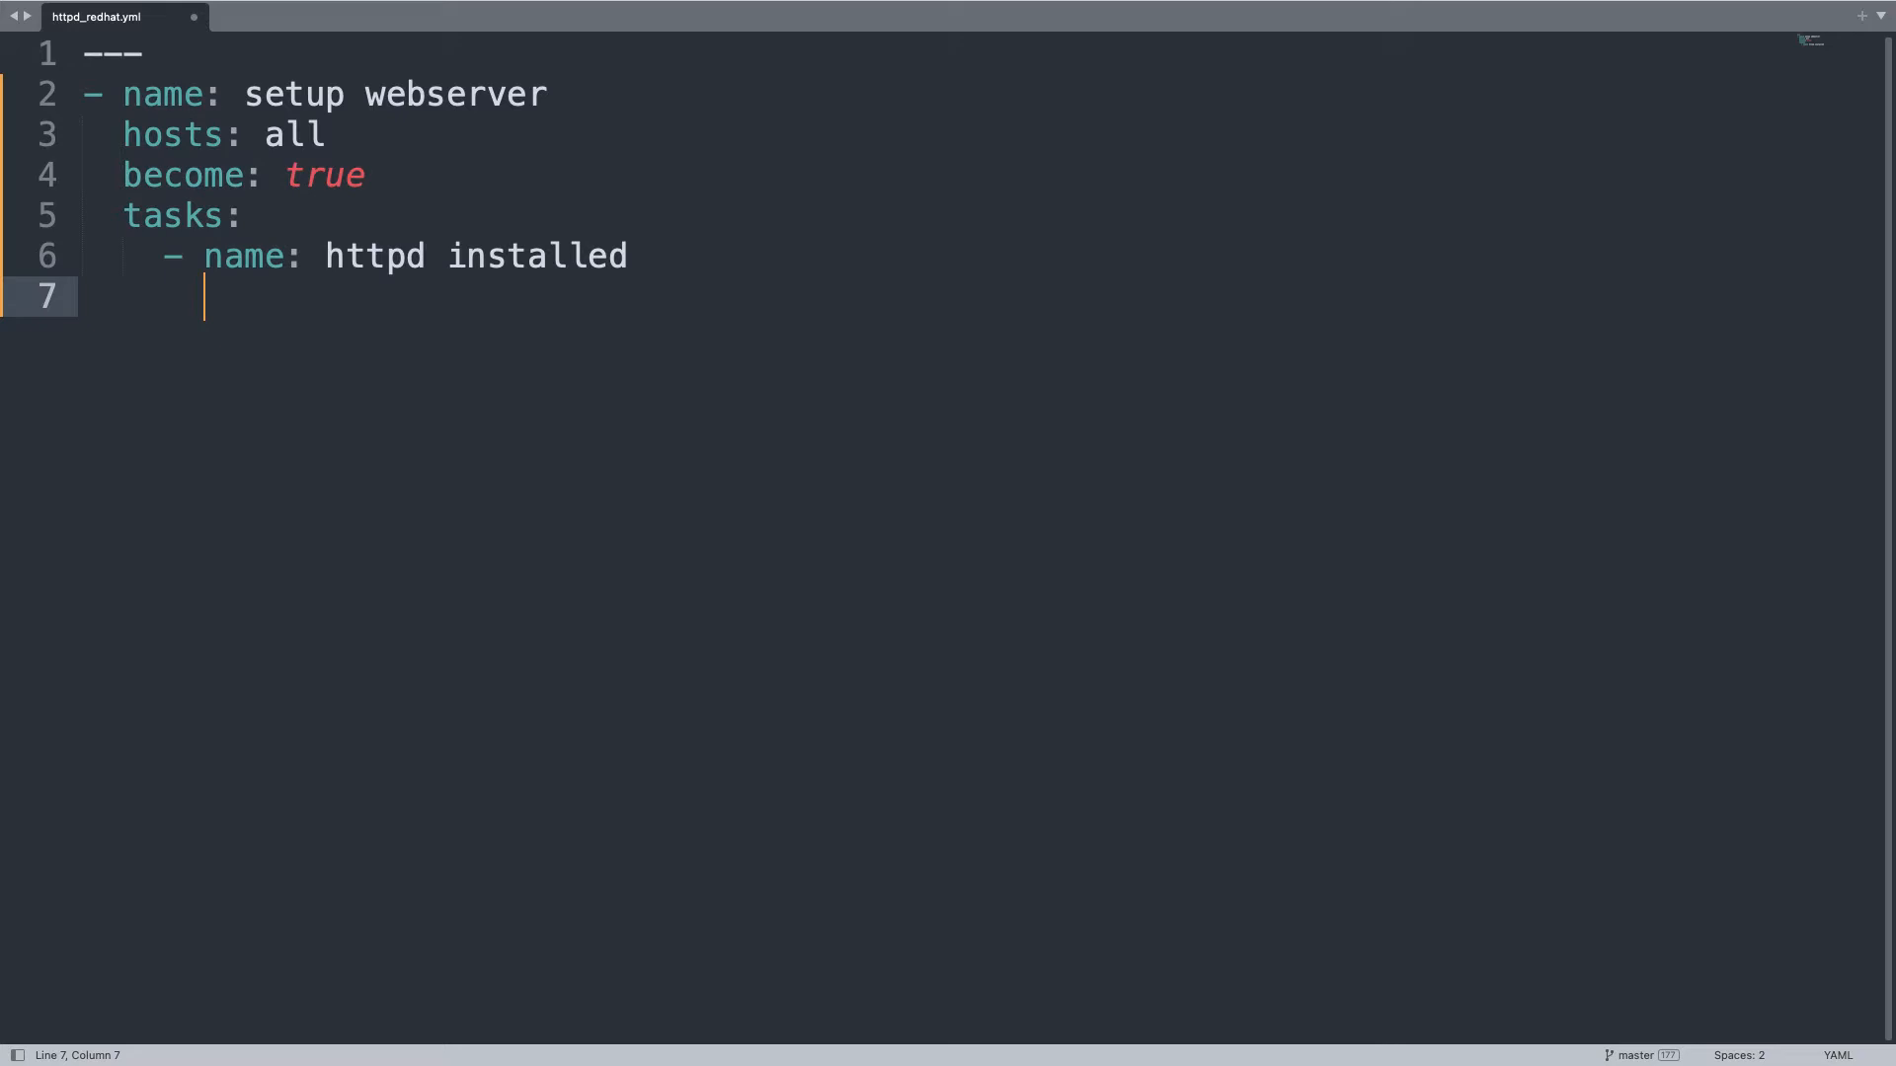
type("ansible.")
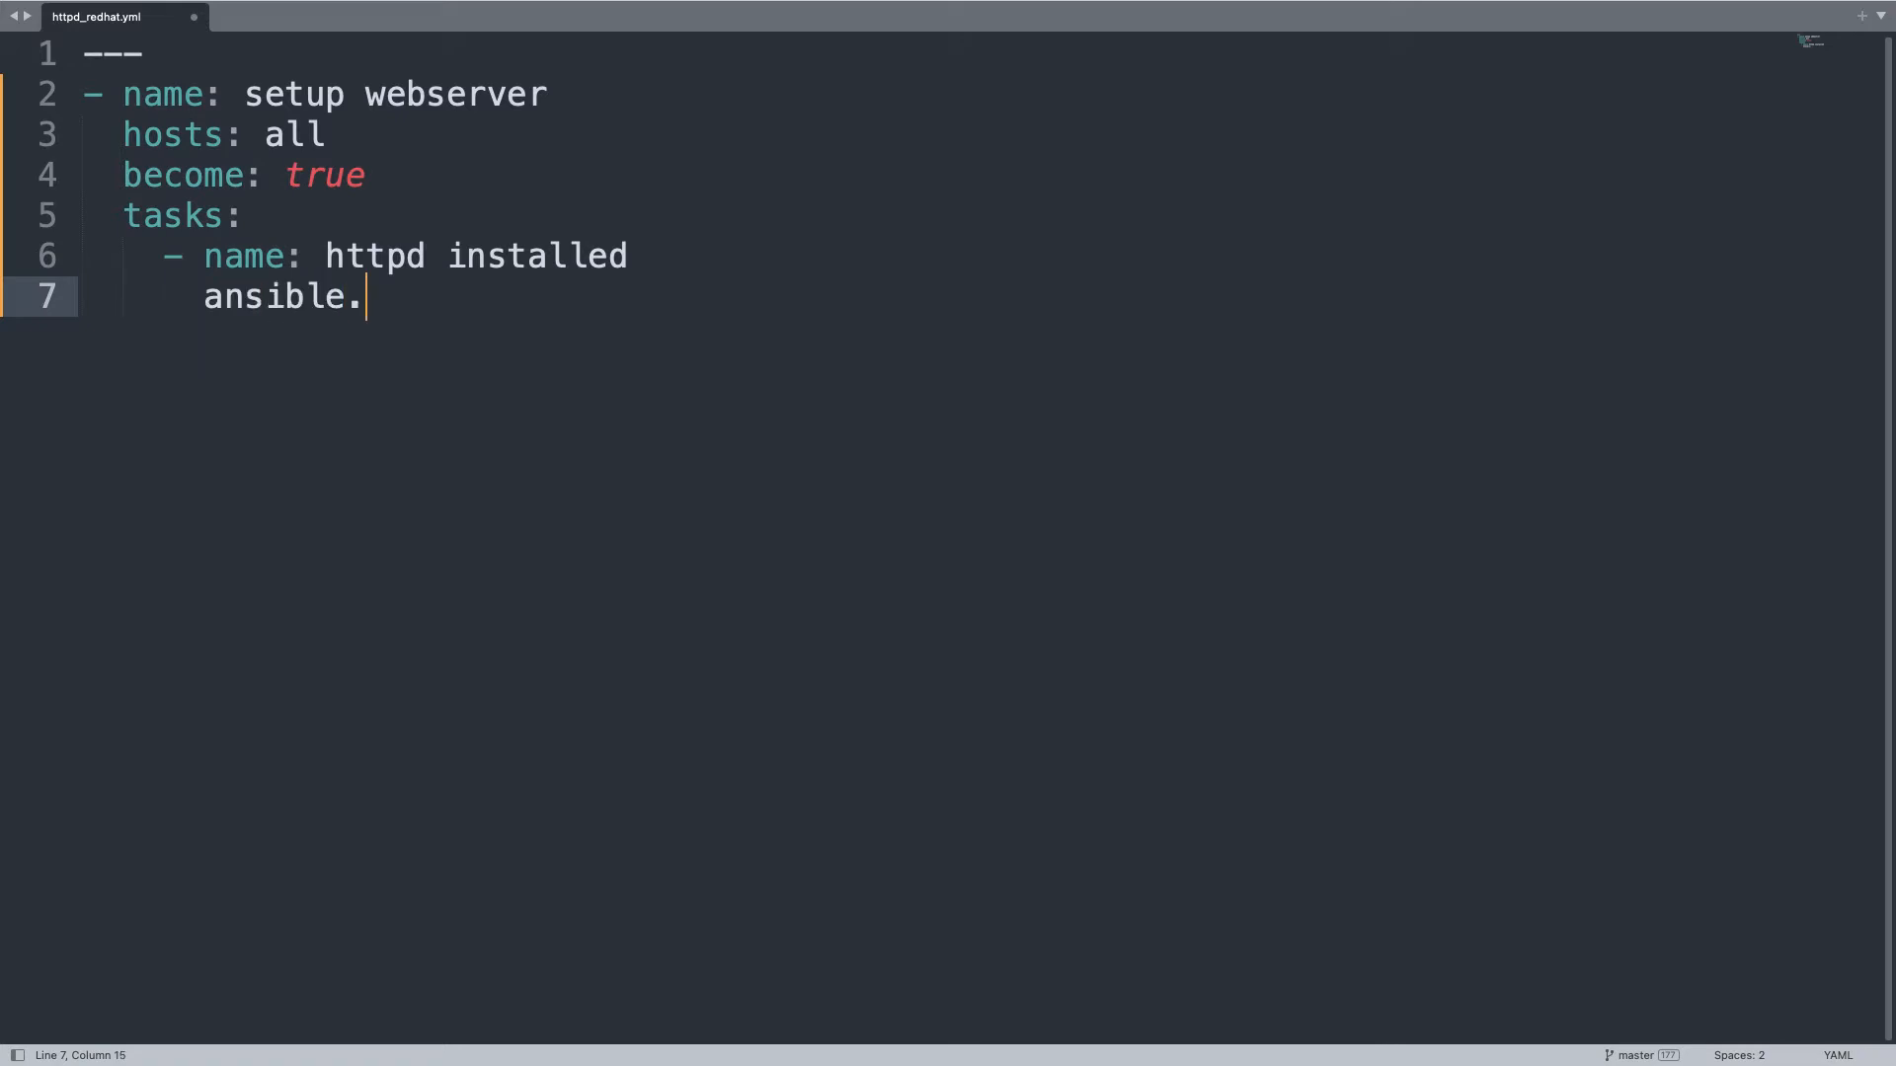
type("builtin.")
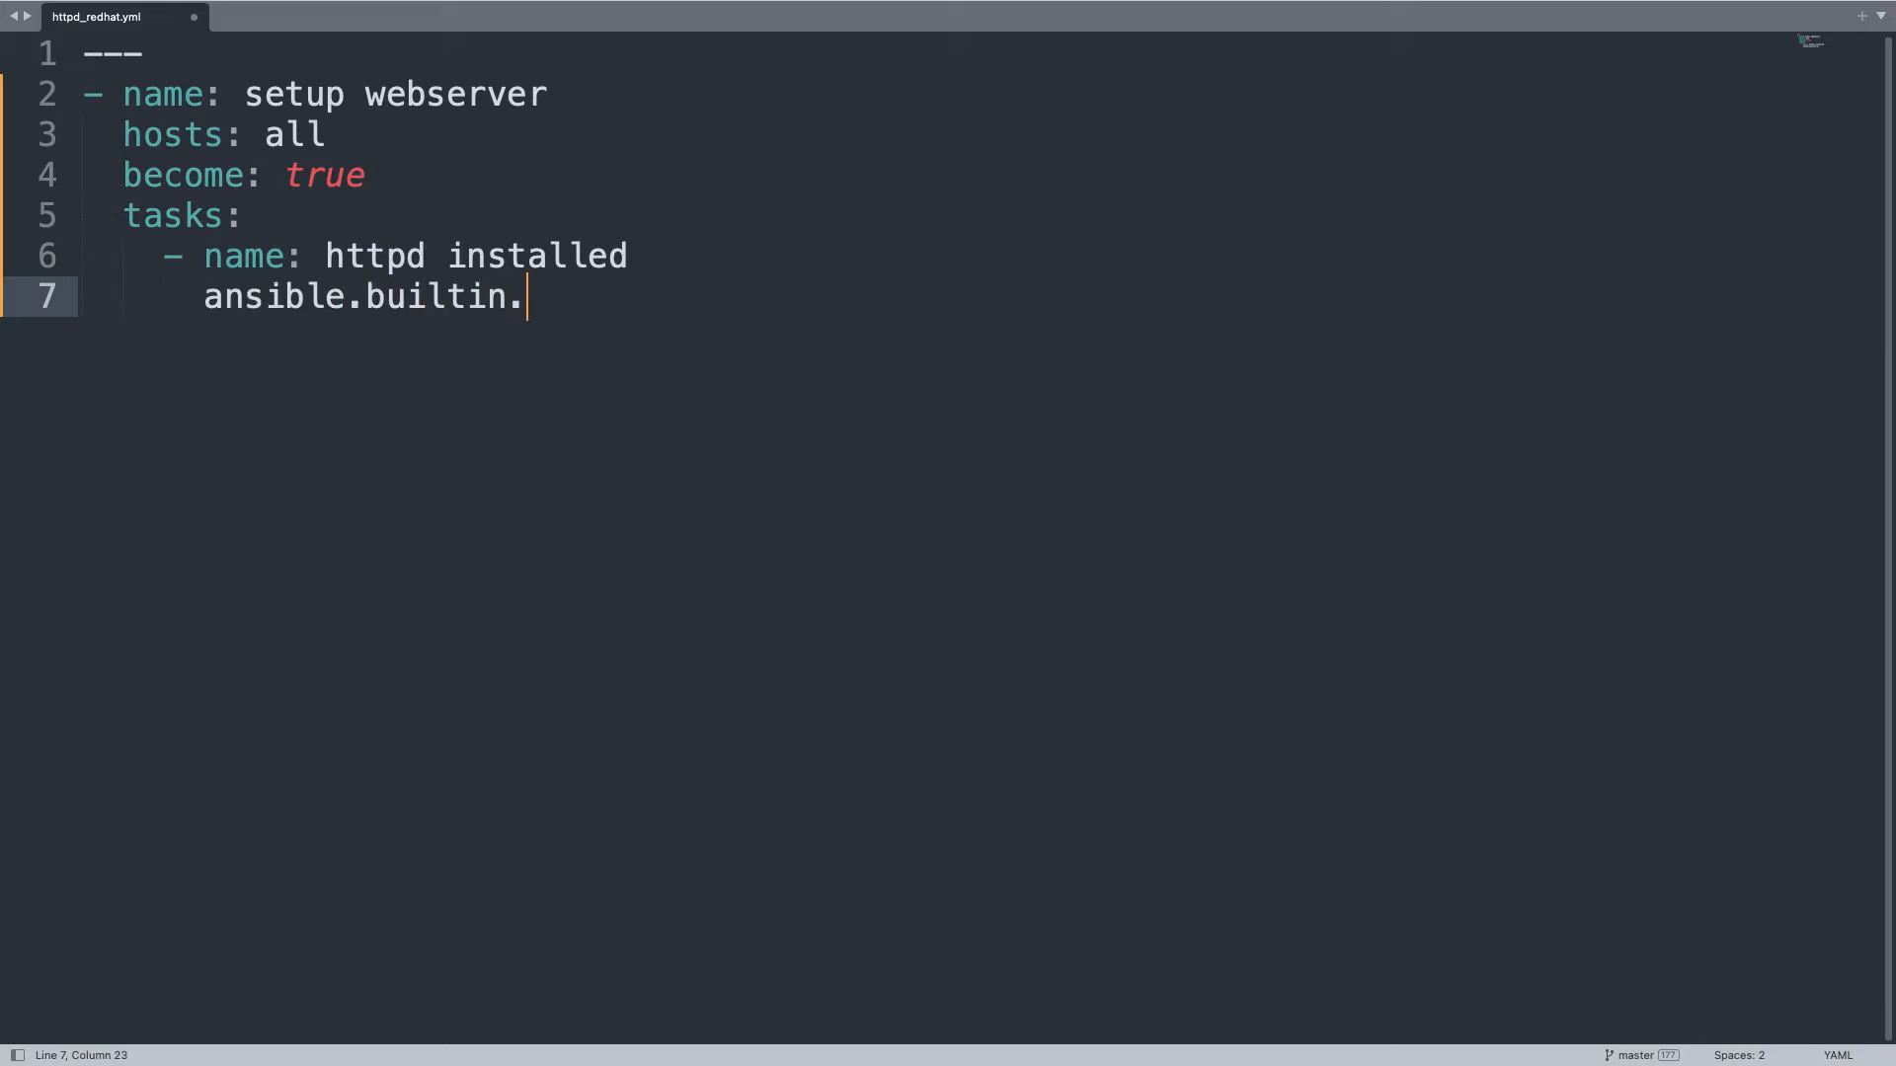
type("yum:")
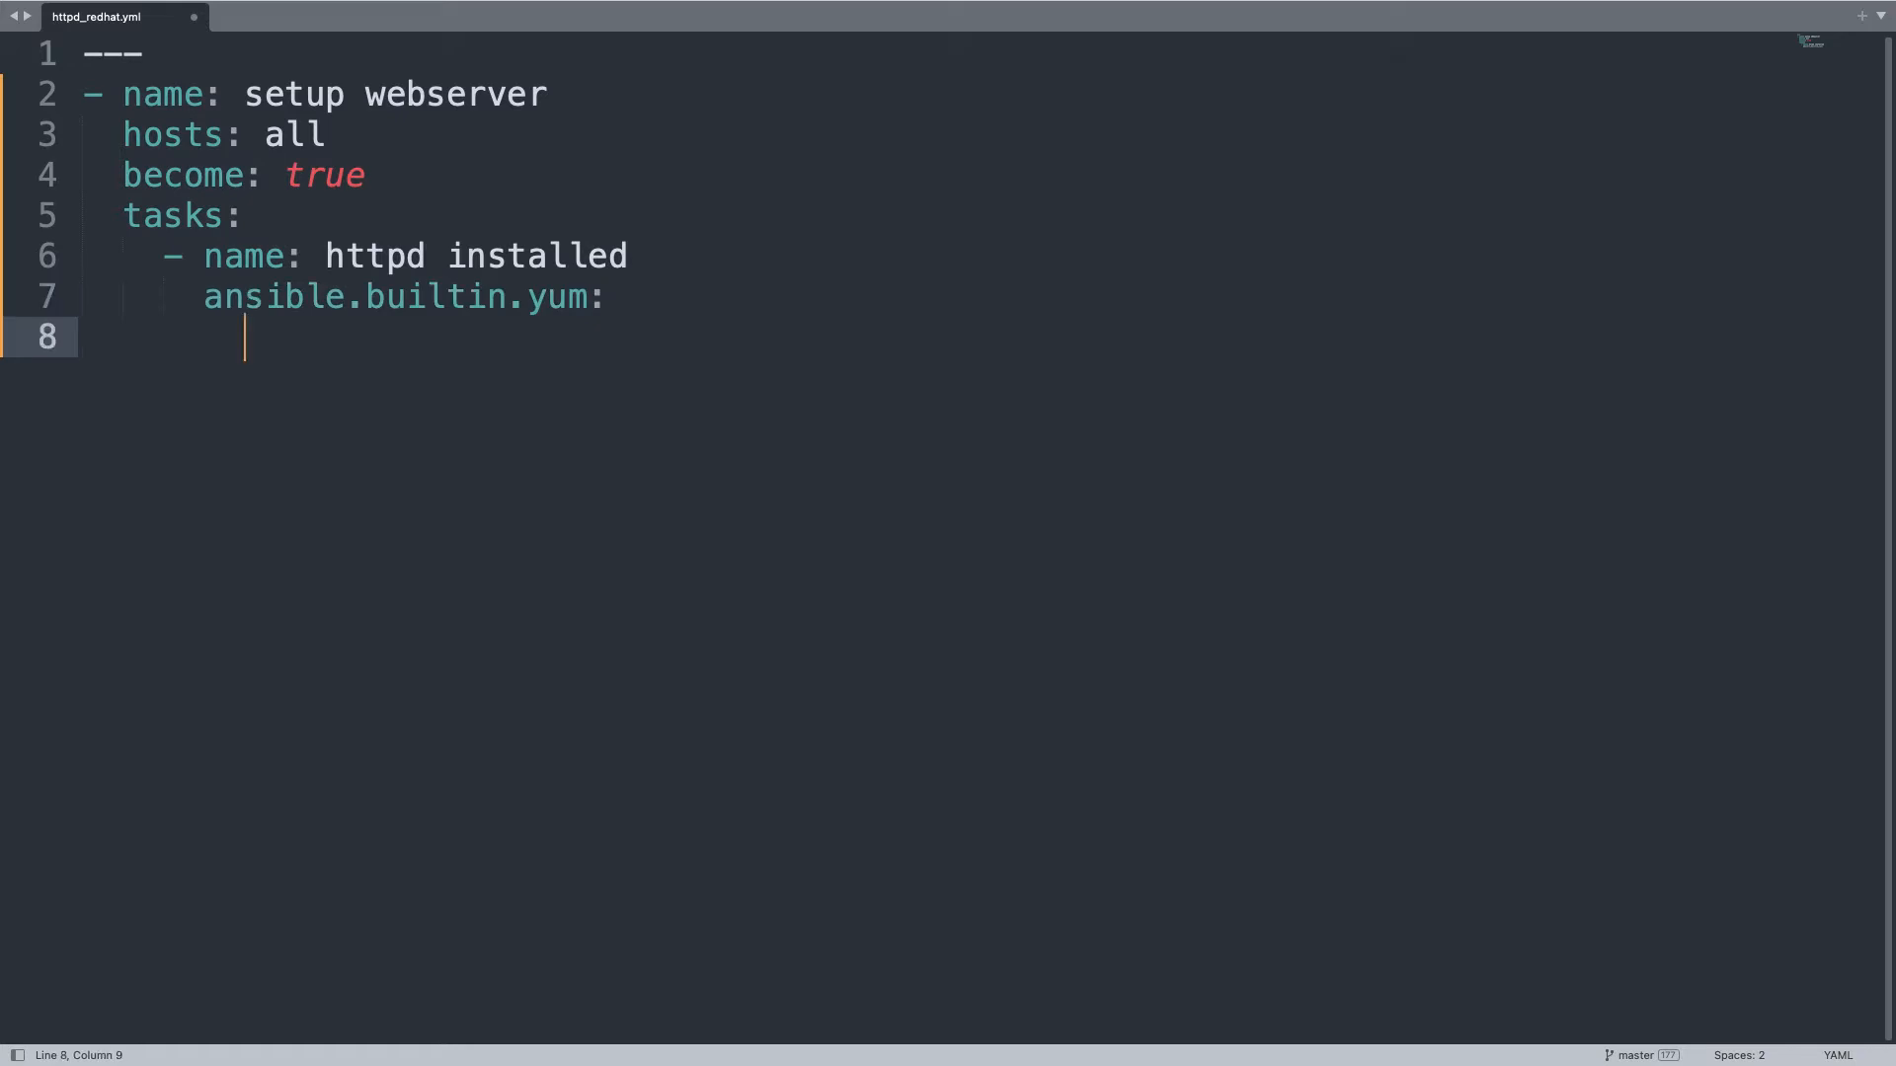
Give the yum task 'name: httpd' and 'state: latest', then begin the next '- name' line.
type("name: httpd")
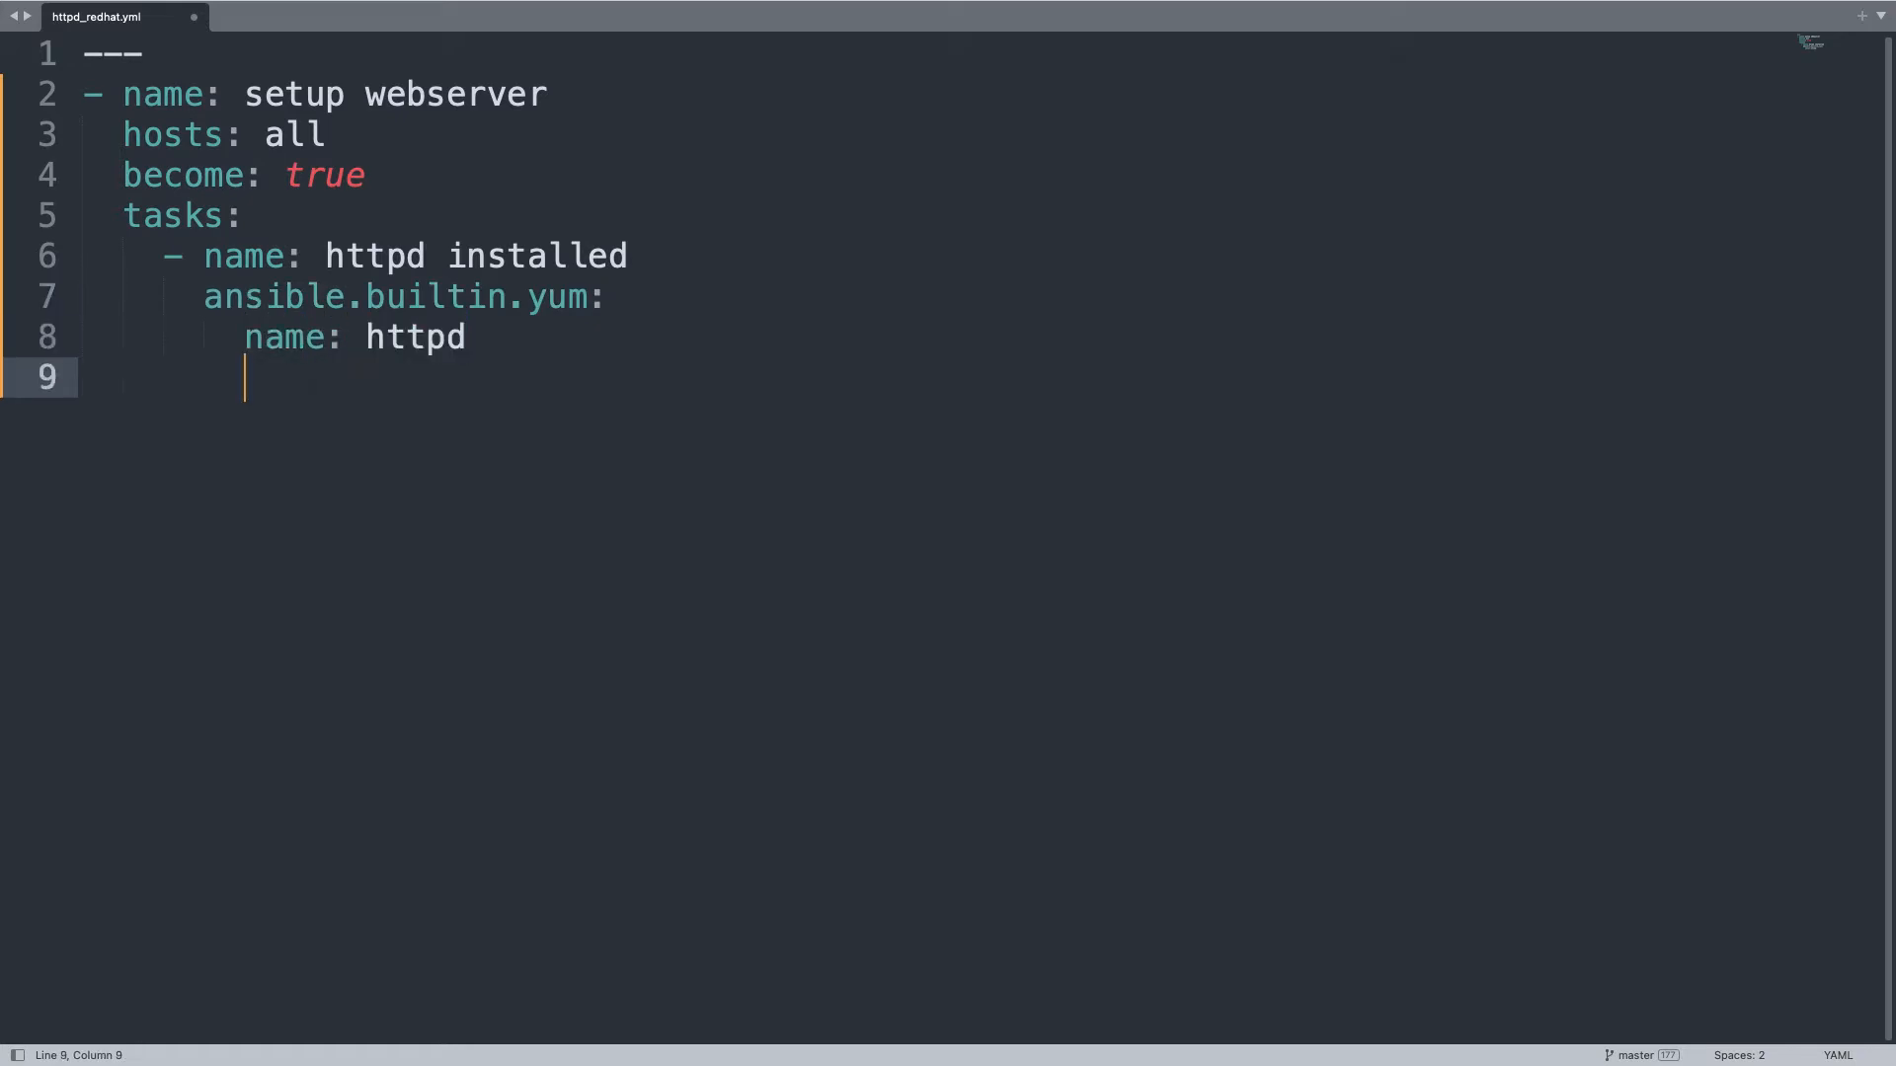
type("state")
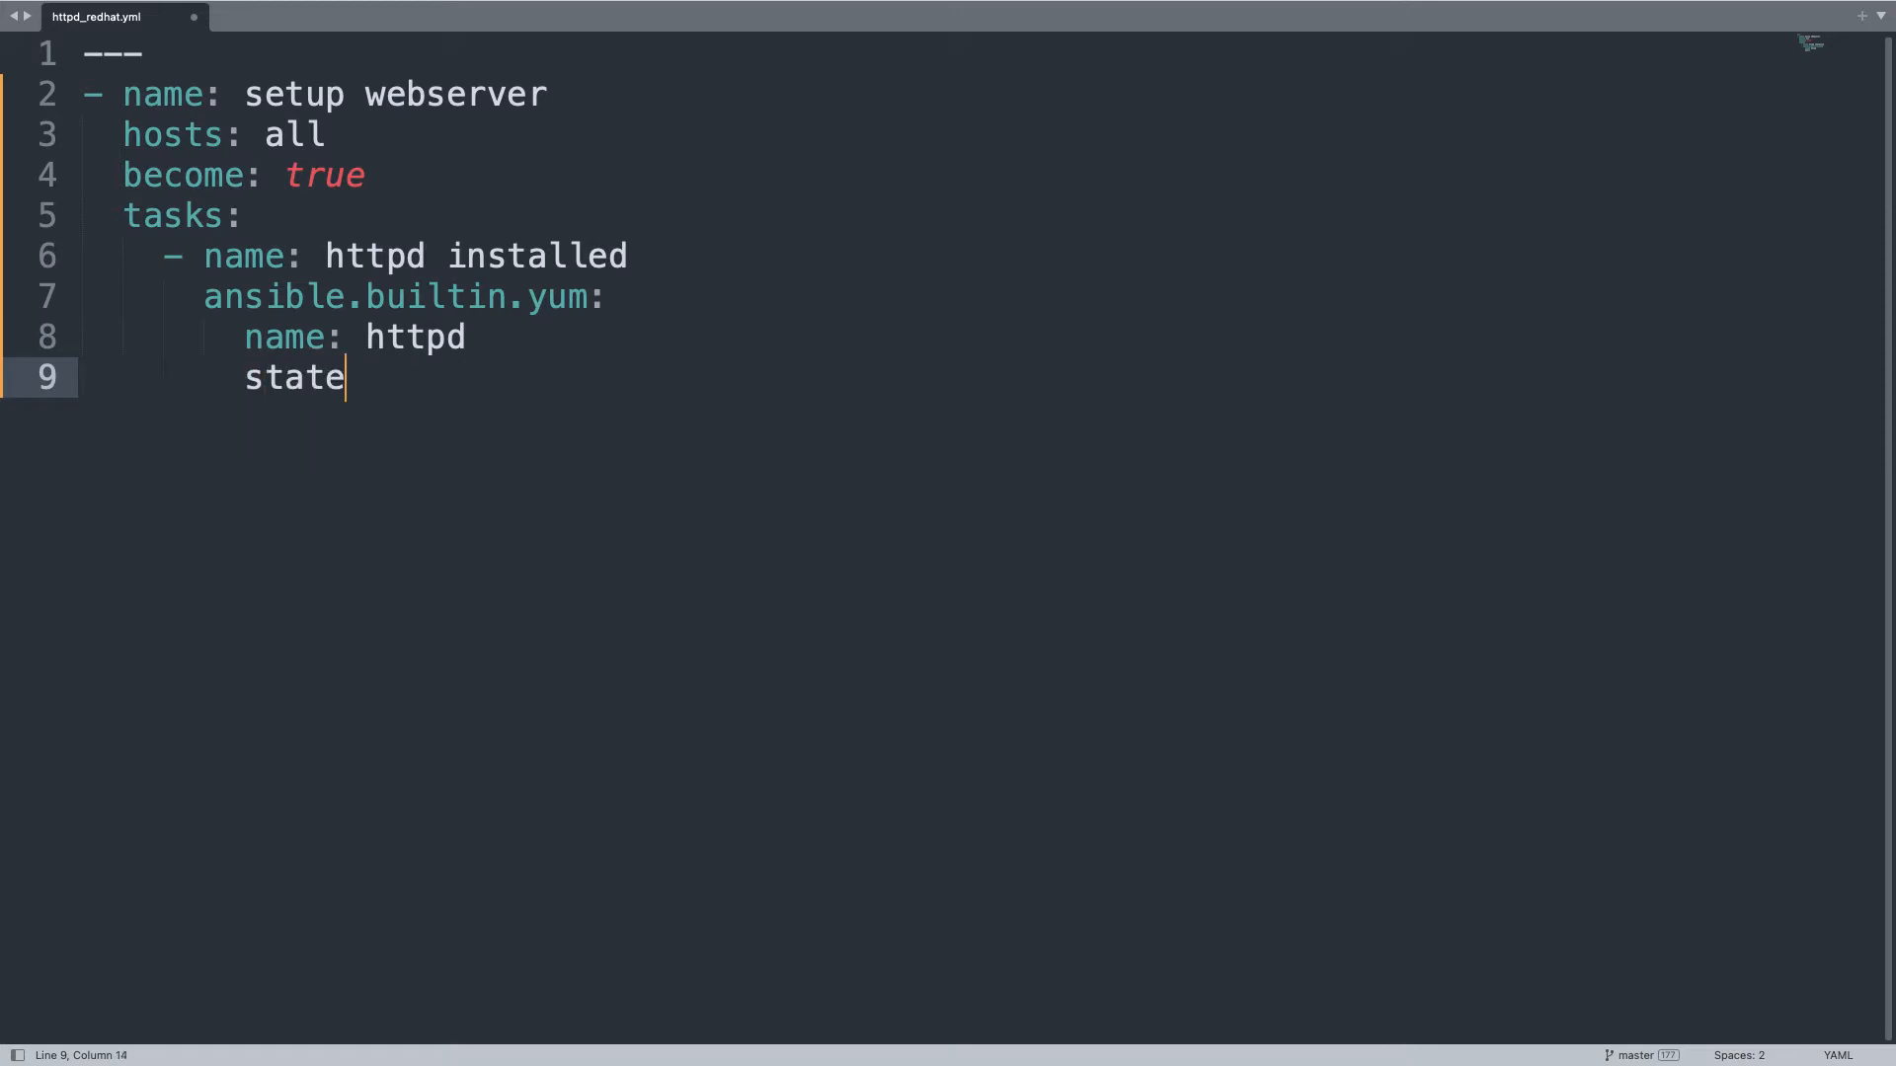
type(": latest")
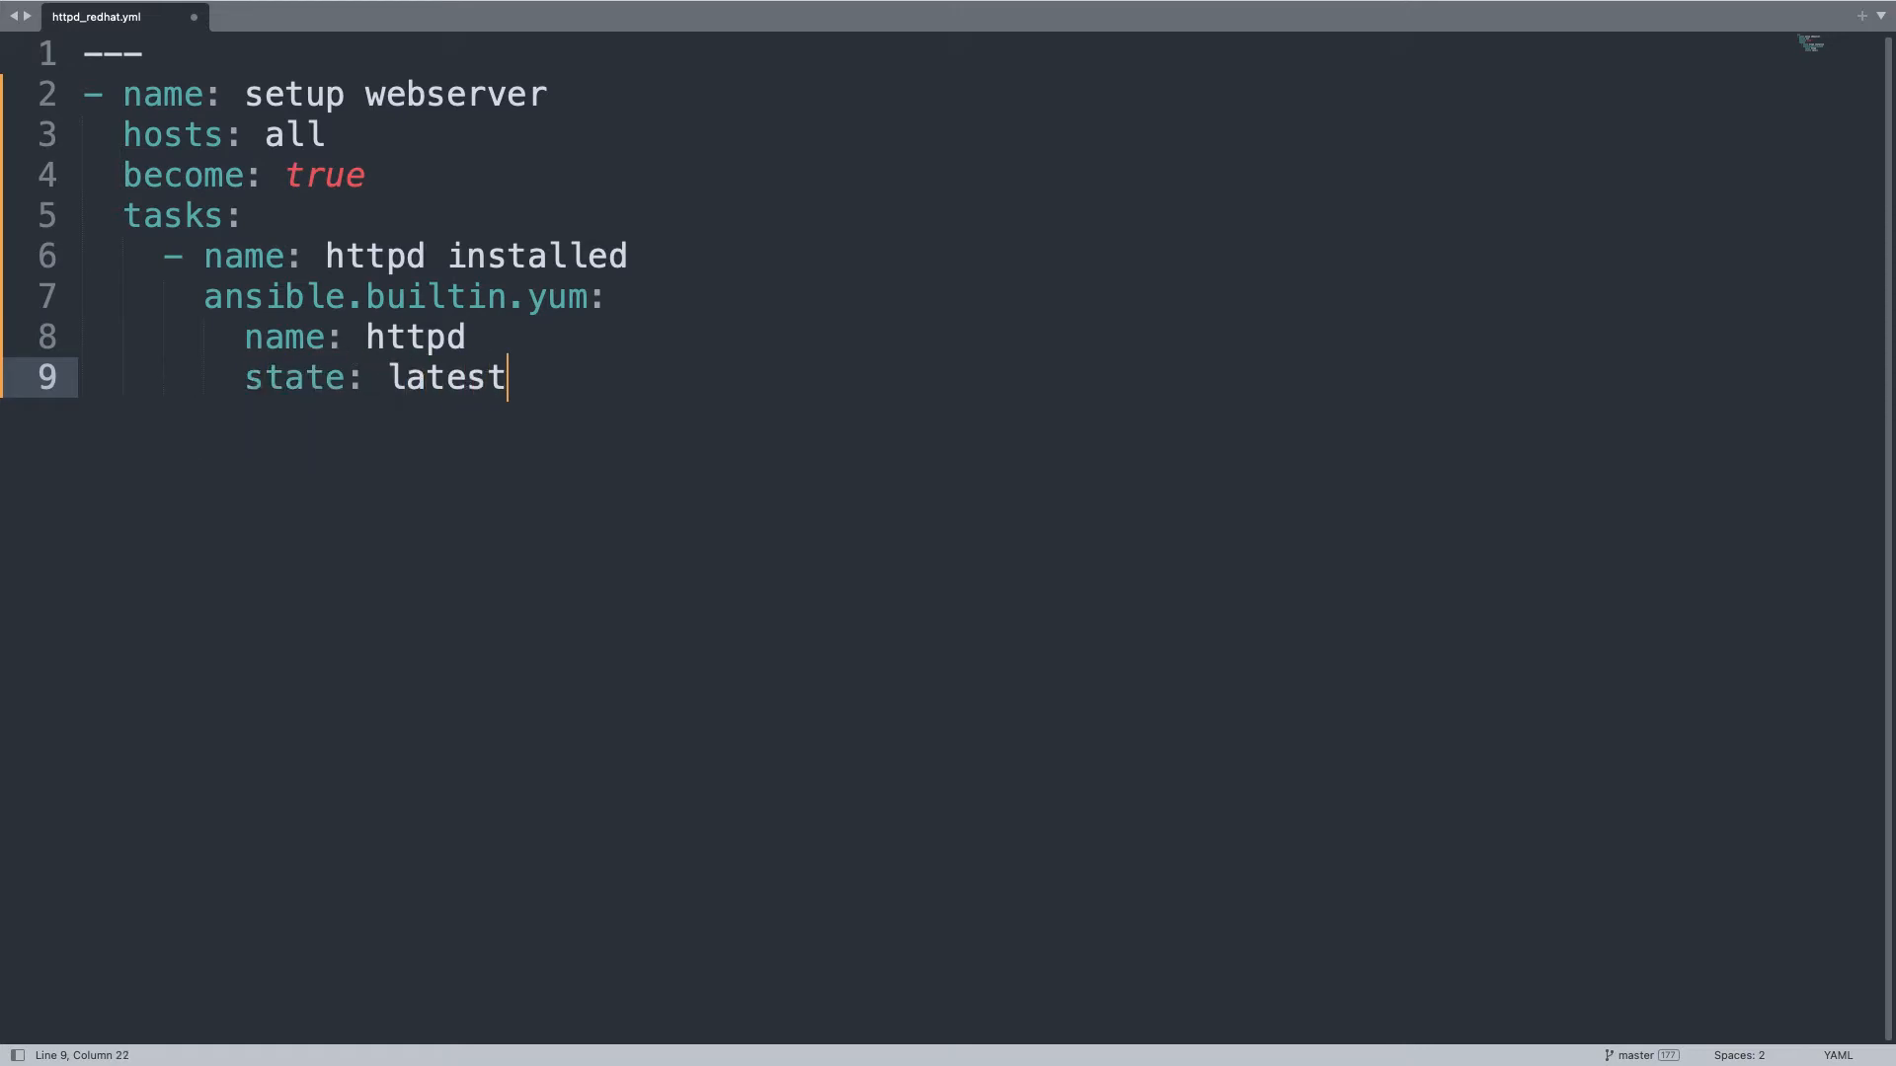
key("enter")
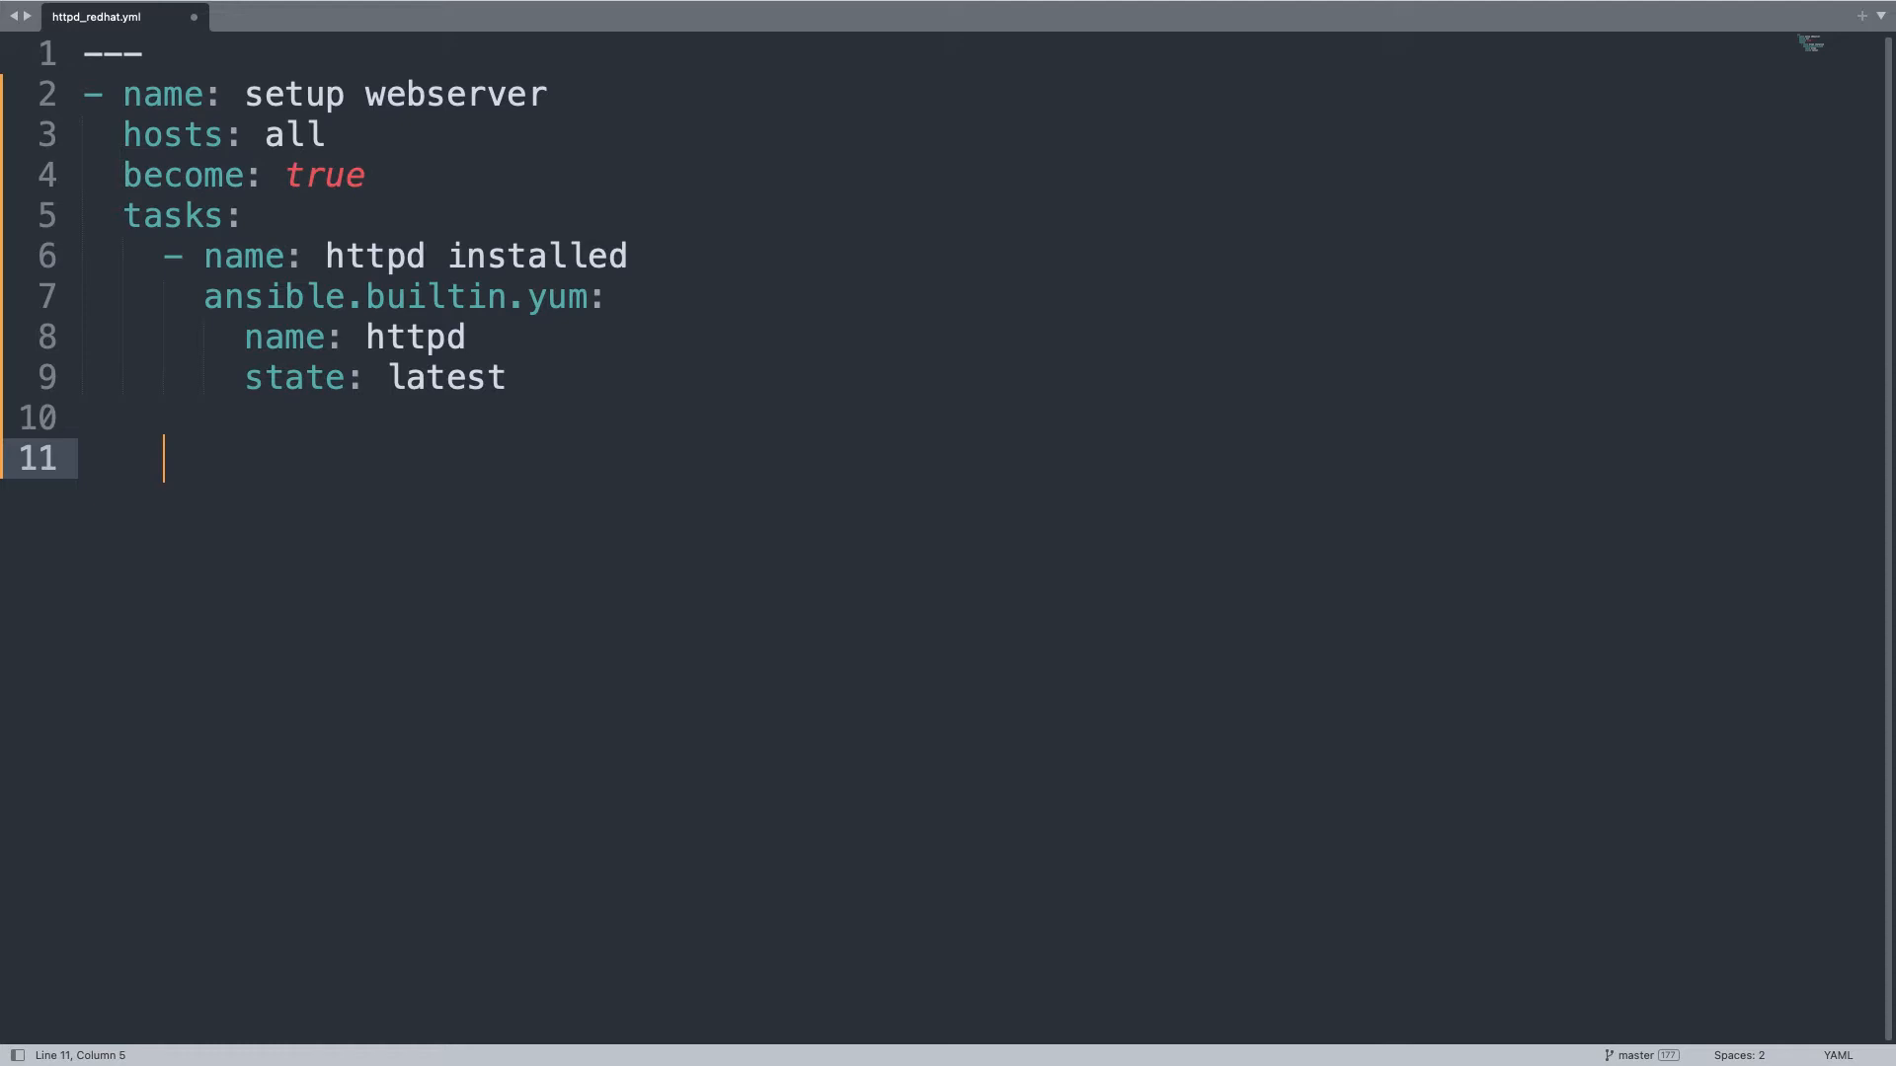
type("- name")
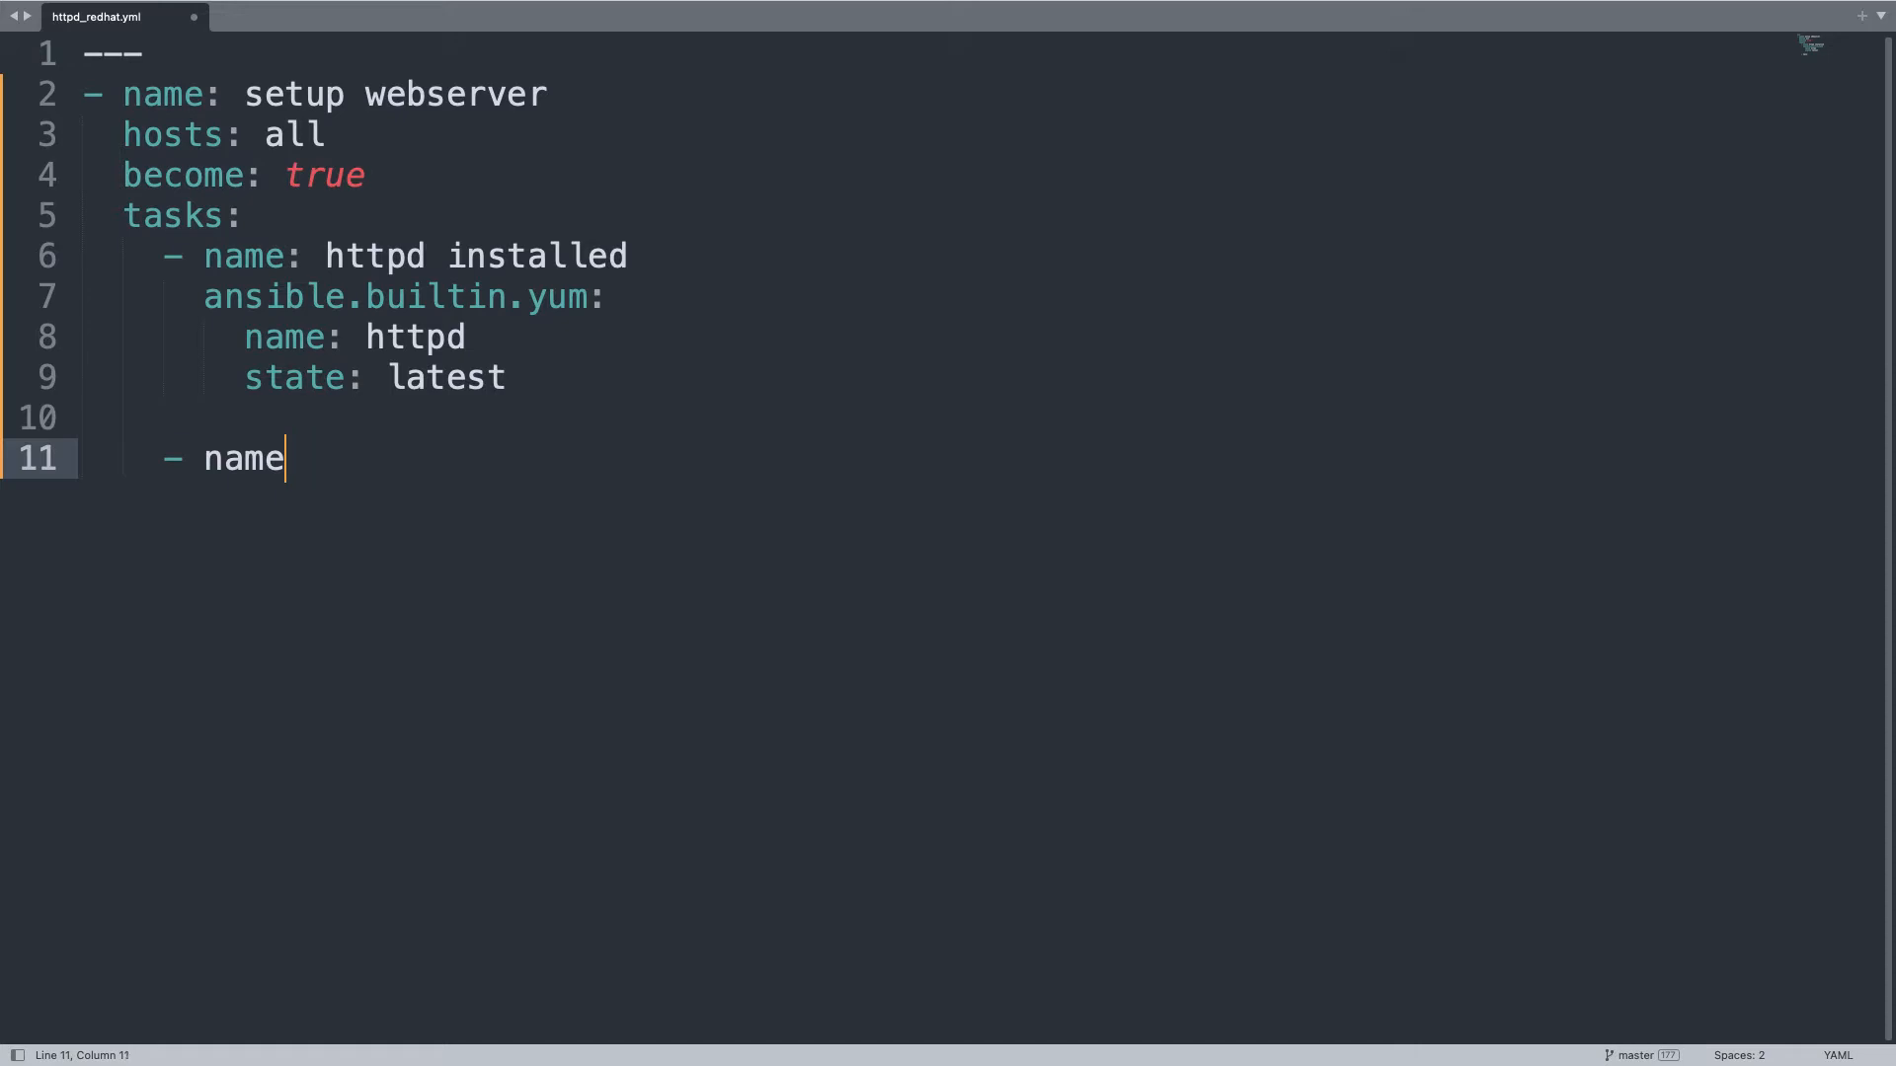
Name the second task 'custom index.html' and call ansible.builtin.copy.
type(": cust")
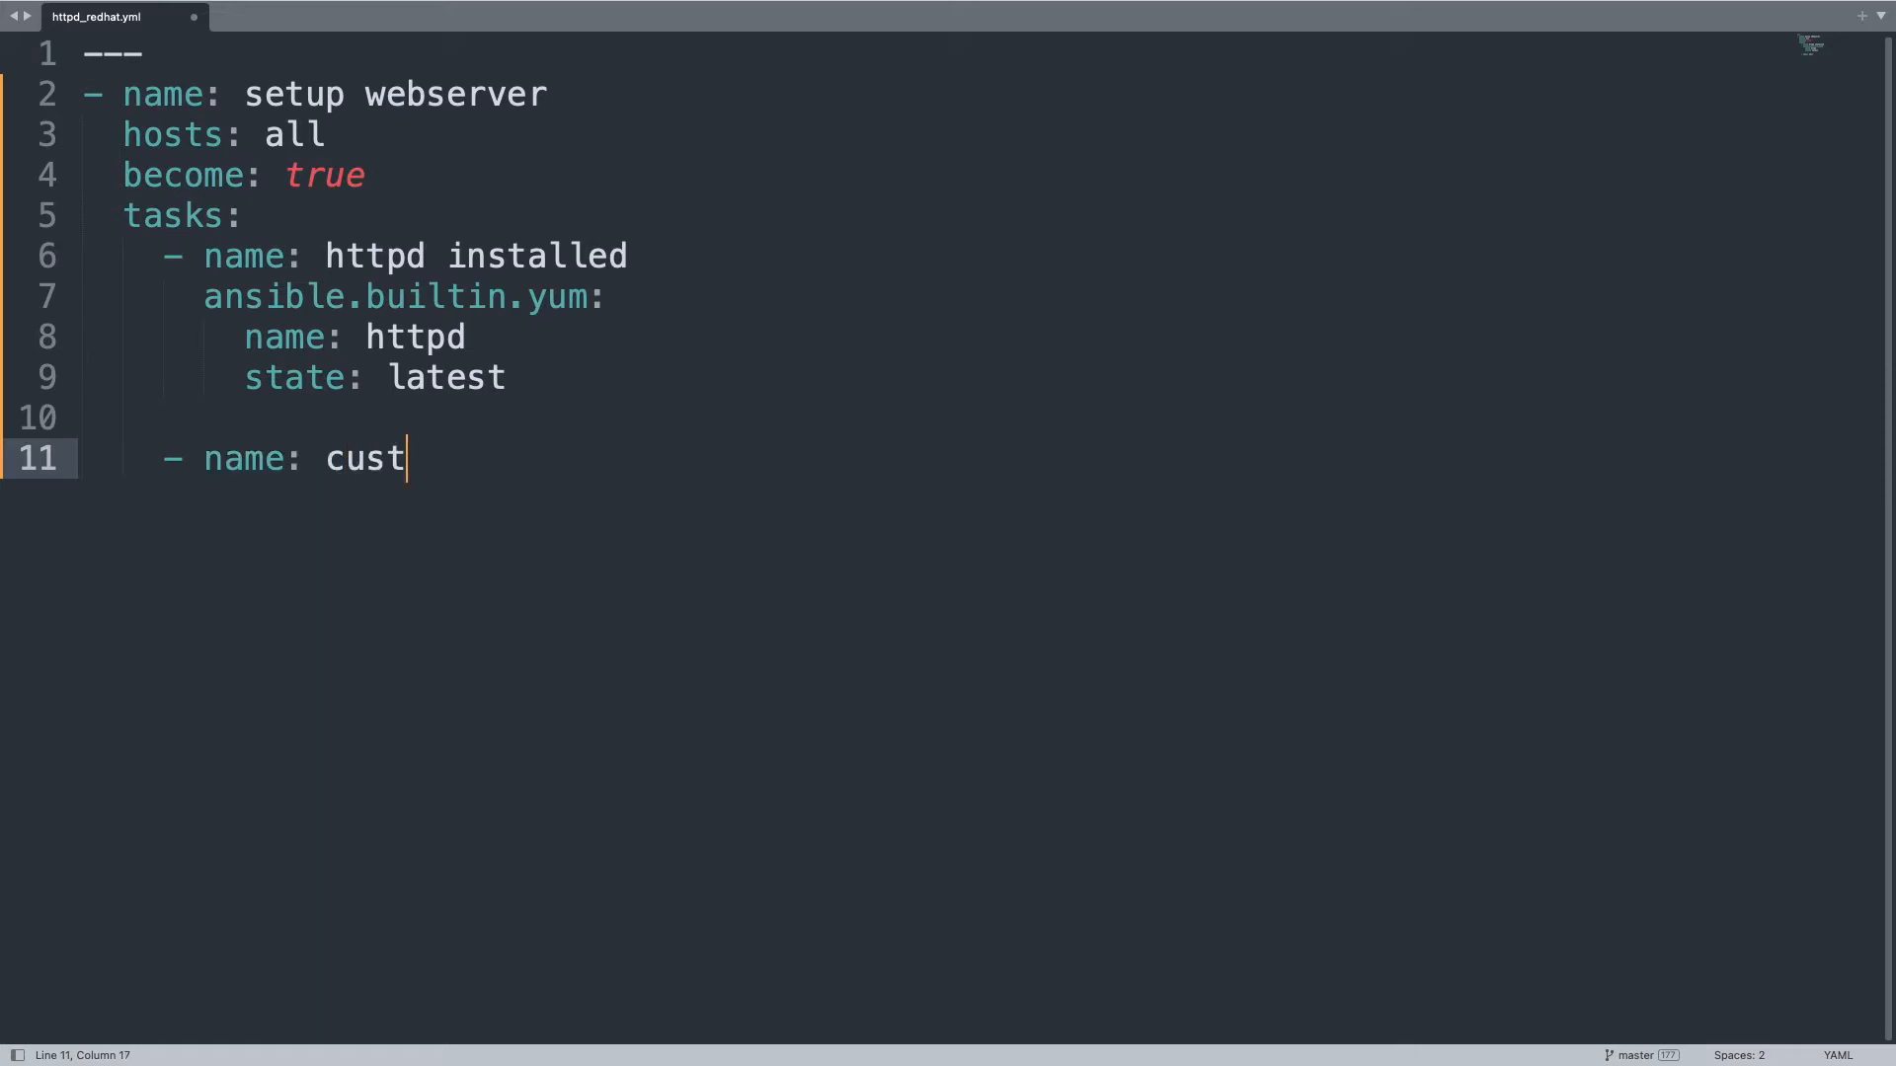
type("om h")
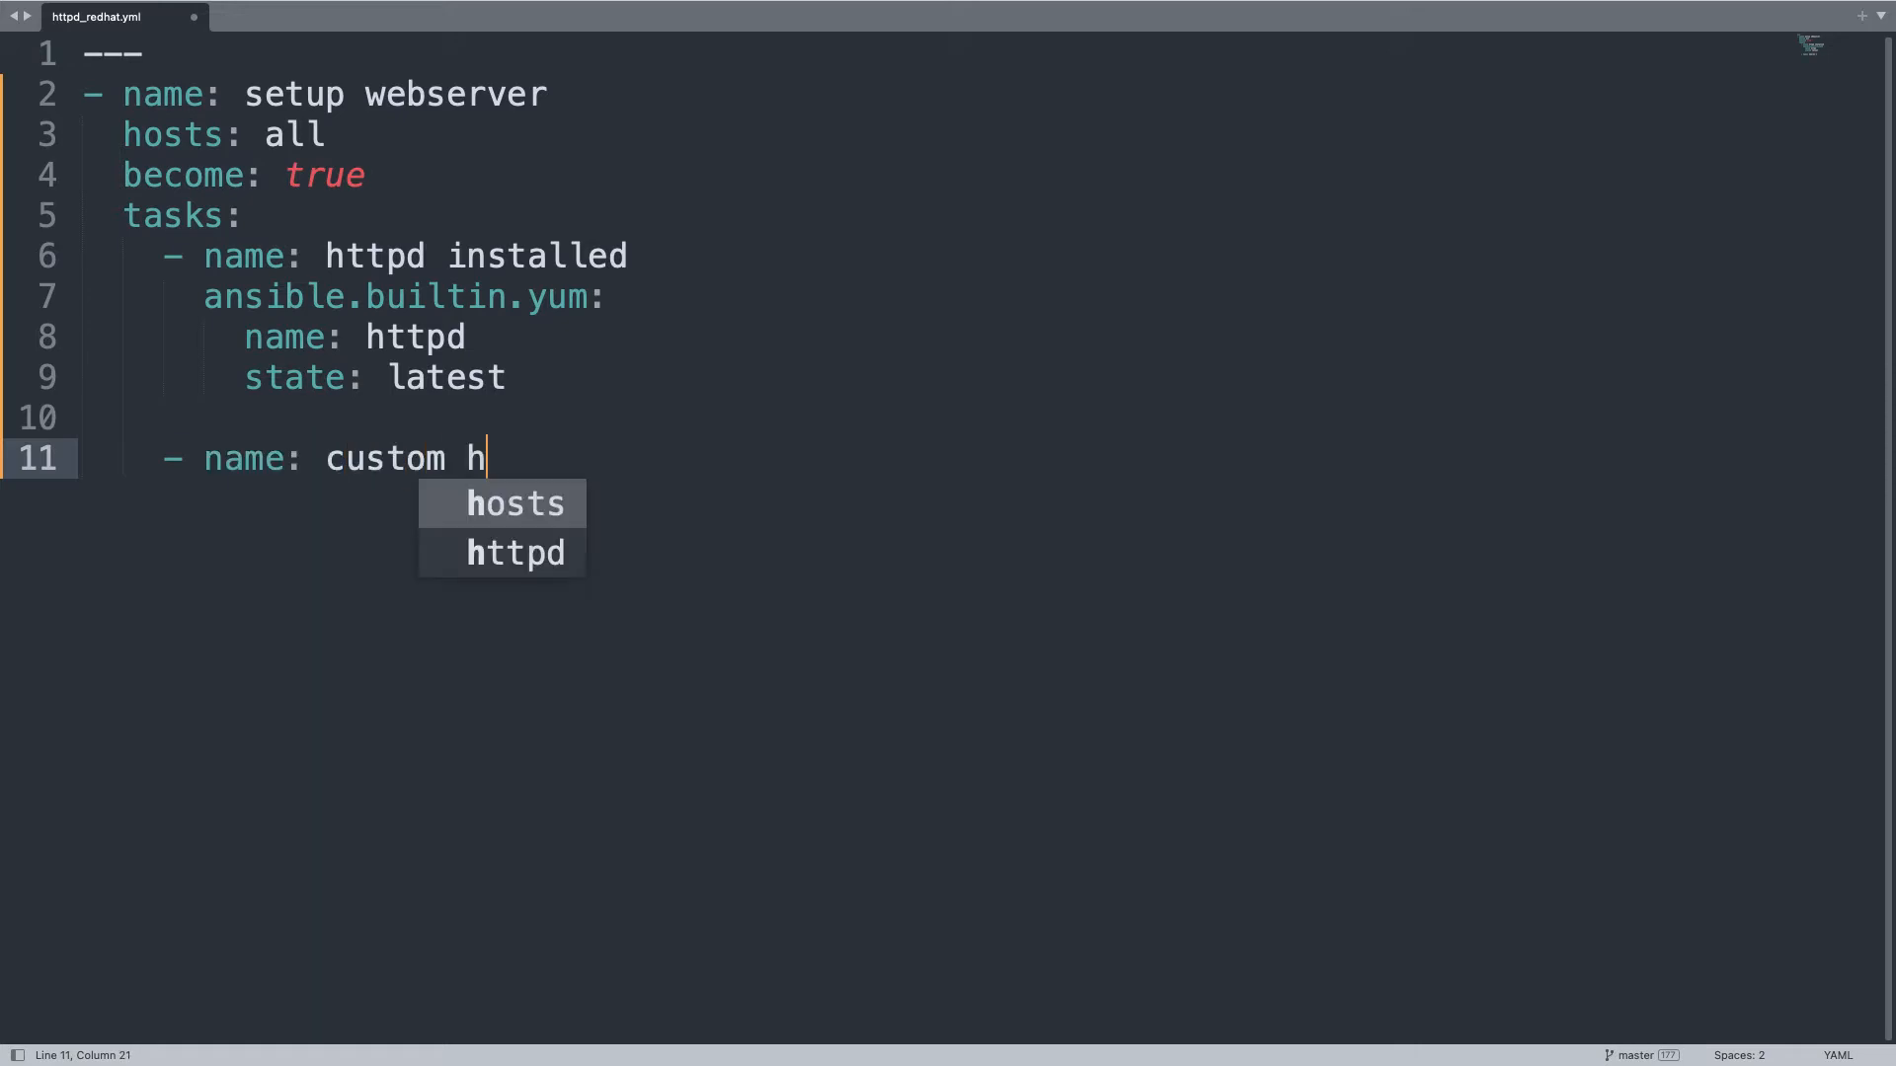
type("index.")
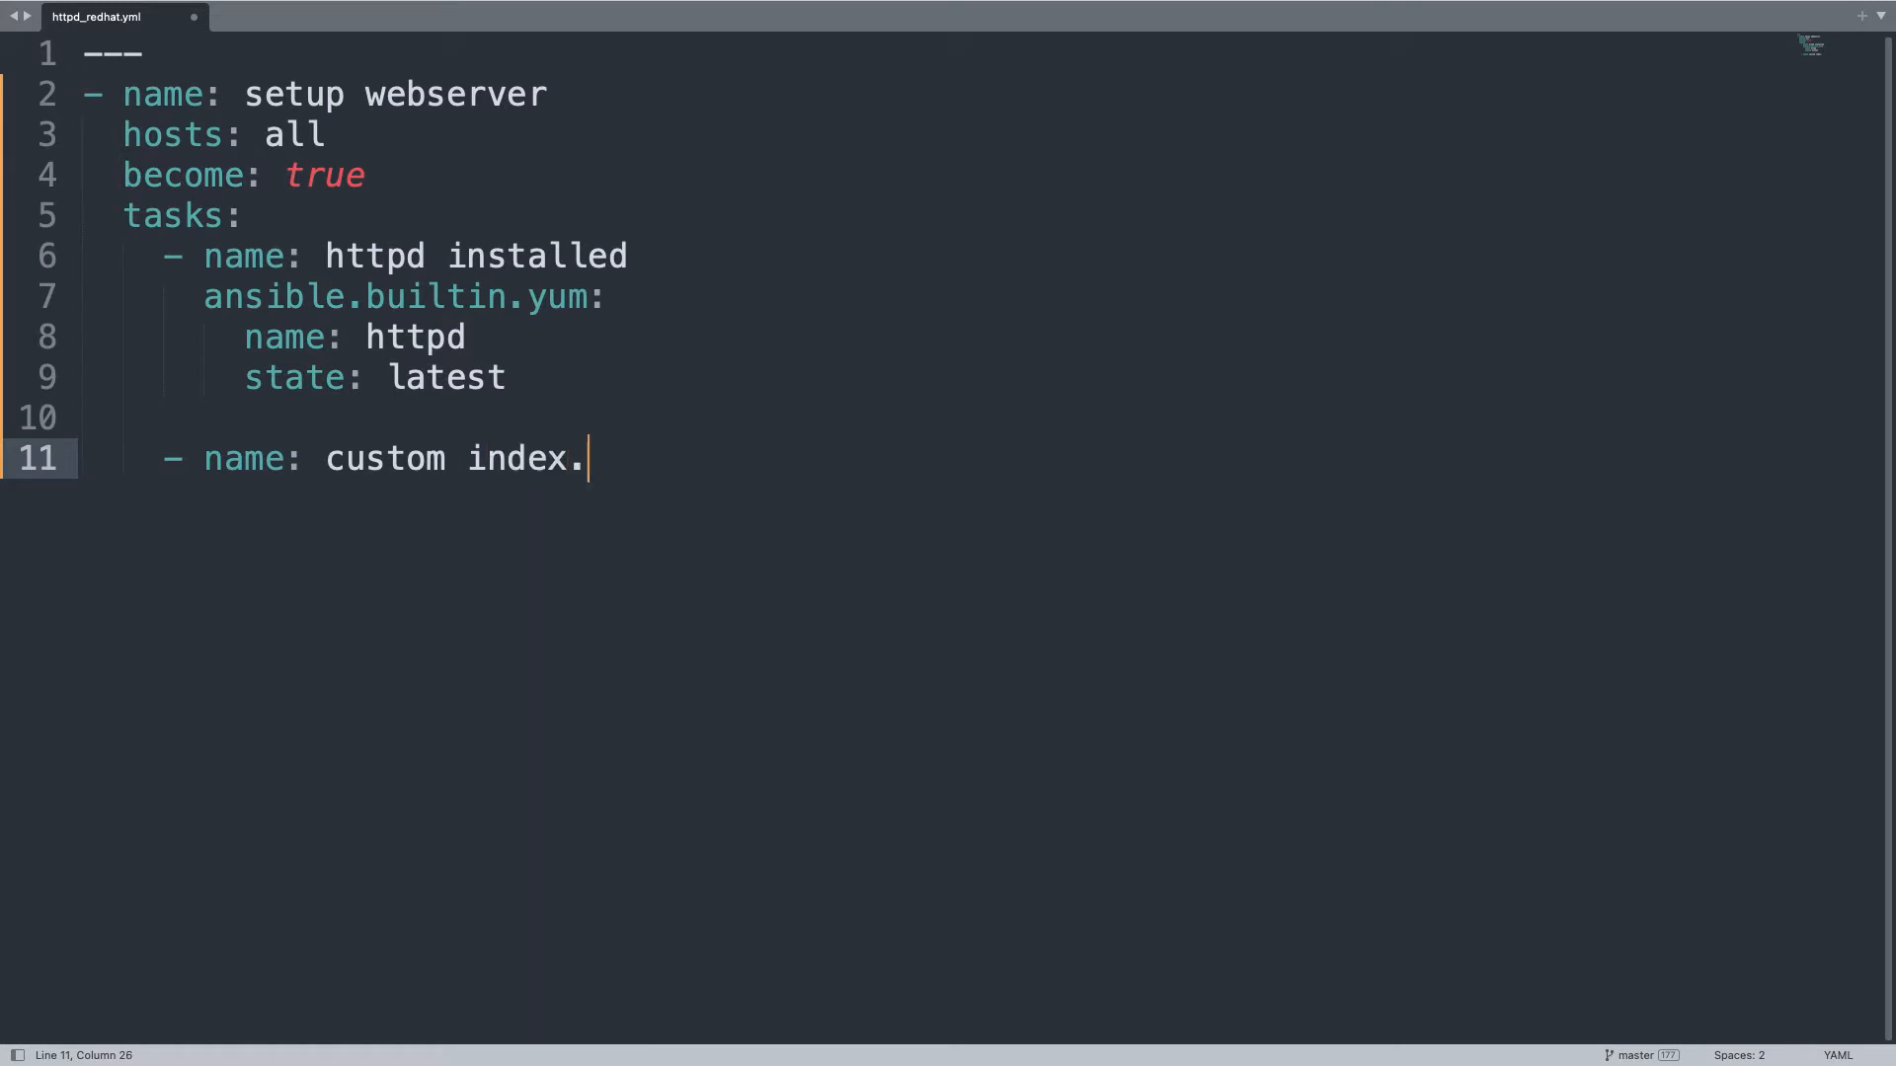
type("html")
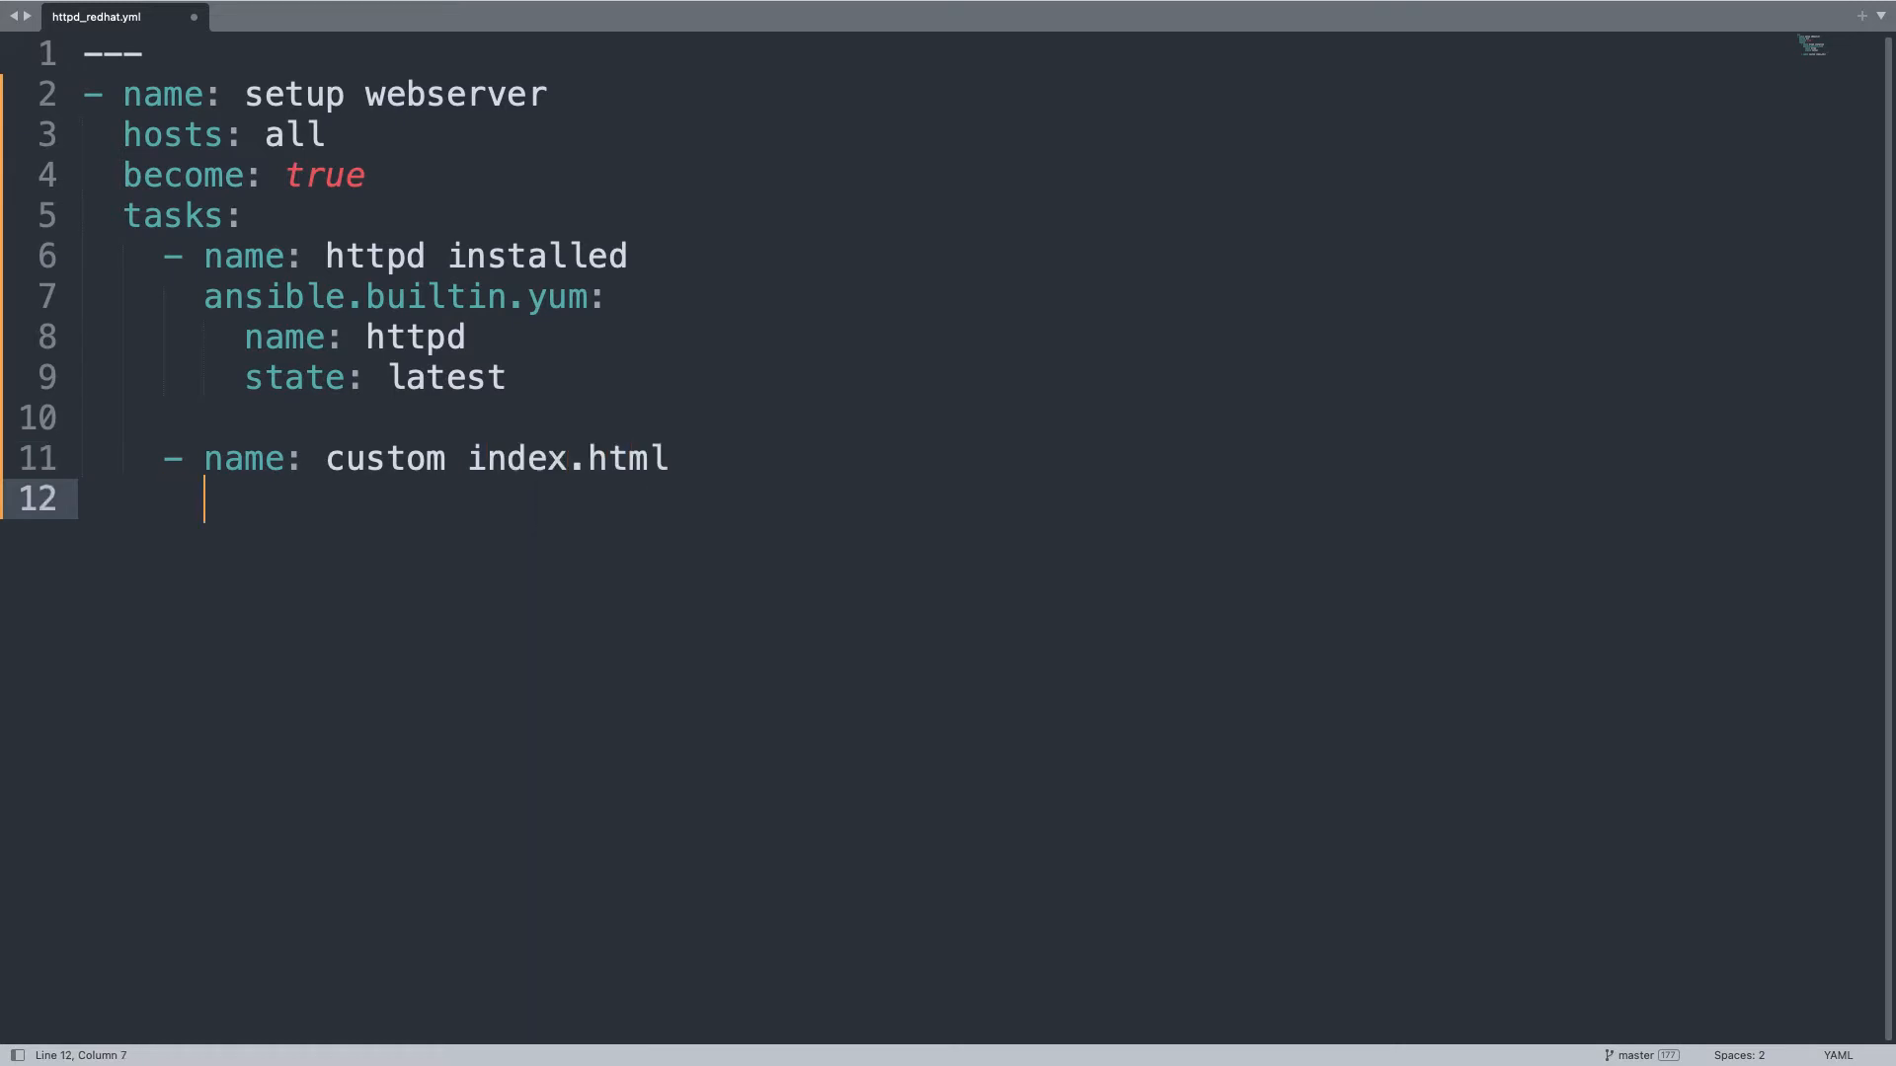
type("ansible.")
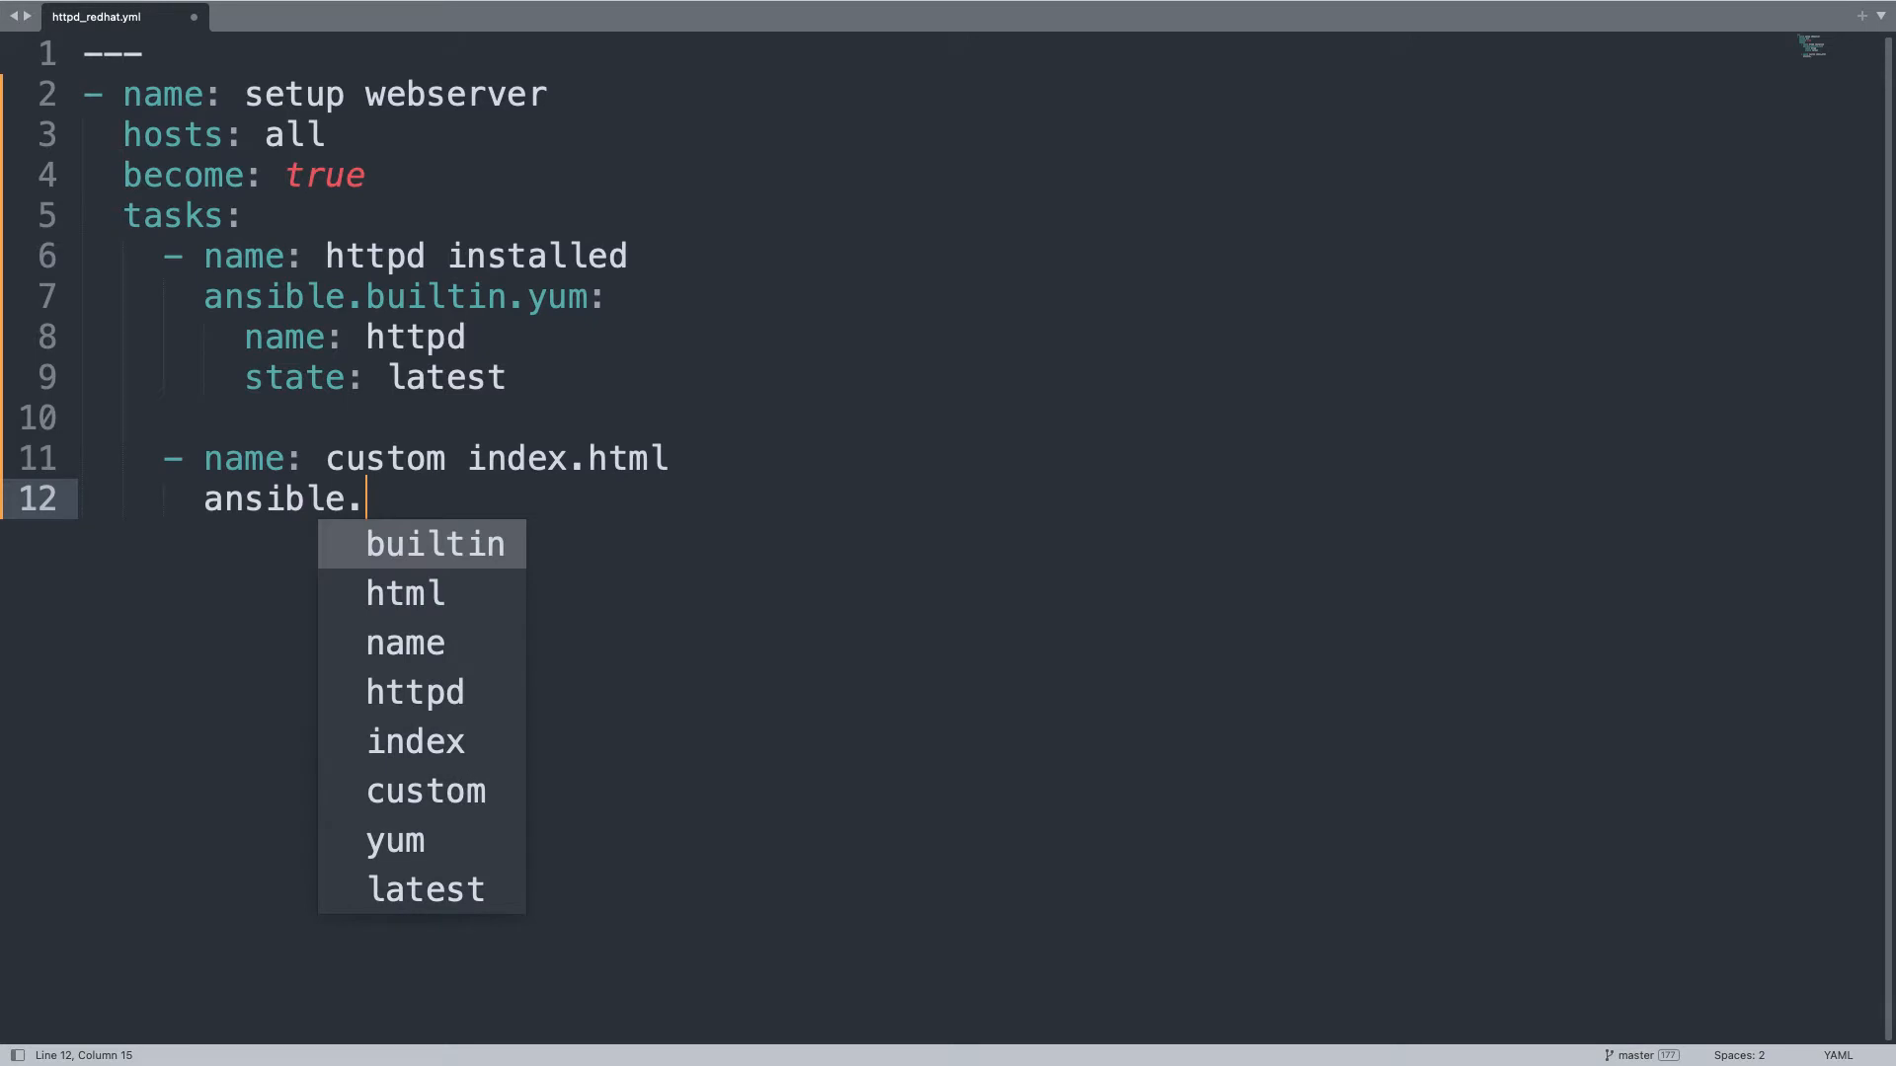
type("builtin.copy:")
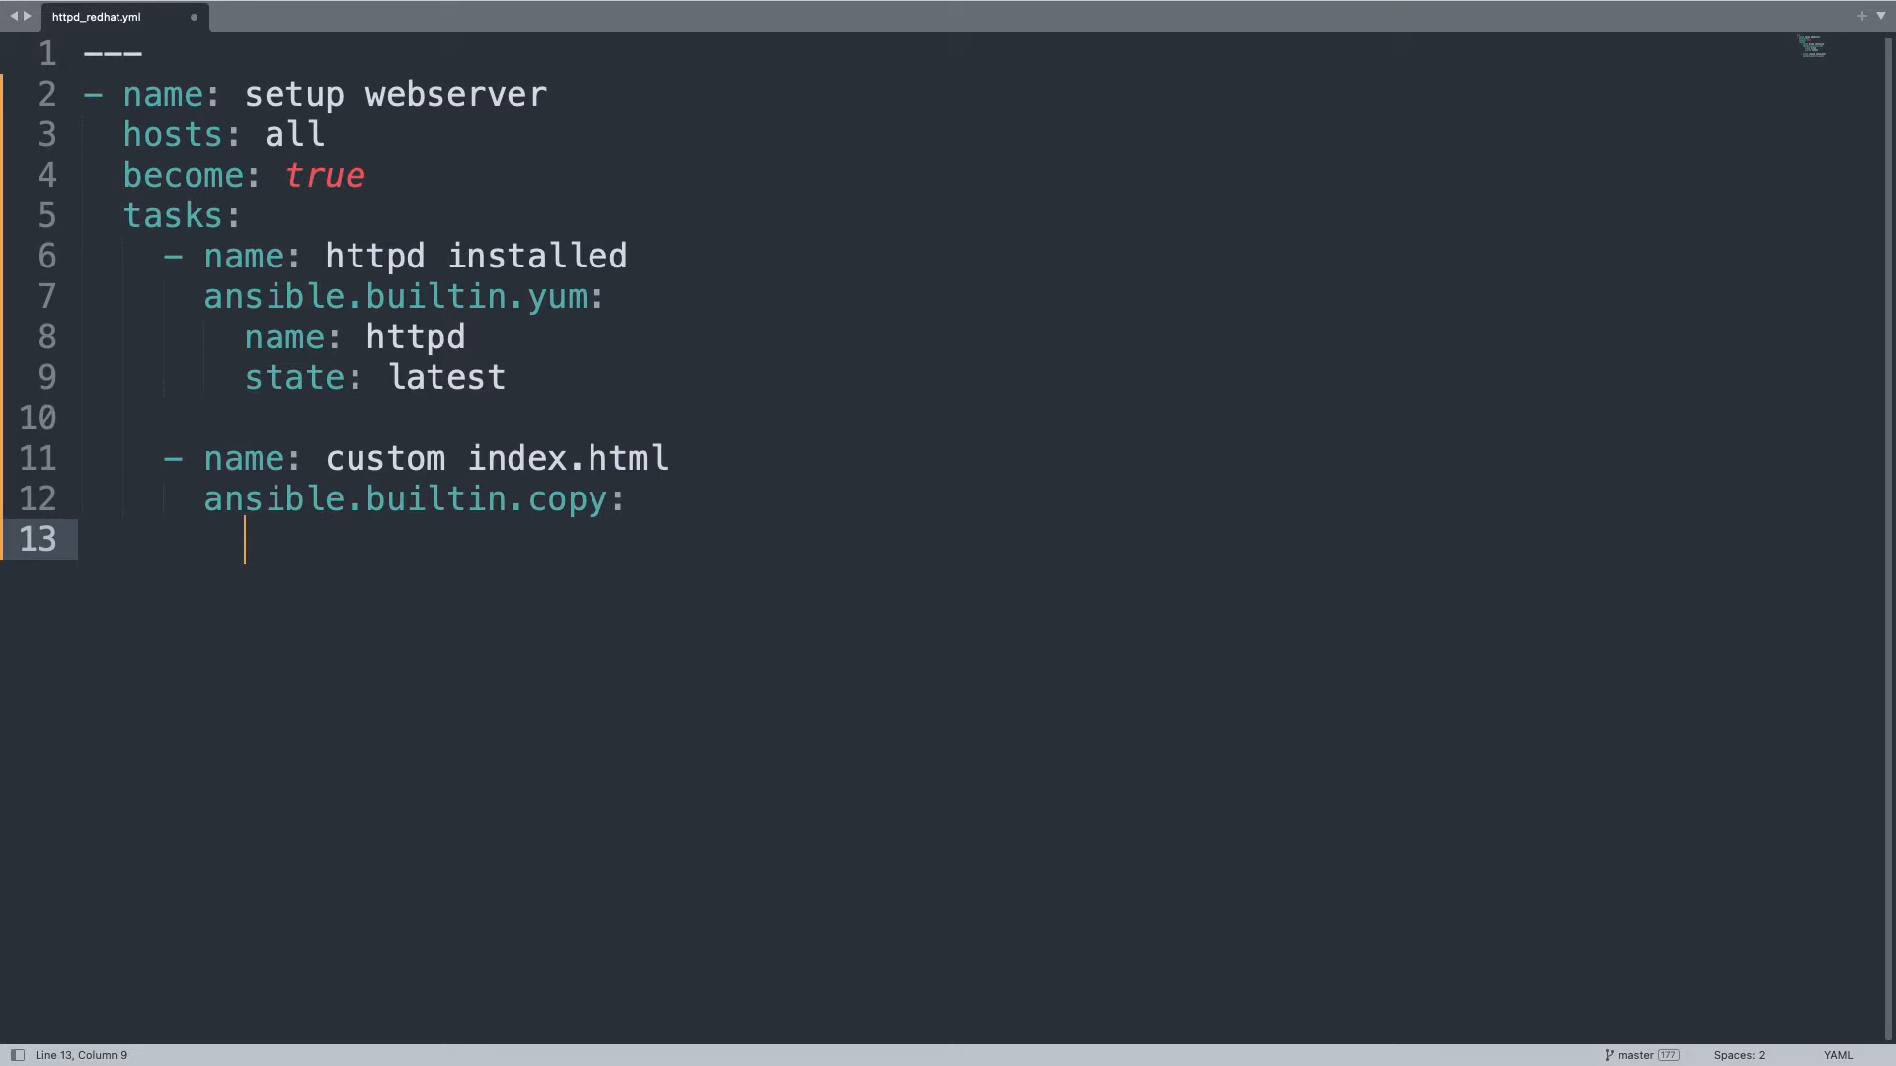
Set the copy task's 'dest: /var/www/html/index.html'.
type("dest:")
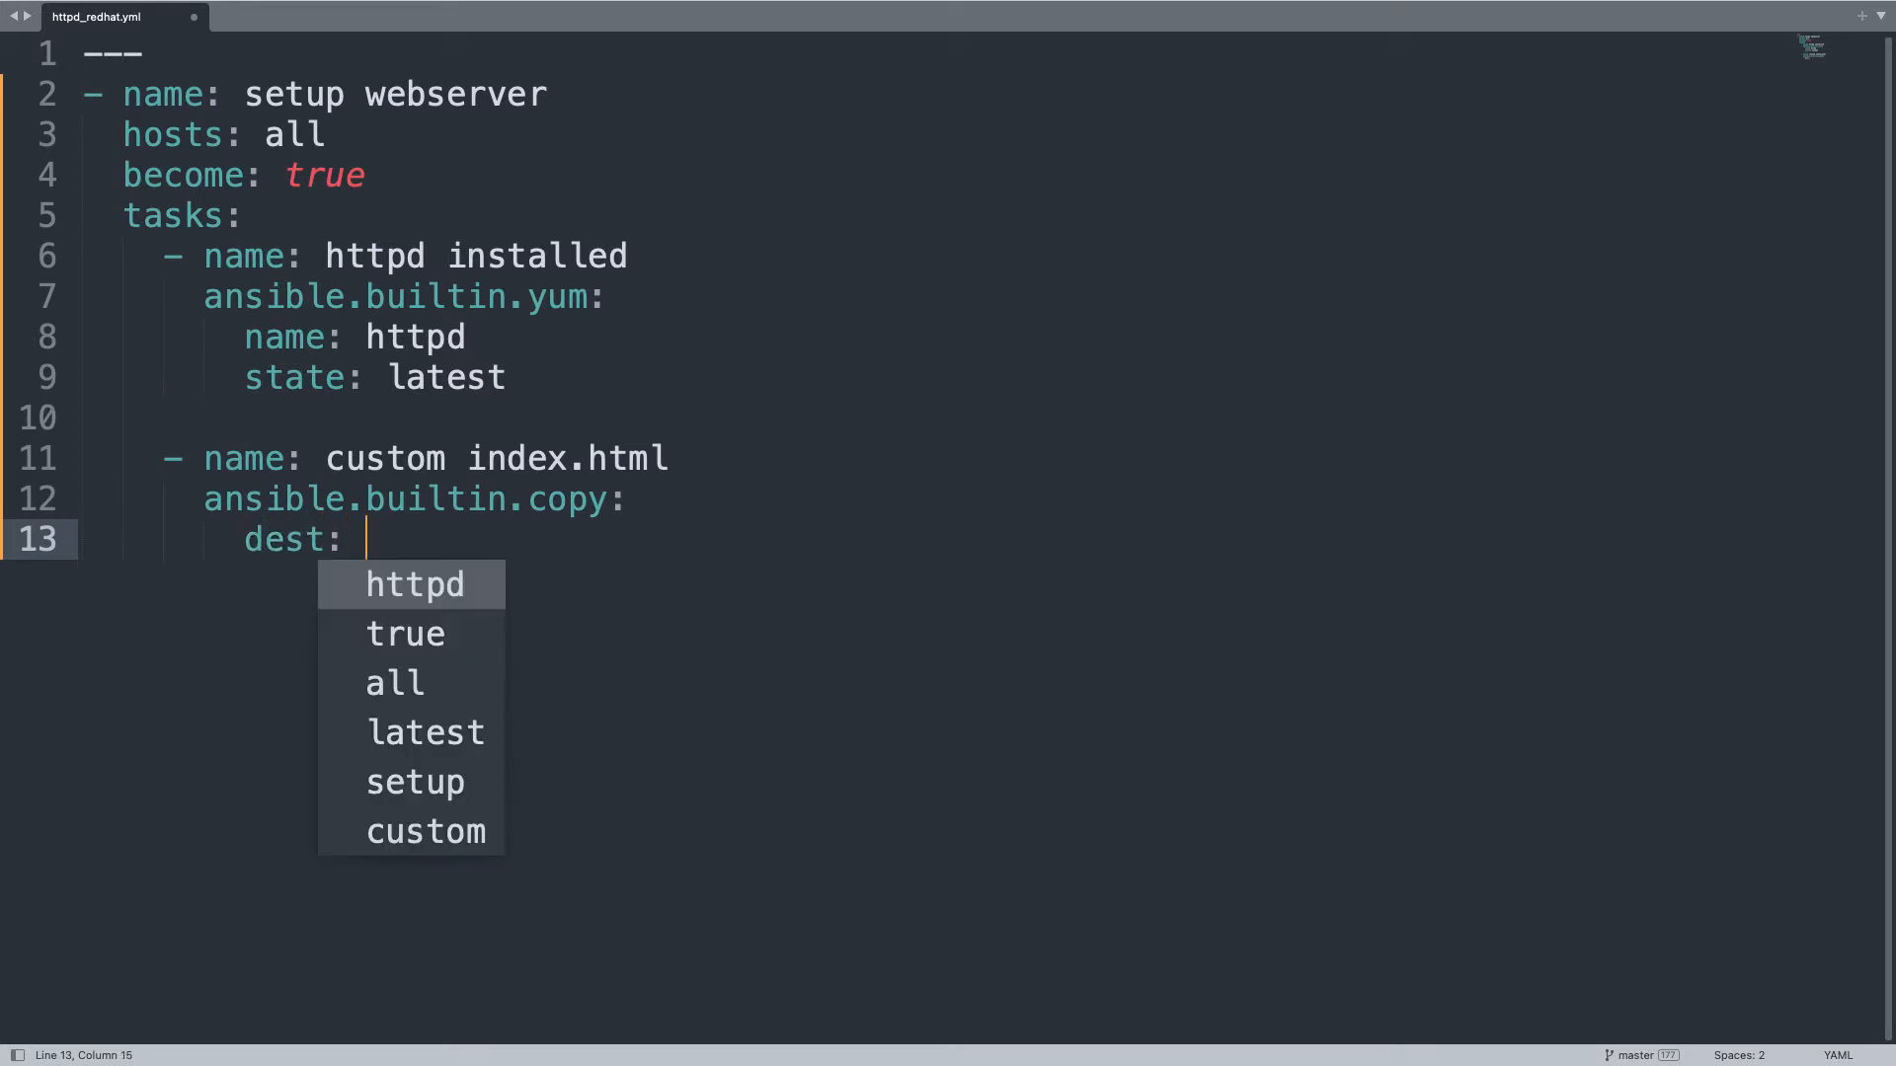
type("/var/")
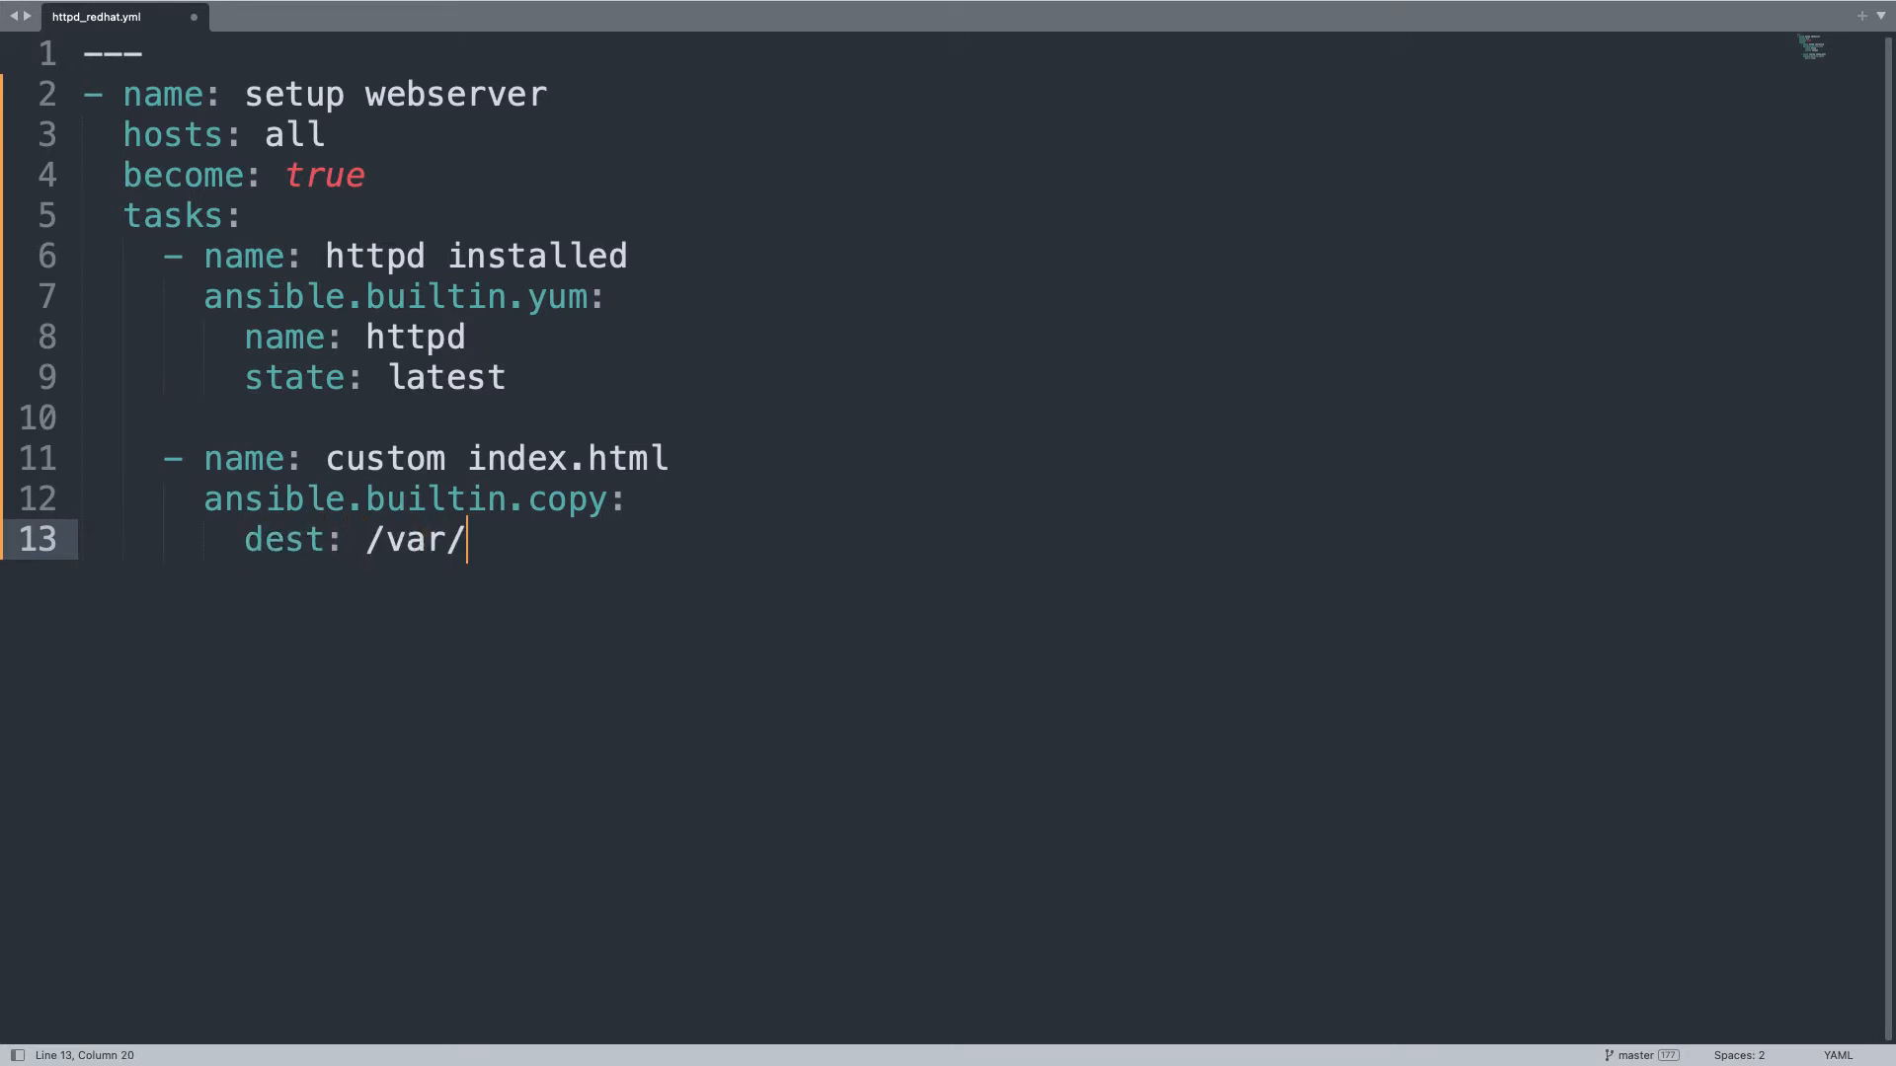
type("www/htm")
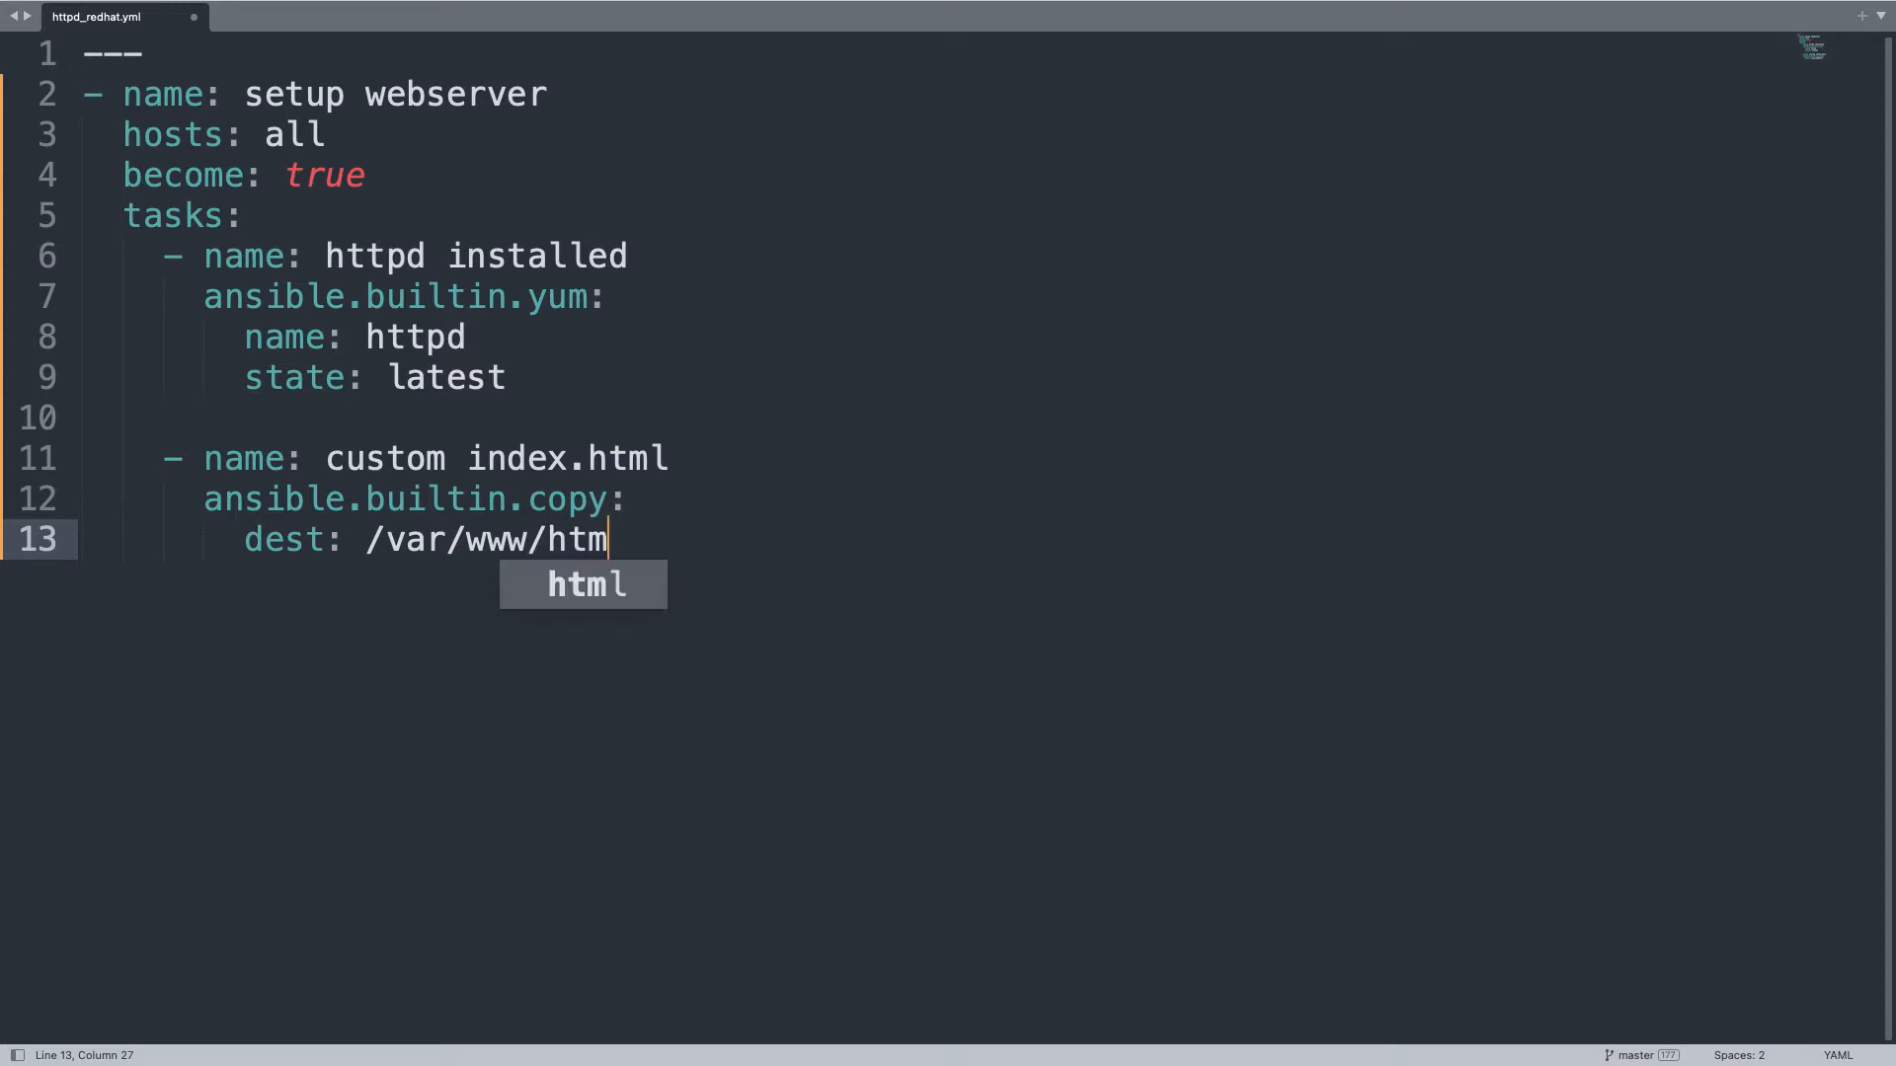
type("l/inde")
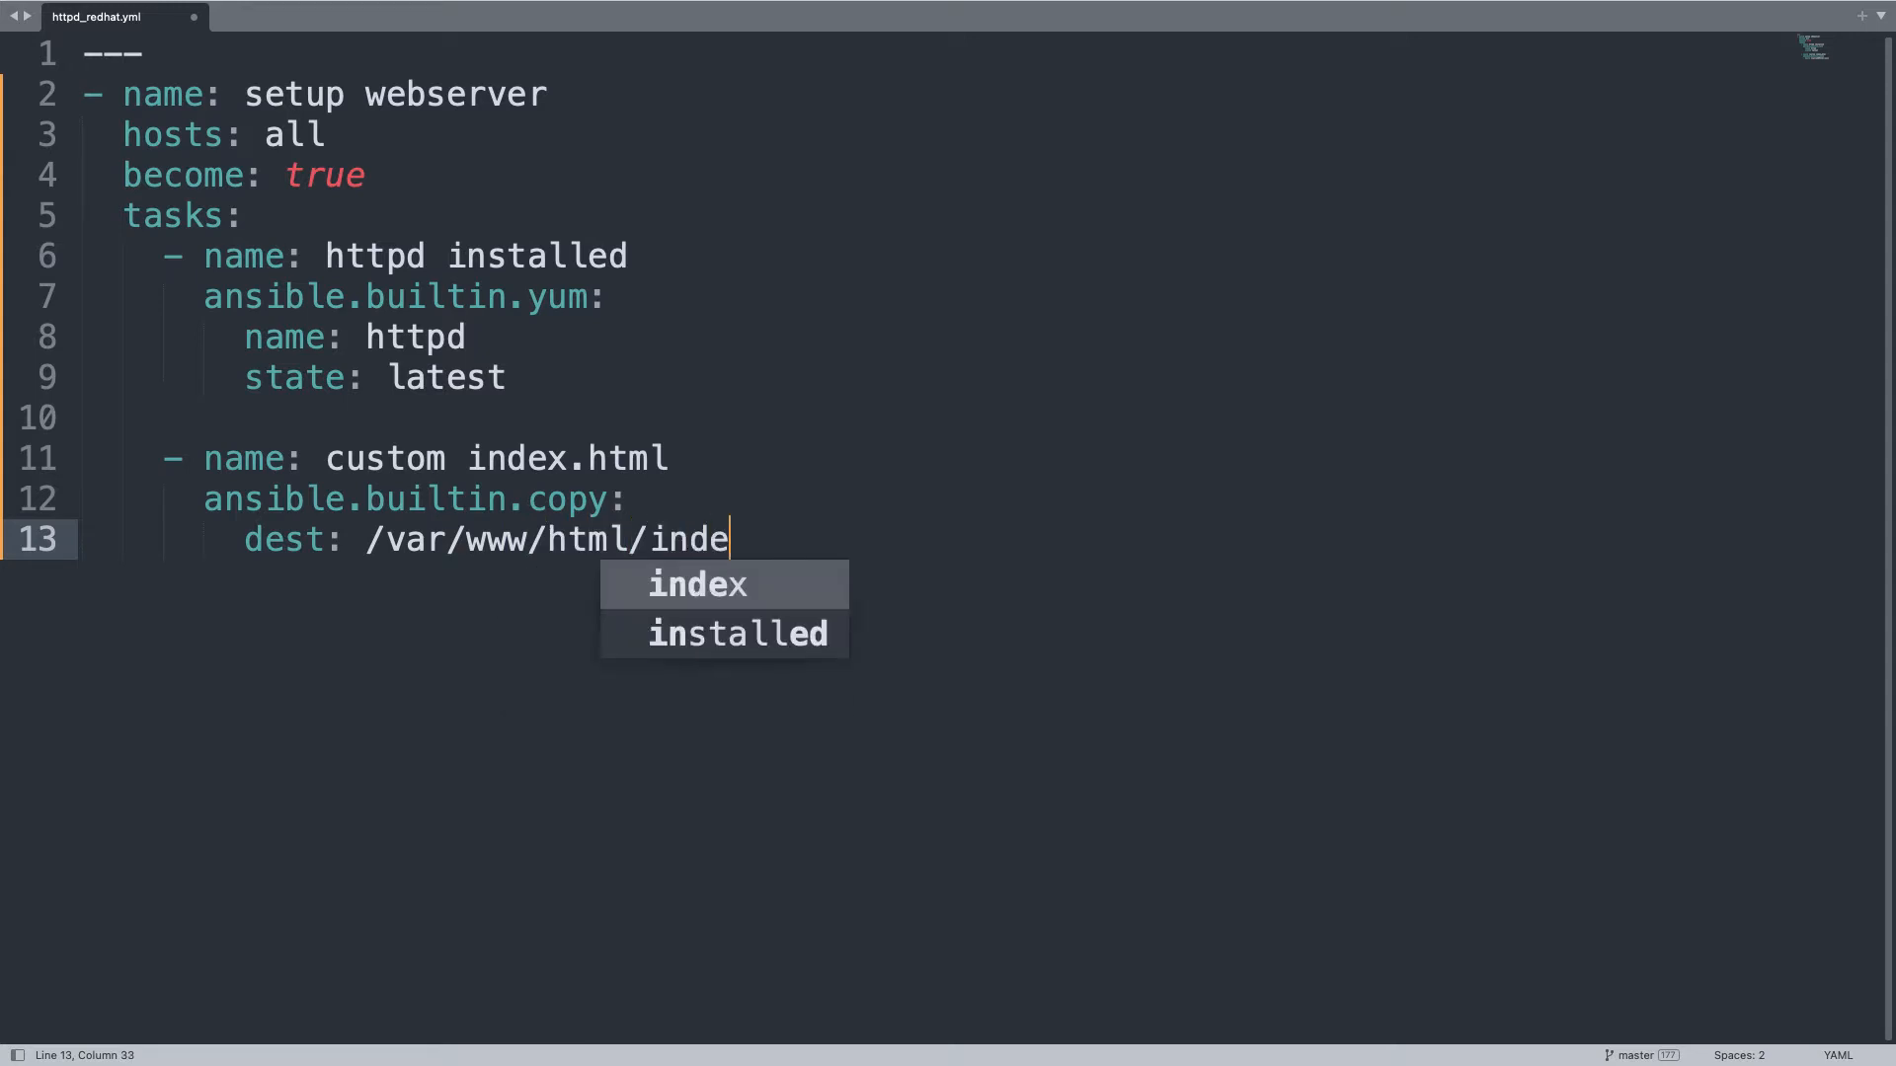
type("x.html")
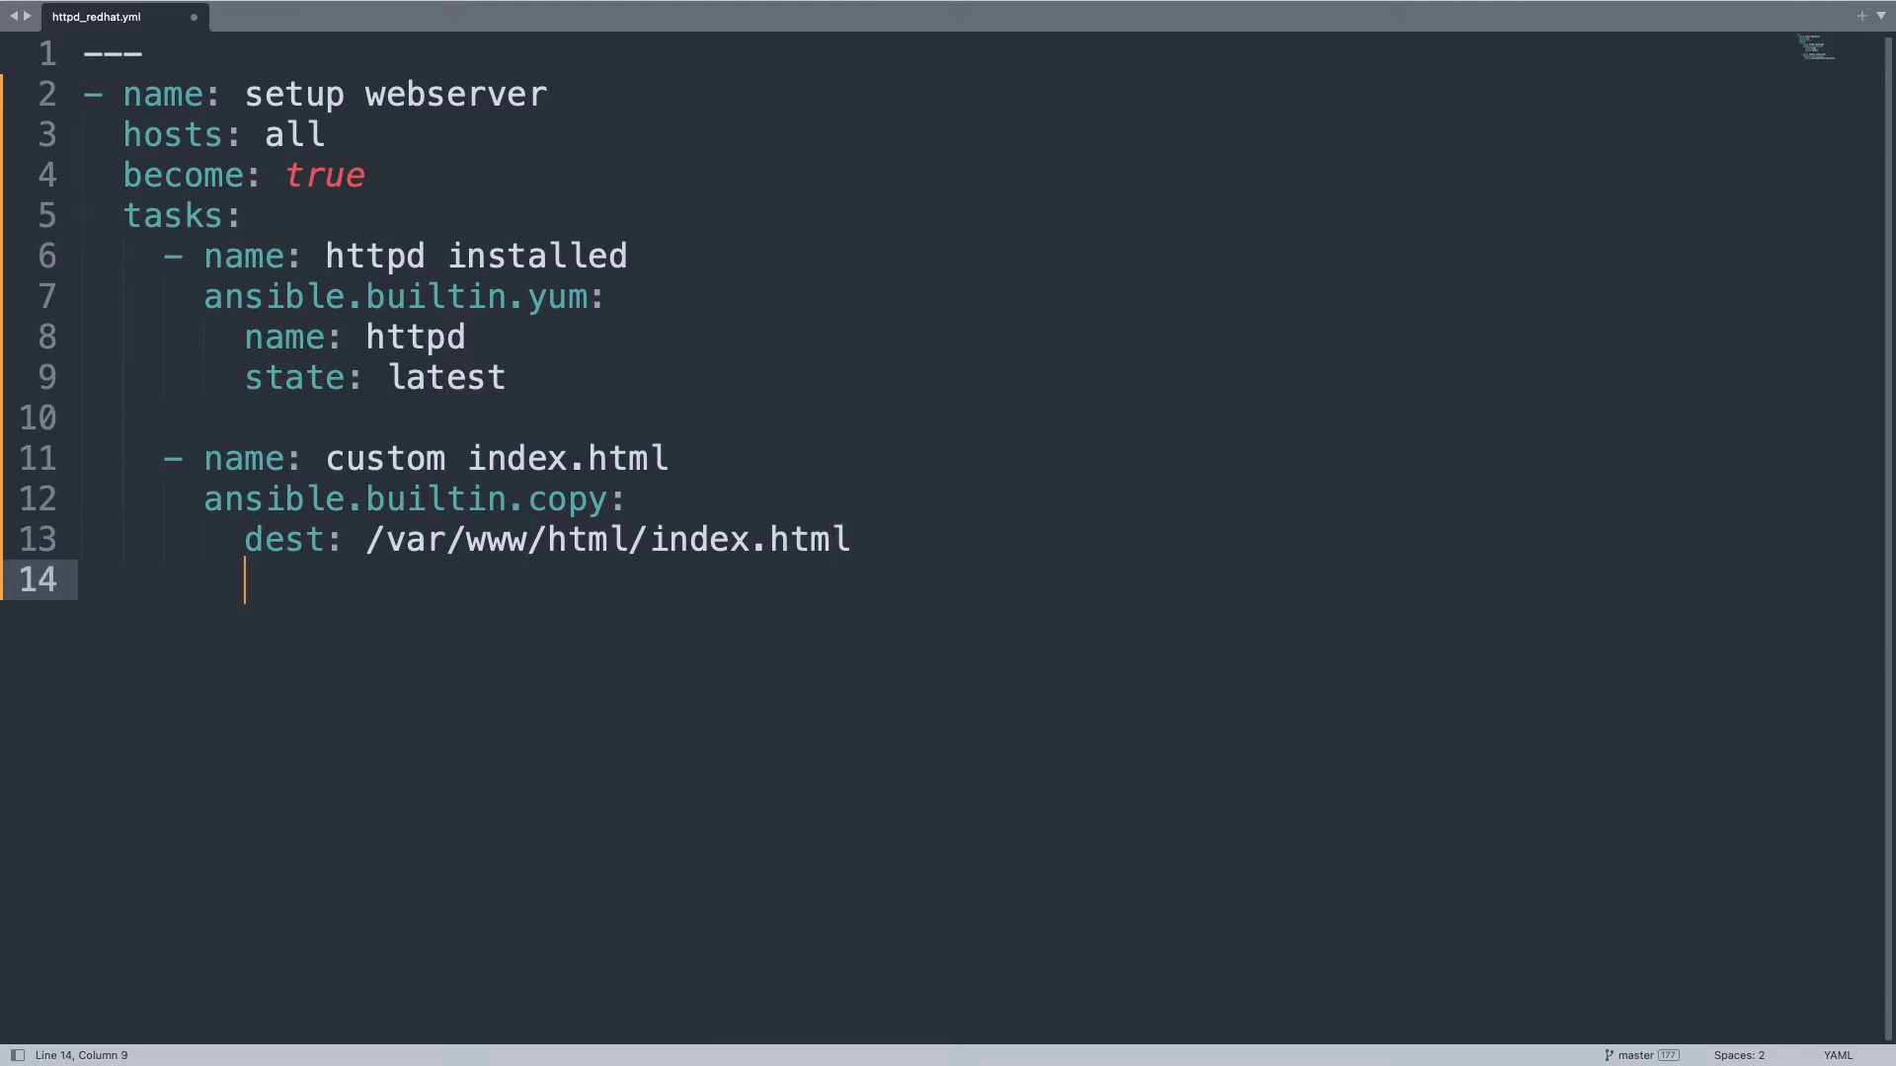
Add 'content: |' with the text 'Custom Web Page'.
type("content: |")
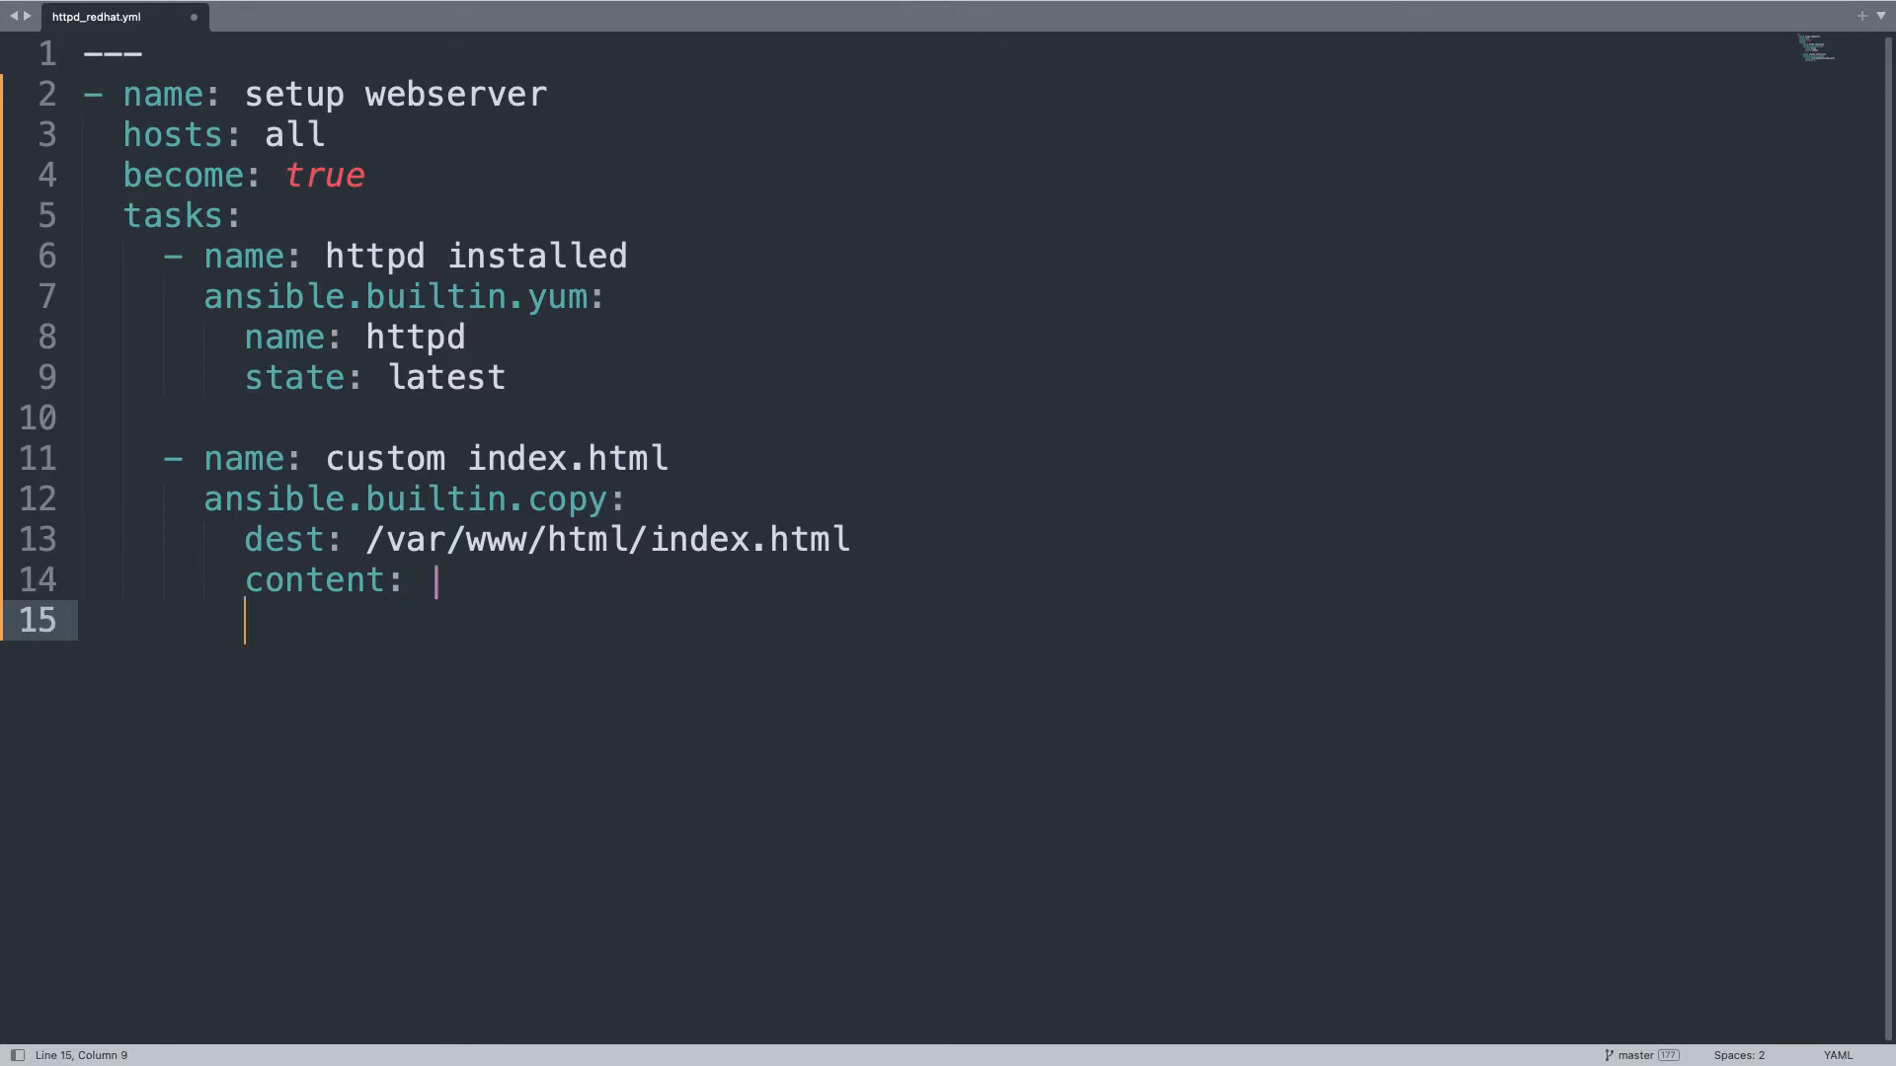
type("Custom")
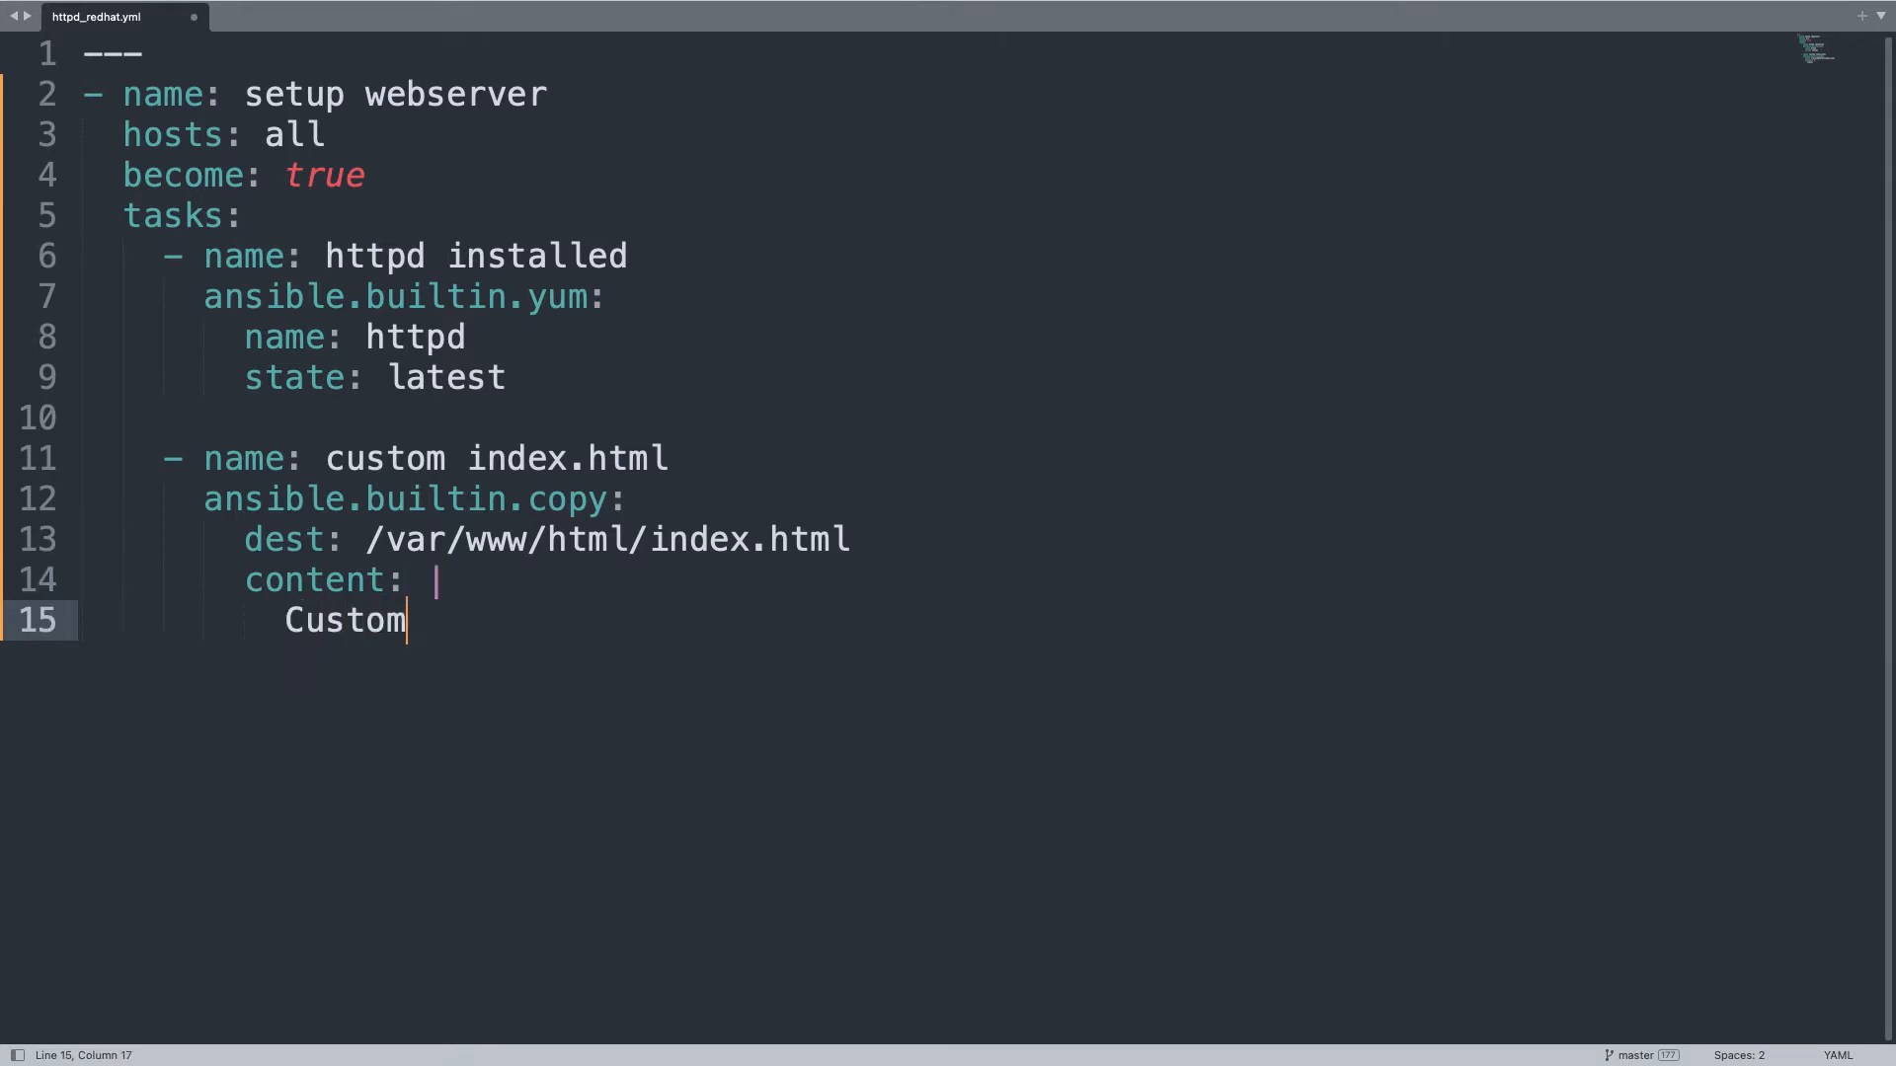
type("Web")
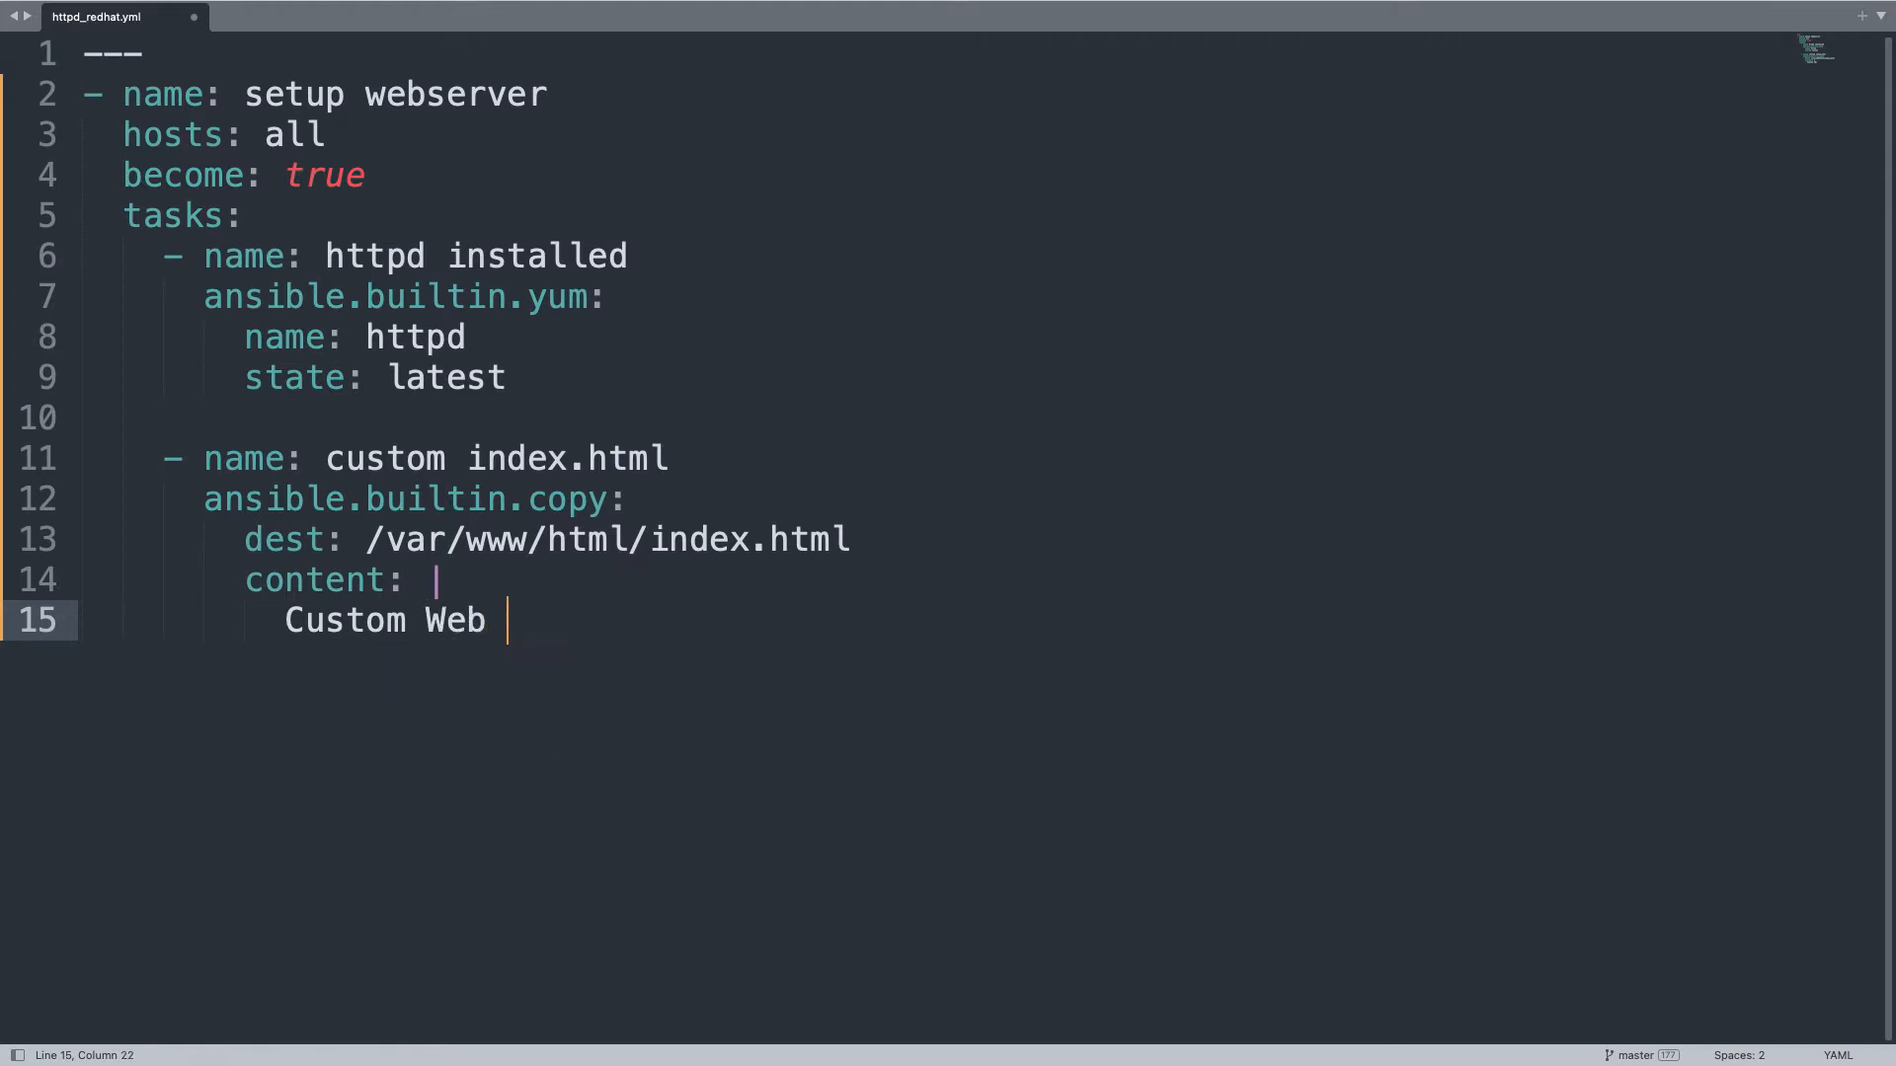
type("Page")
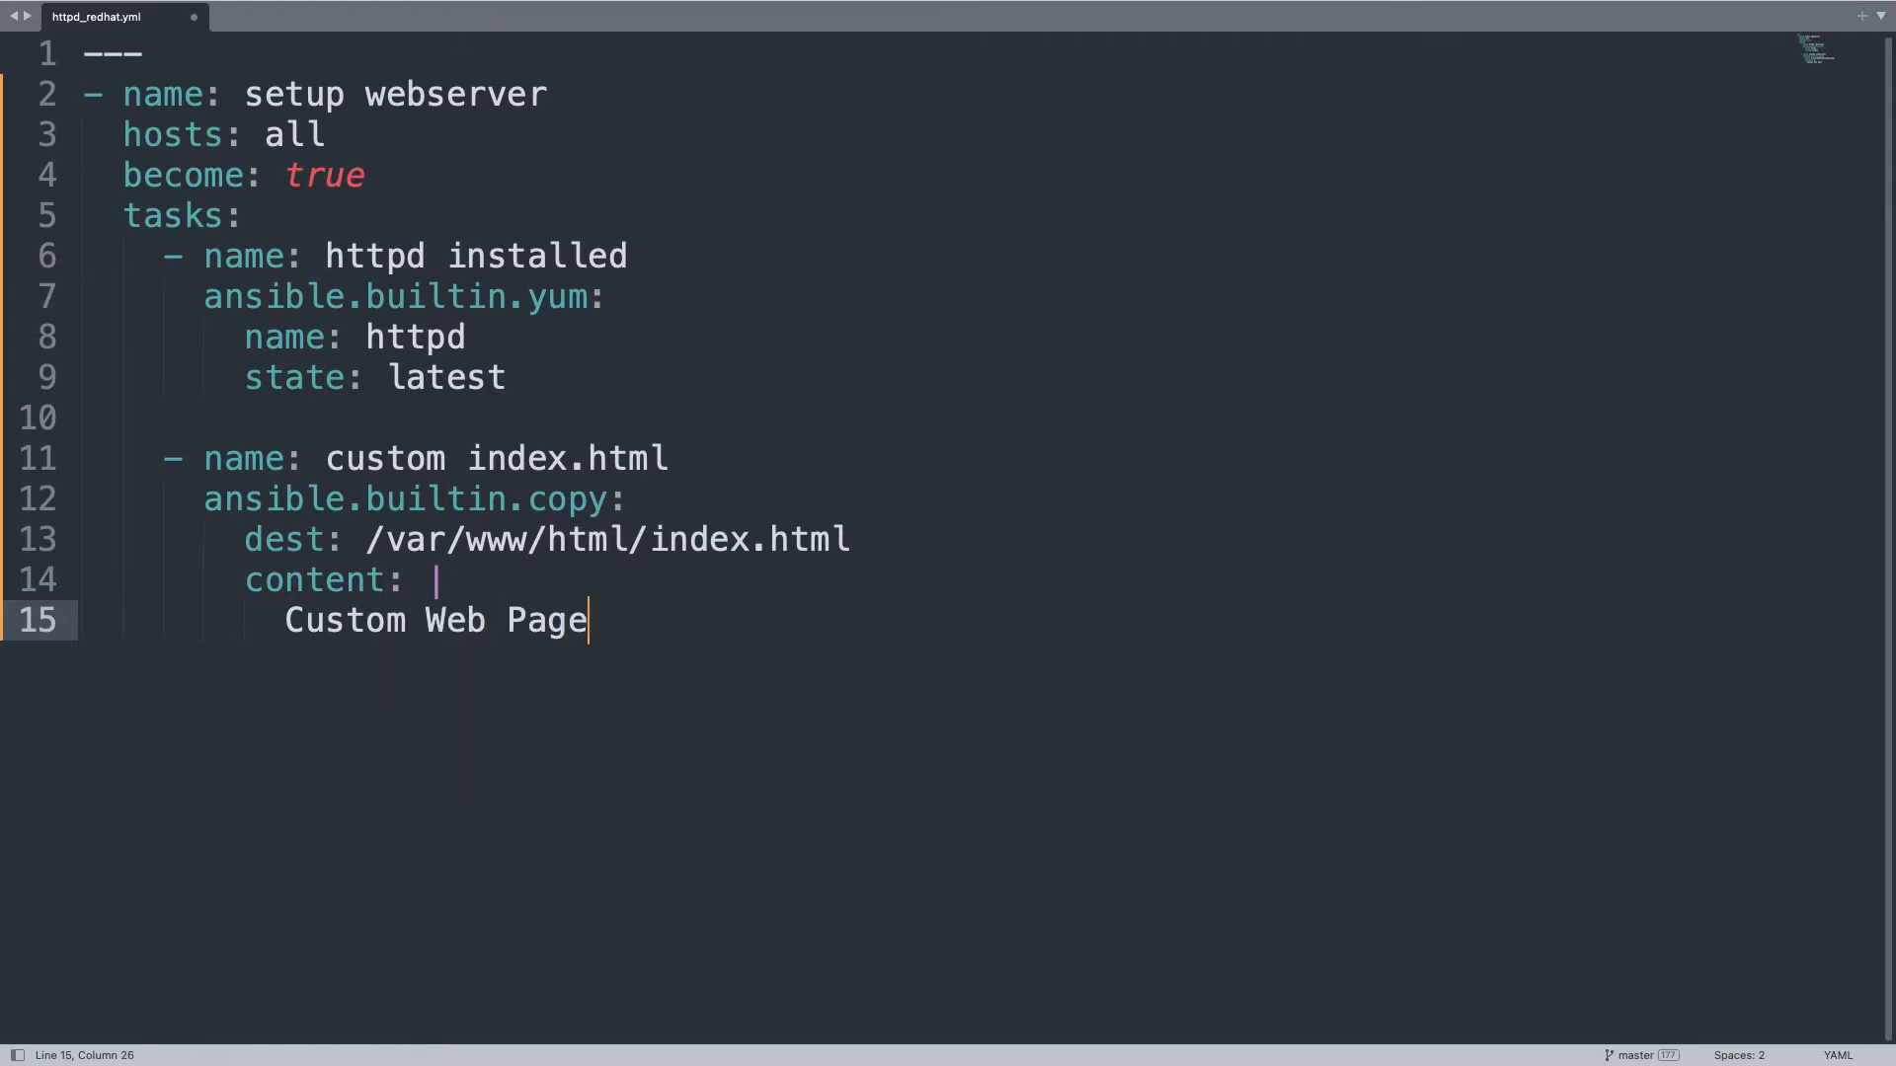
key("enter")
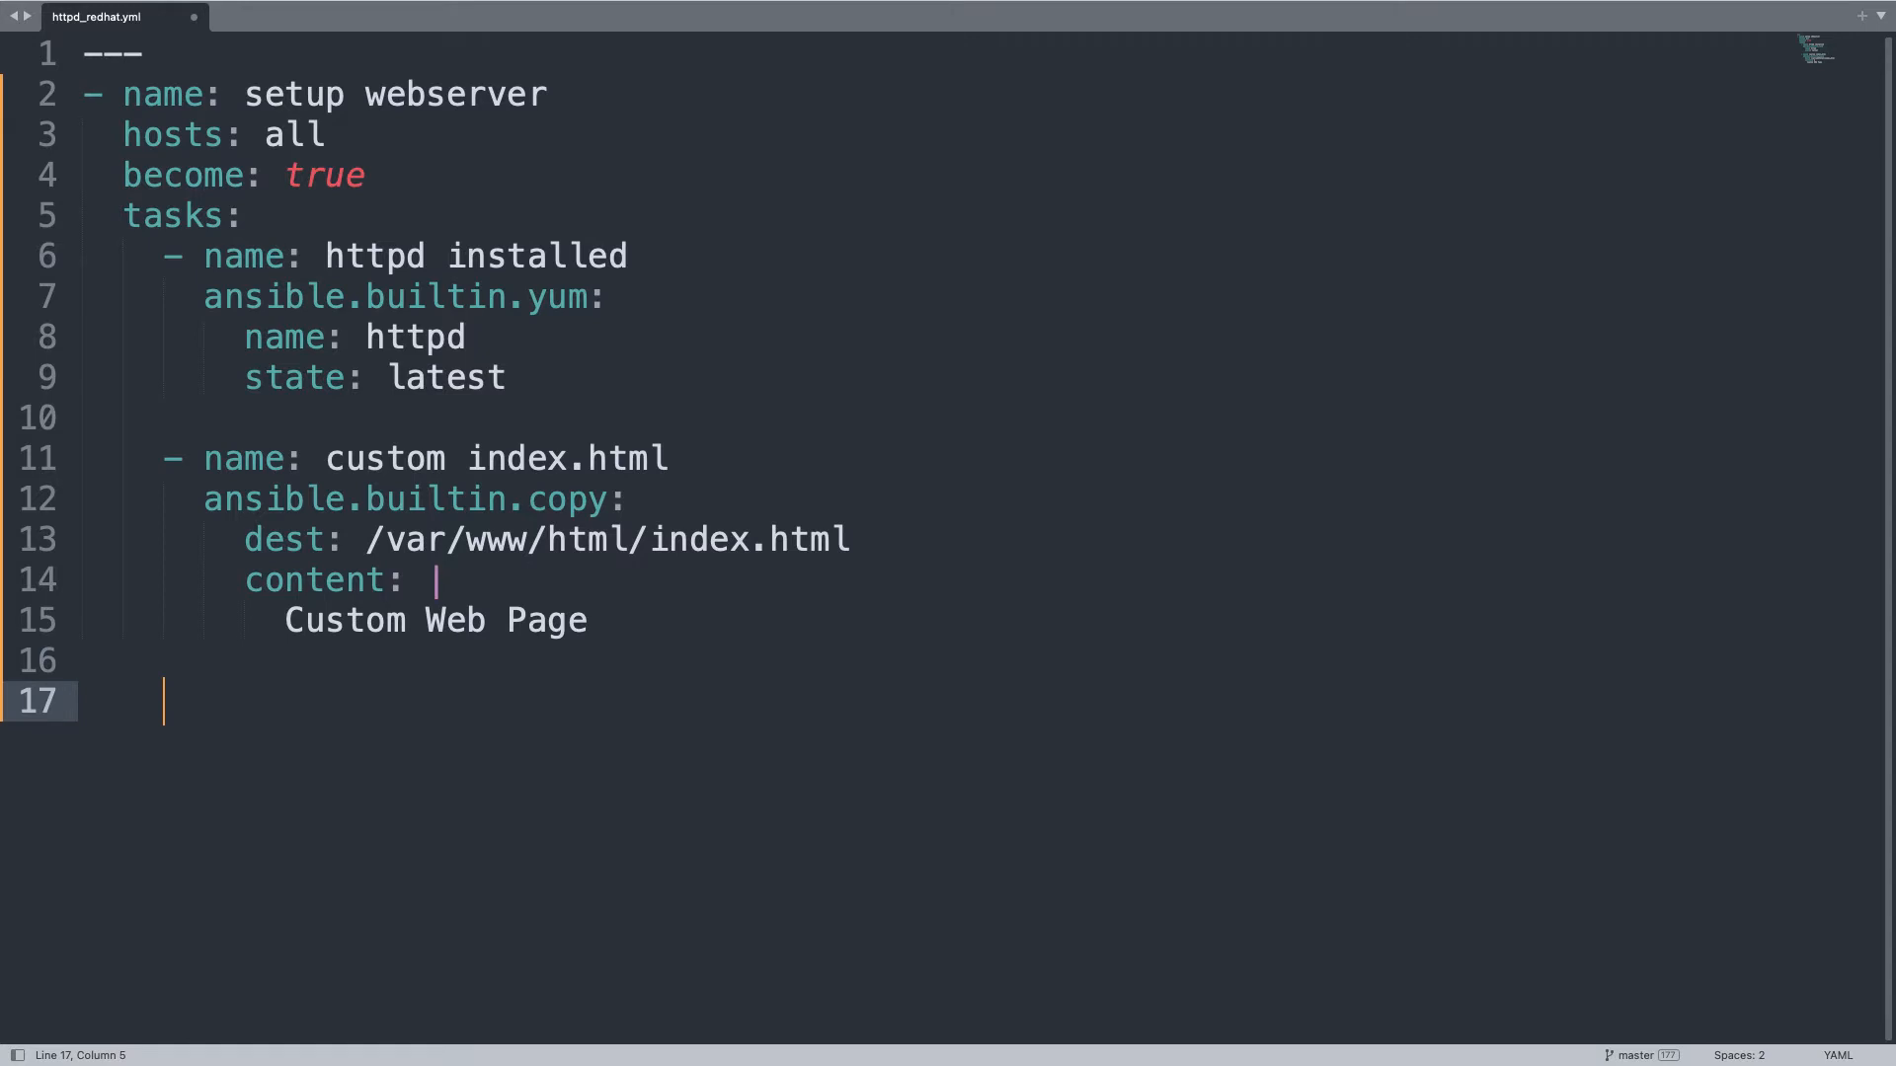
Add a '- name: httpd service enabled' task calling ansible.builtin.service.
type("- name")
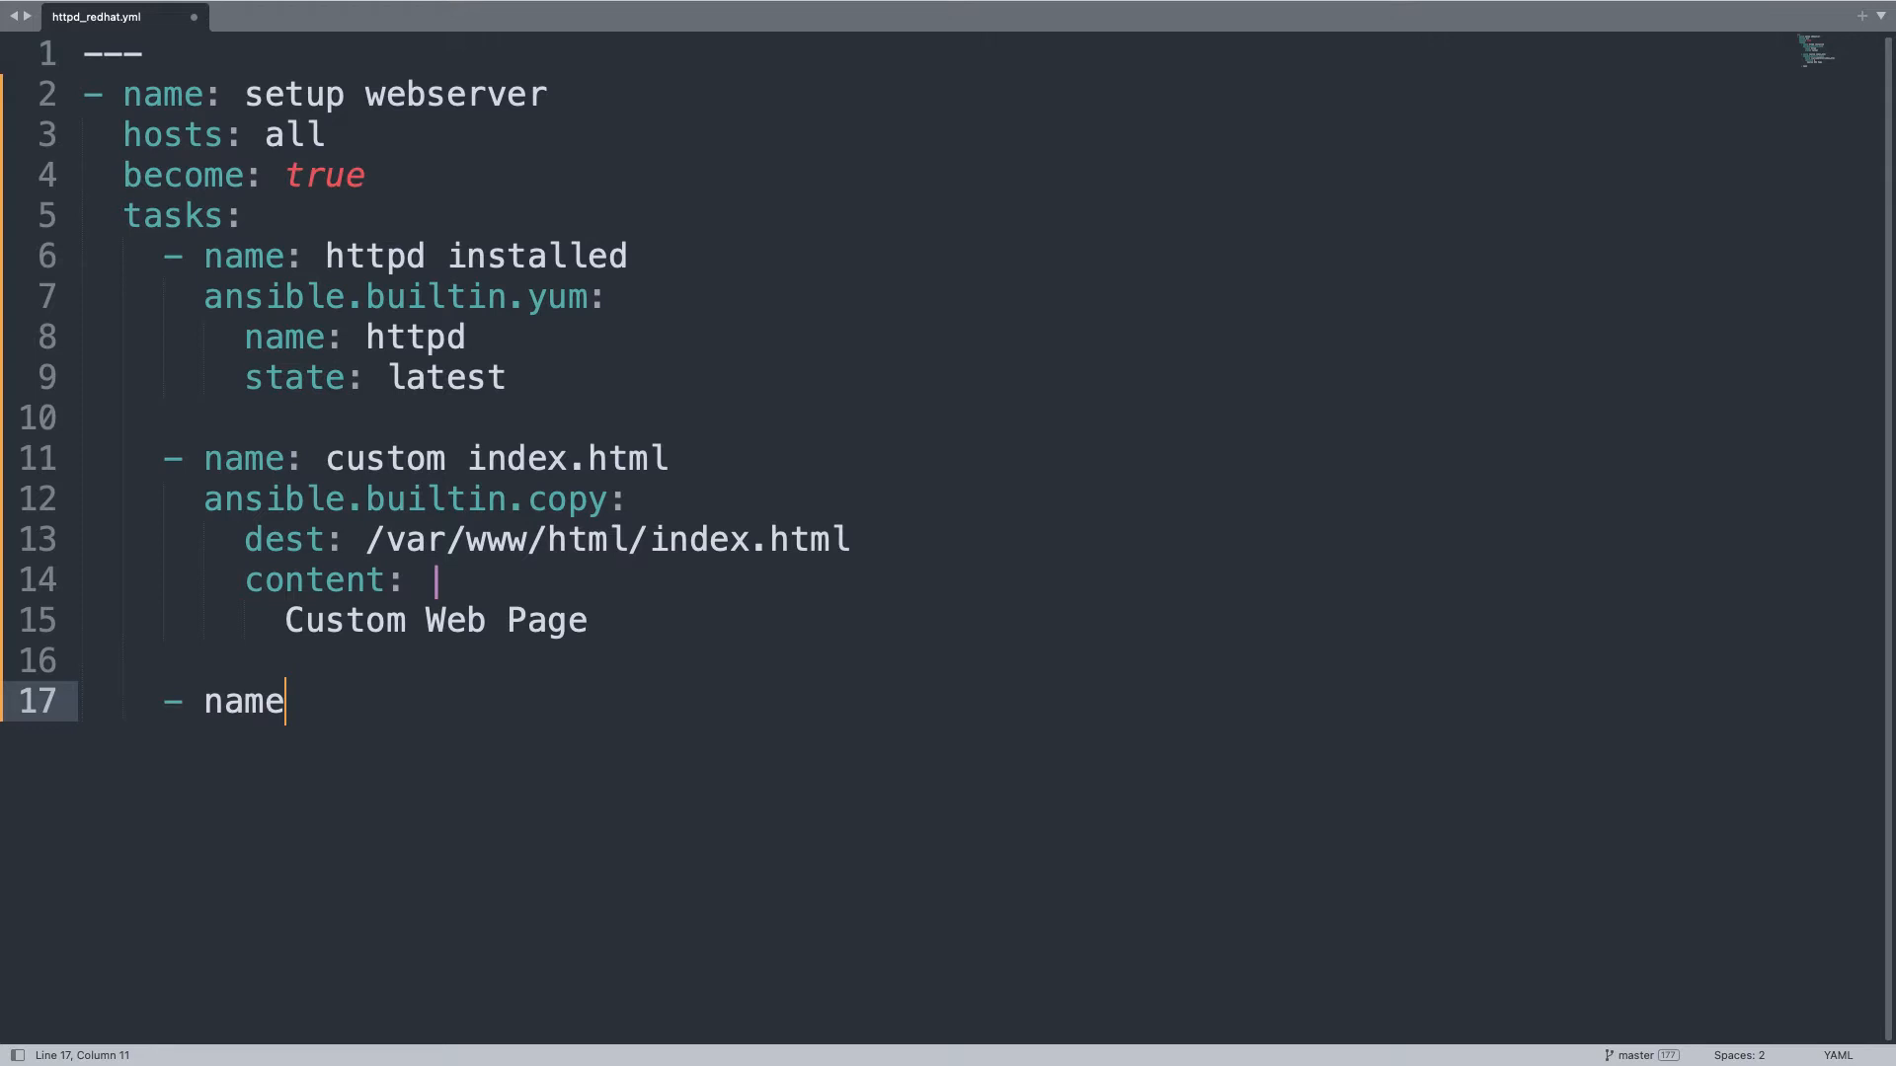
type(": httpd")
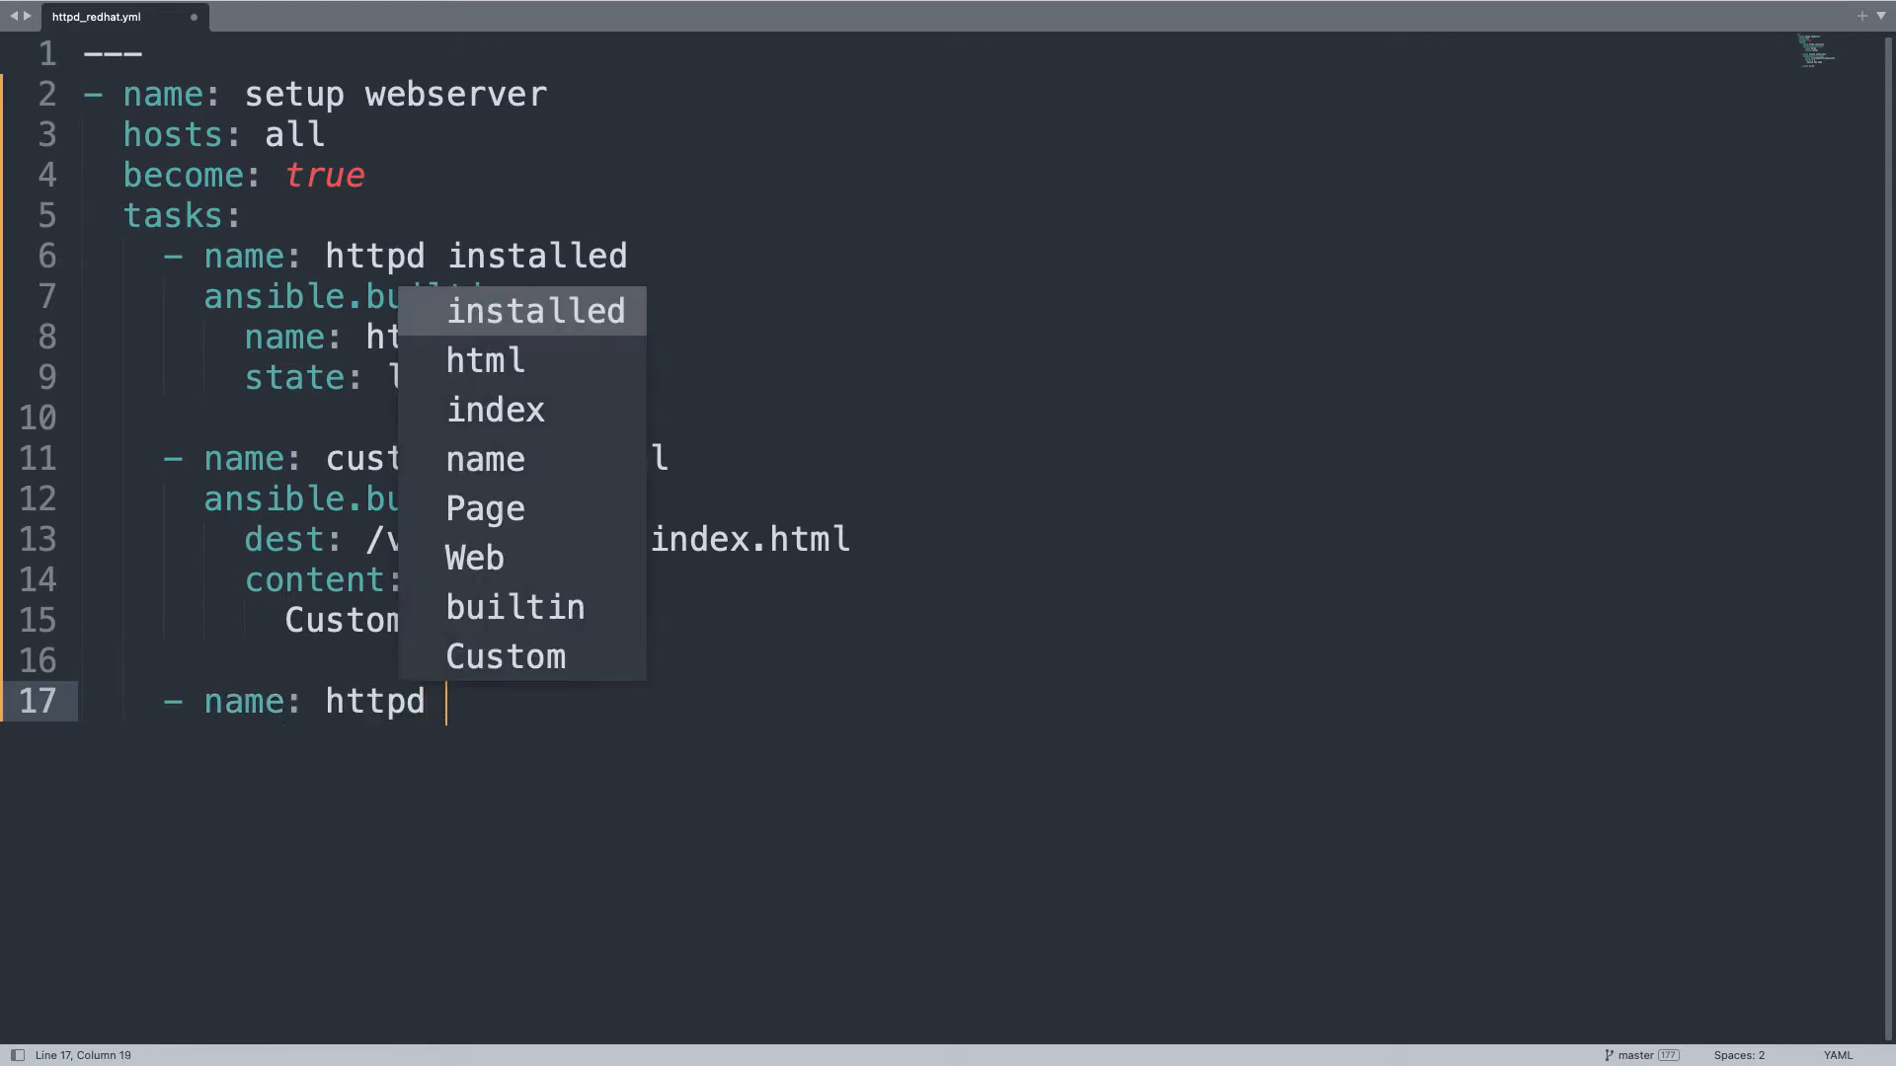
type("ser")
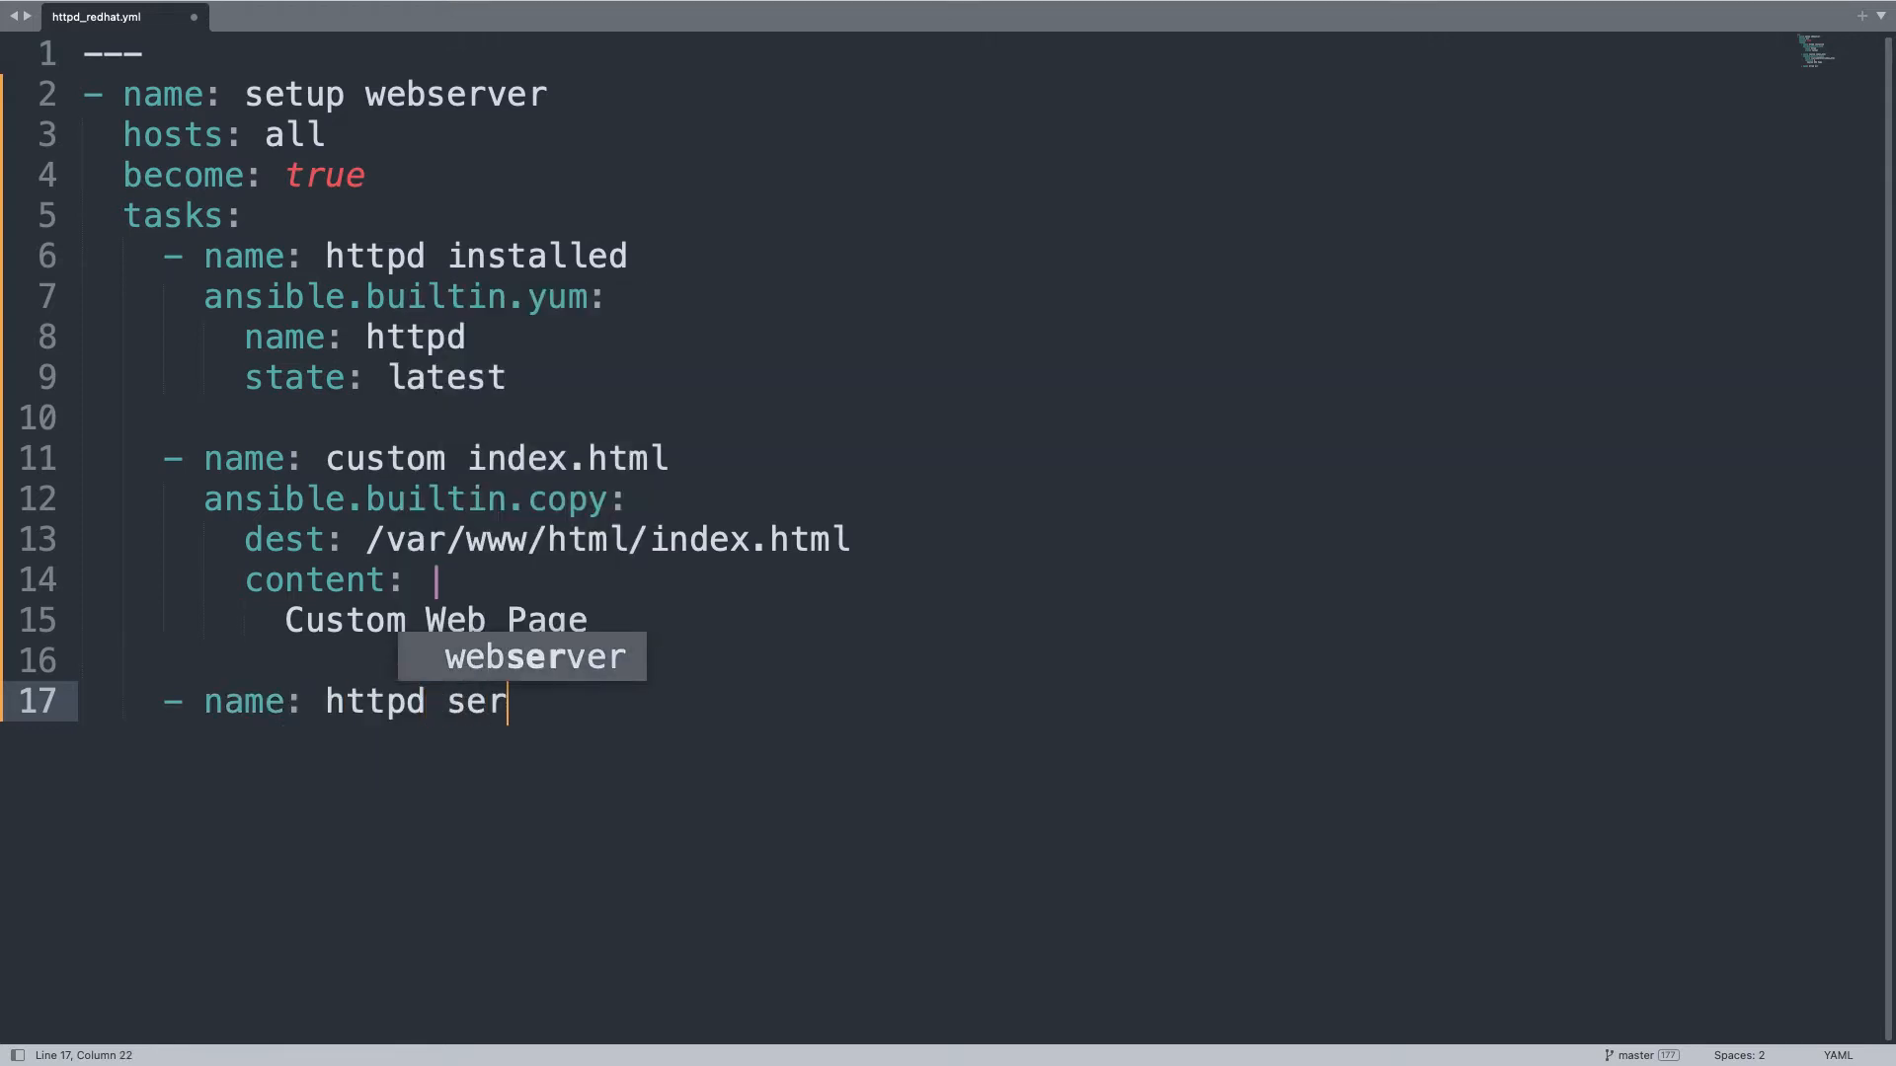
type("vice enabled")
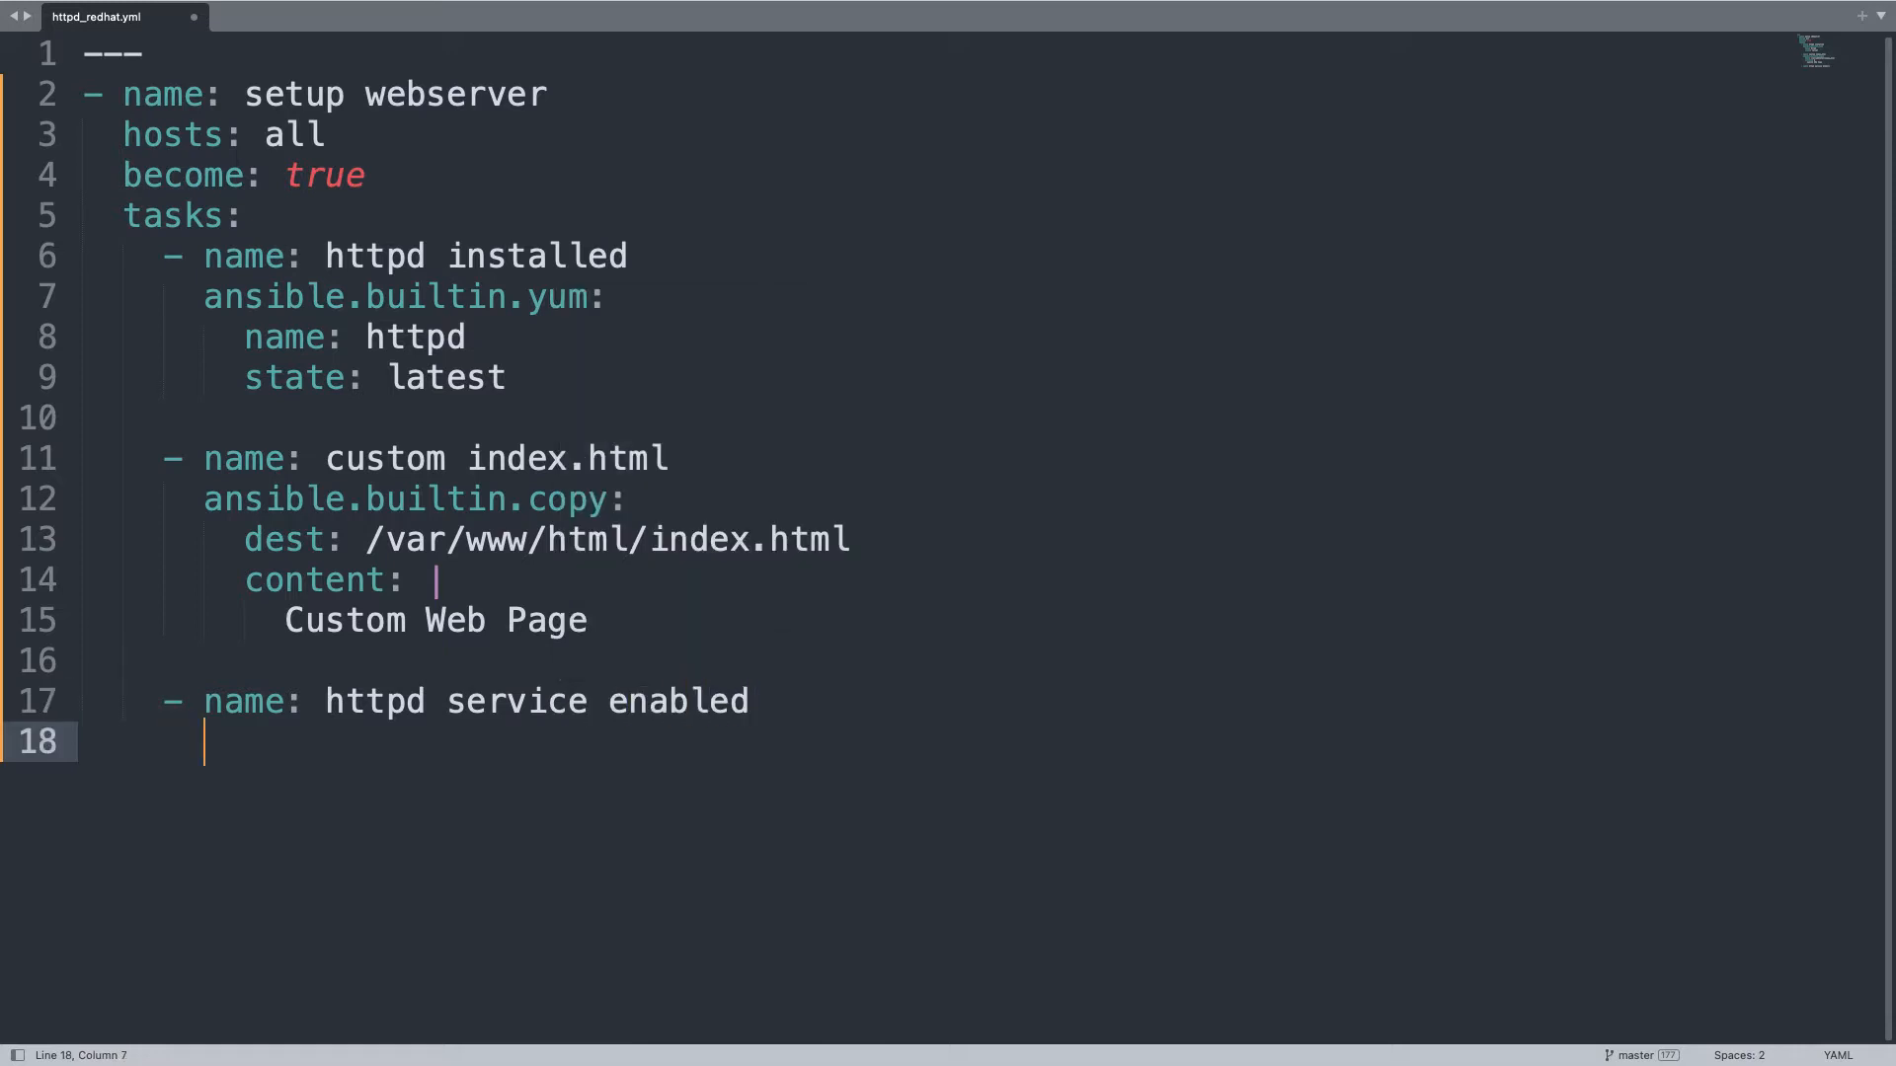
type("ansible.builtin.service:")
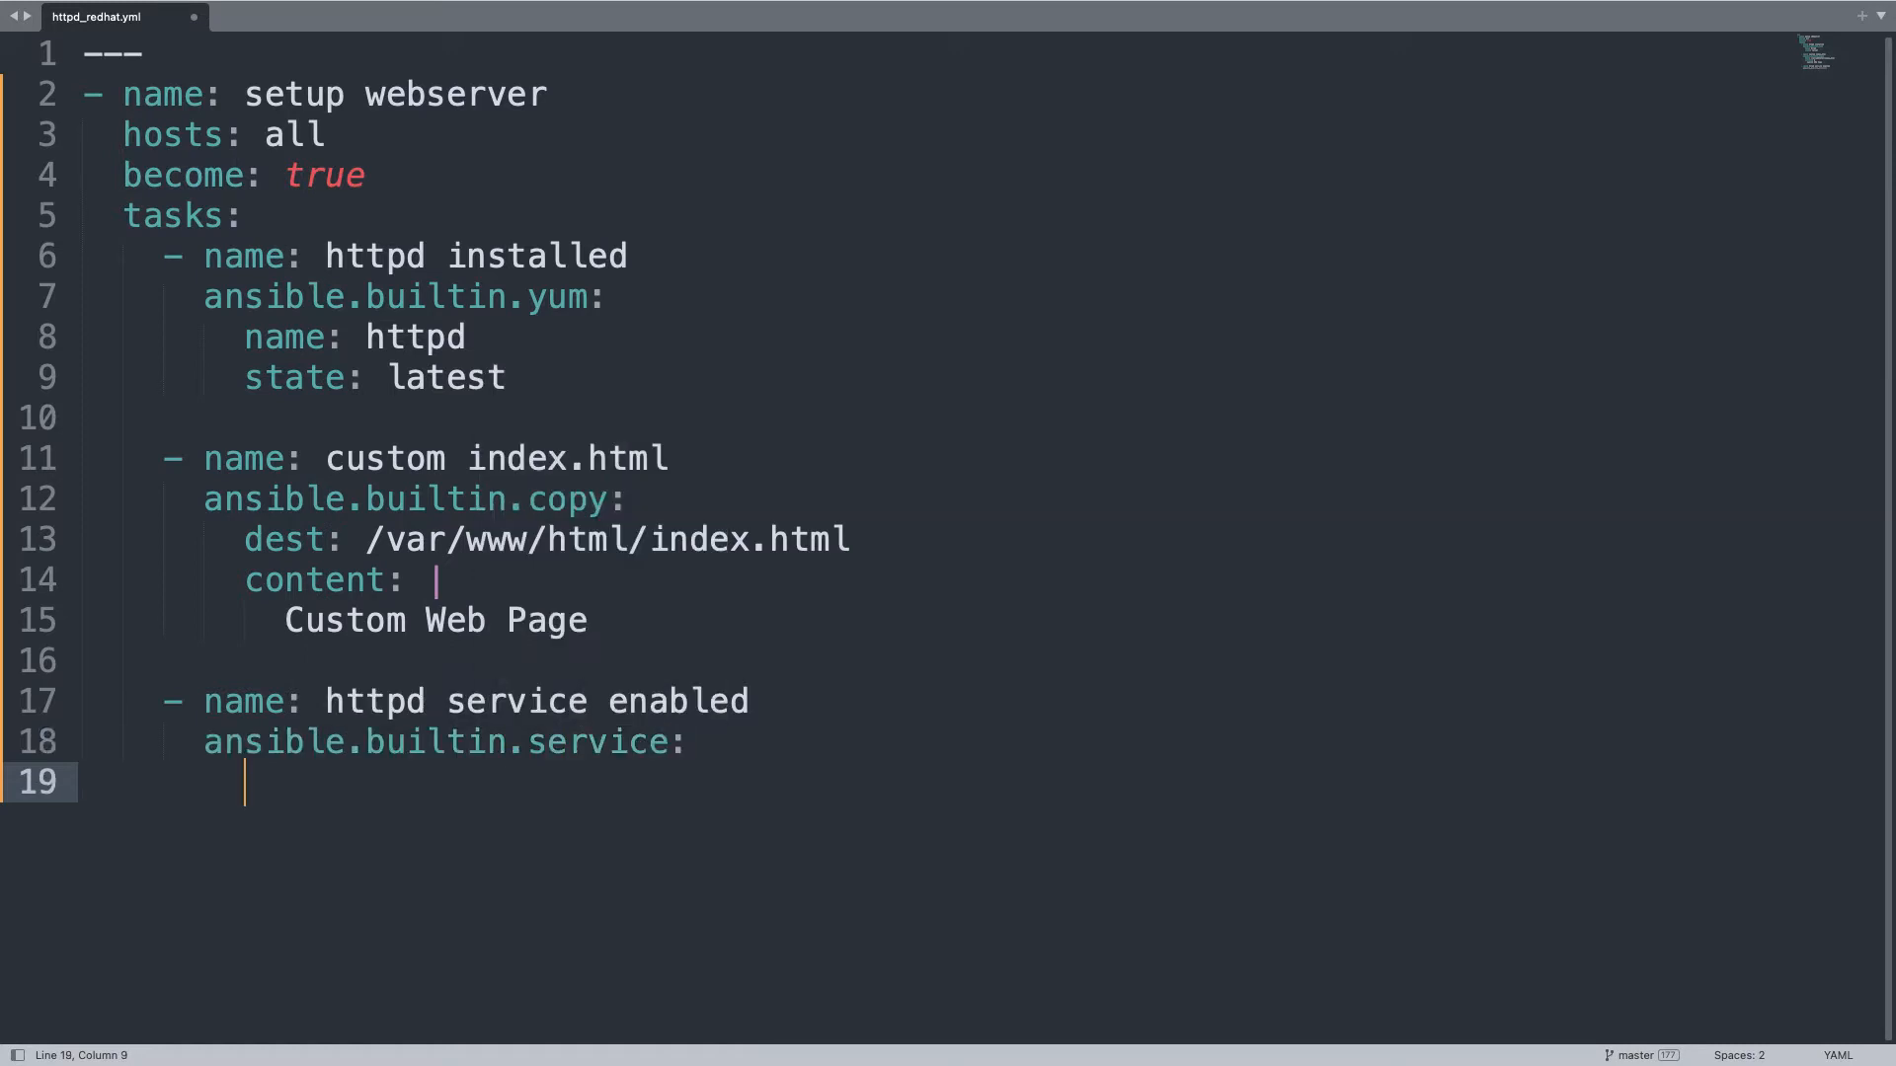
Give the service task 'name: httpd', 'enabled: true' and 'state: started'.
type("name:")
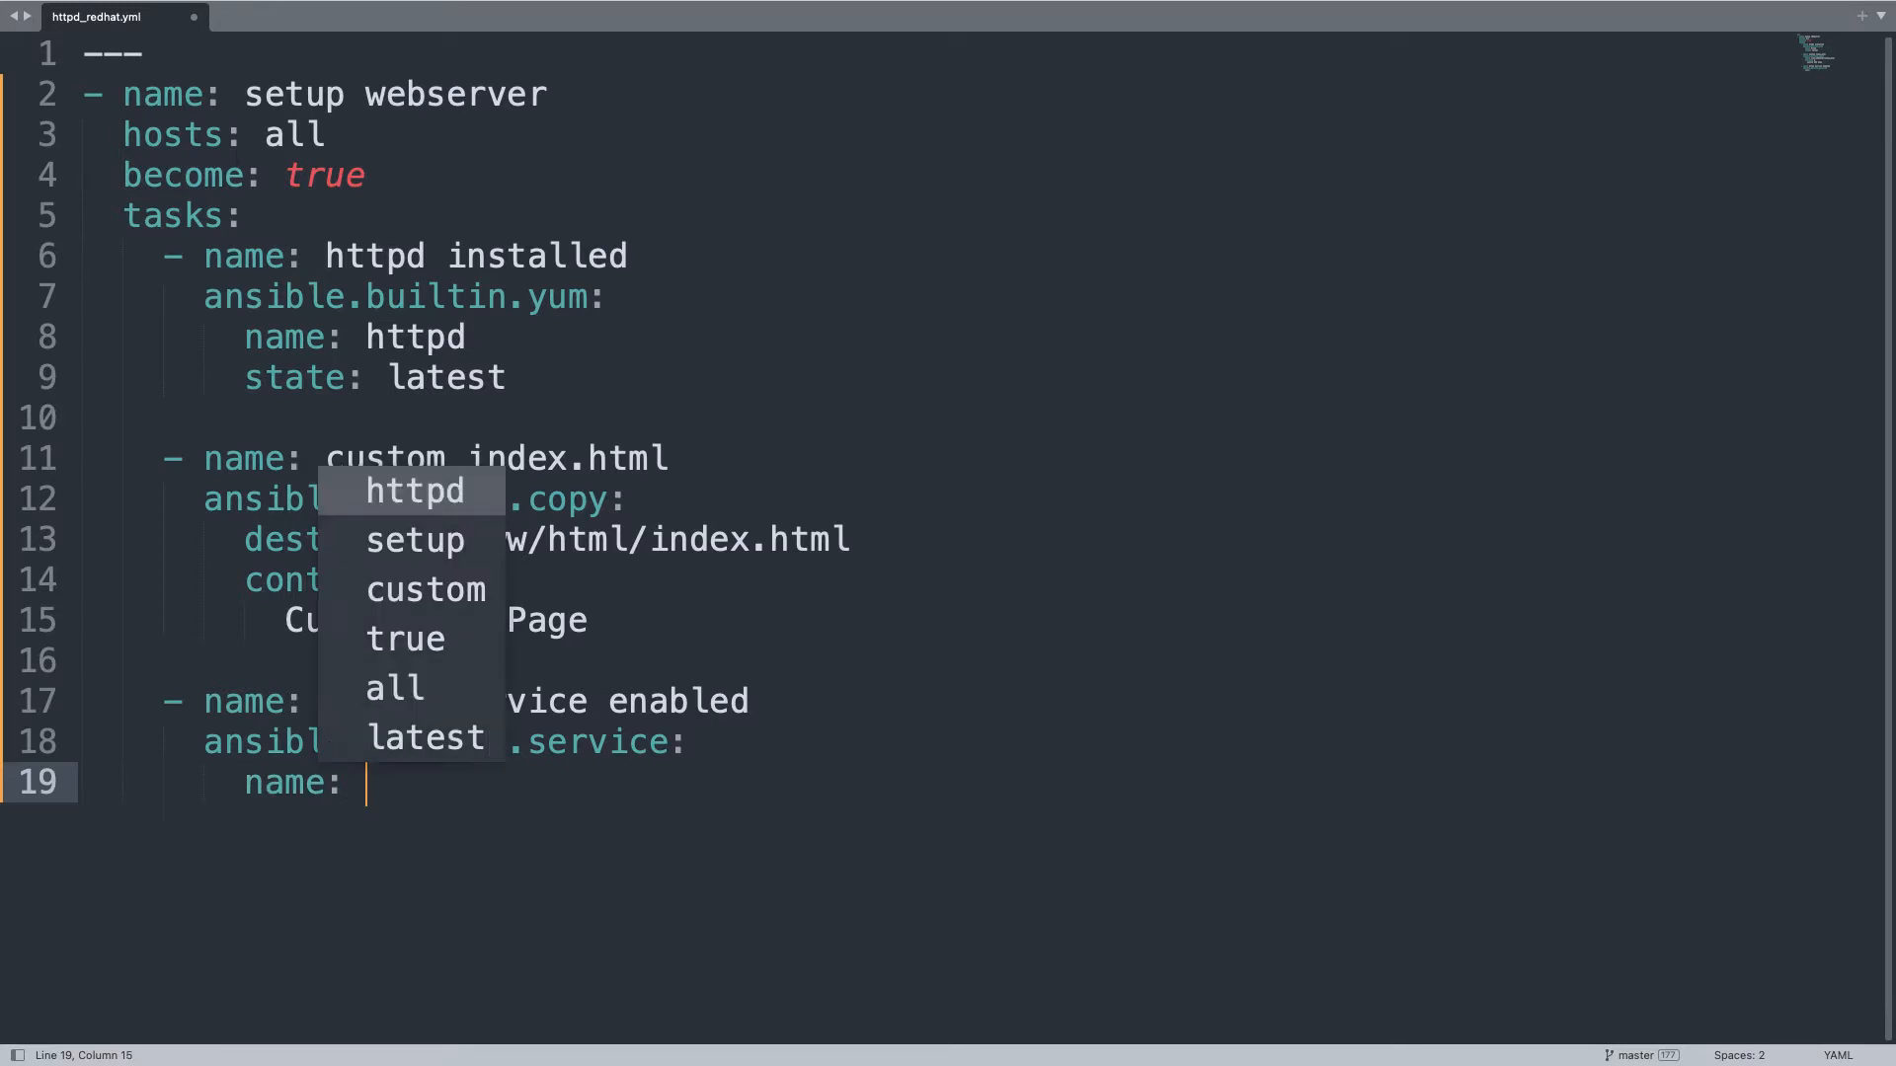
type("httpd")
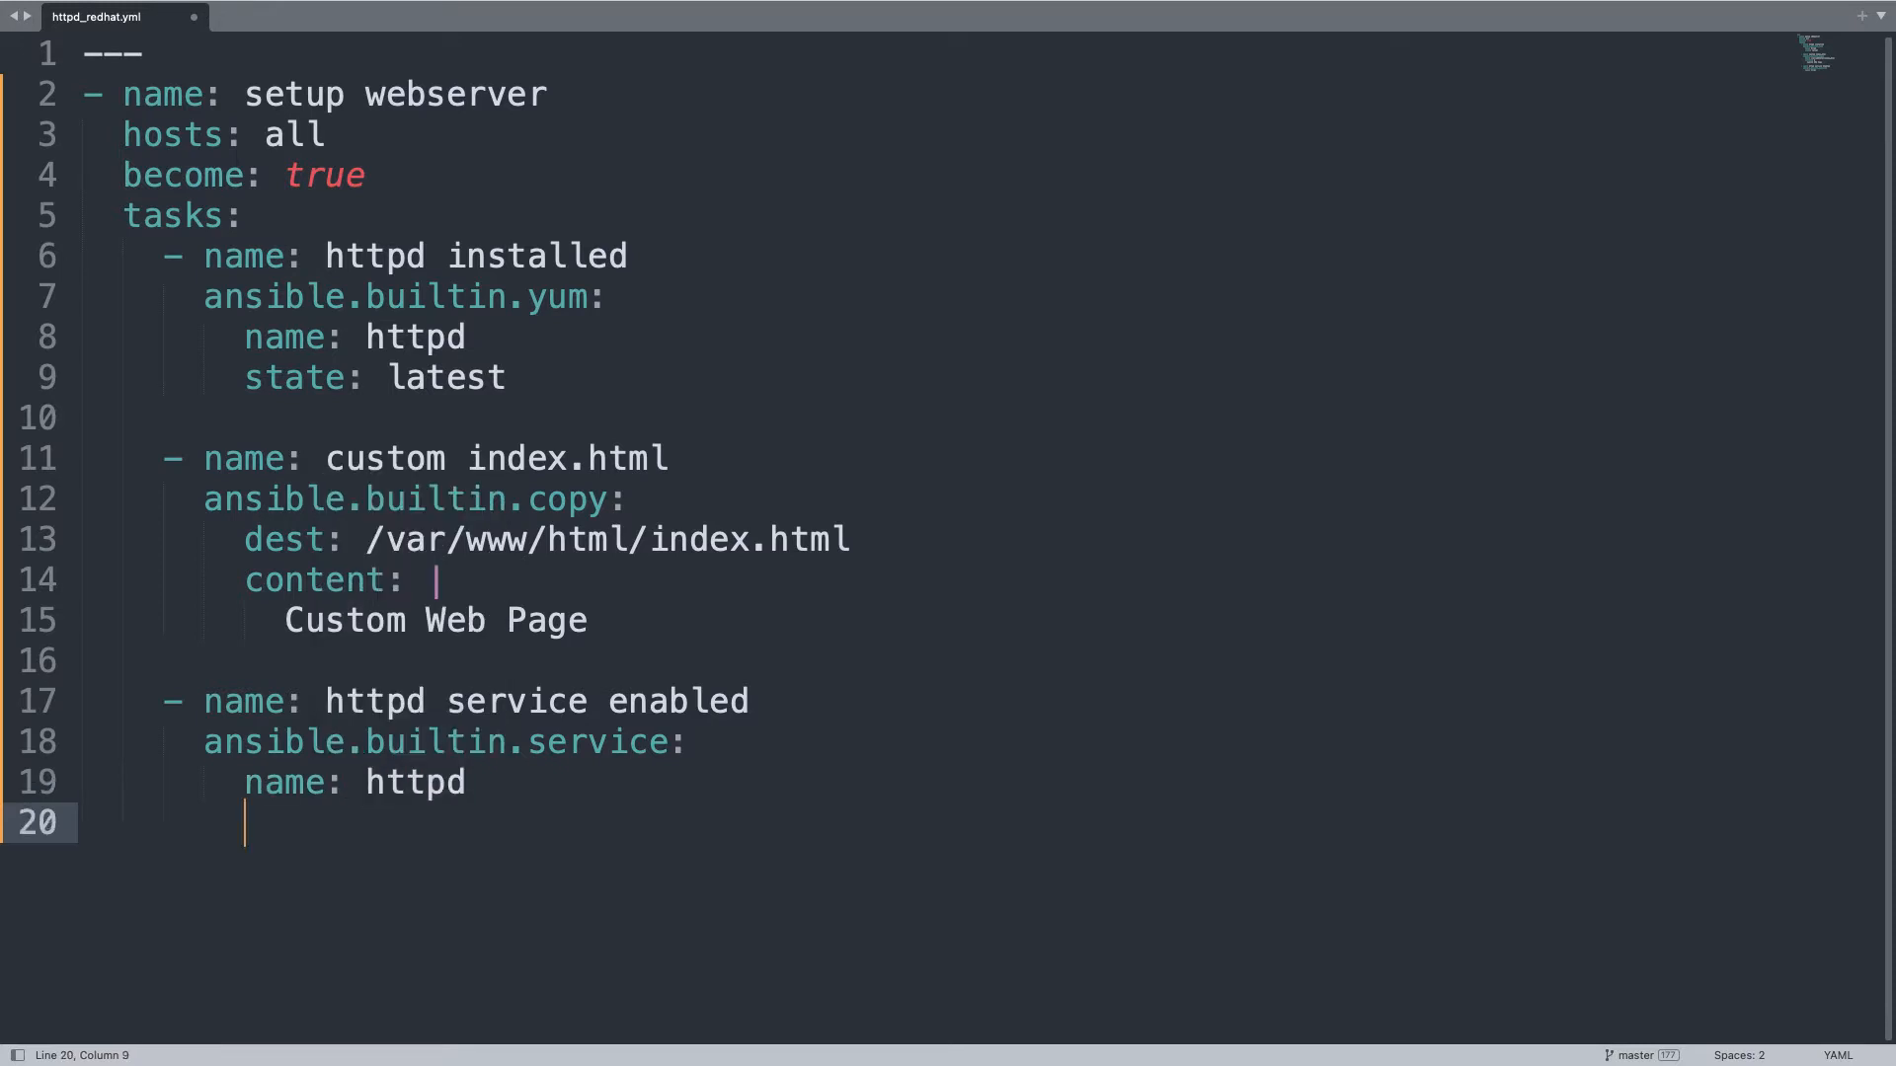
type("enables")
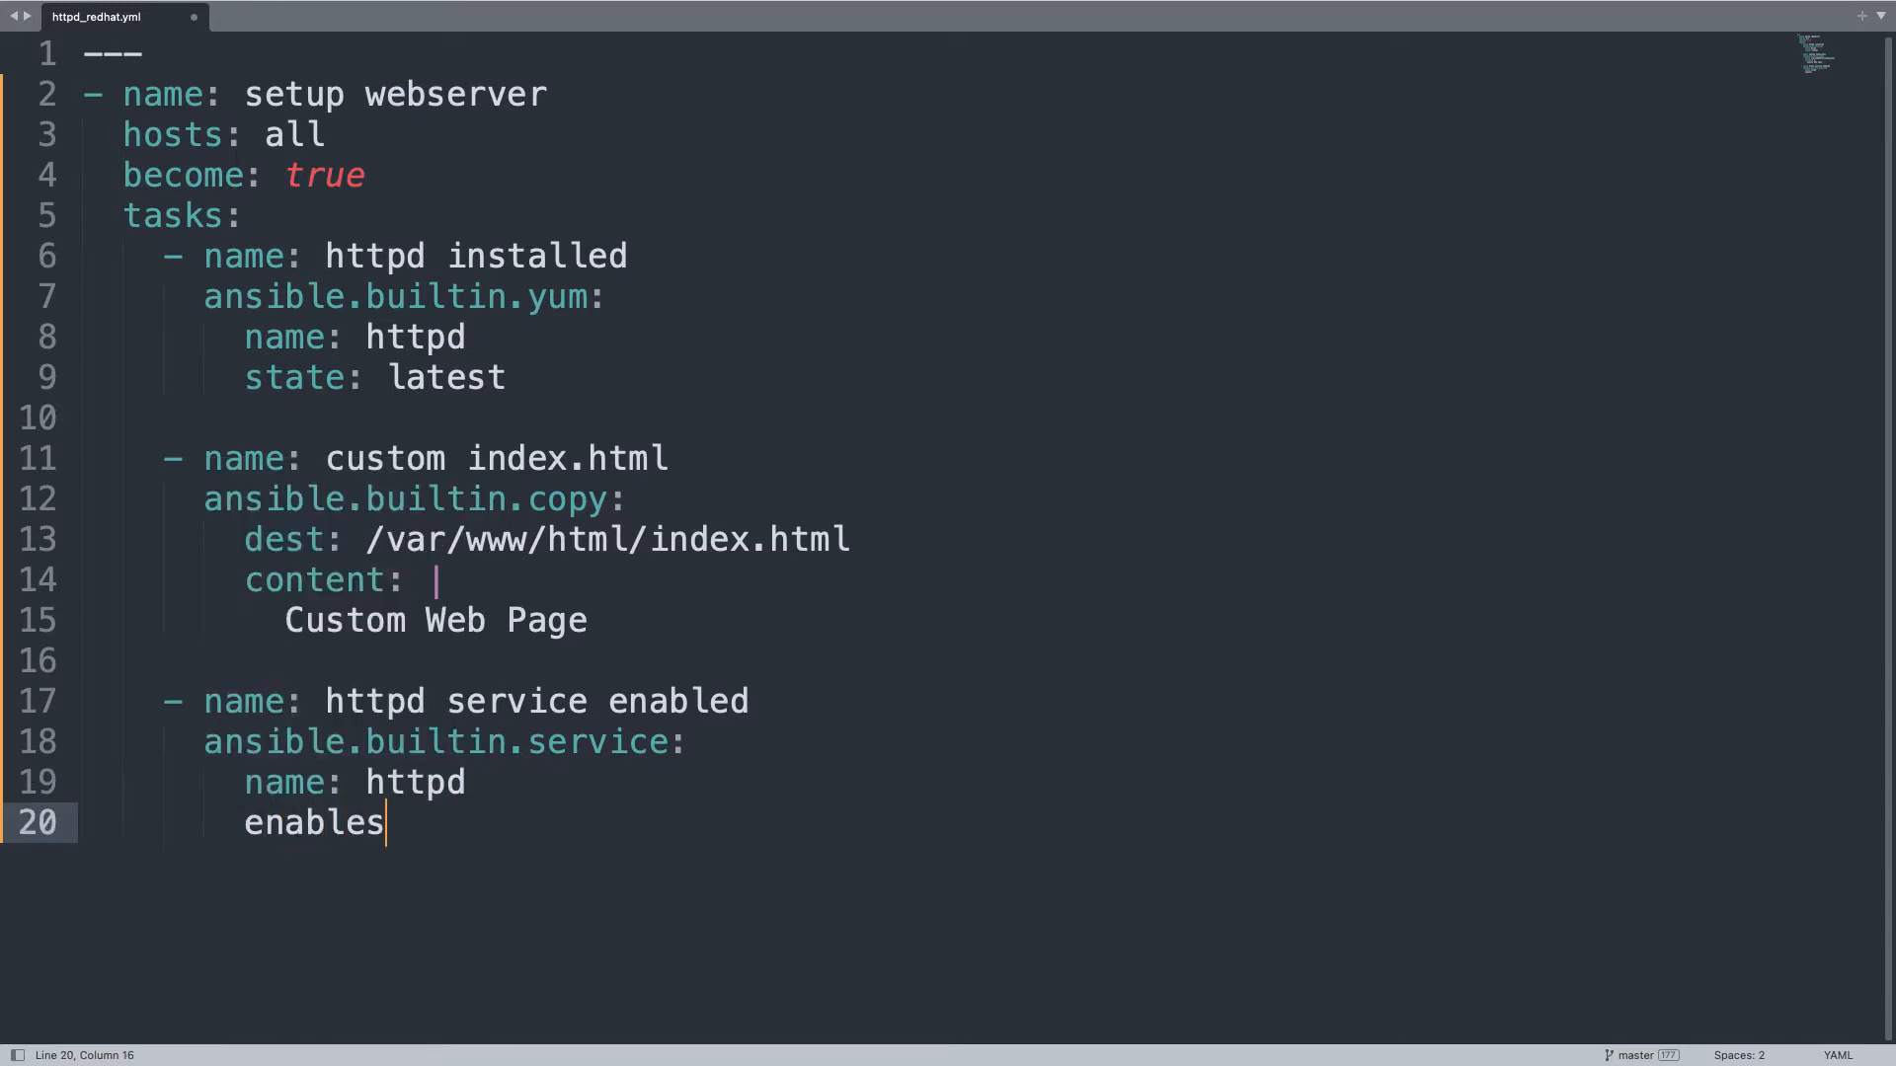
type("d: true")
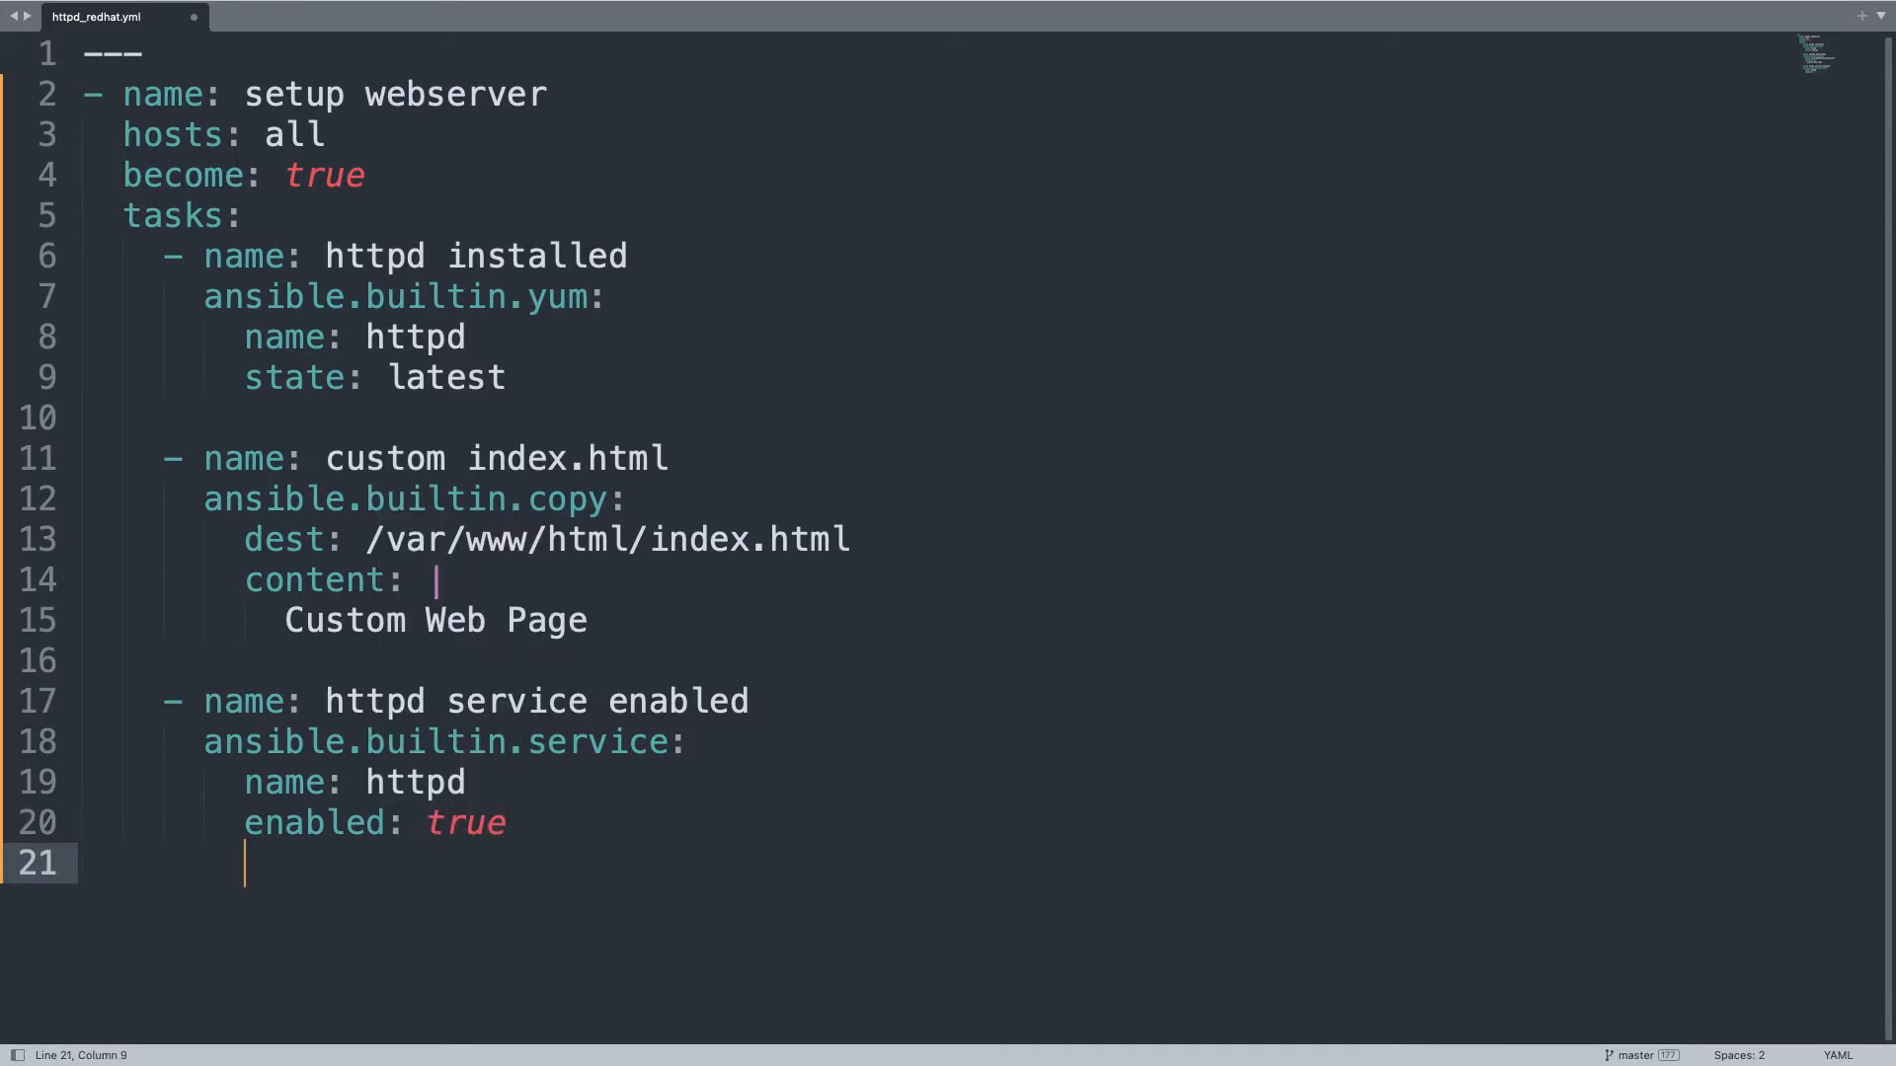
type("state:")
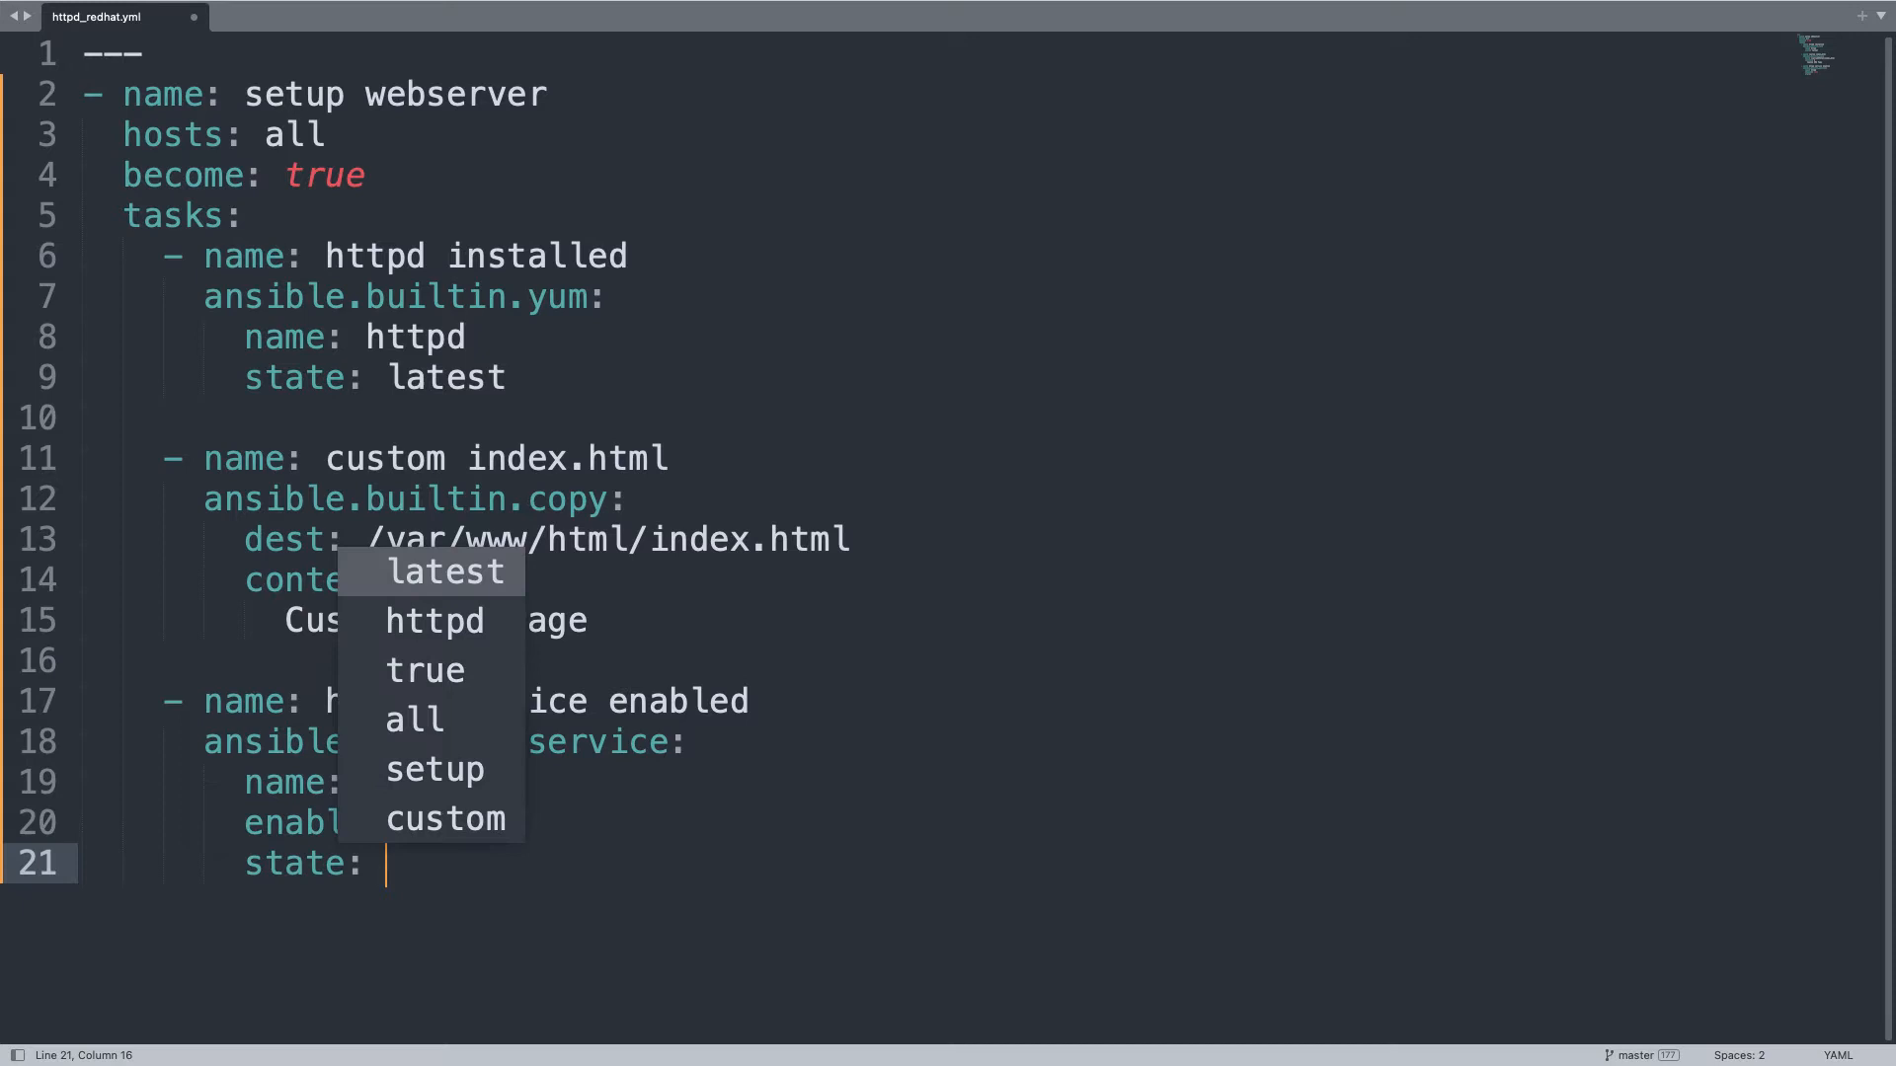
type("started")
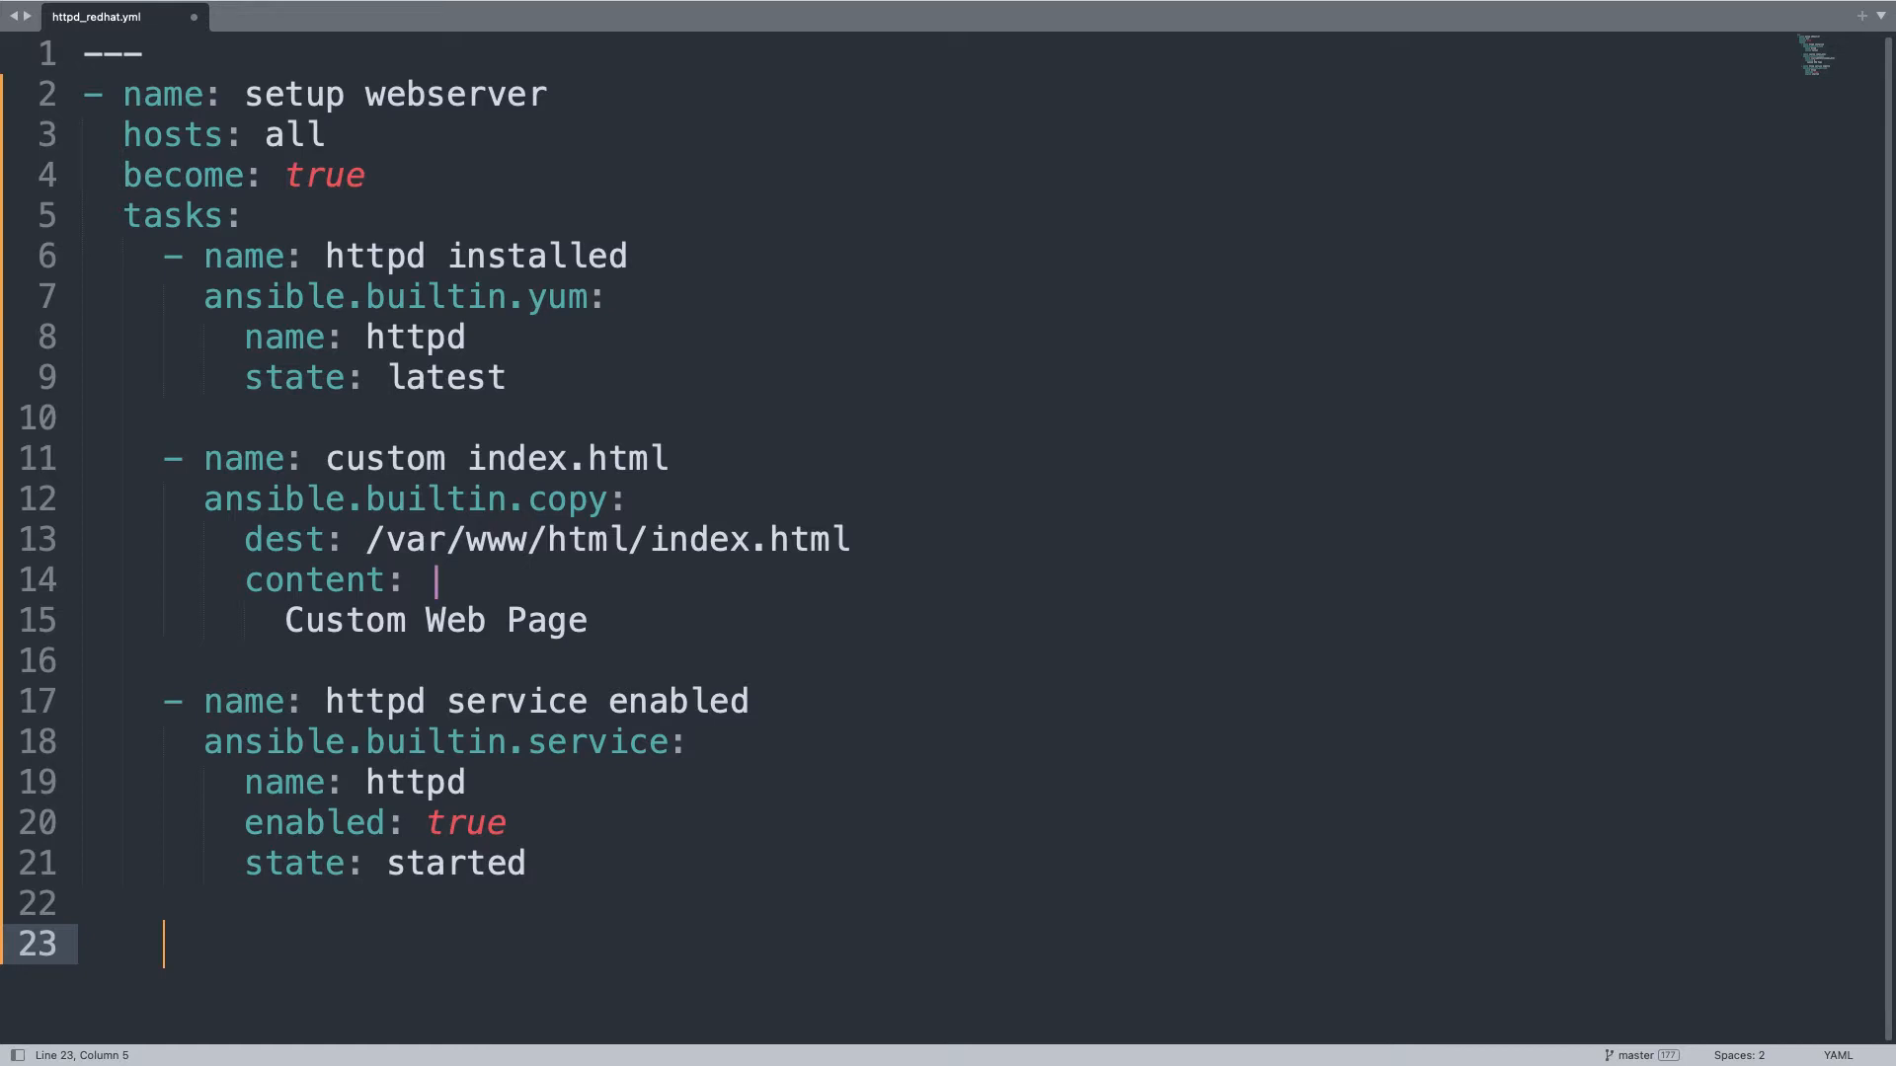
Add a '- name: open firewall' task calling ansible.posix.firewalld via autocomplete.
type("- an")
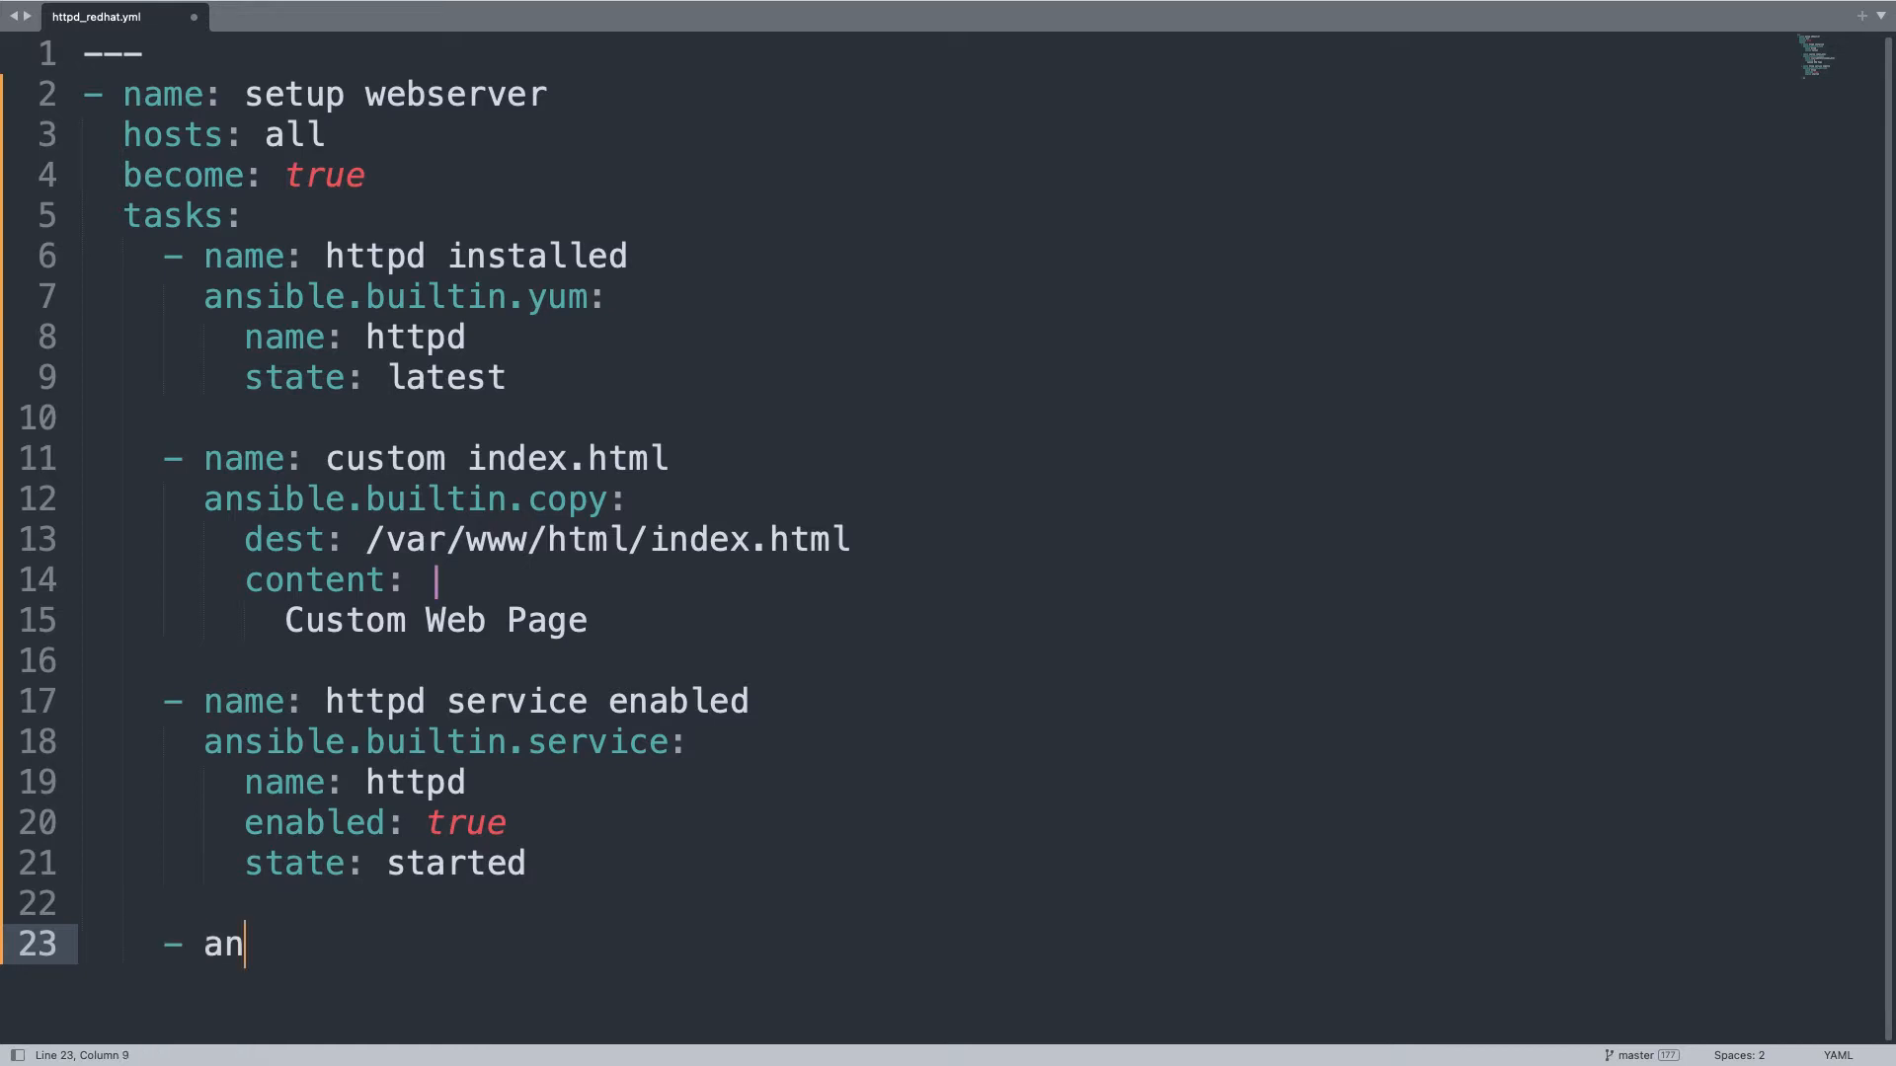
type("me")
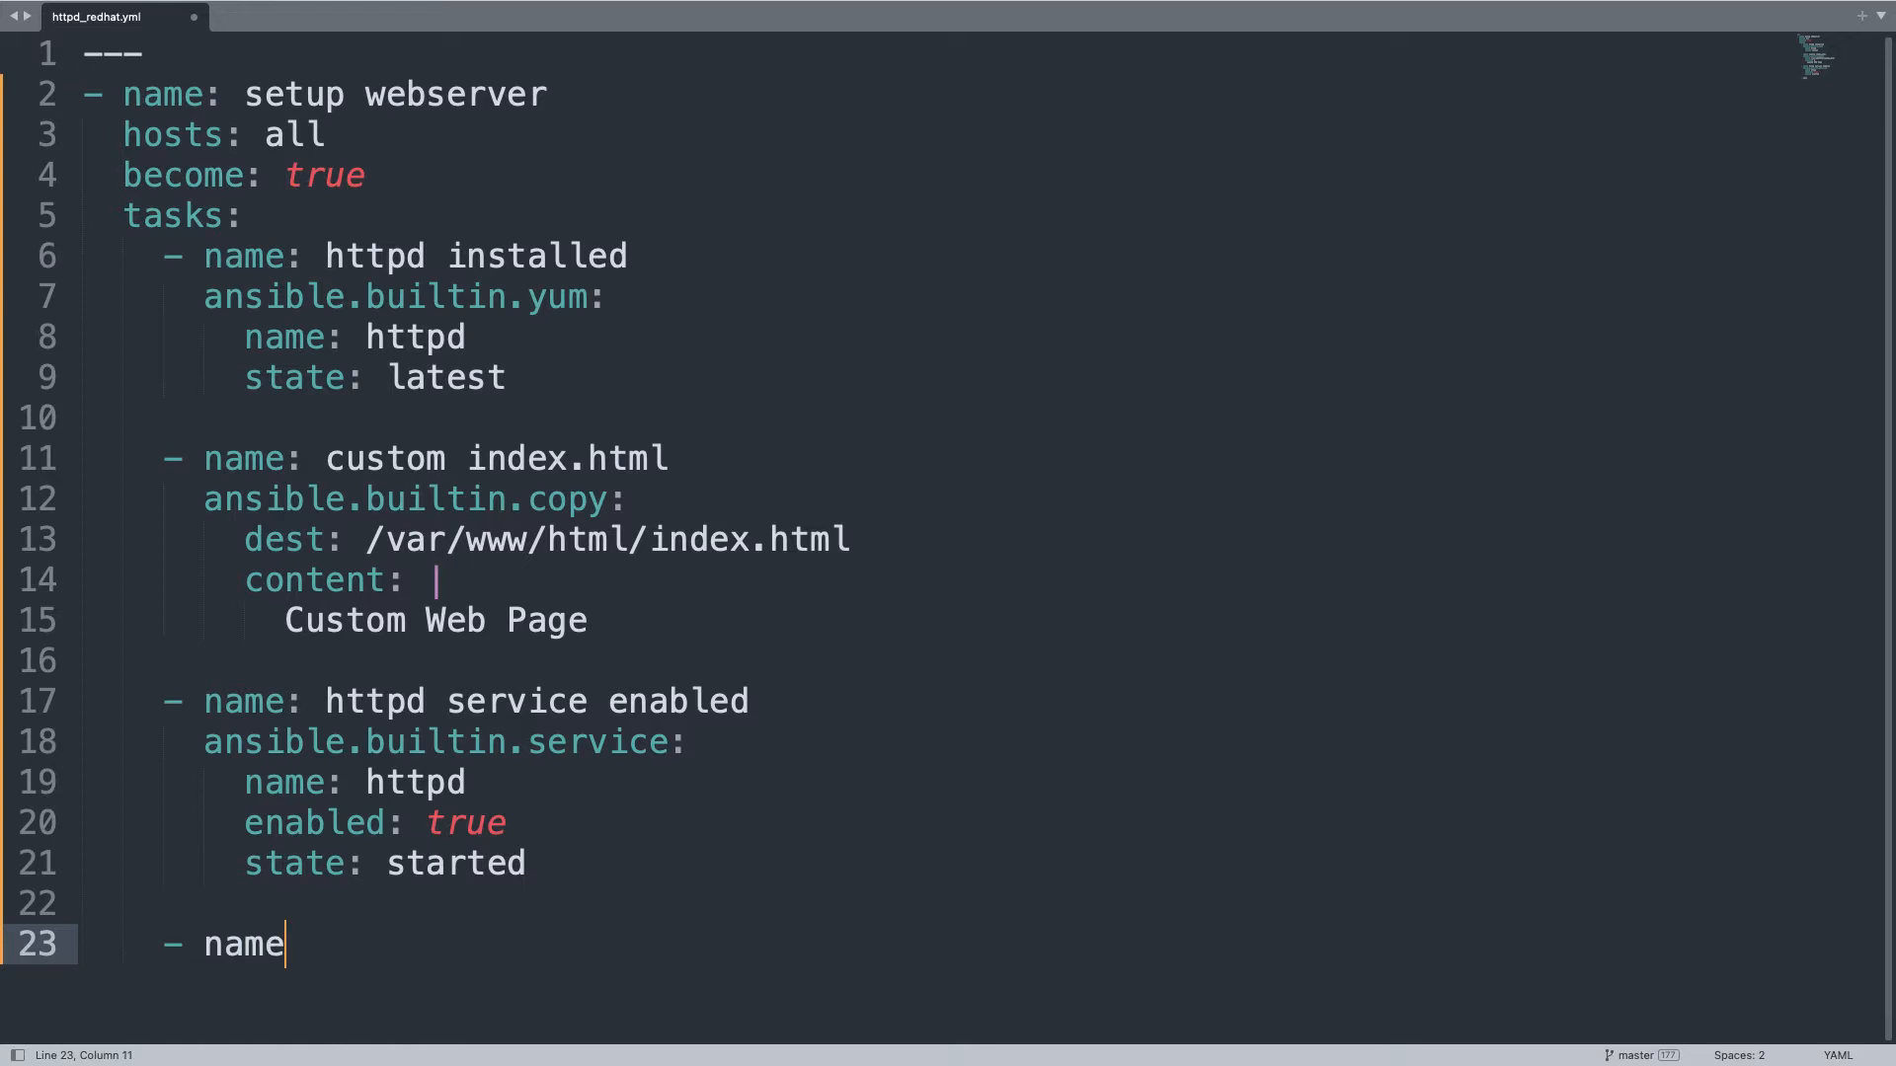
type(": open firewall")
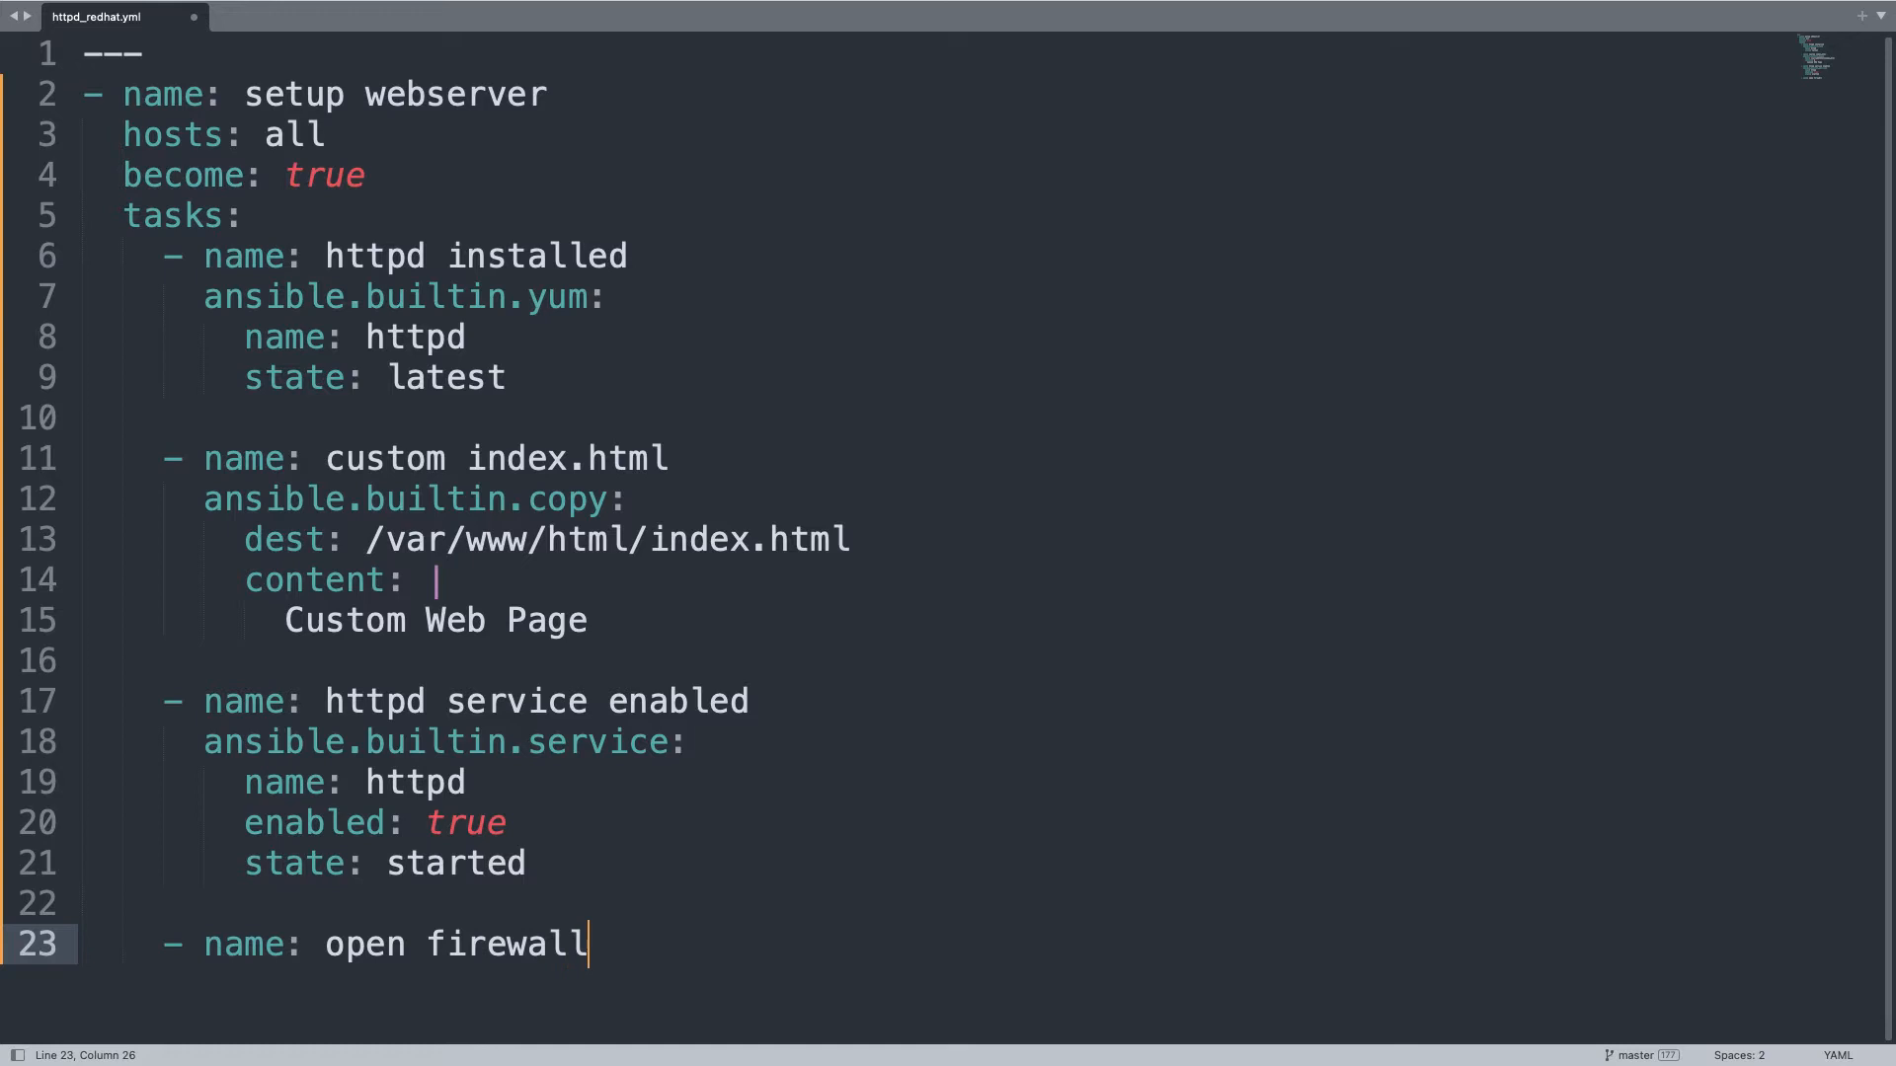
type("ansible.posix")
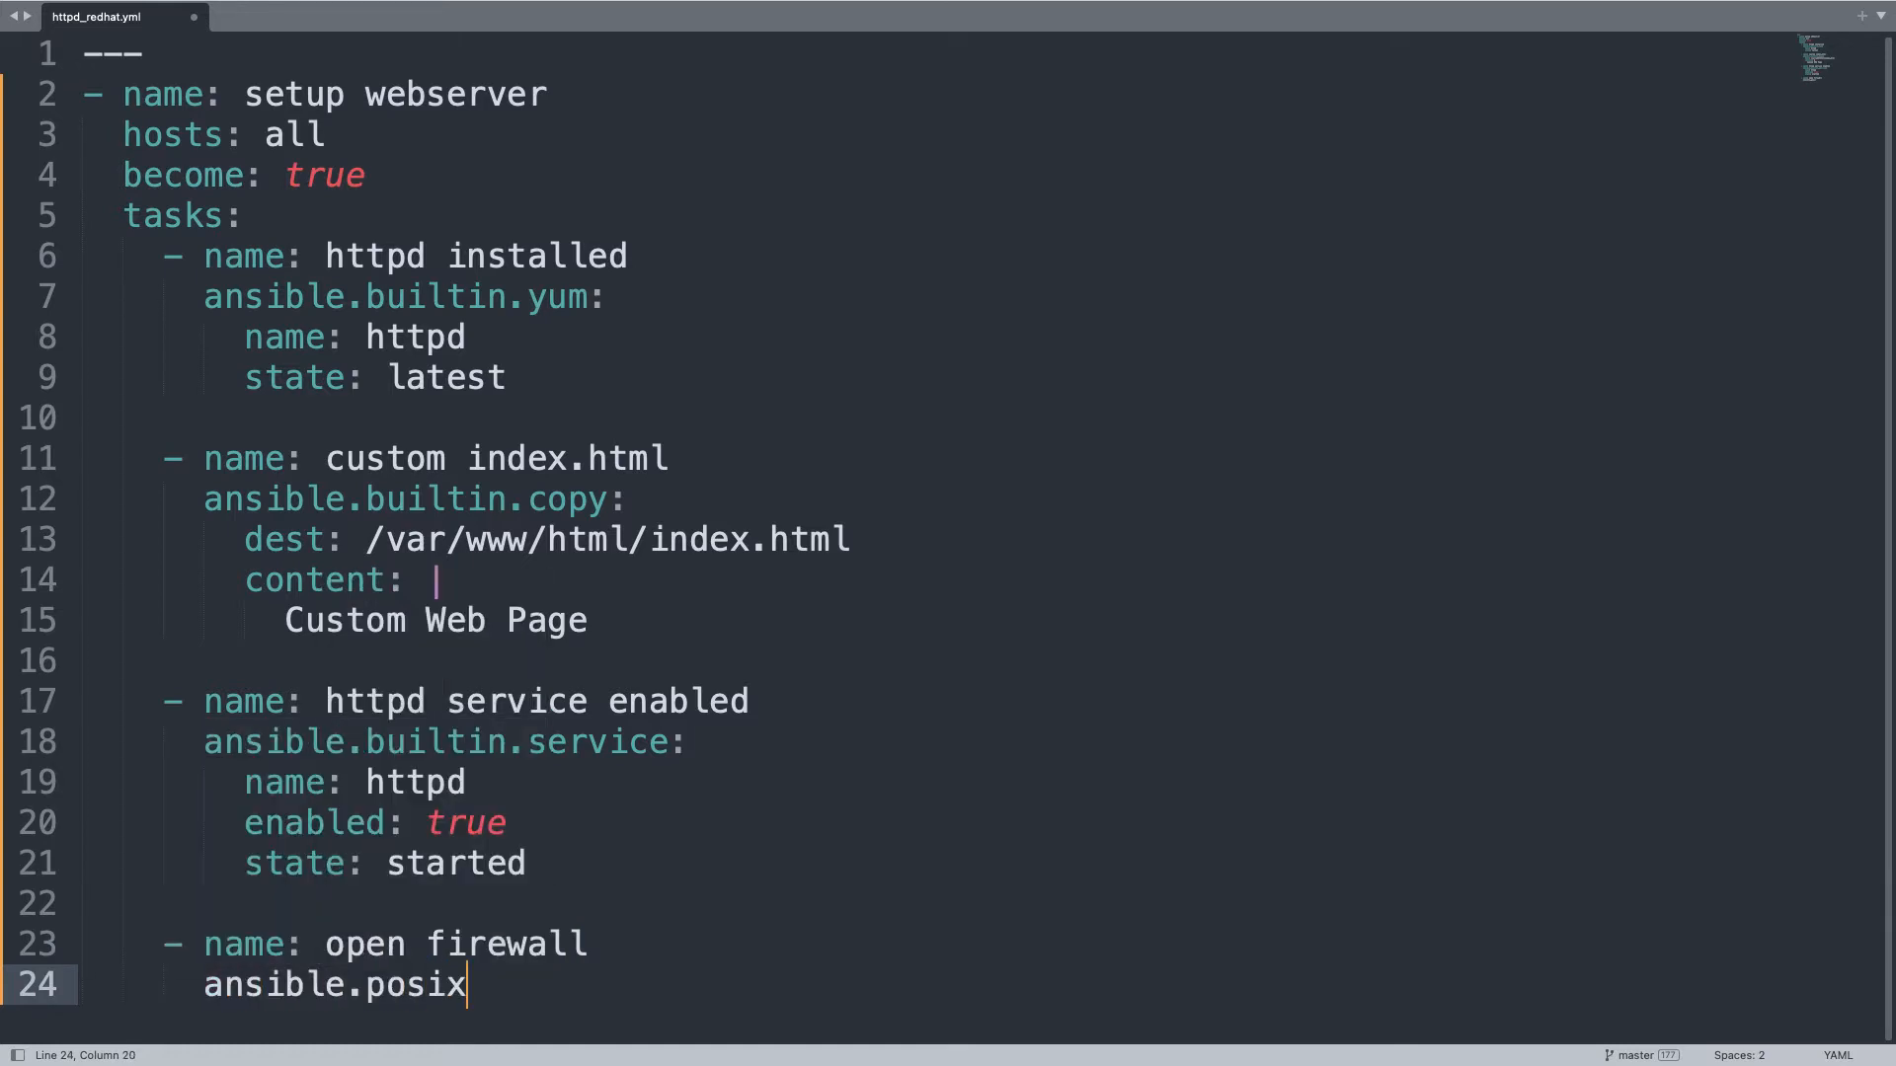
type(".fir")
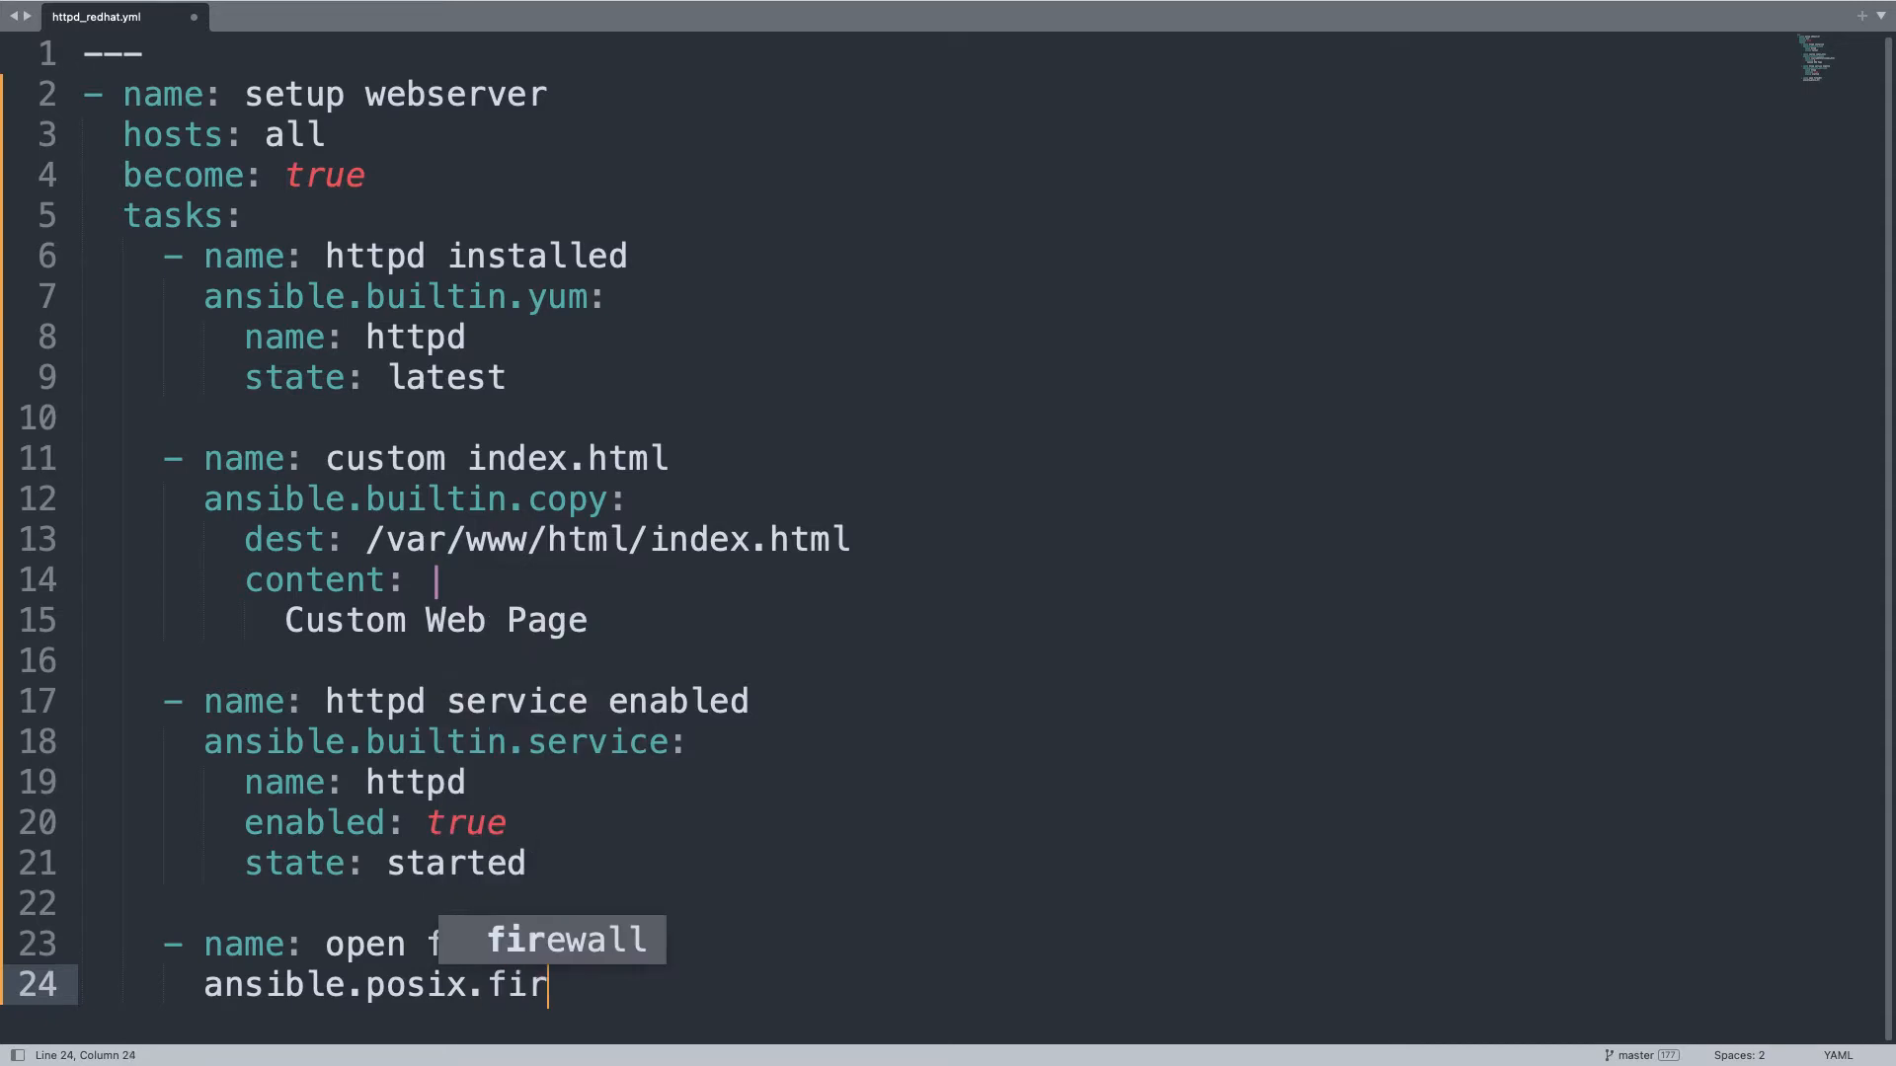
key("Tab")
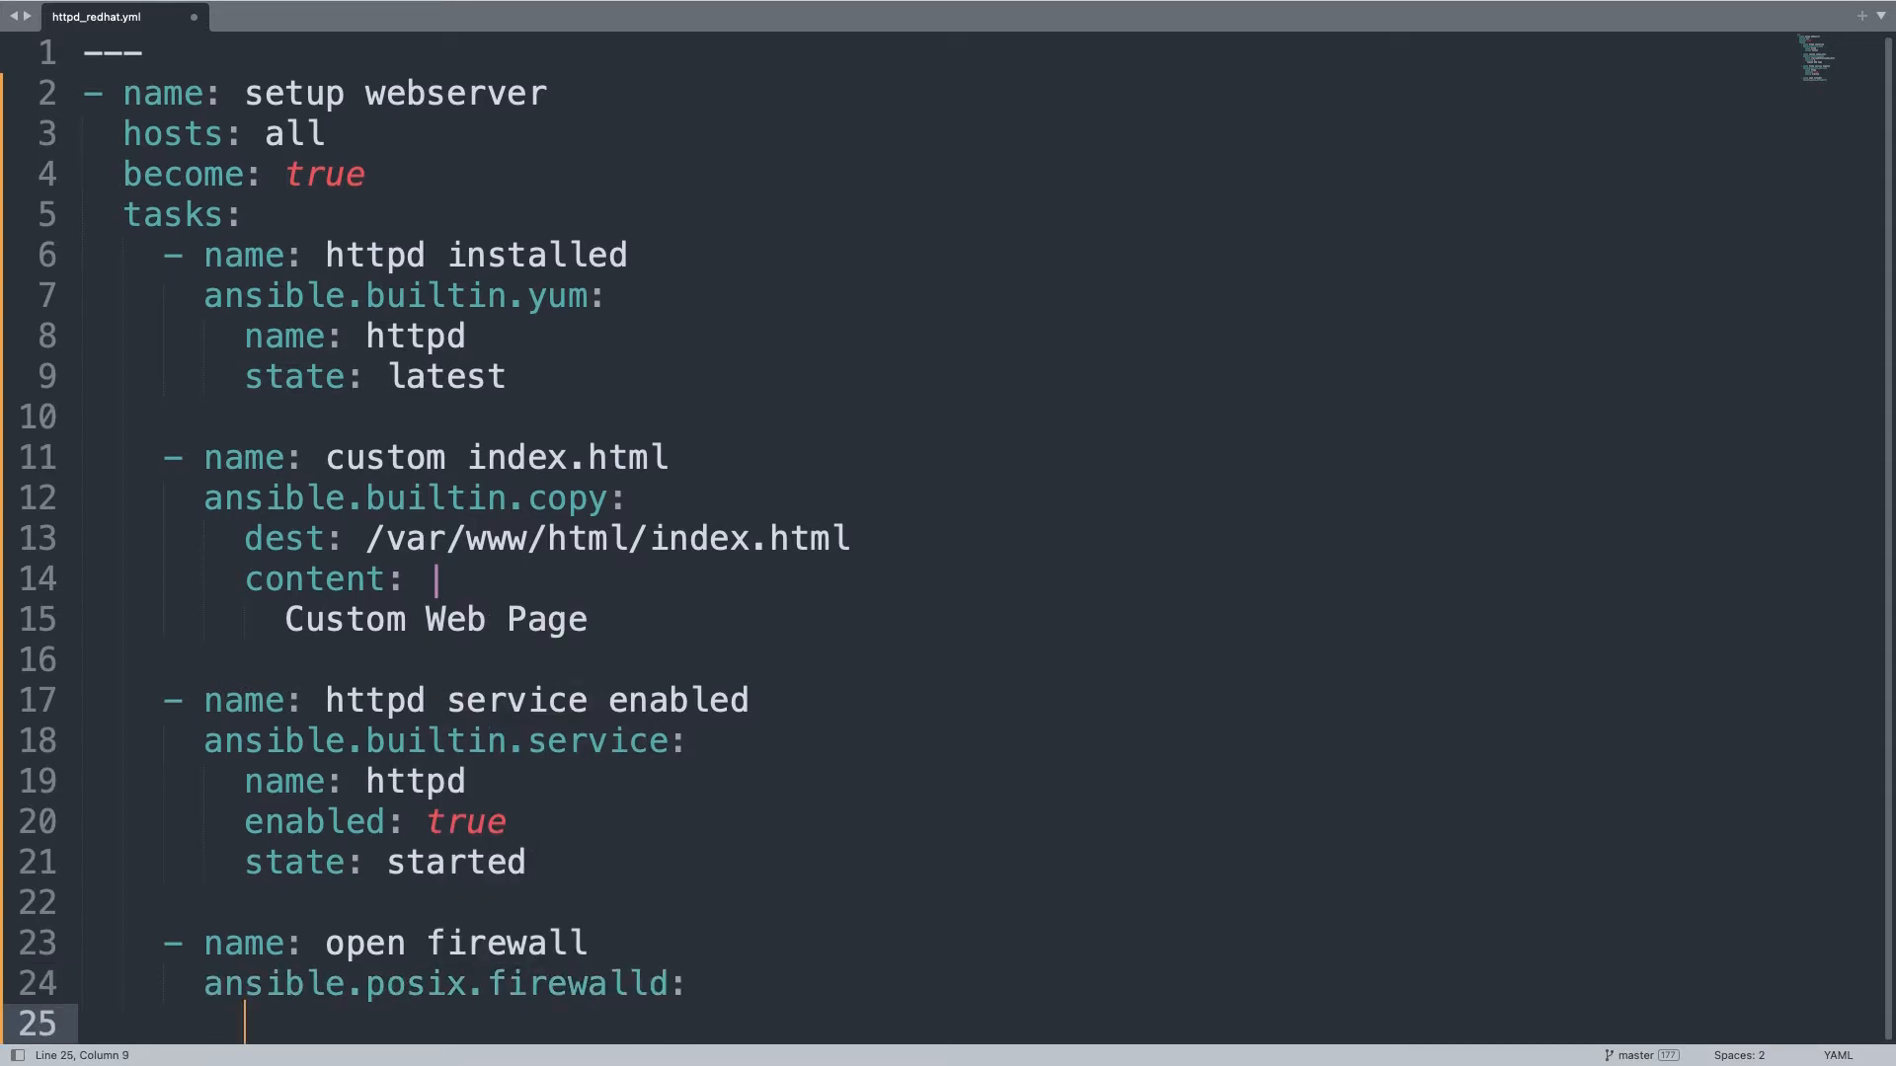
Give the firewalld task 'service: http', 'state: enabled', 'immediate: true', 'permanent: true'.
type("serviceL")
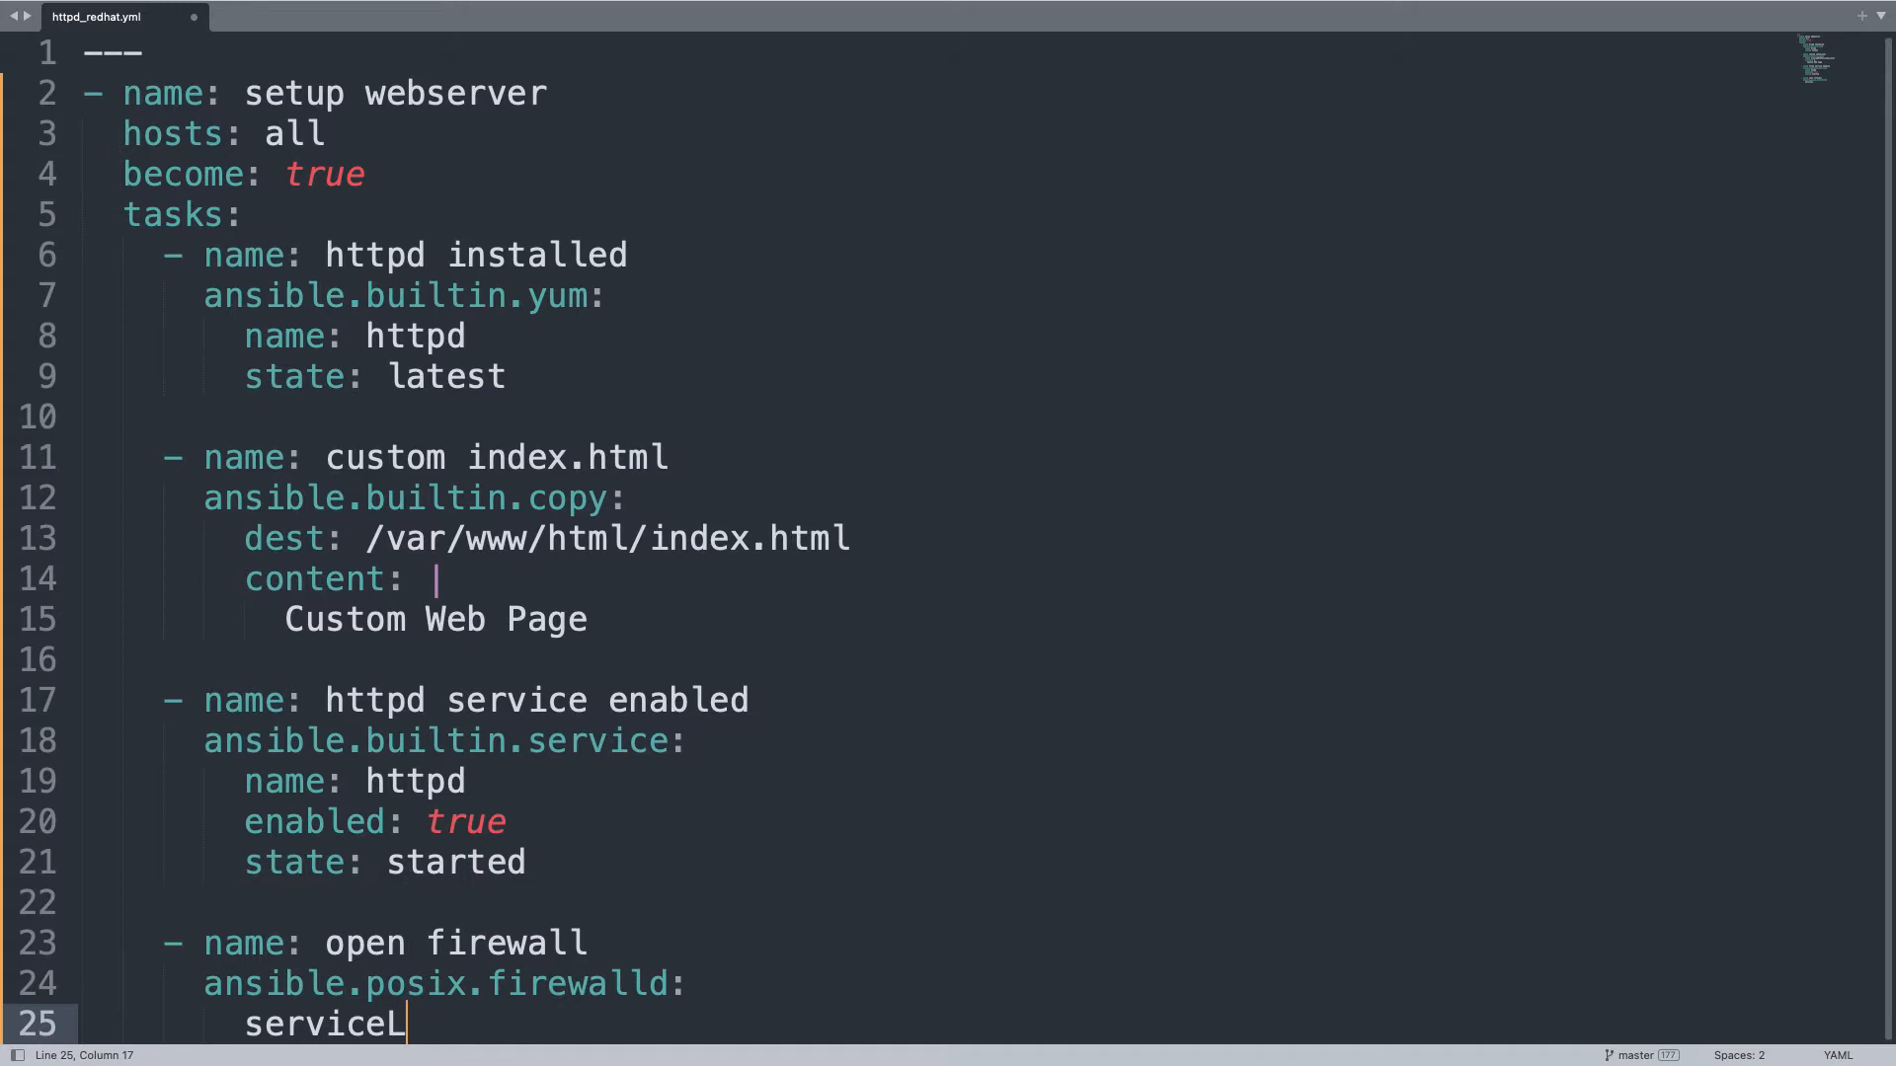
type(": http")
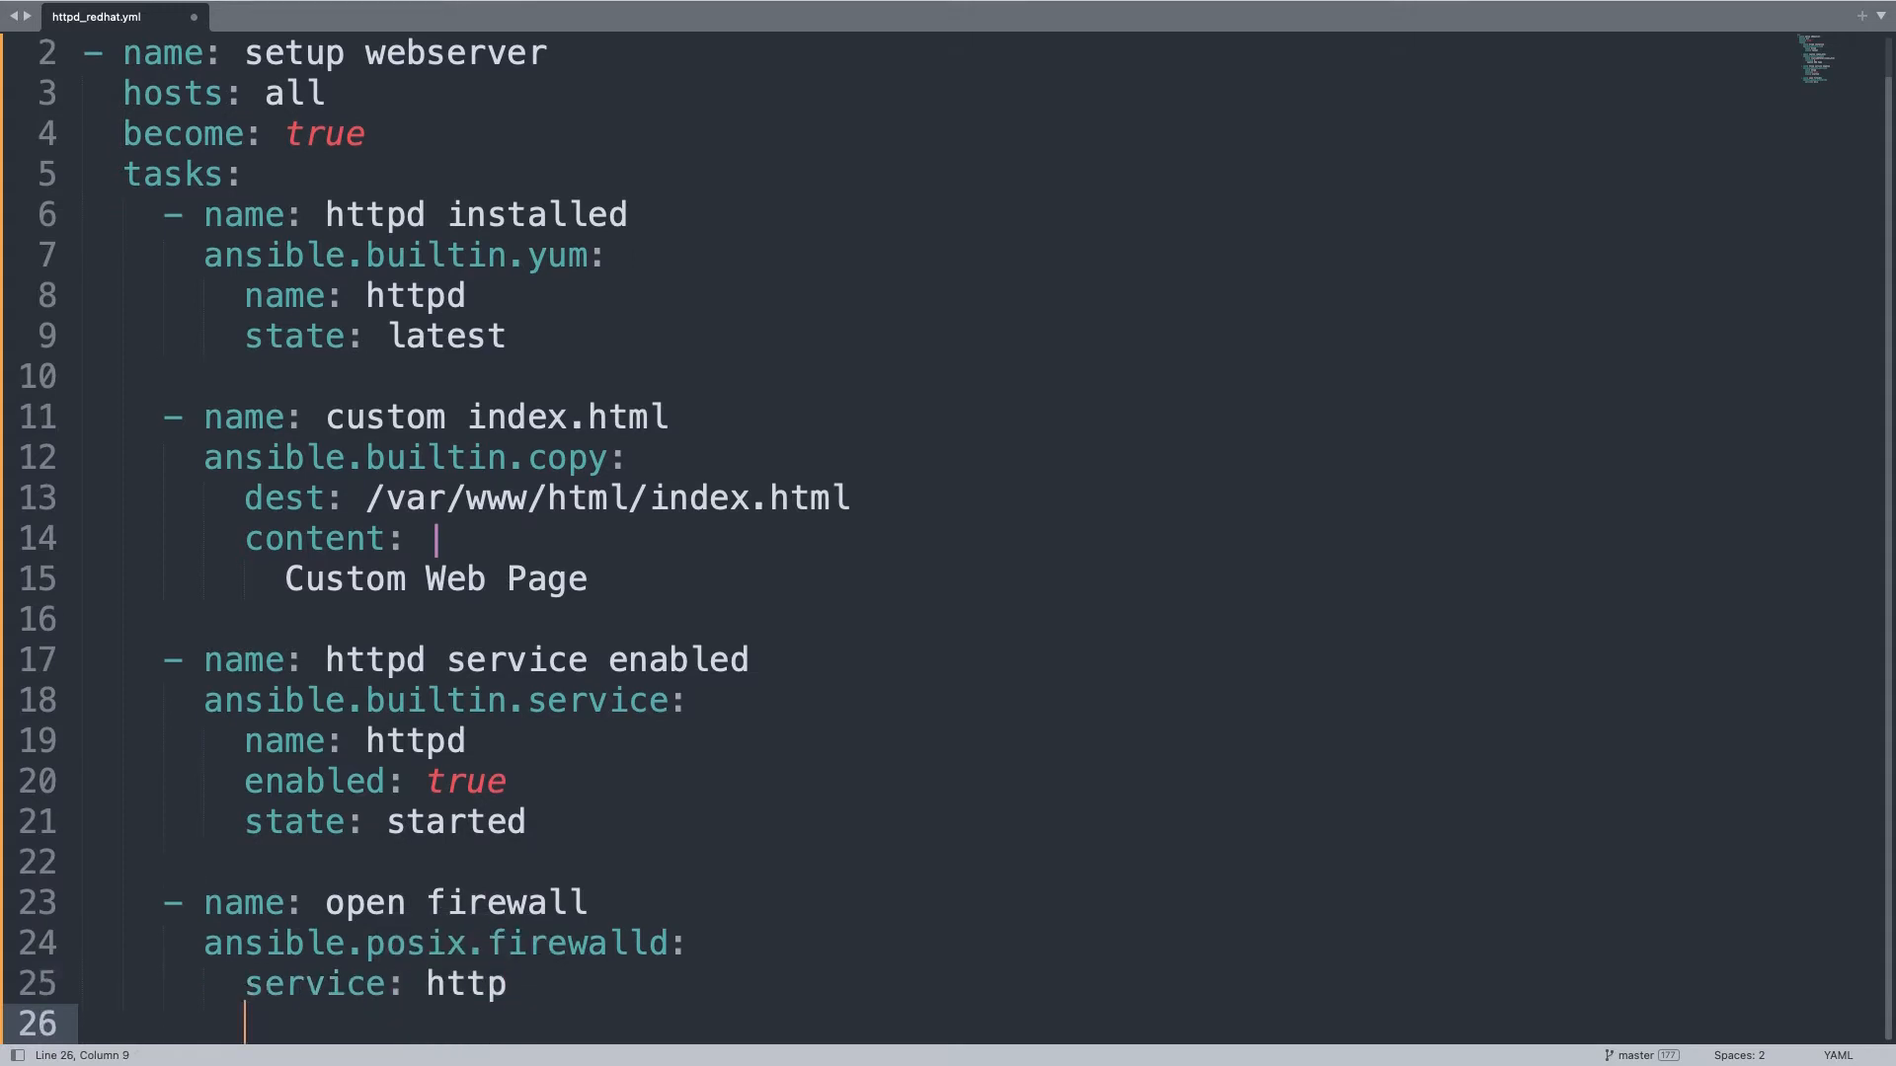
type("state:")
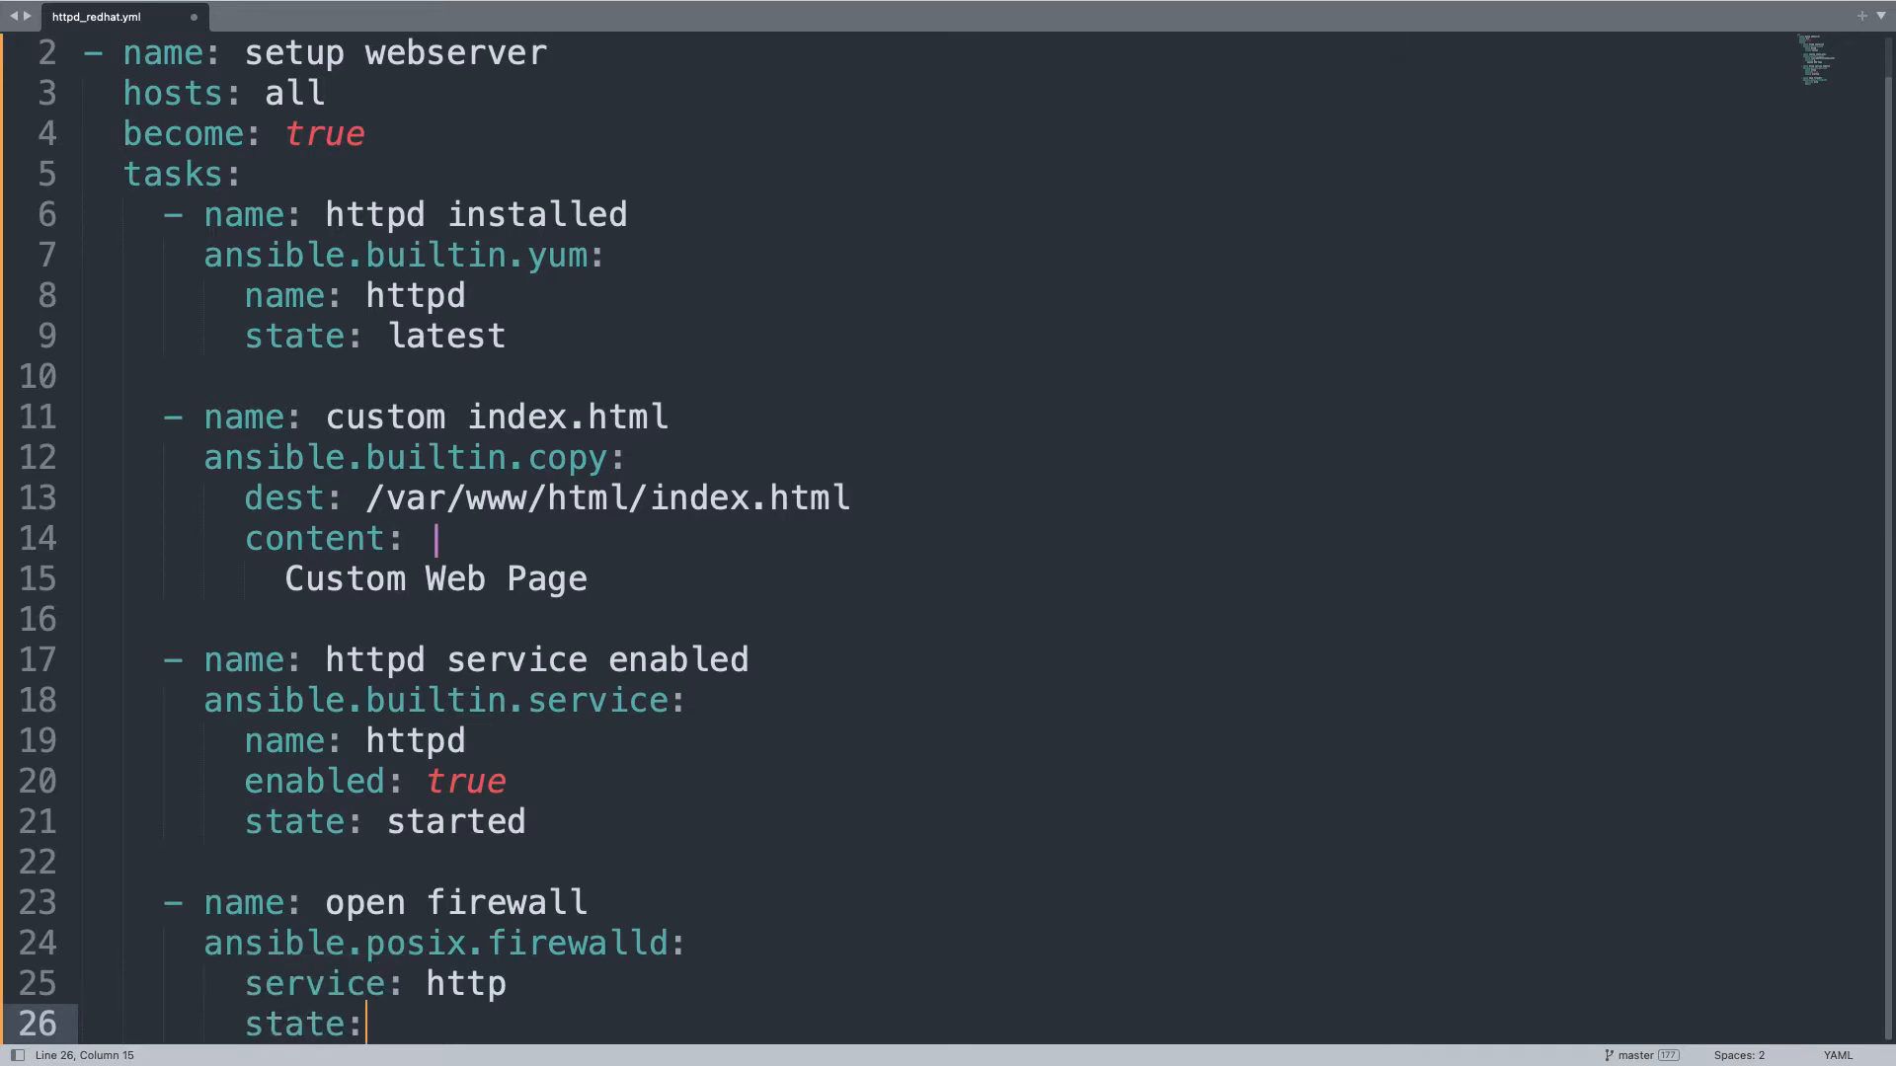
type("enabled")
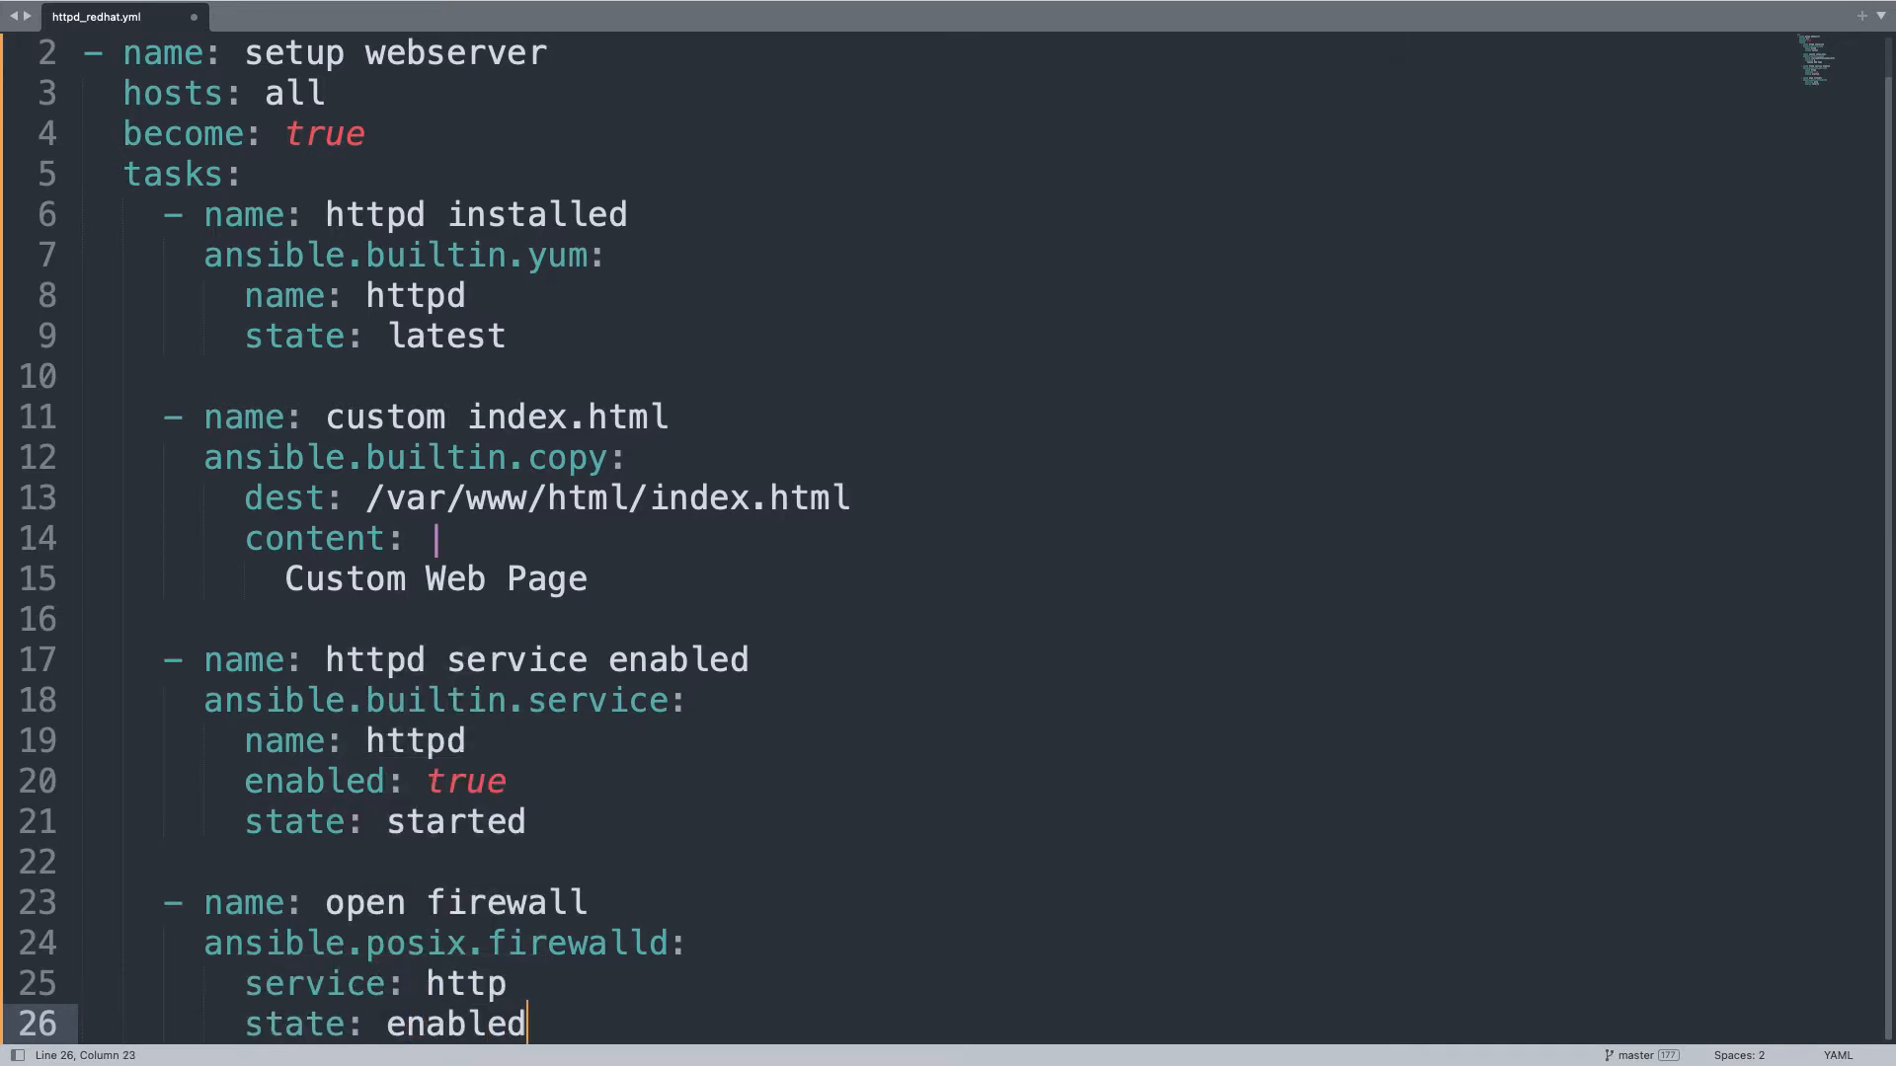
type("immedi")
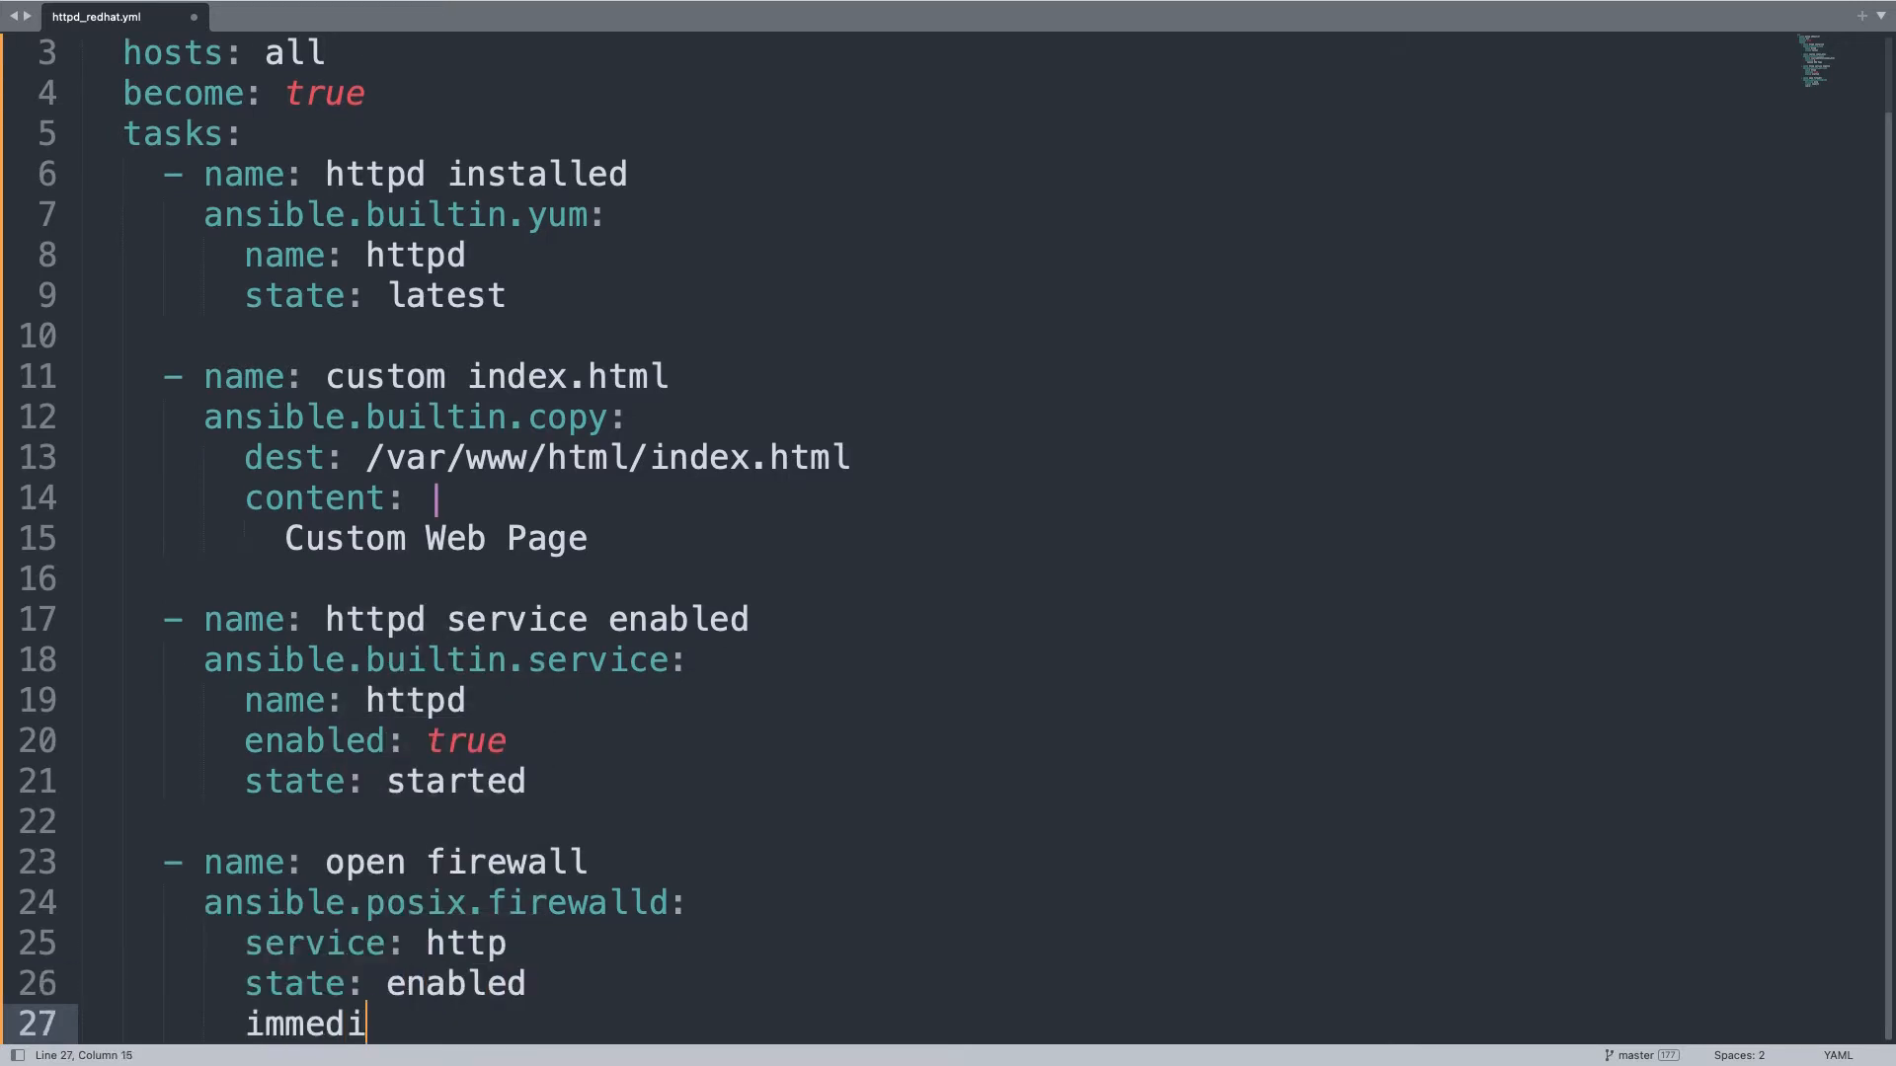
type("ate: true")
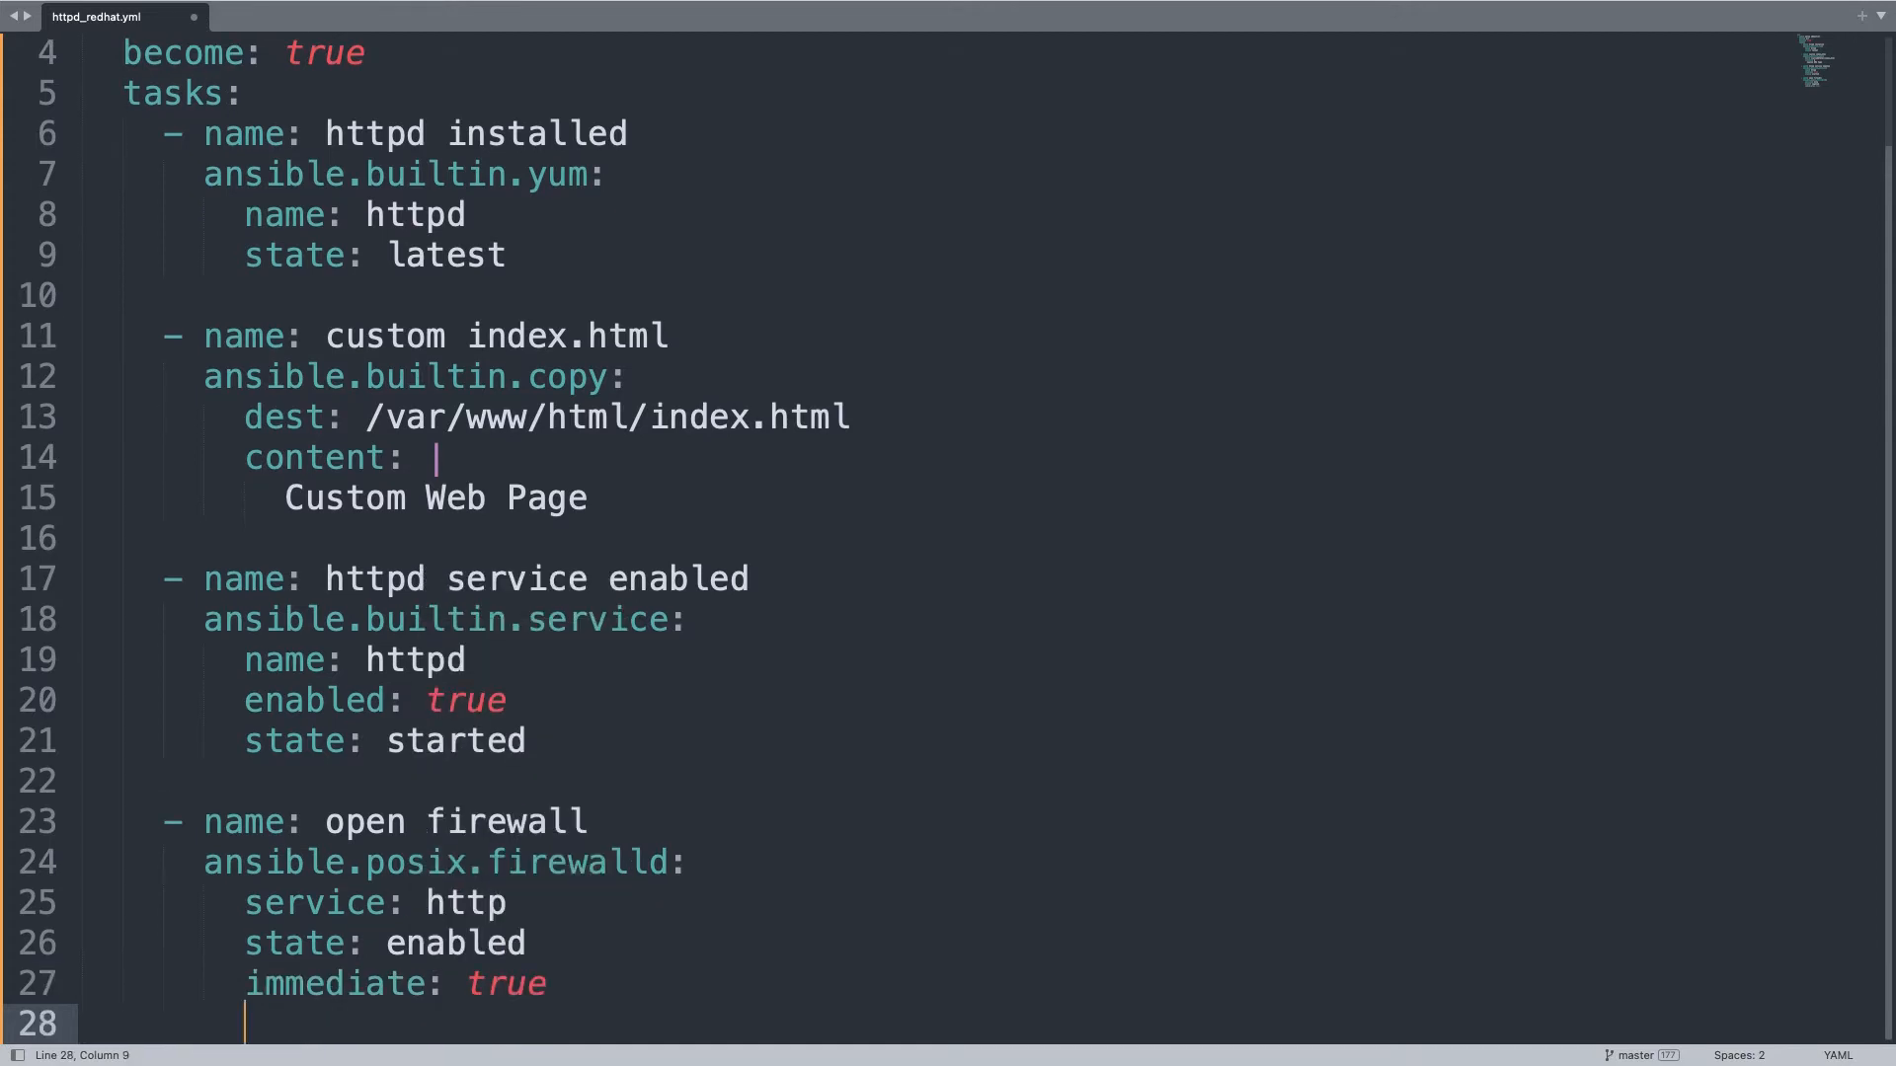
type("permane")
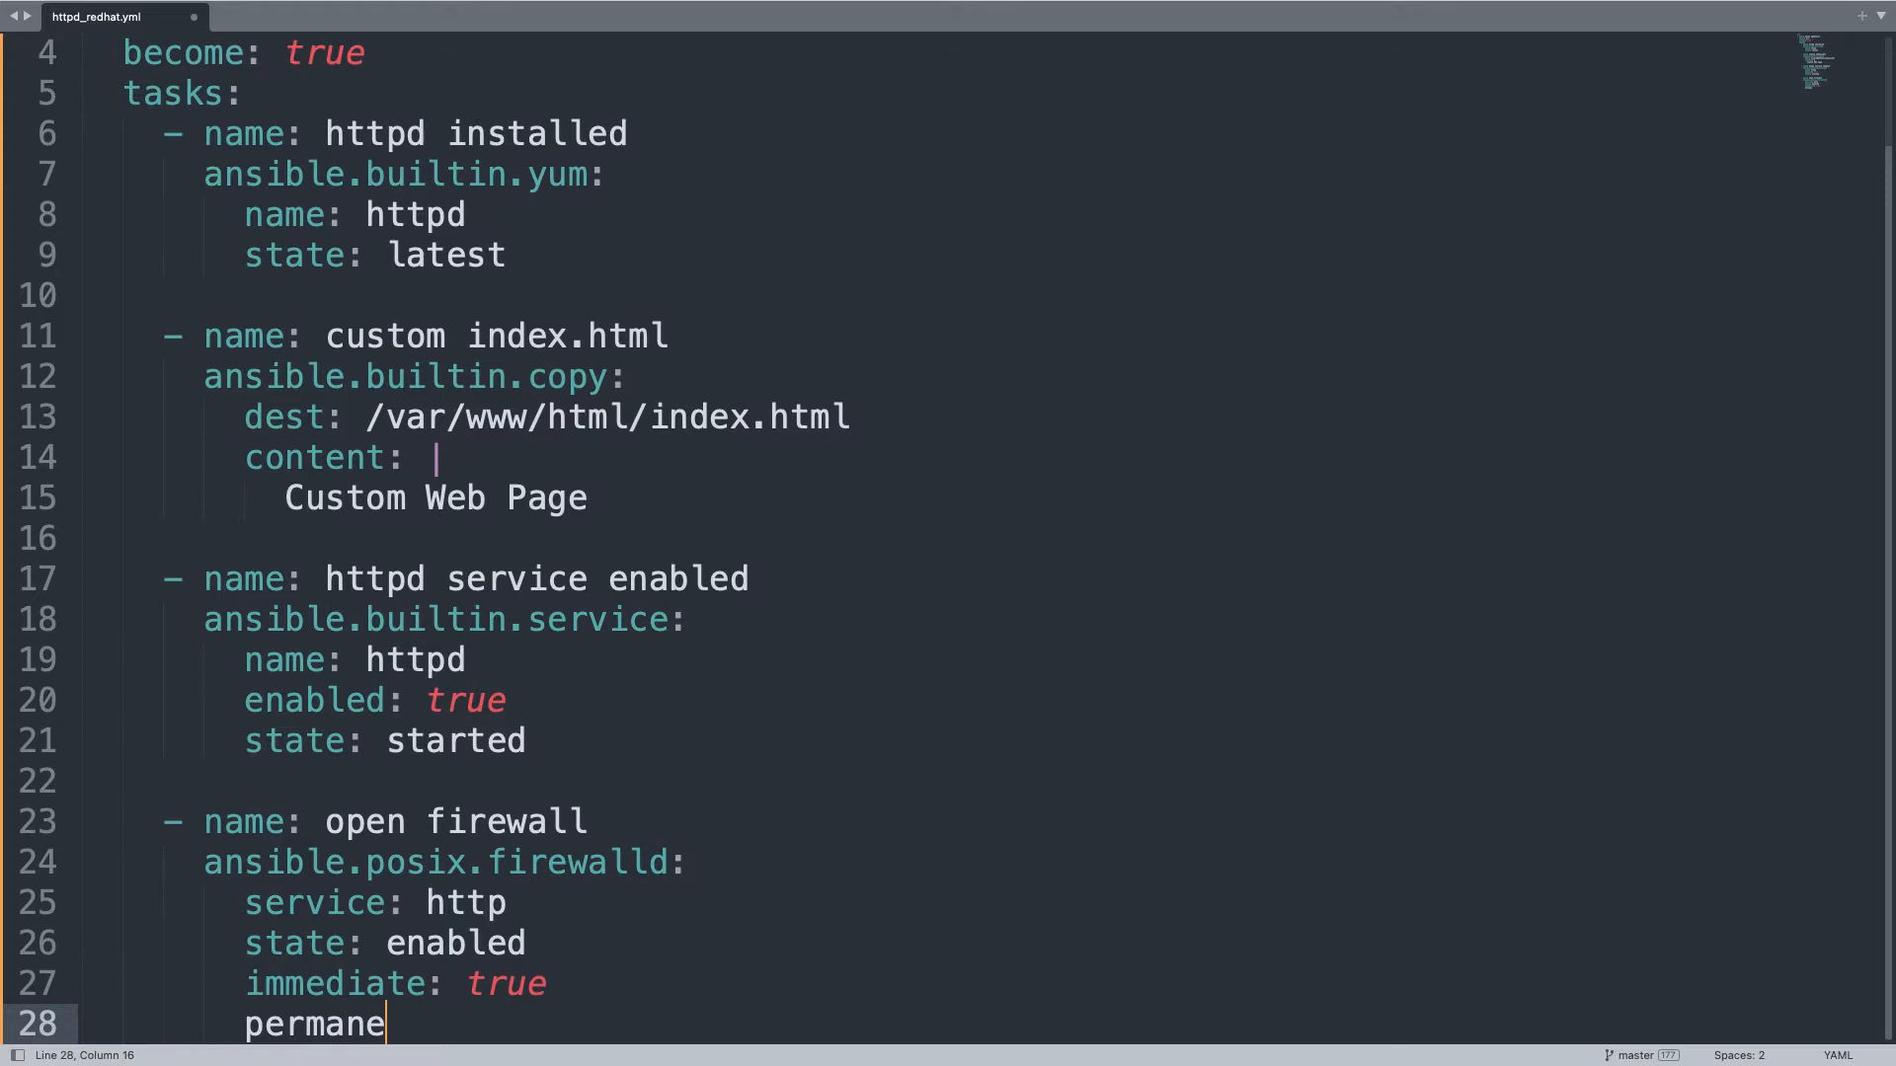
type("nt: tr")
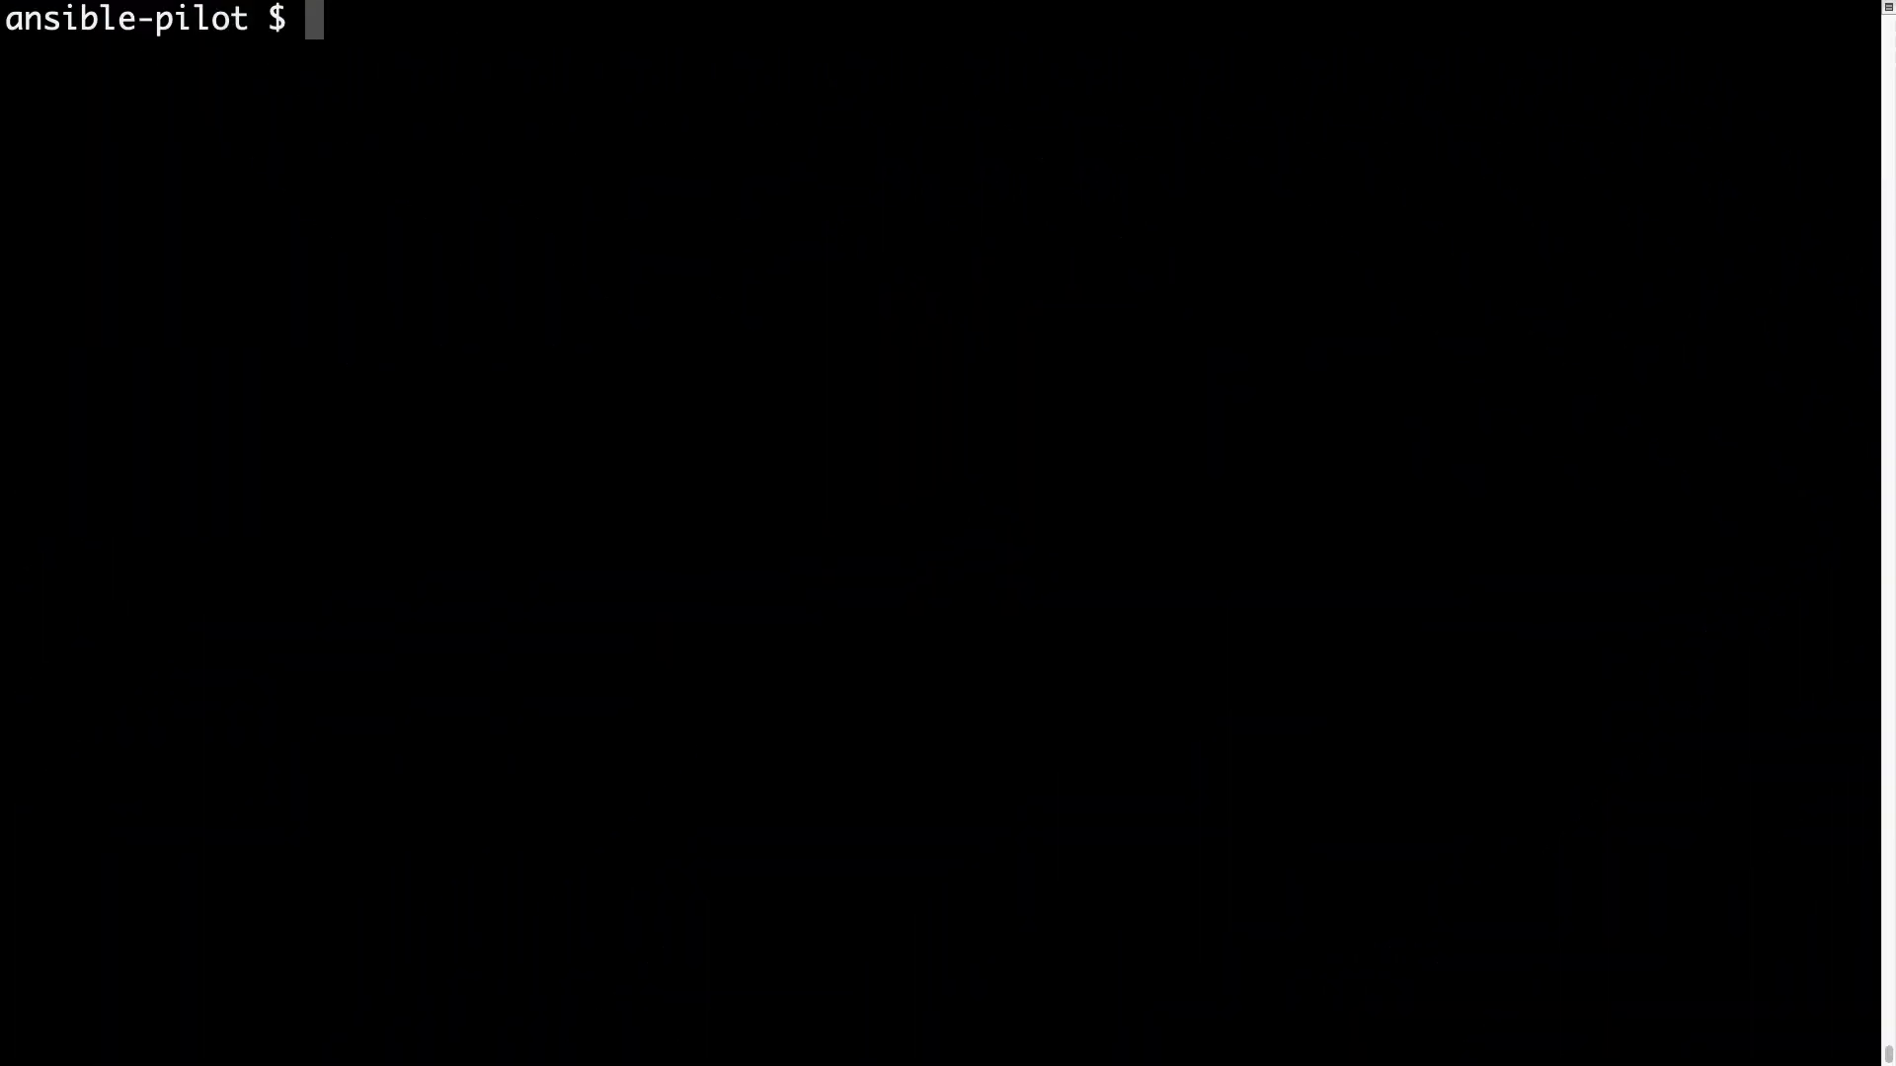
type("s")
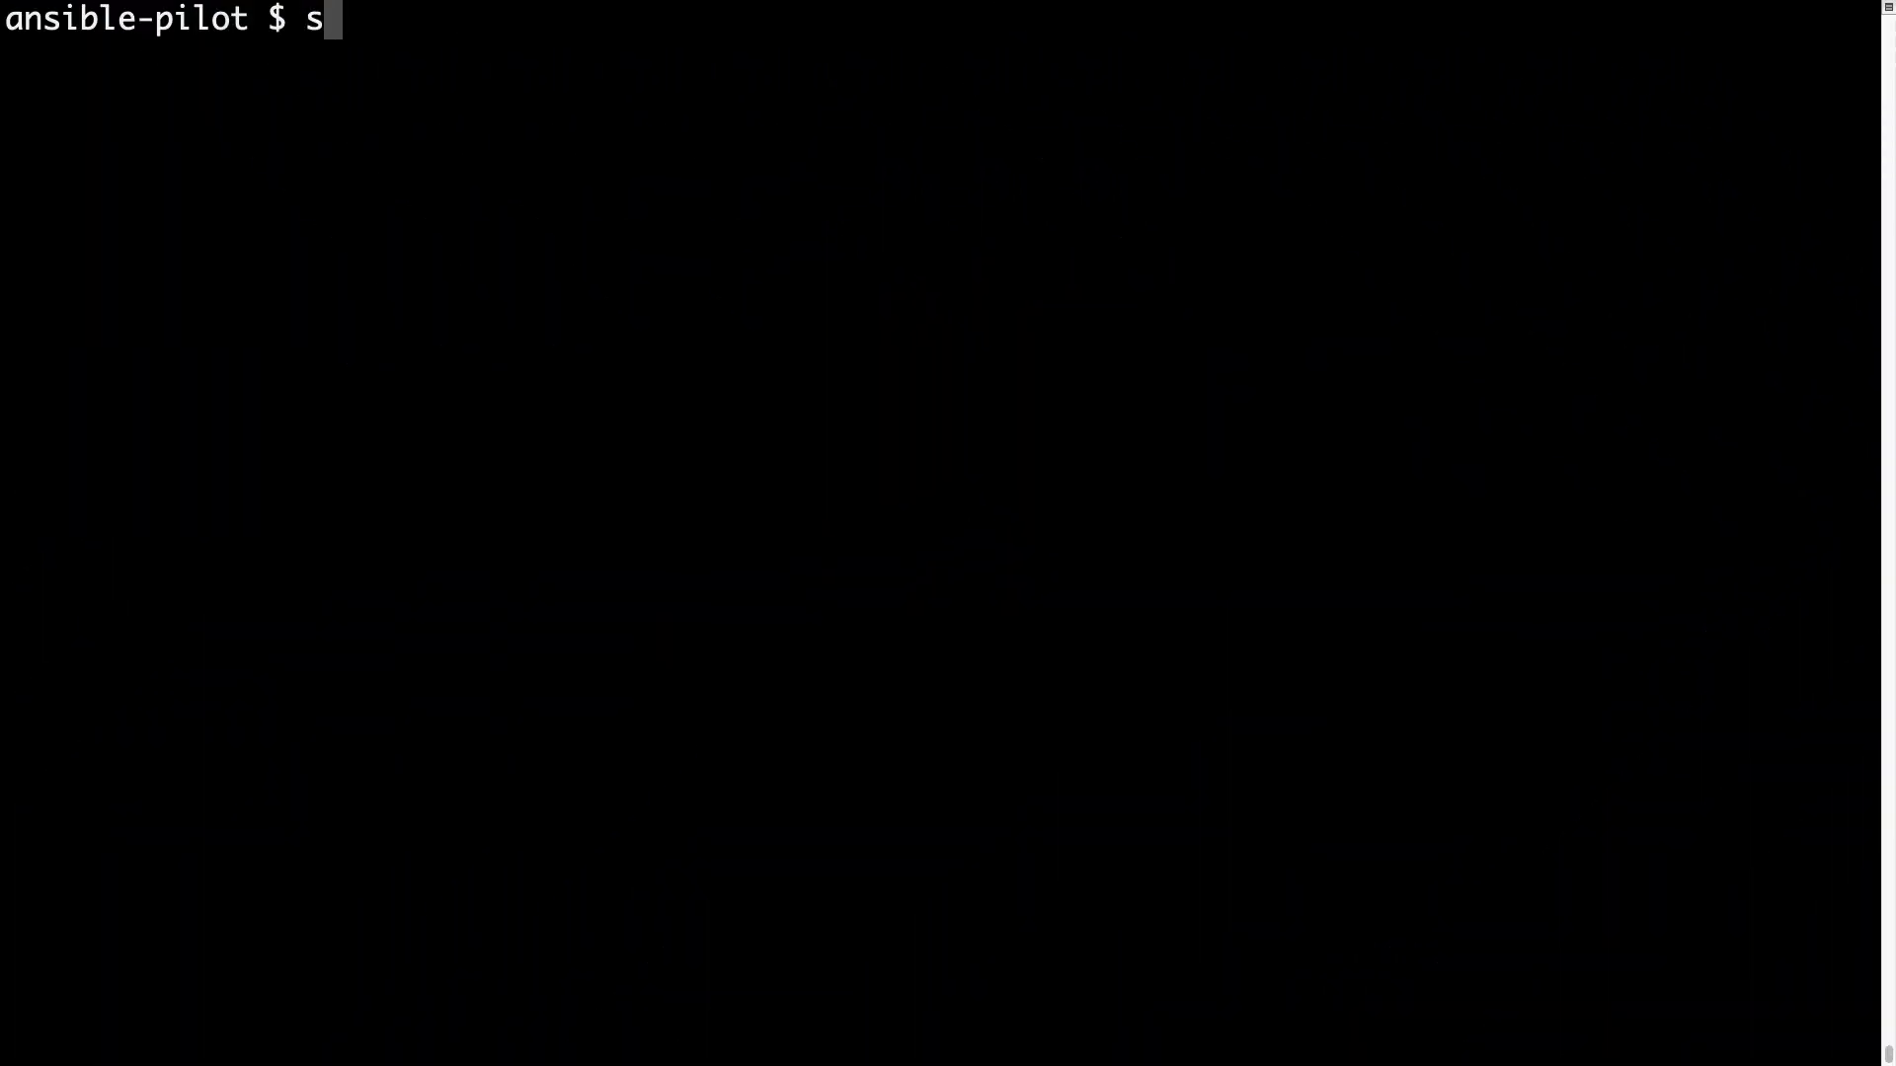
type("sh d")
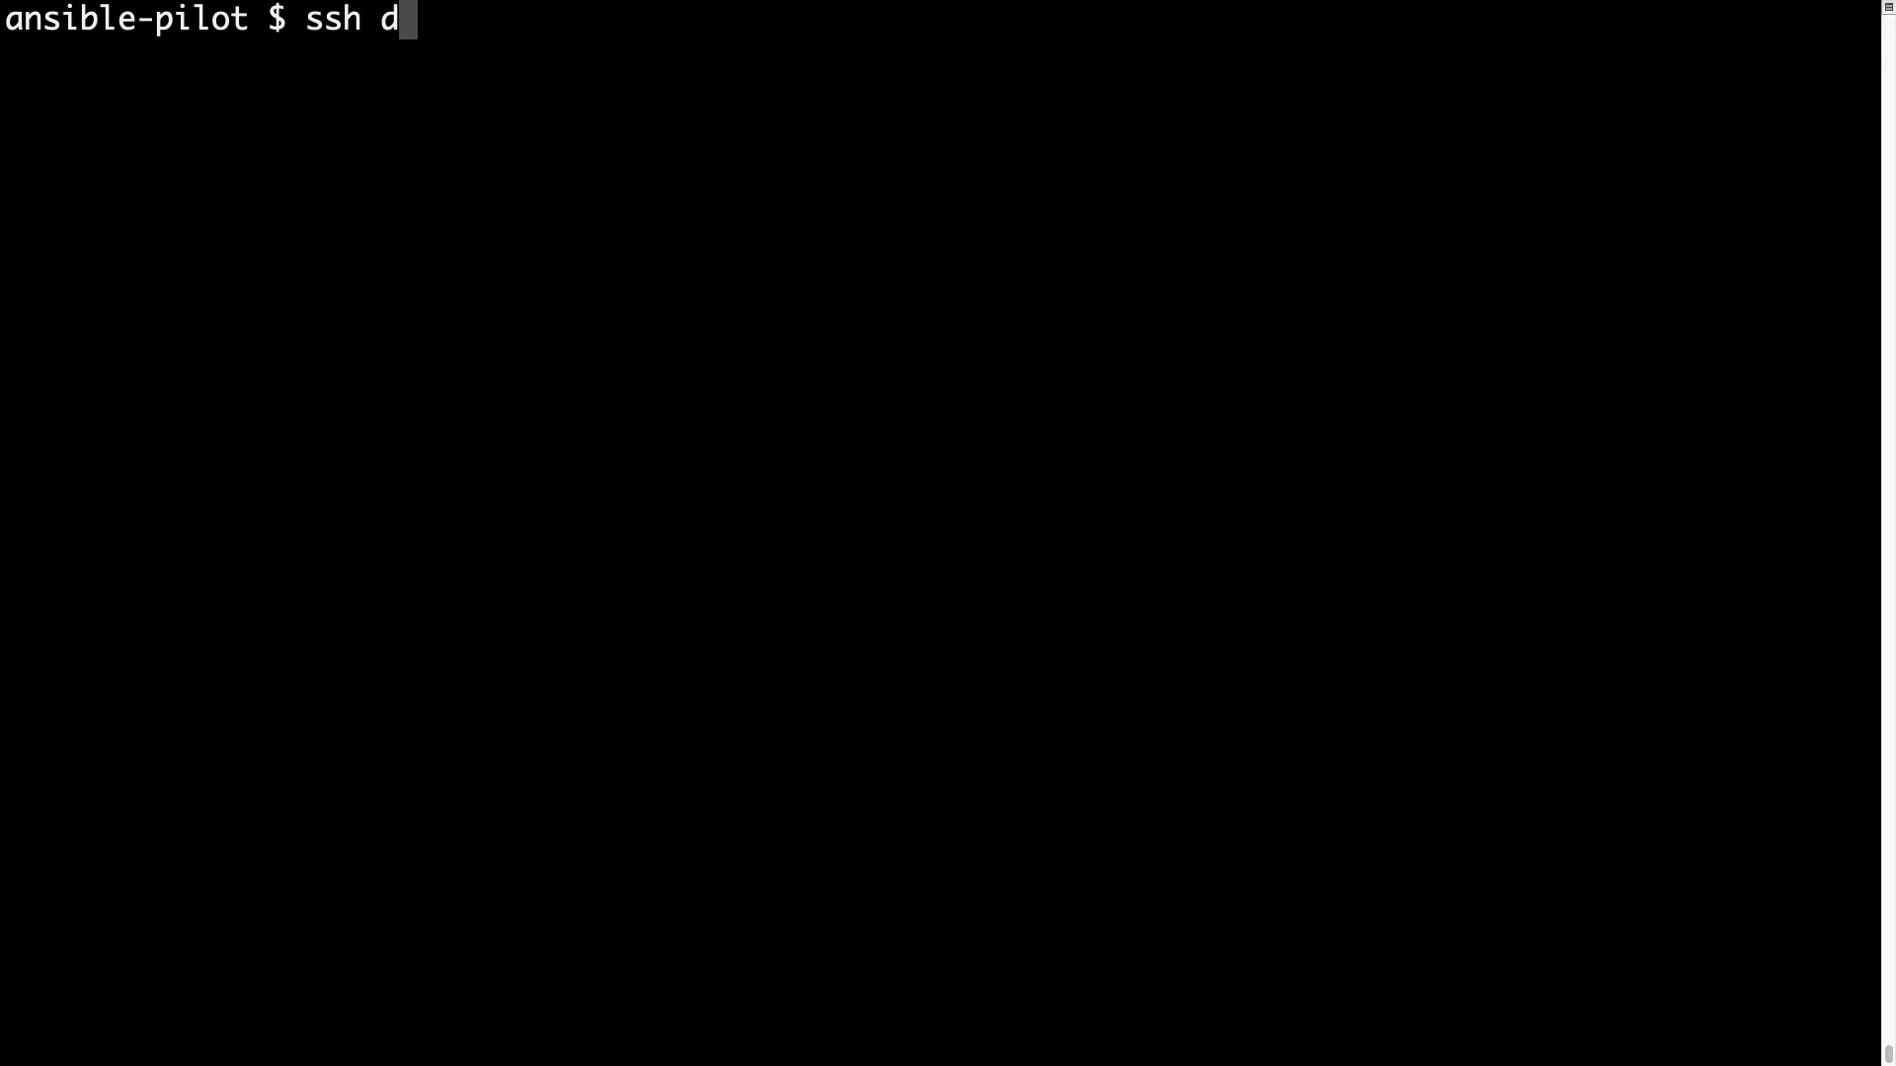
type("emo@")
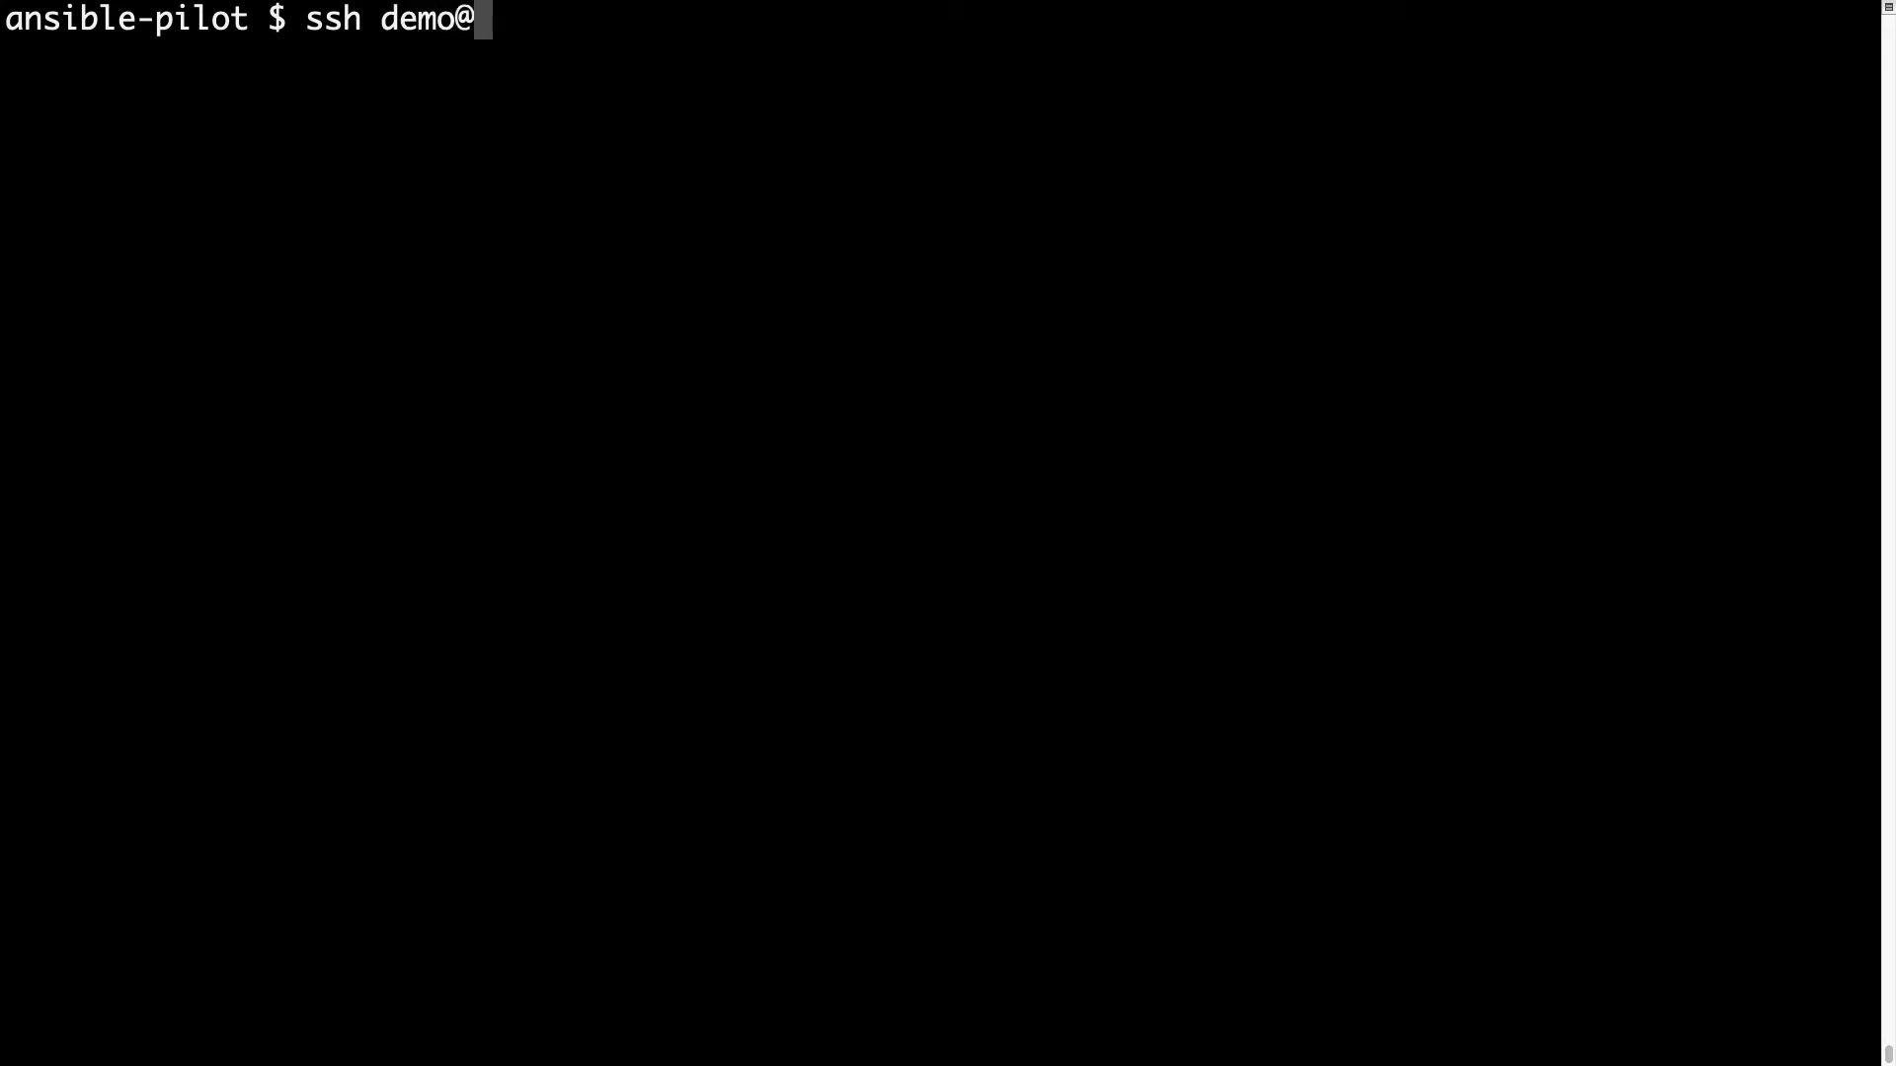
key("BackSpace")
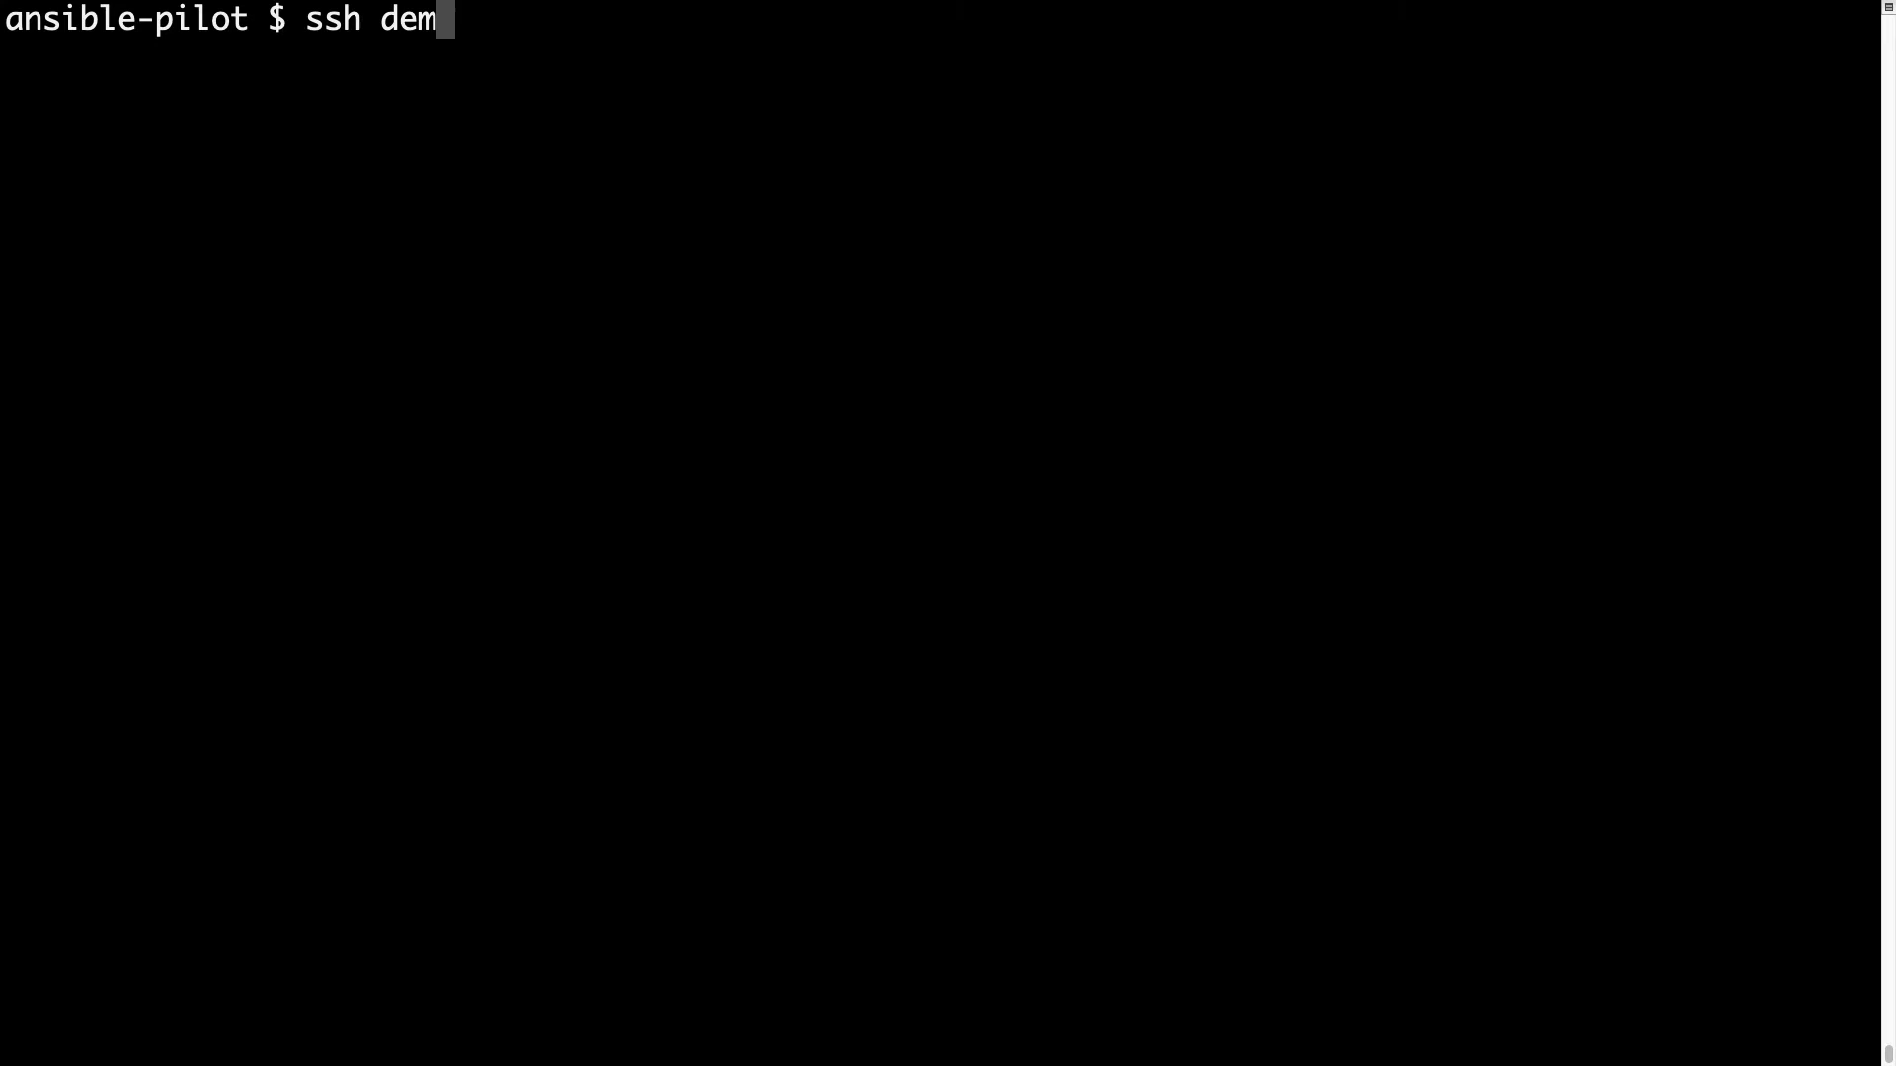
type("ops@")
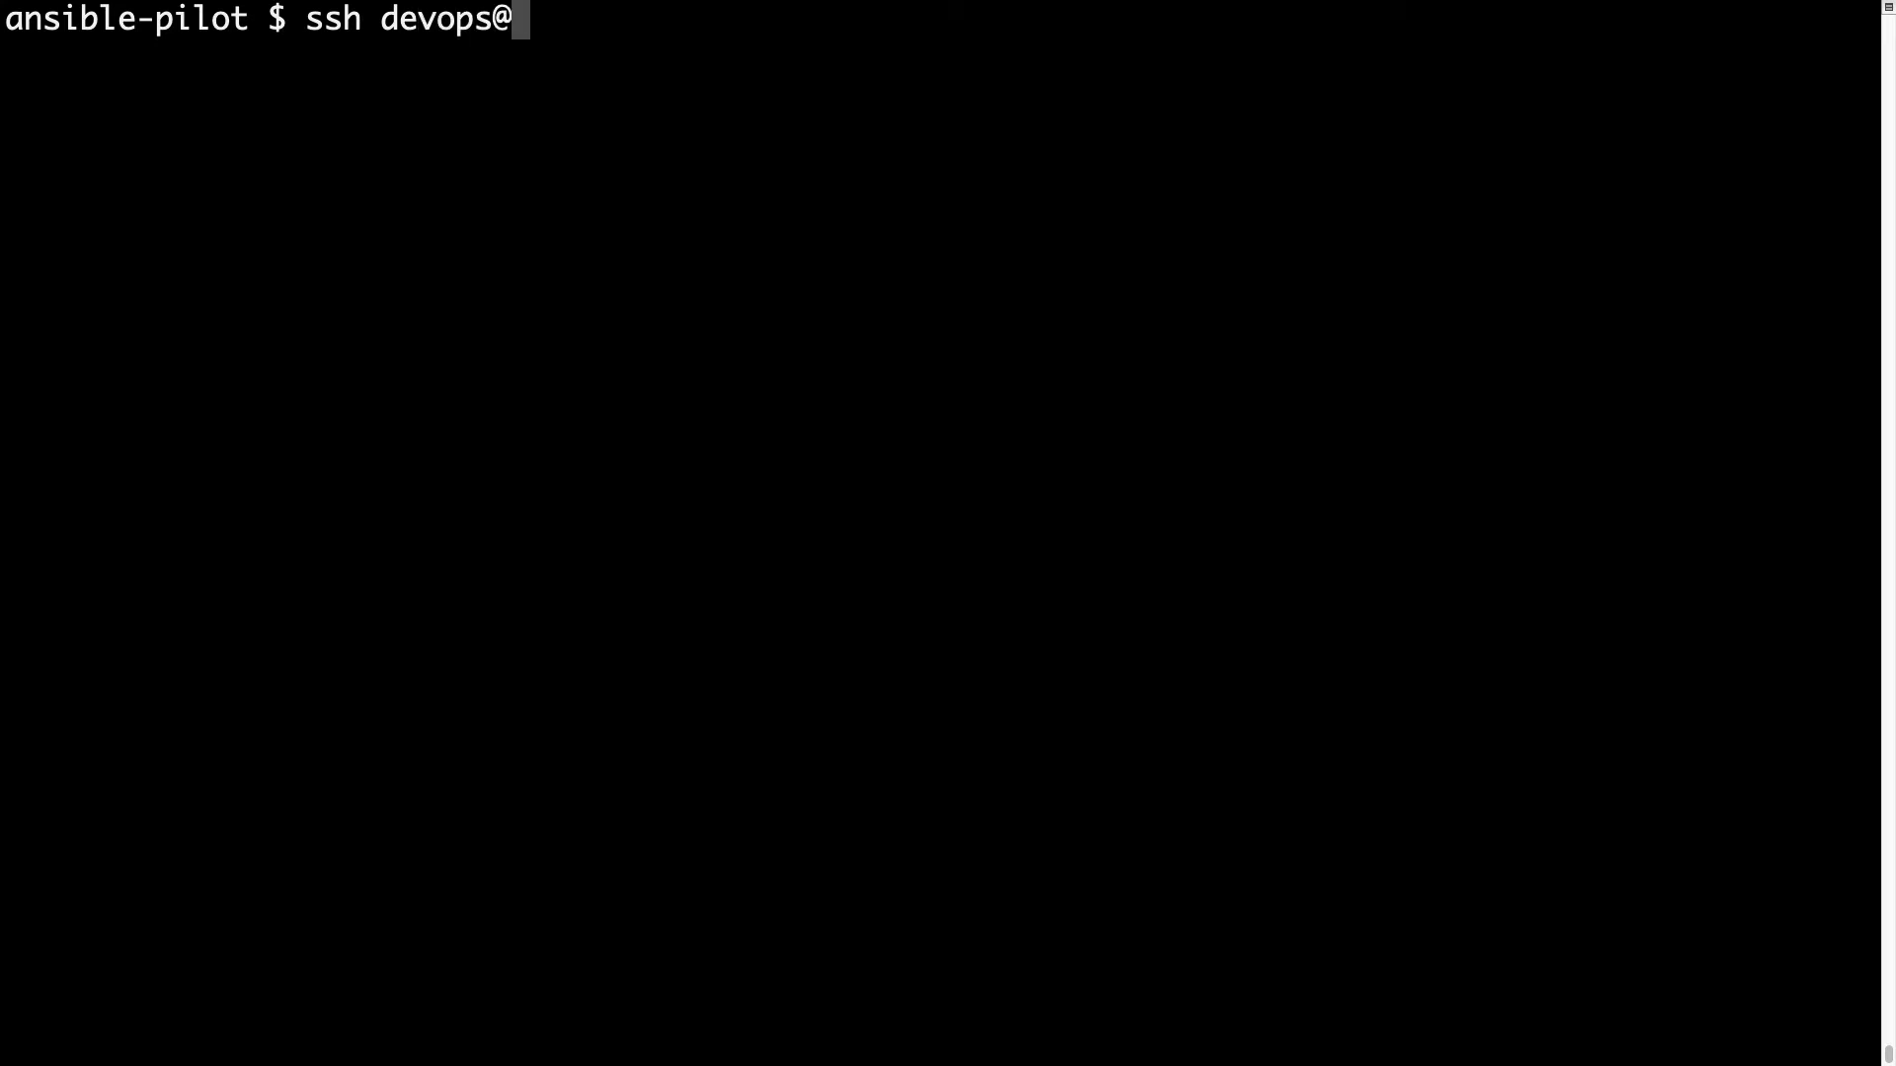
type("demo.example.com")
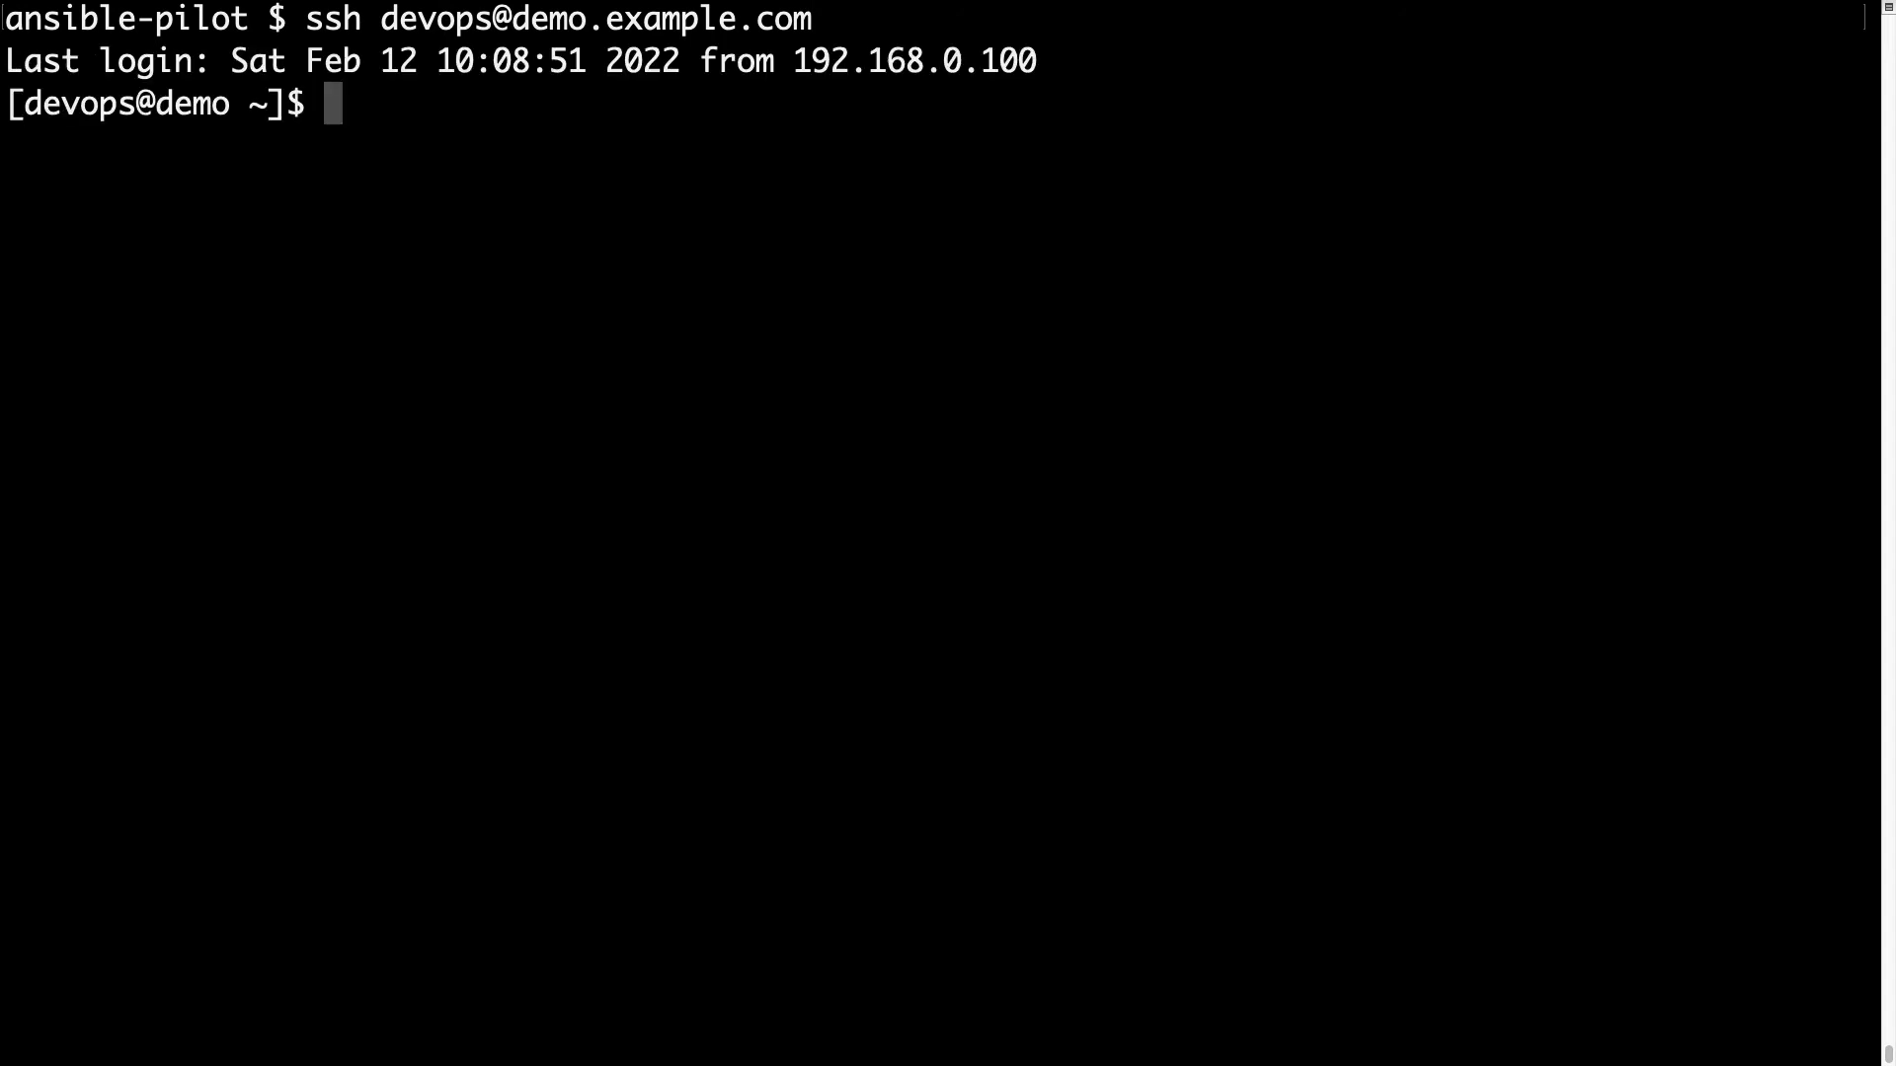
type("sudo su")
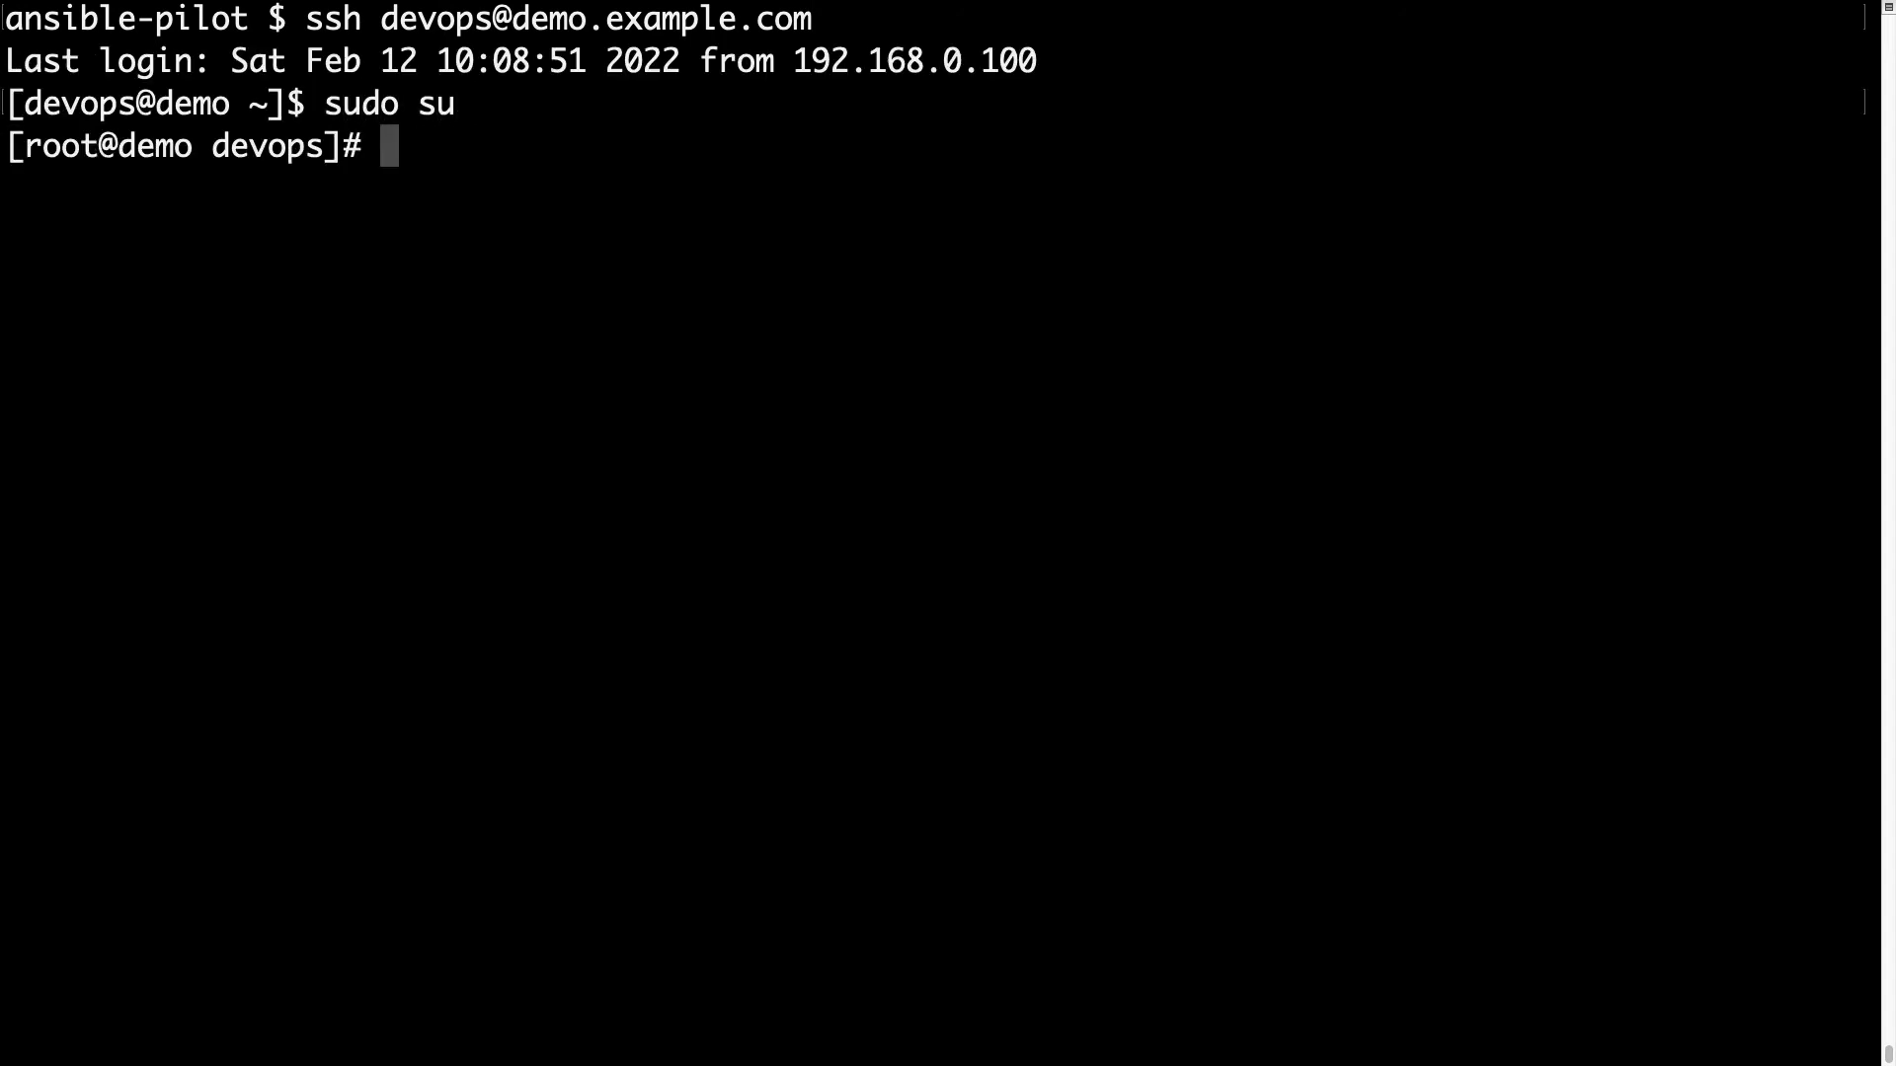
type("cat /etc/os-release")
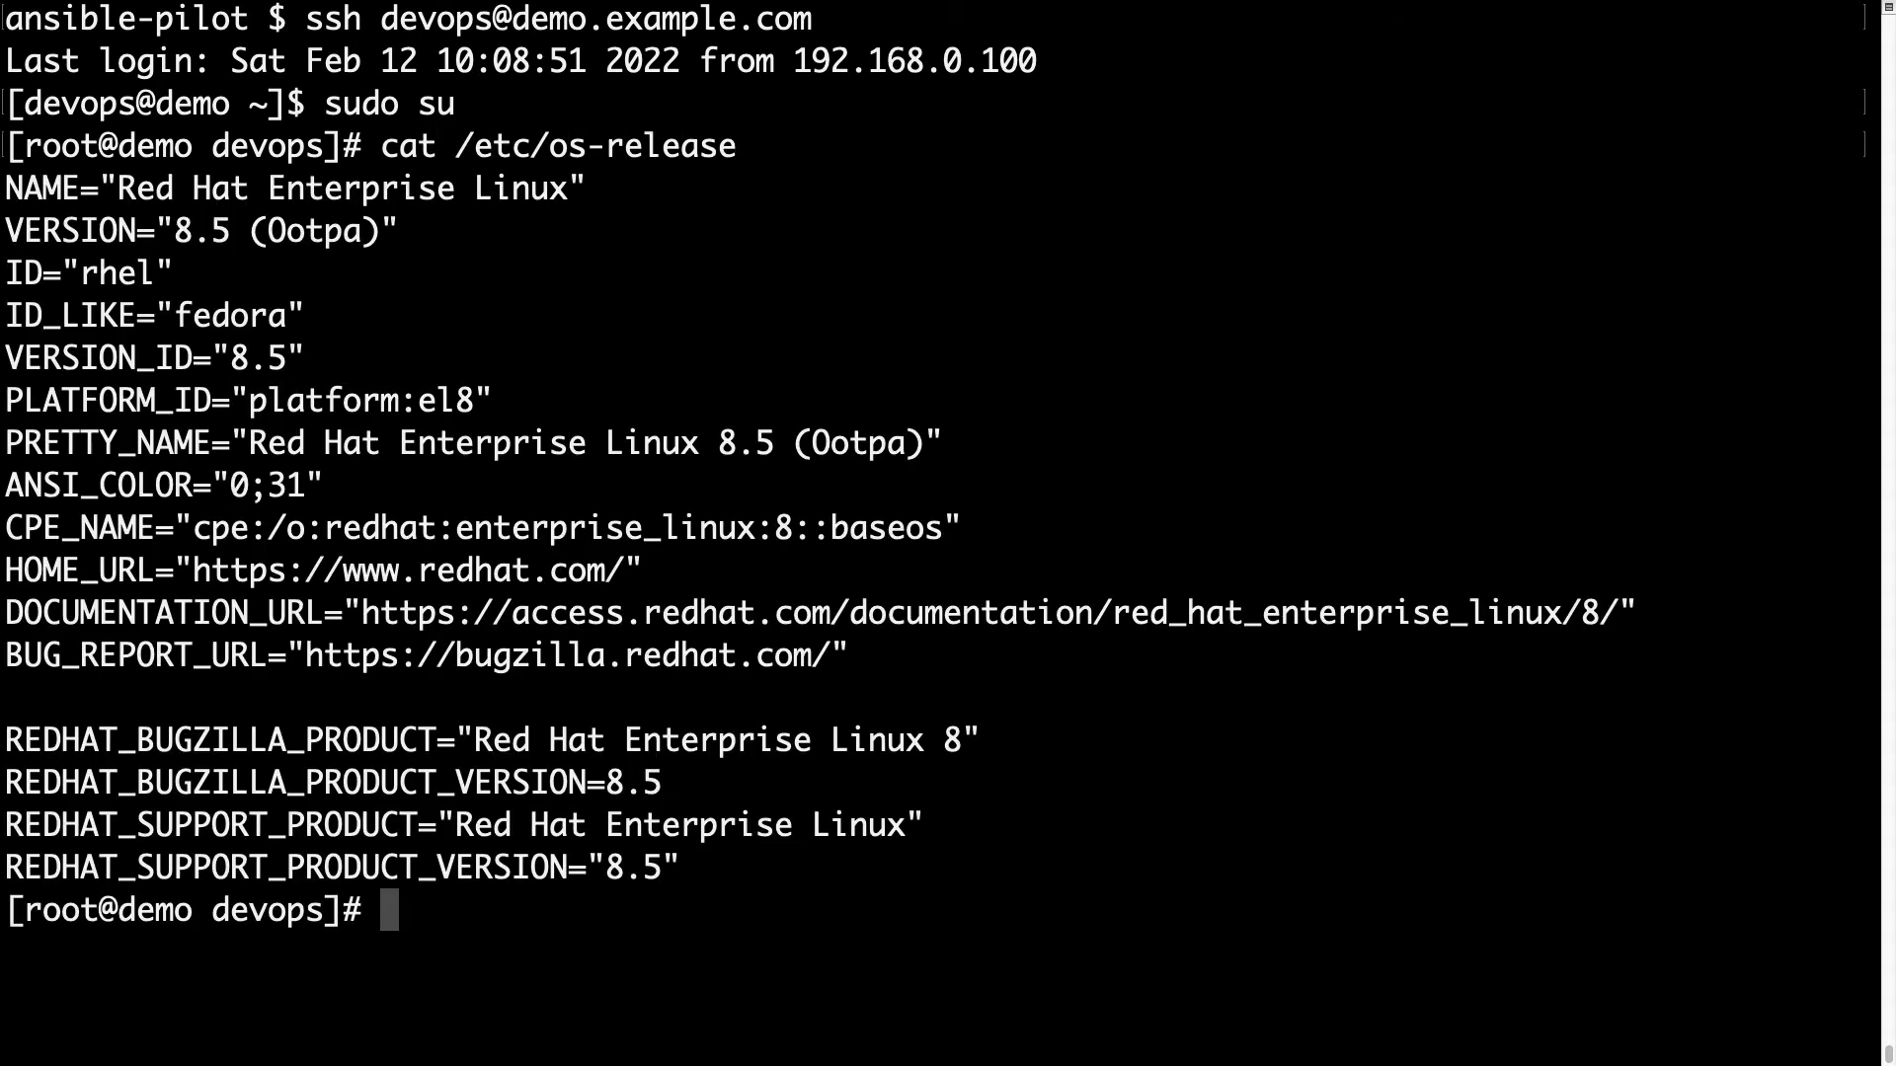
Check httpd is absent with 'dnf list installed httpd' and 'rpm -qa | grep httpd'.
type("d")
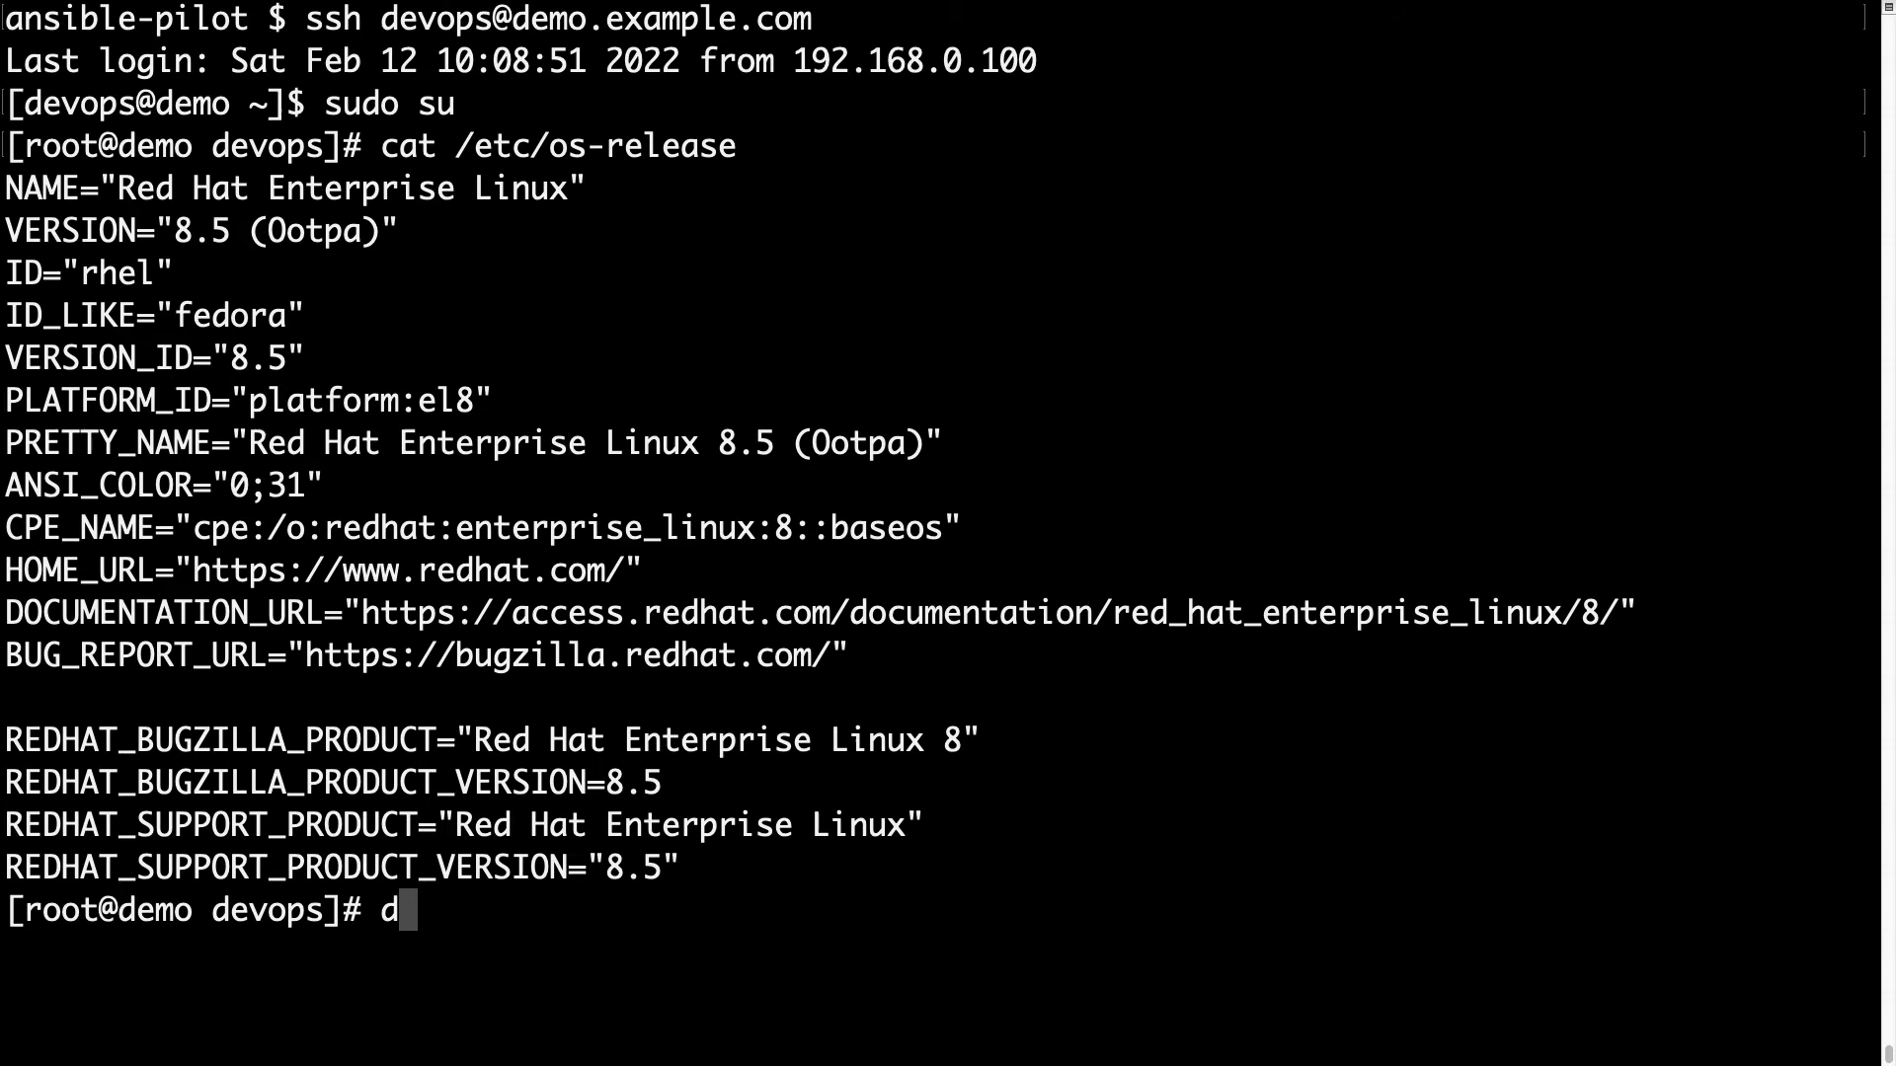
type("nf list")
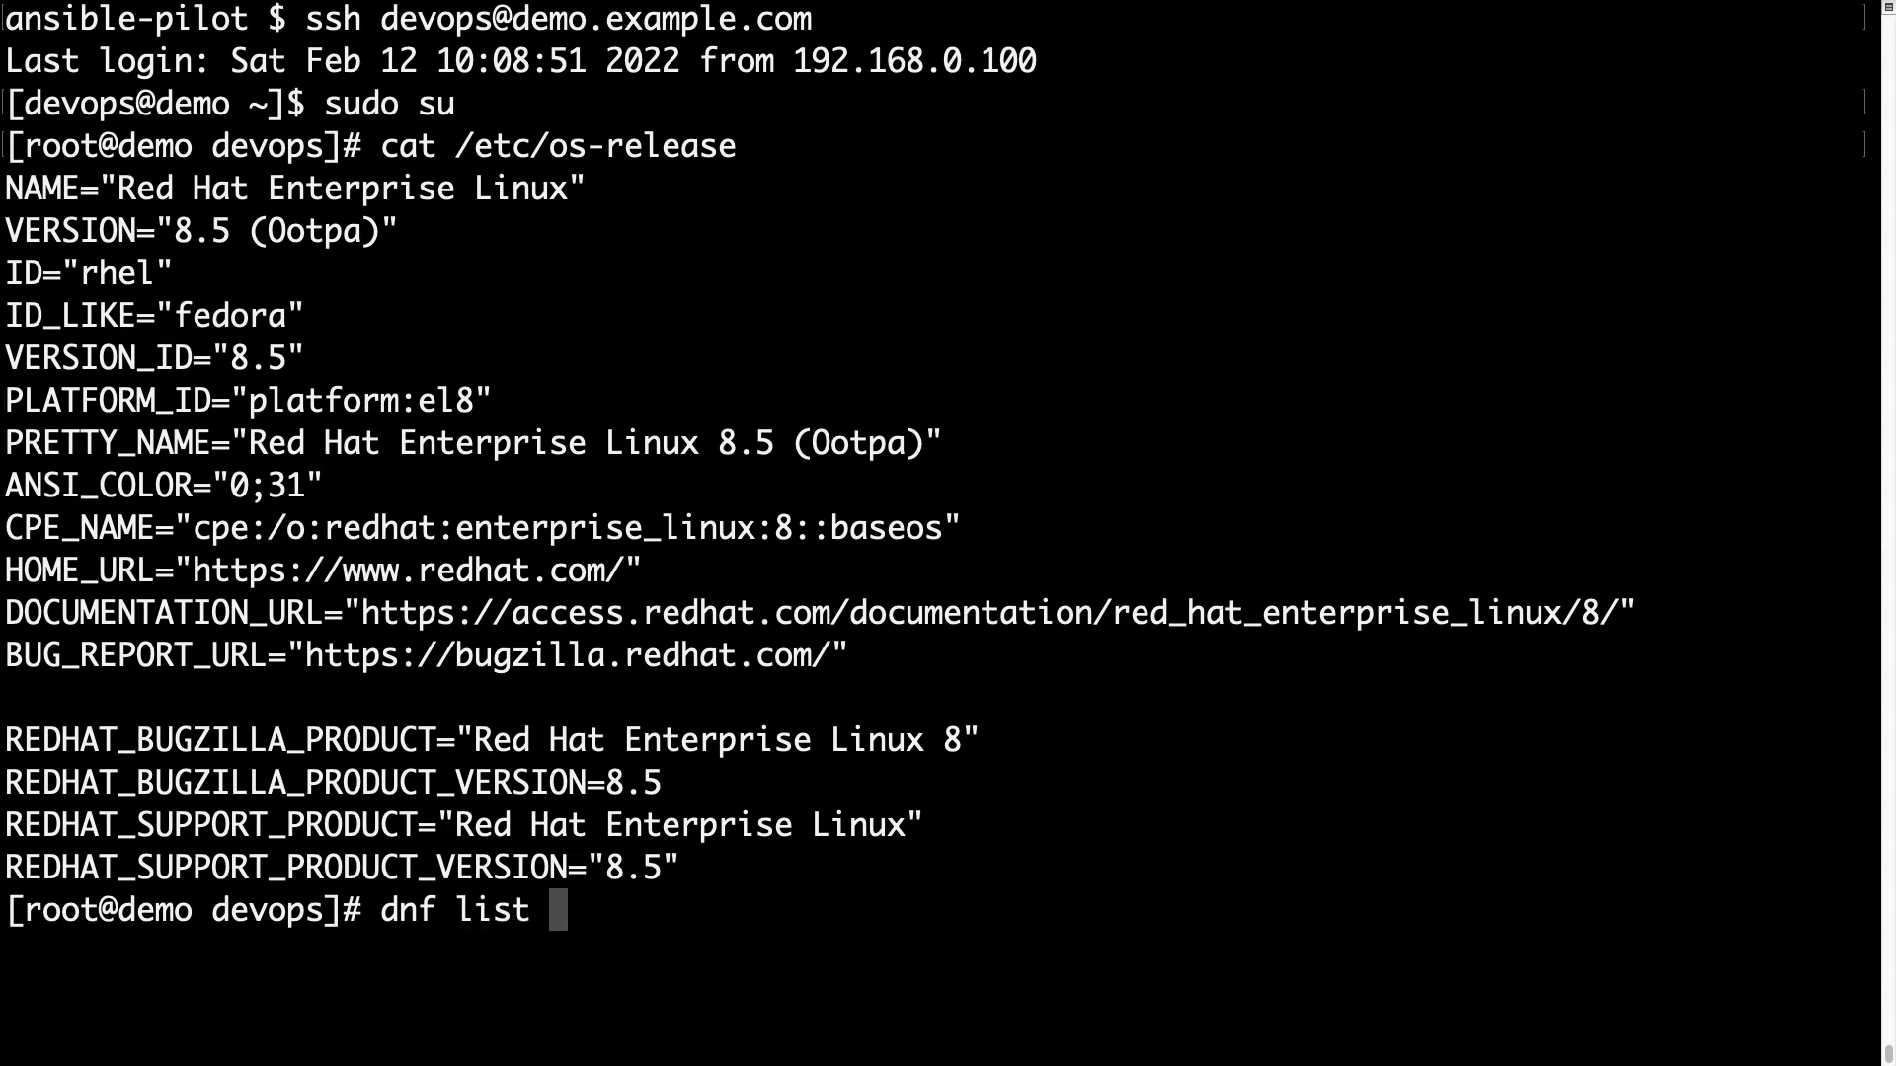
type("installe")
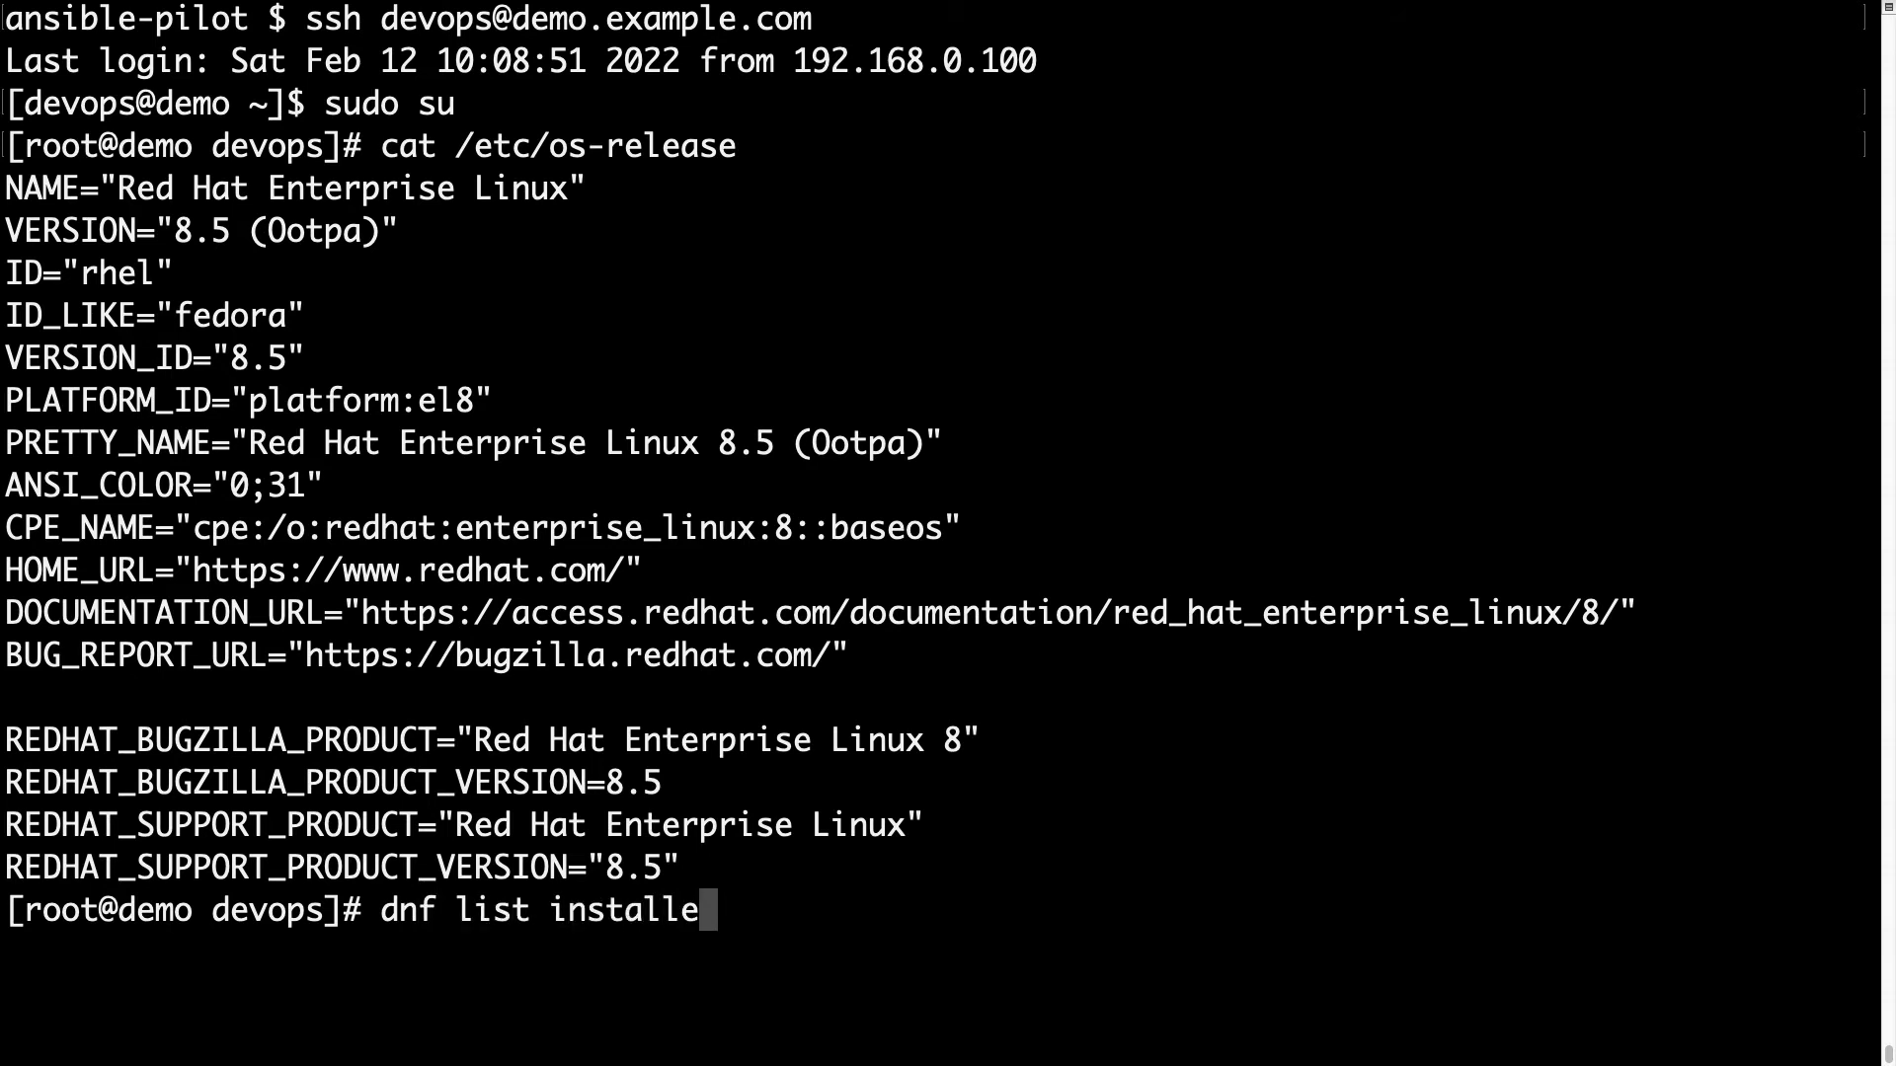
type("d httpd")
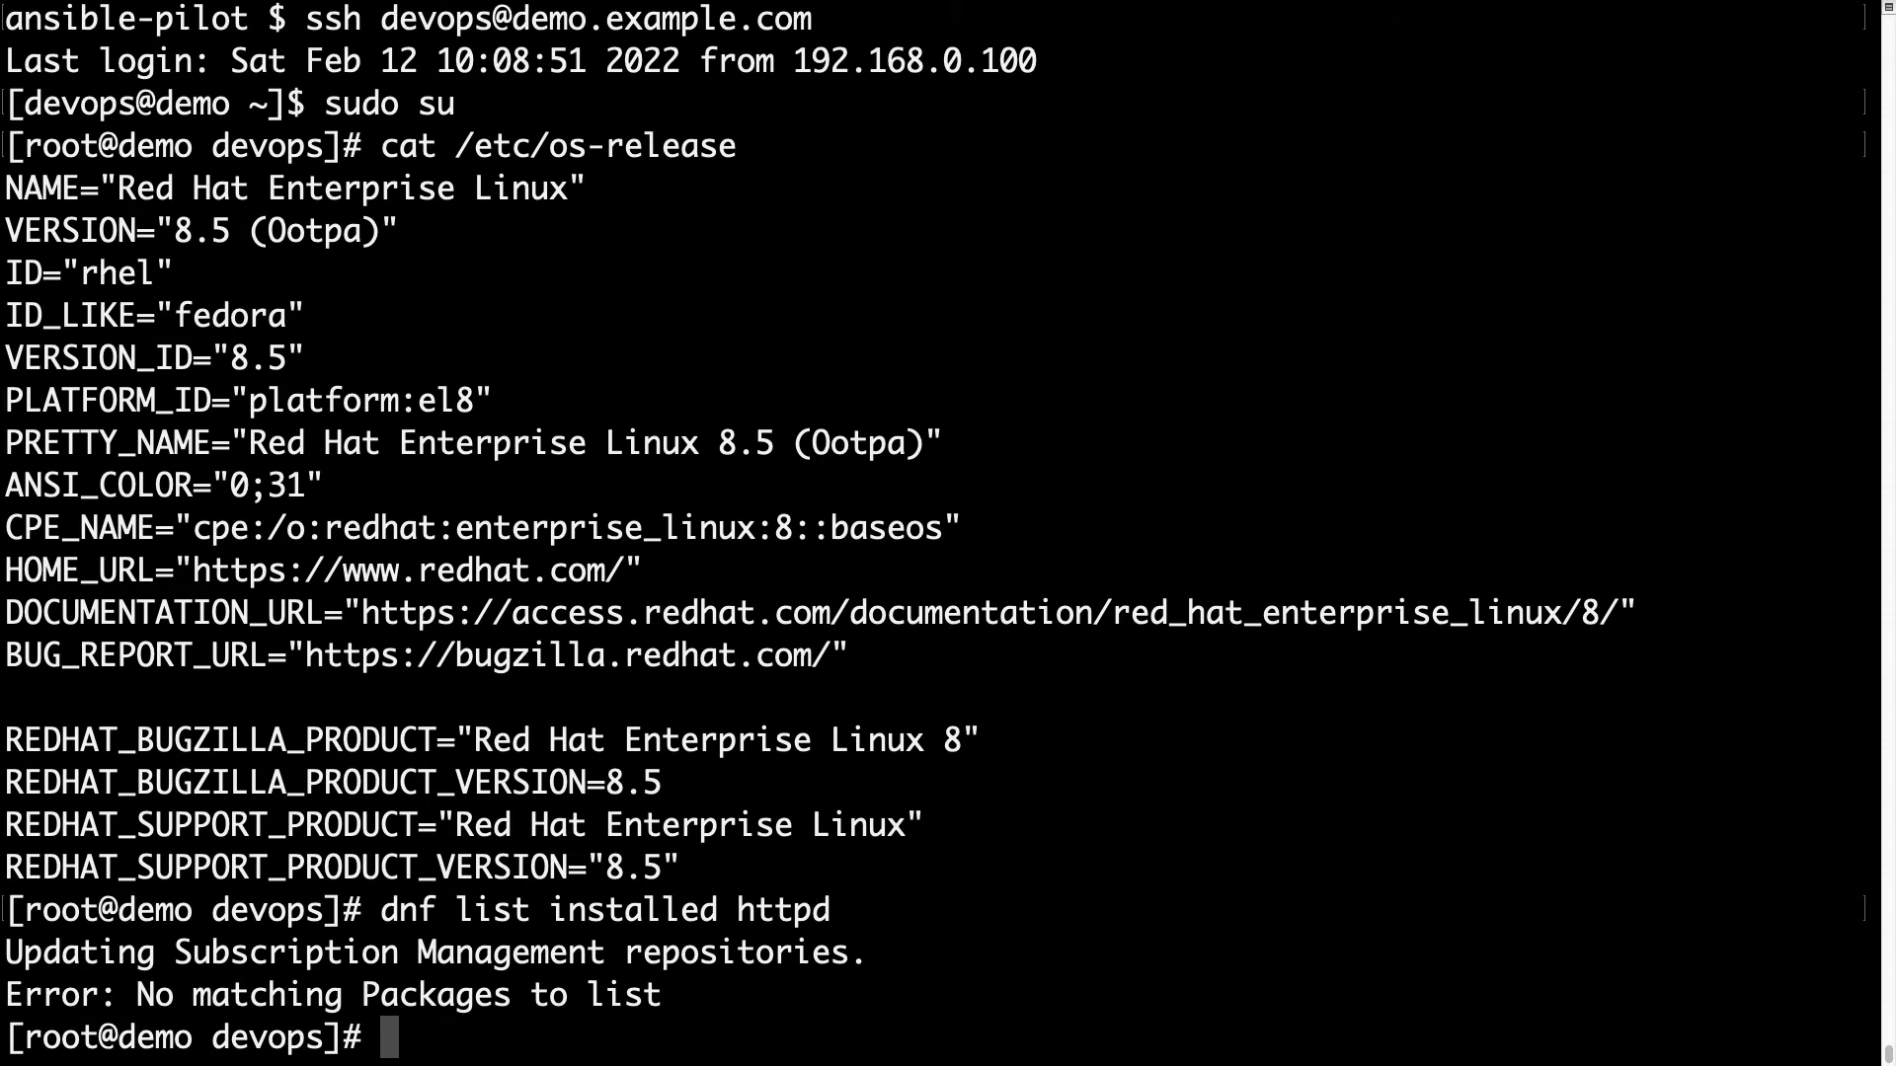
type("rpm -q")
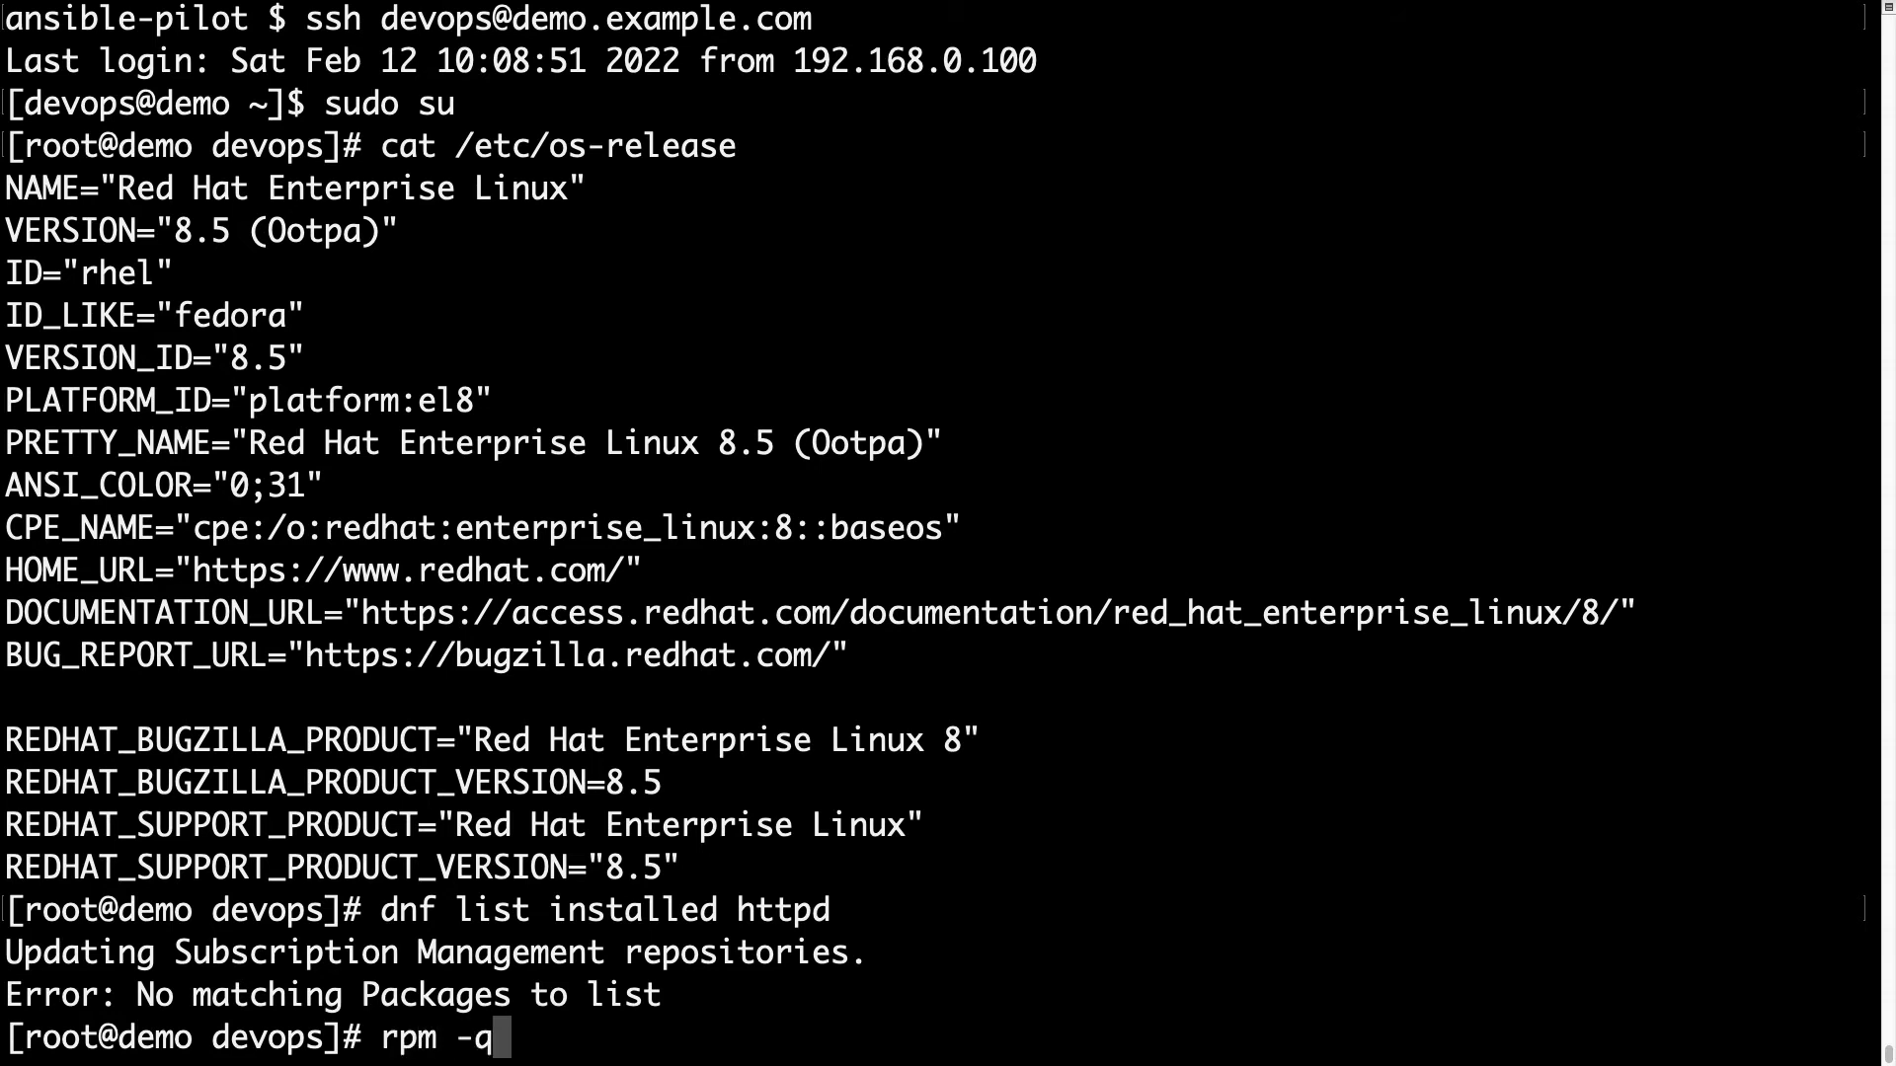
type("a | grep httpd")
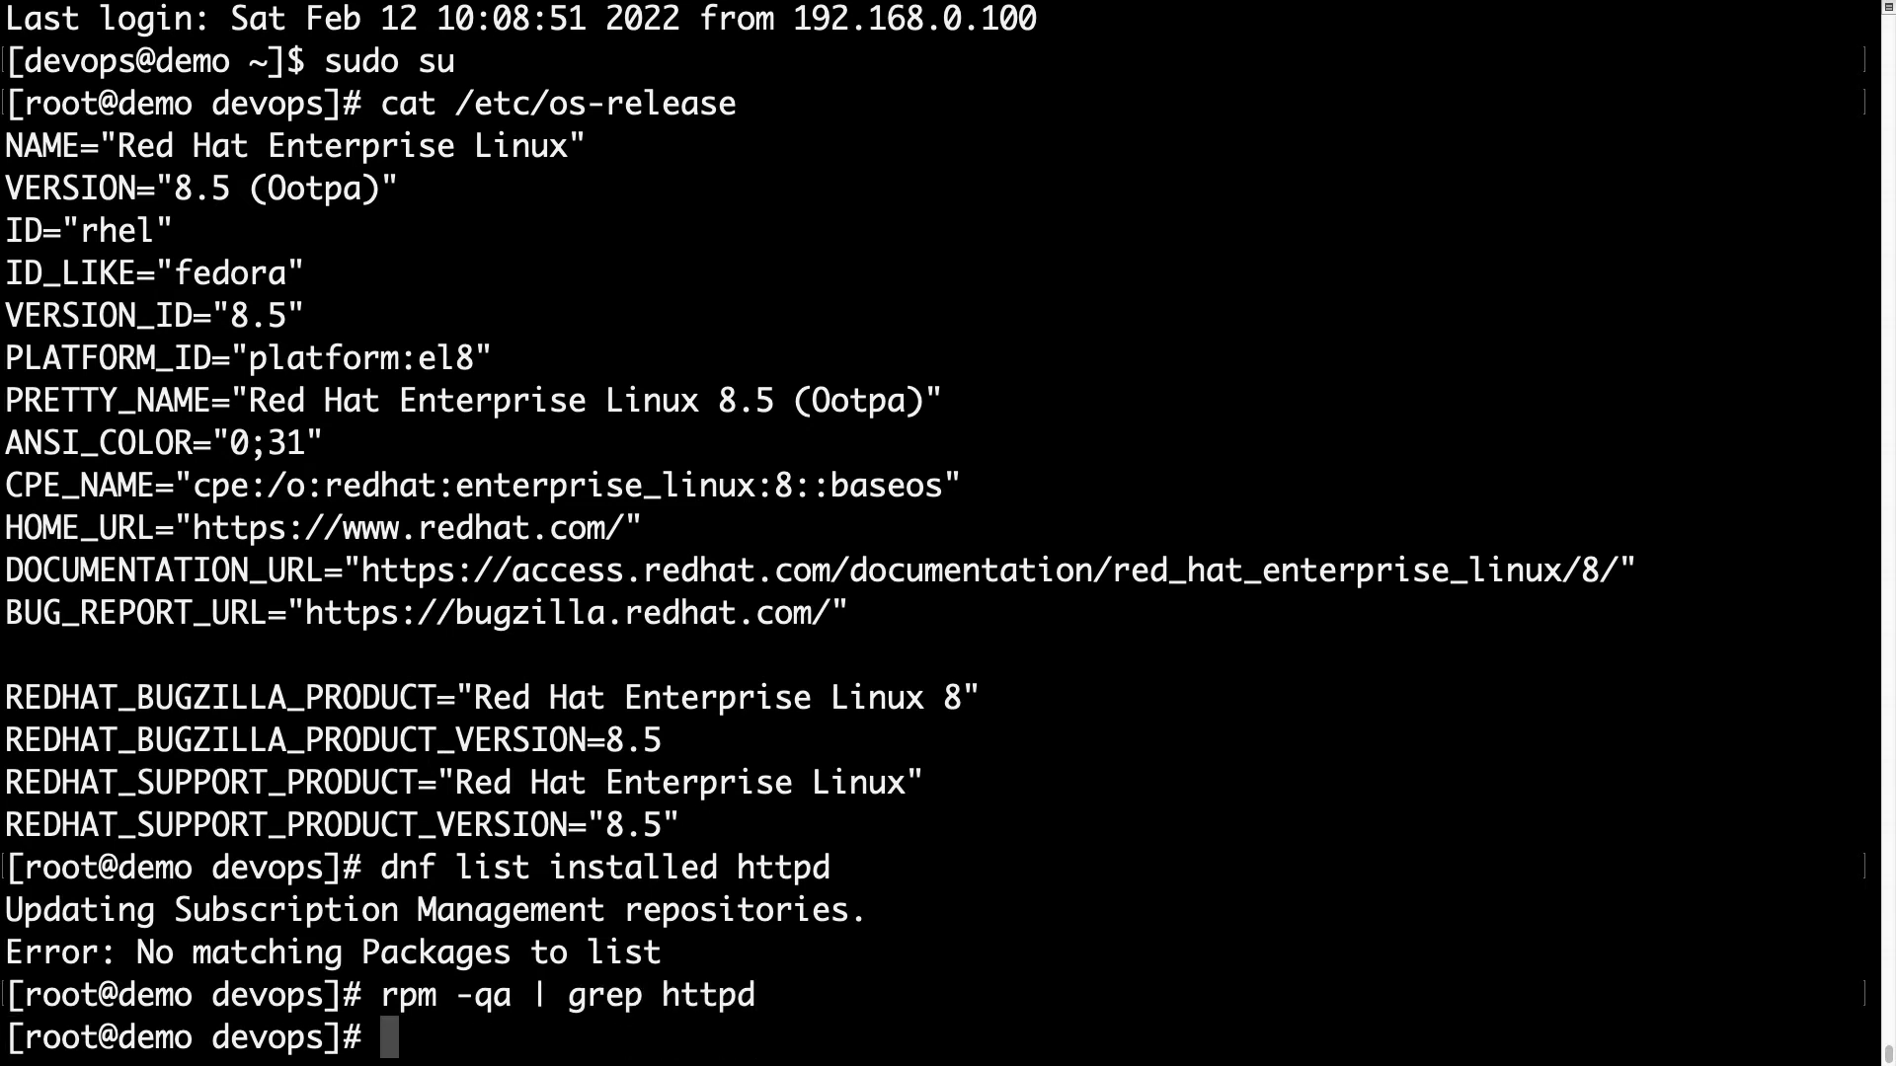
Confirm /var/www/html/index.html and /var/www are missing with cat and ls -al, then exit.
type("cat /va")
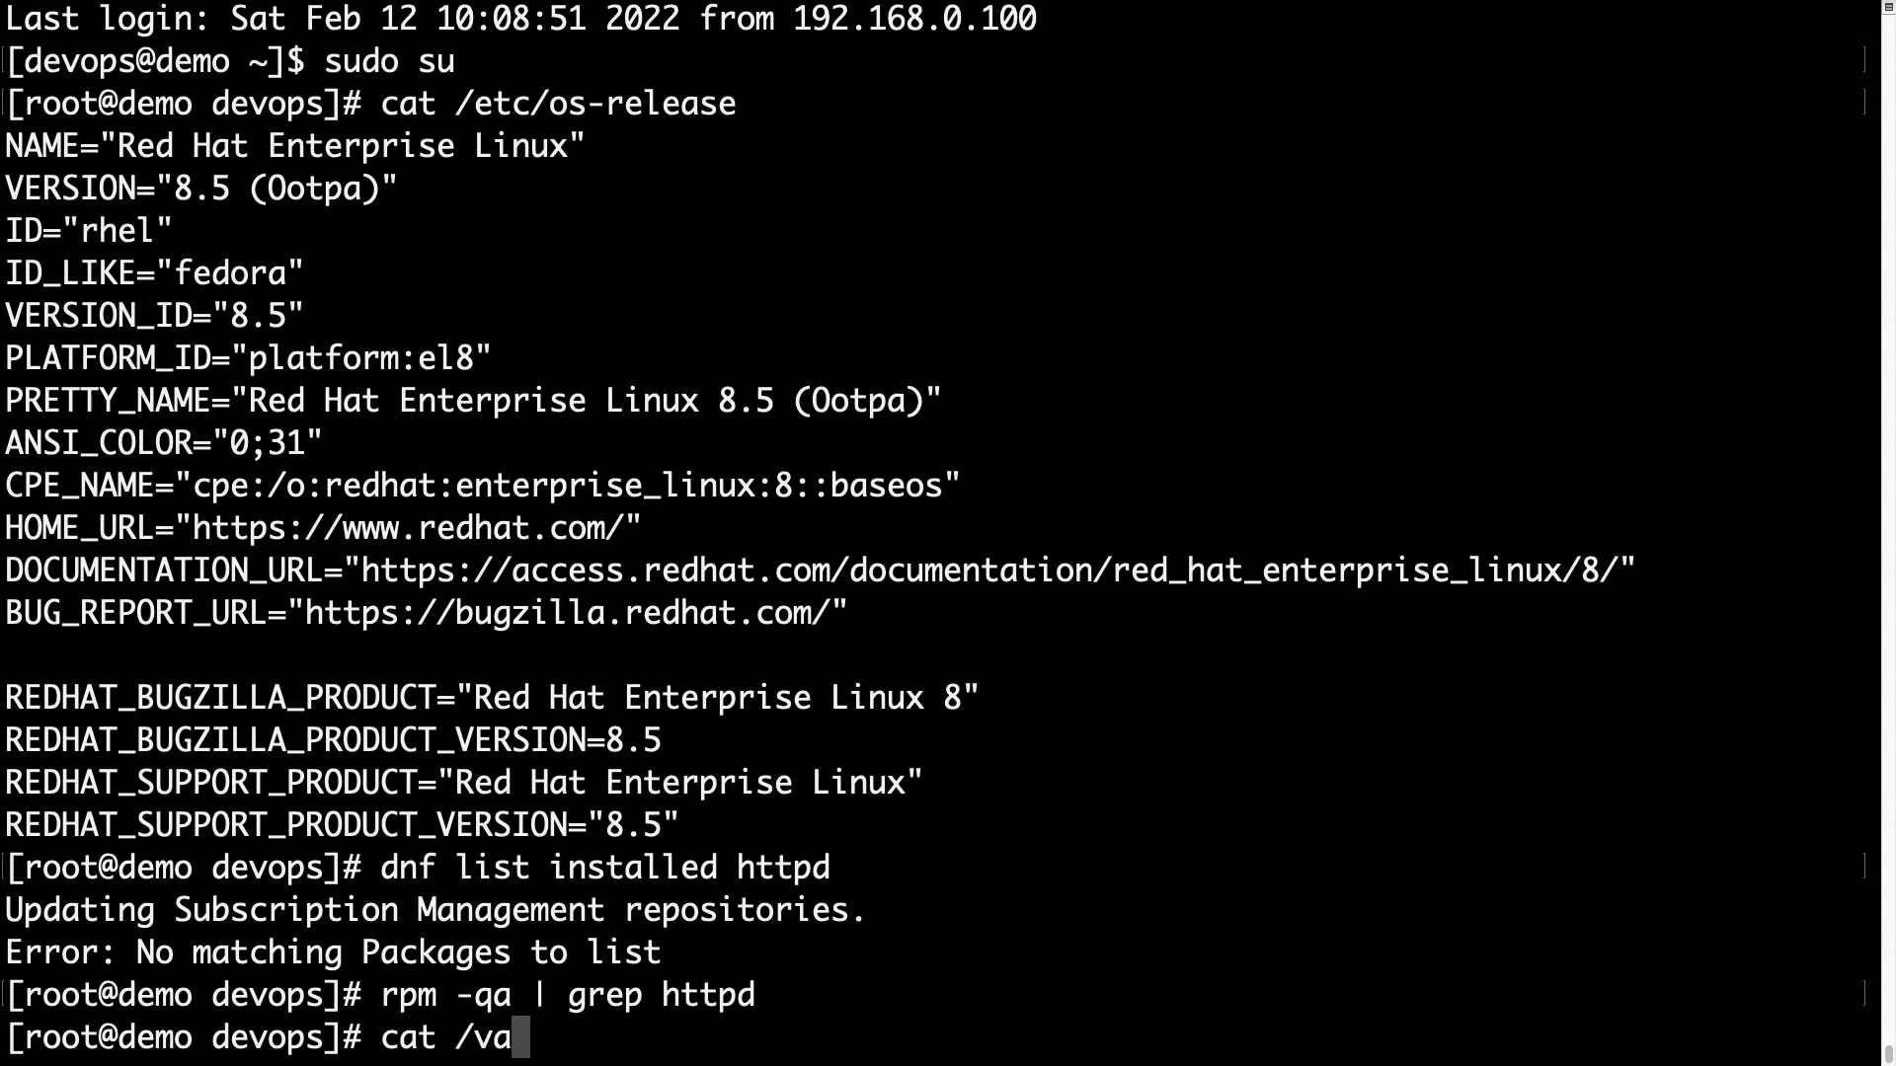
type("r/www/")
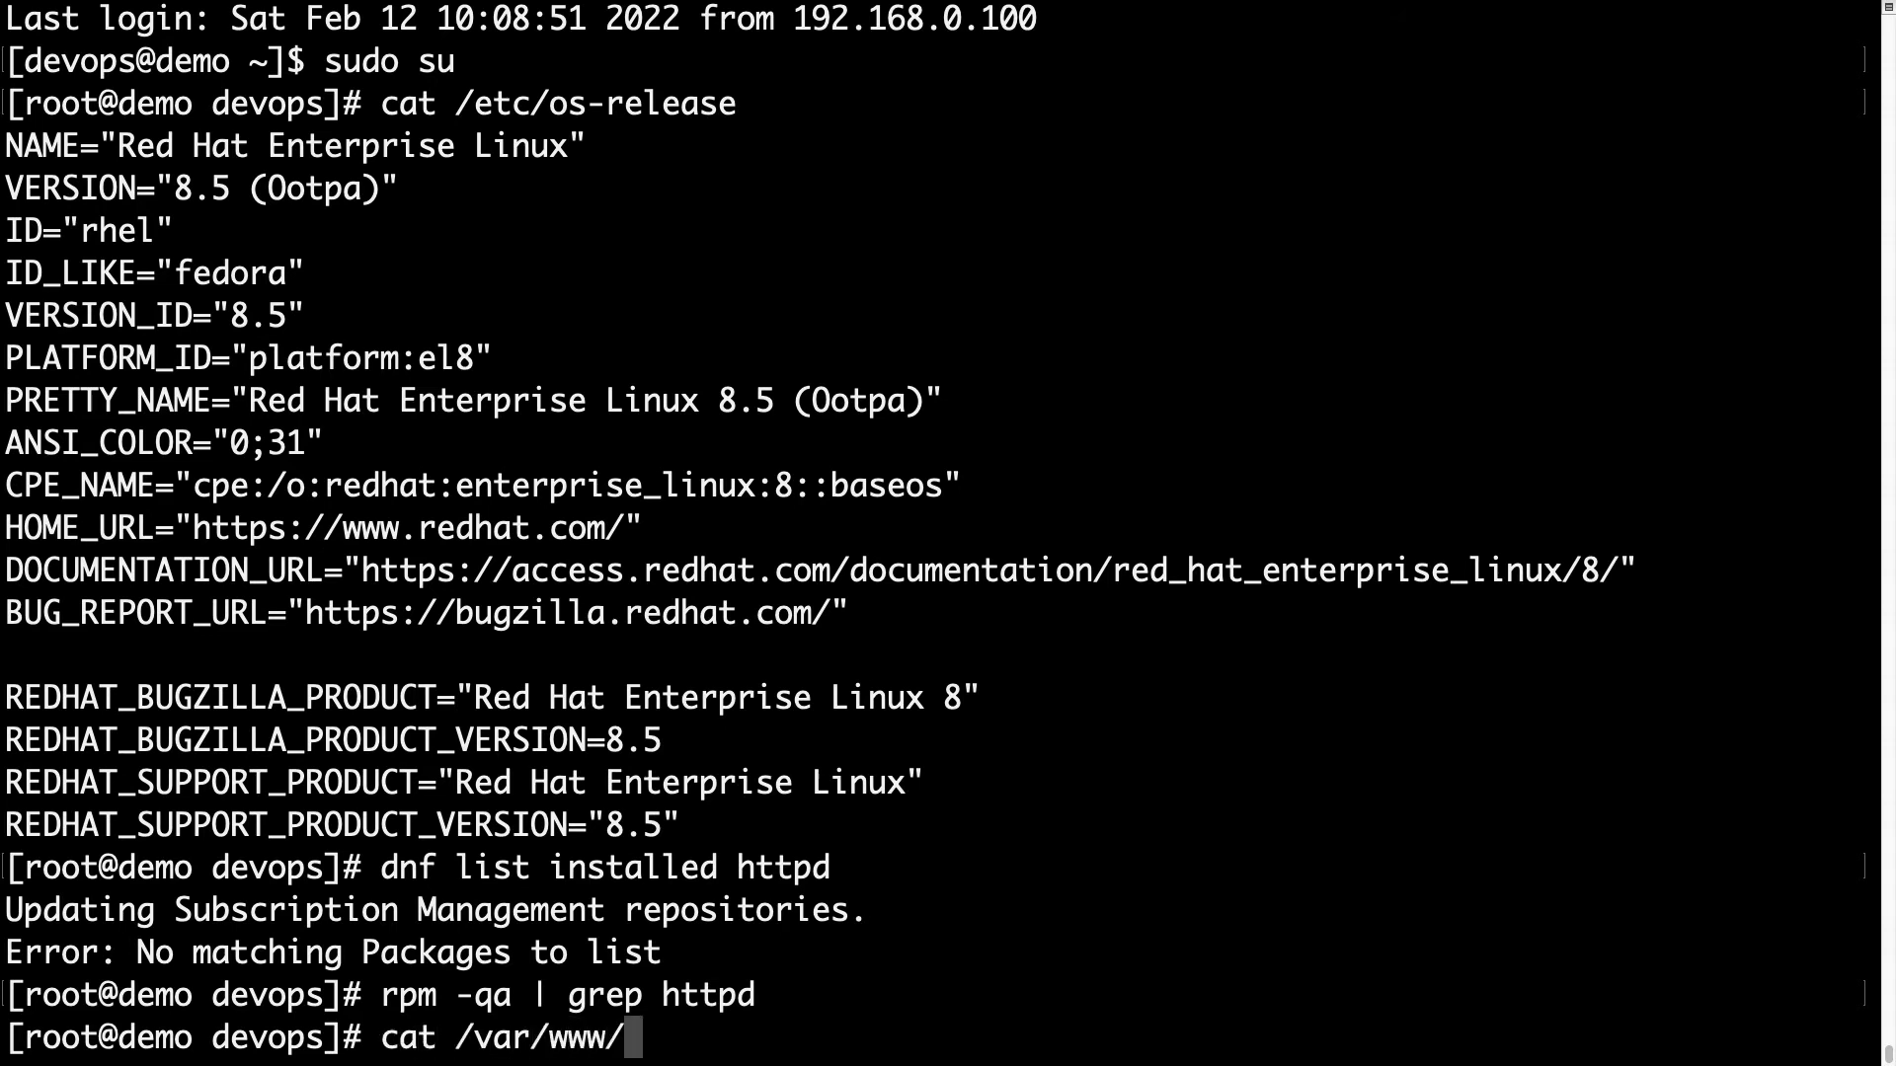
type("htm;")
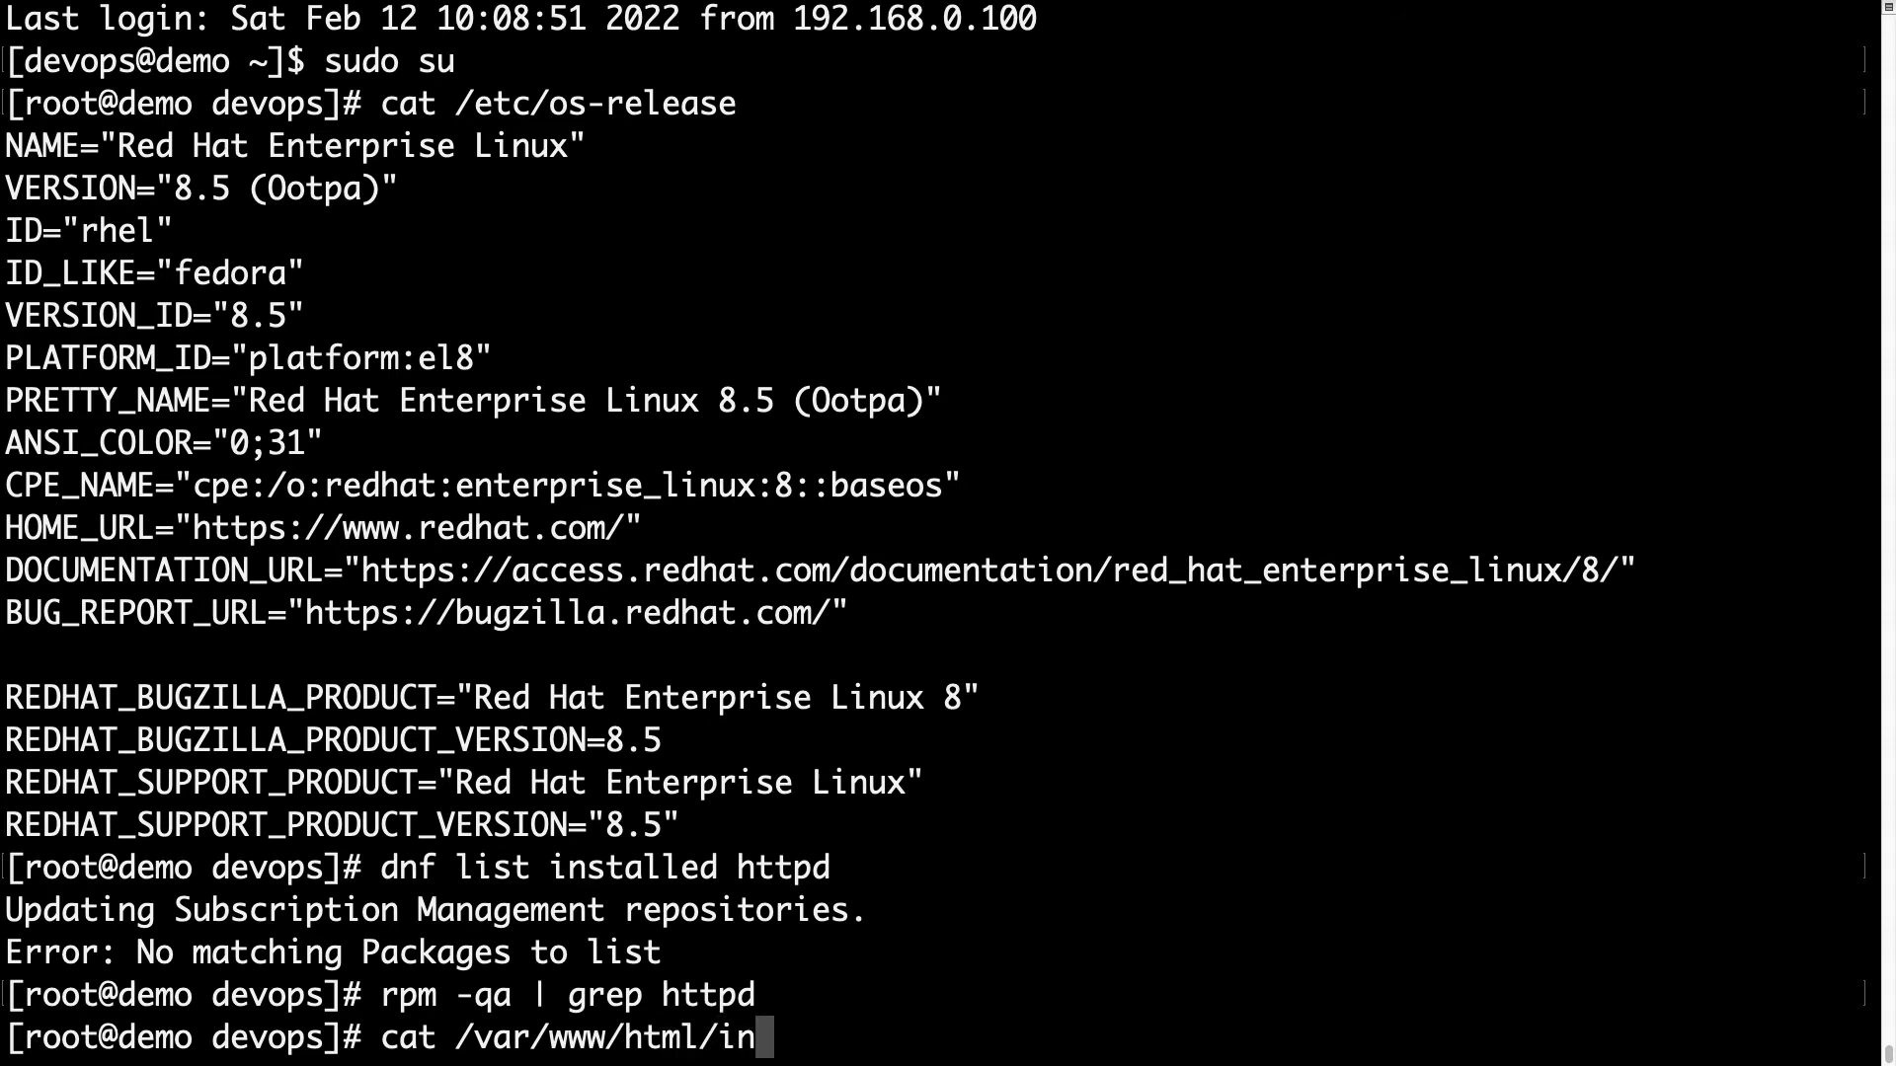
type("dex.htm")
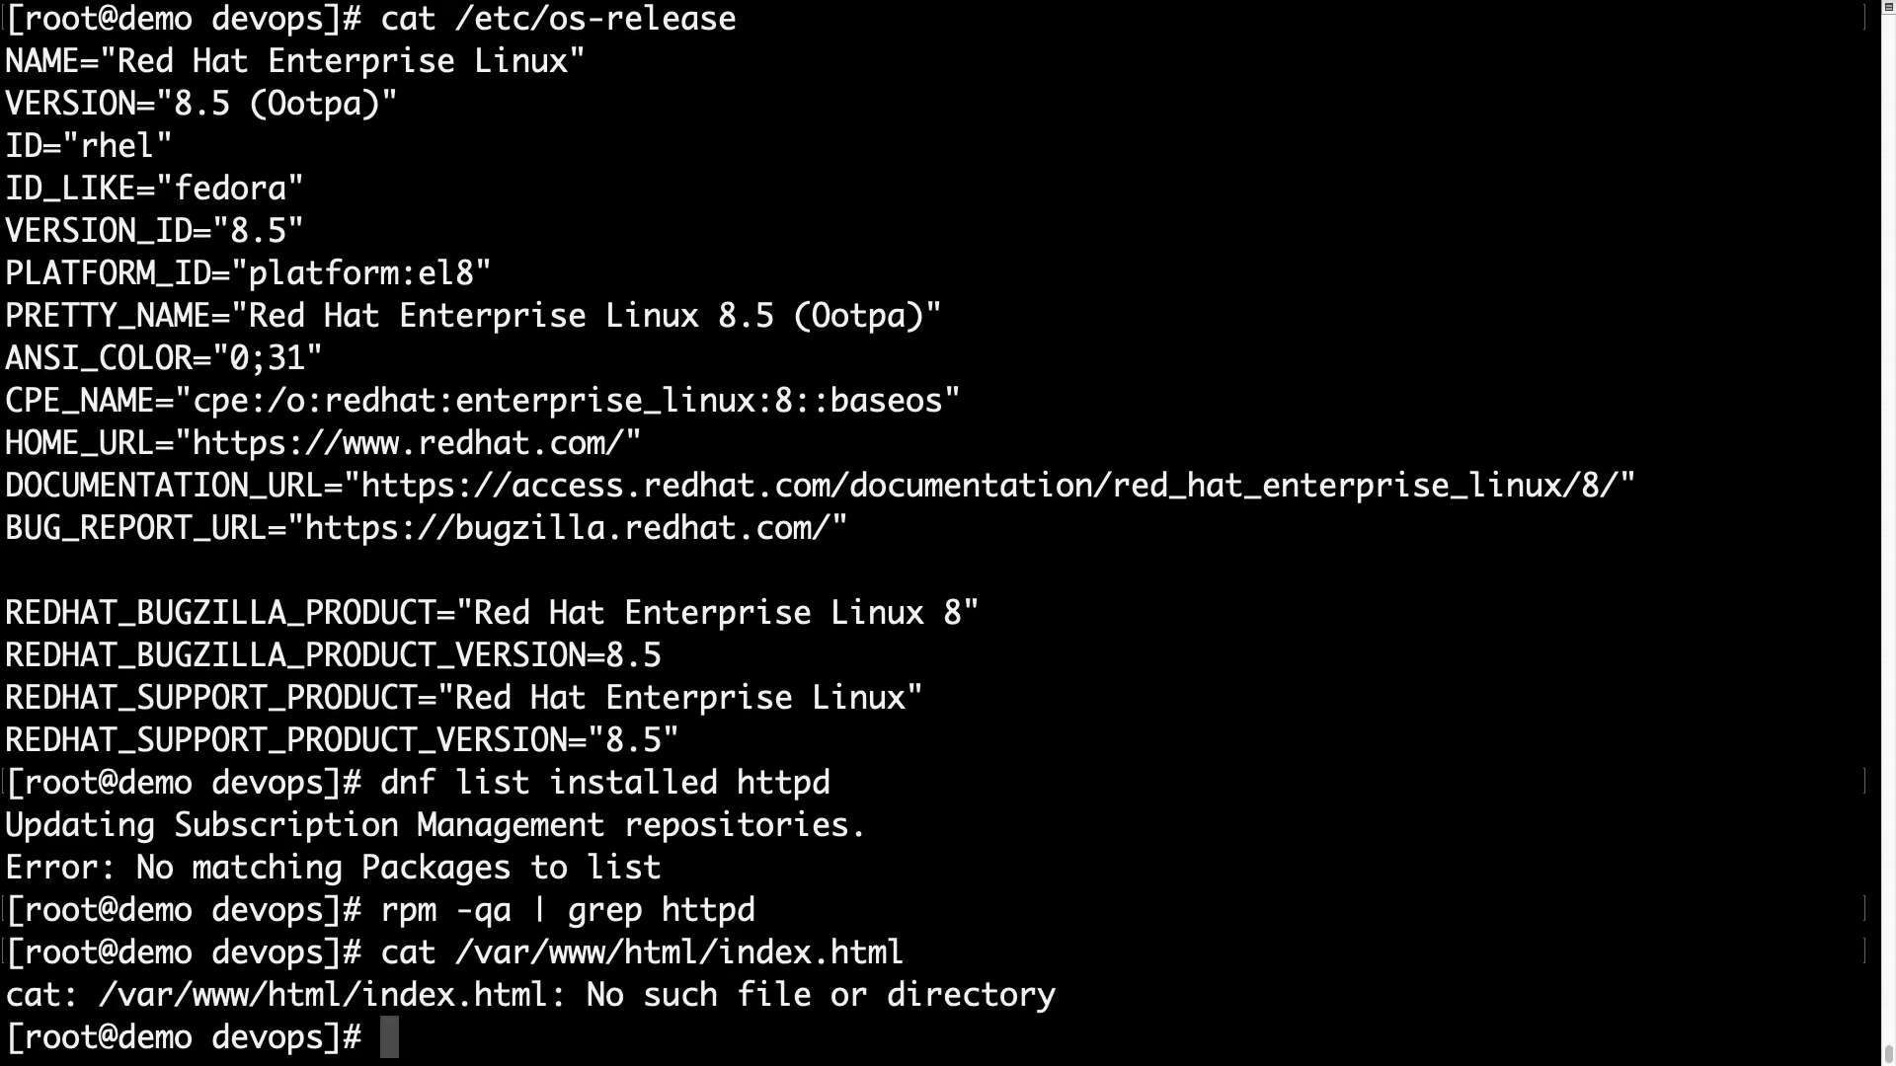
type("ls -al /var/www")
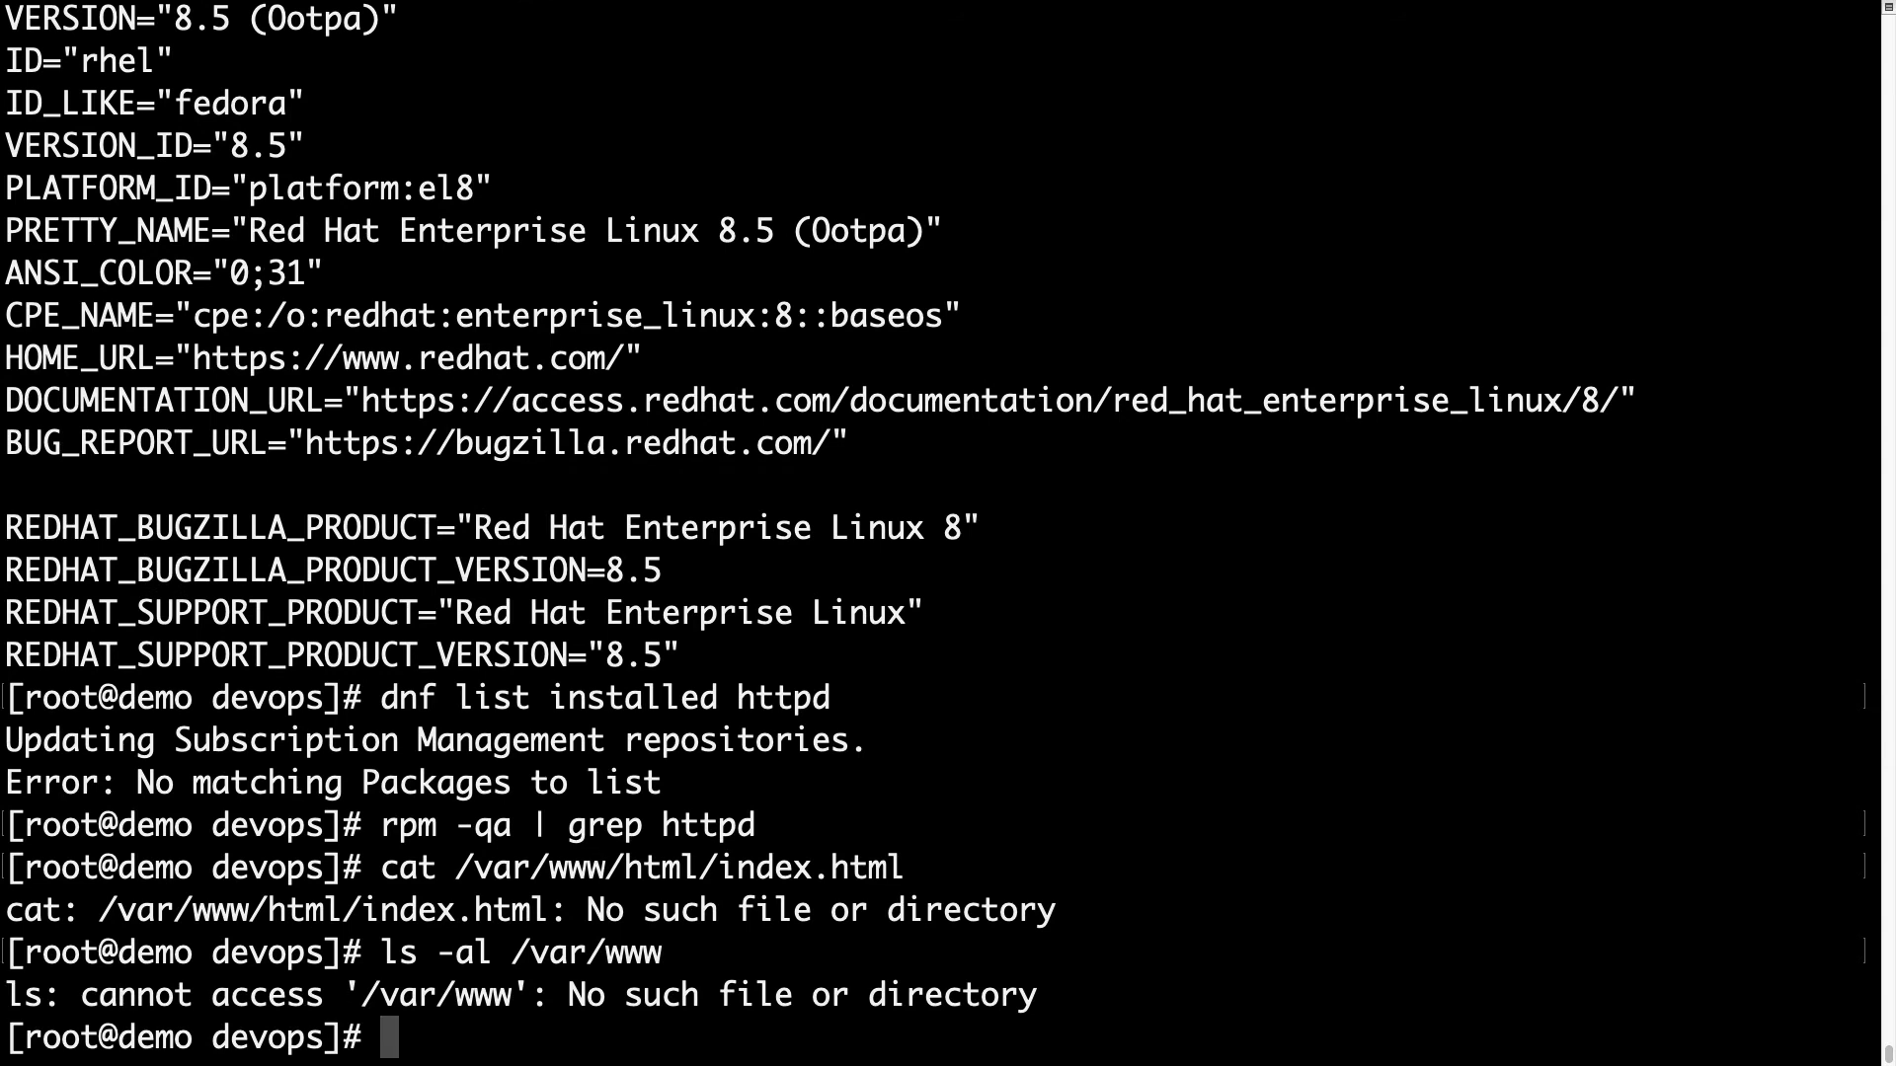
type("exit")
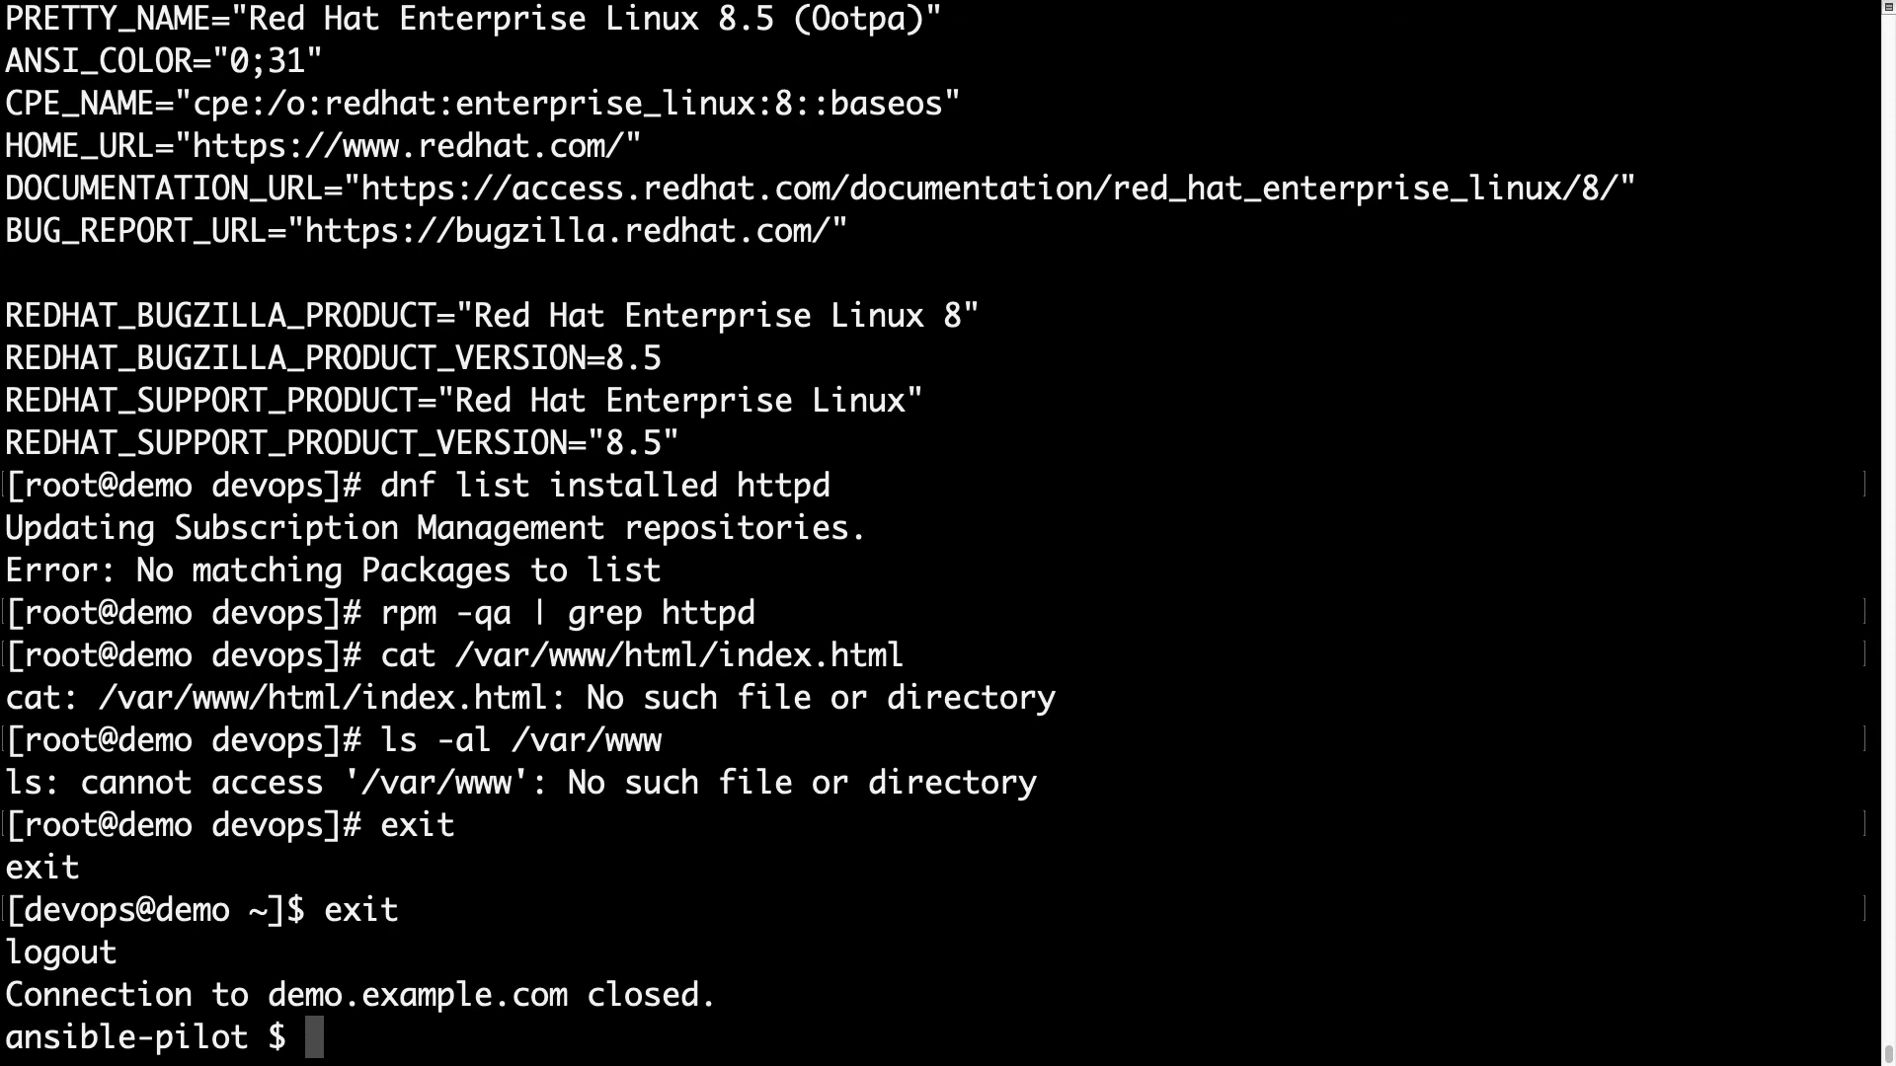
Run 'ansible-playbook -i virtualmachines/demo/inventory services/httpd_redhat.yml' and enter it again for a rerun.
type("ansible-pl")
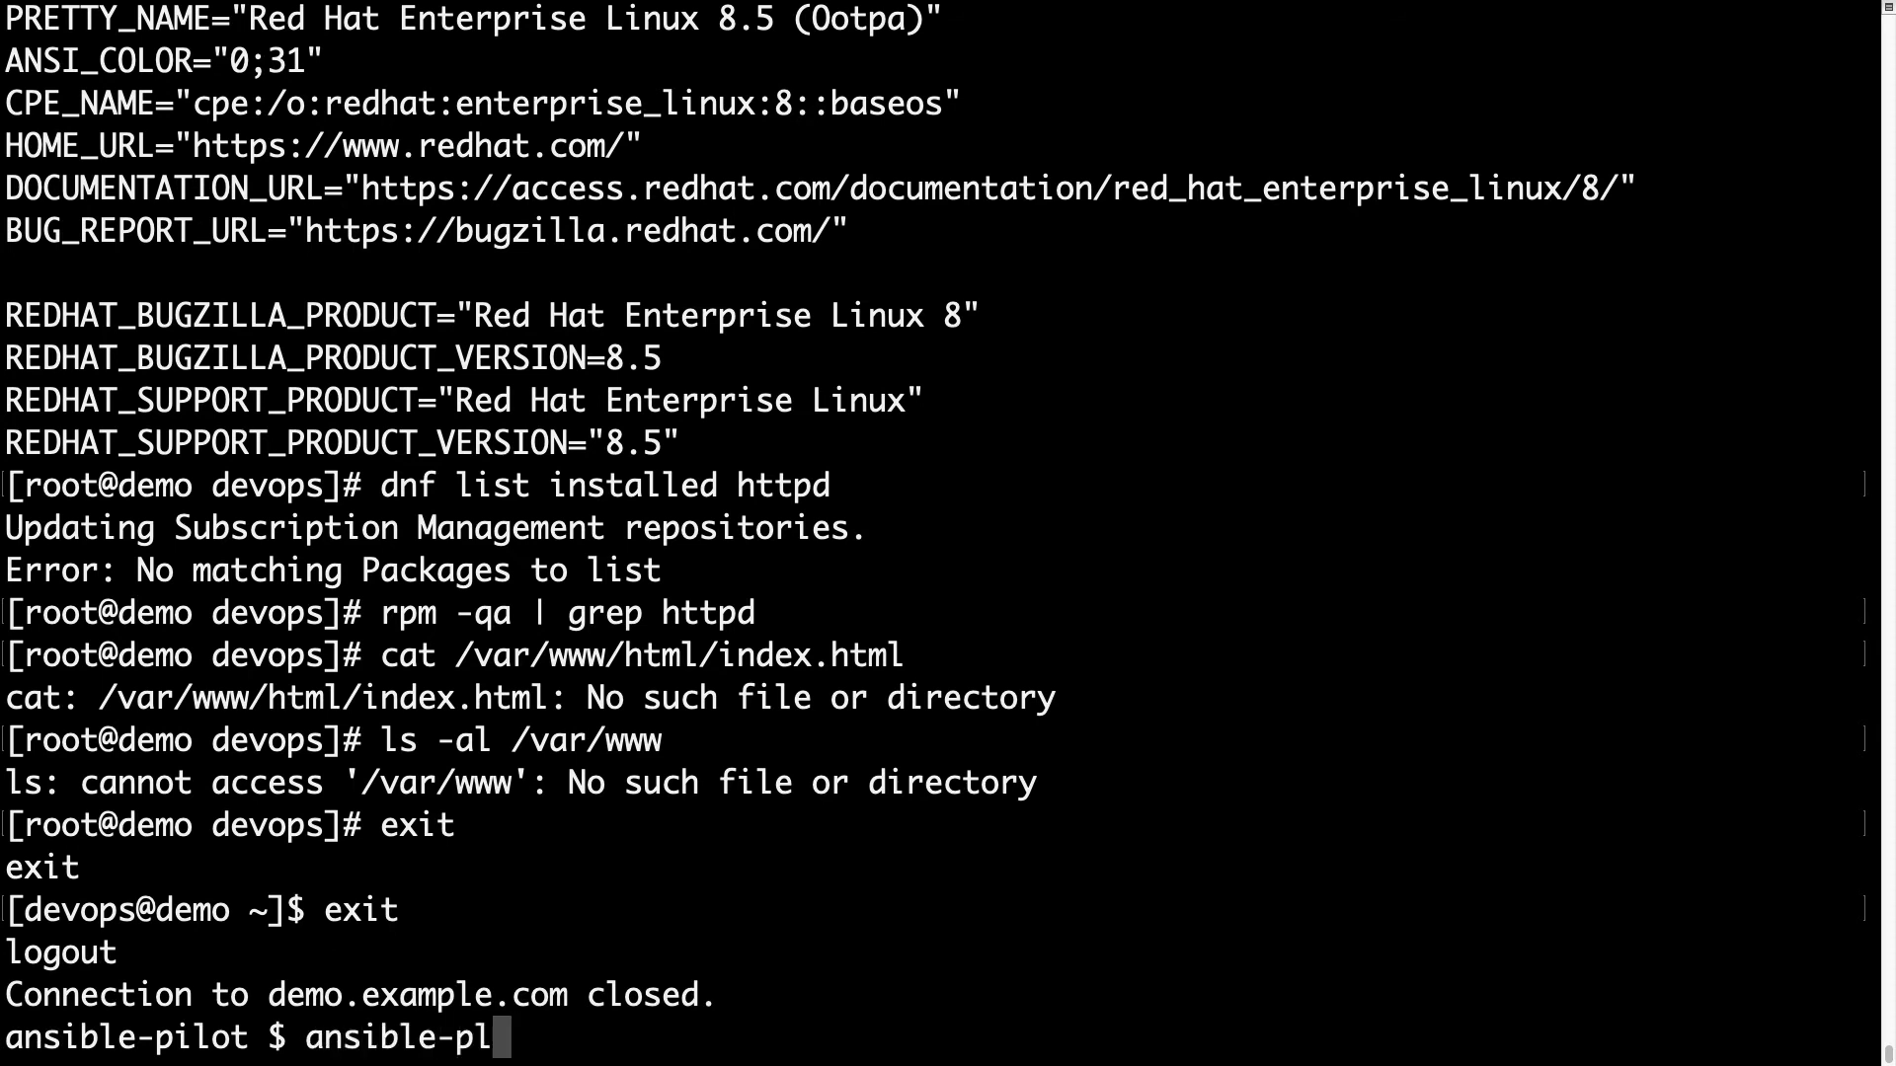
type("aybook -")
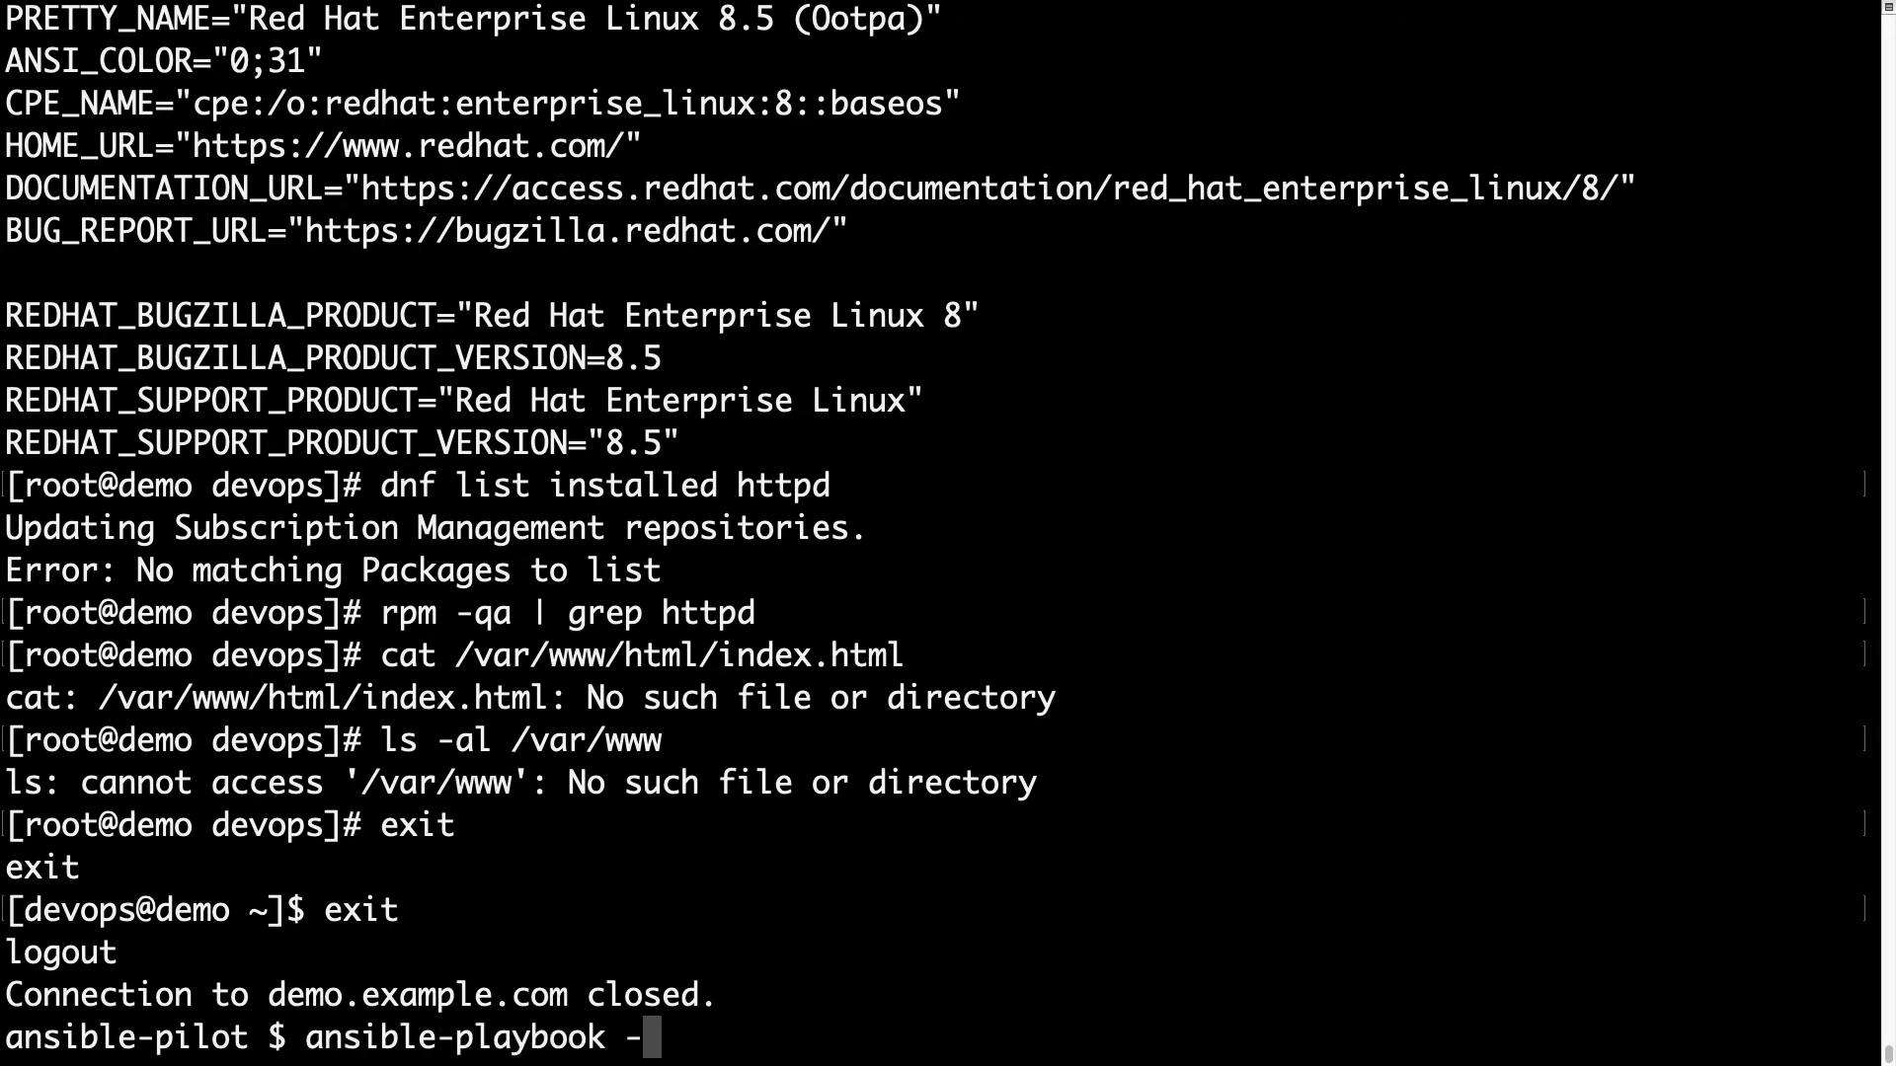
type("i vir")
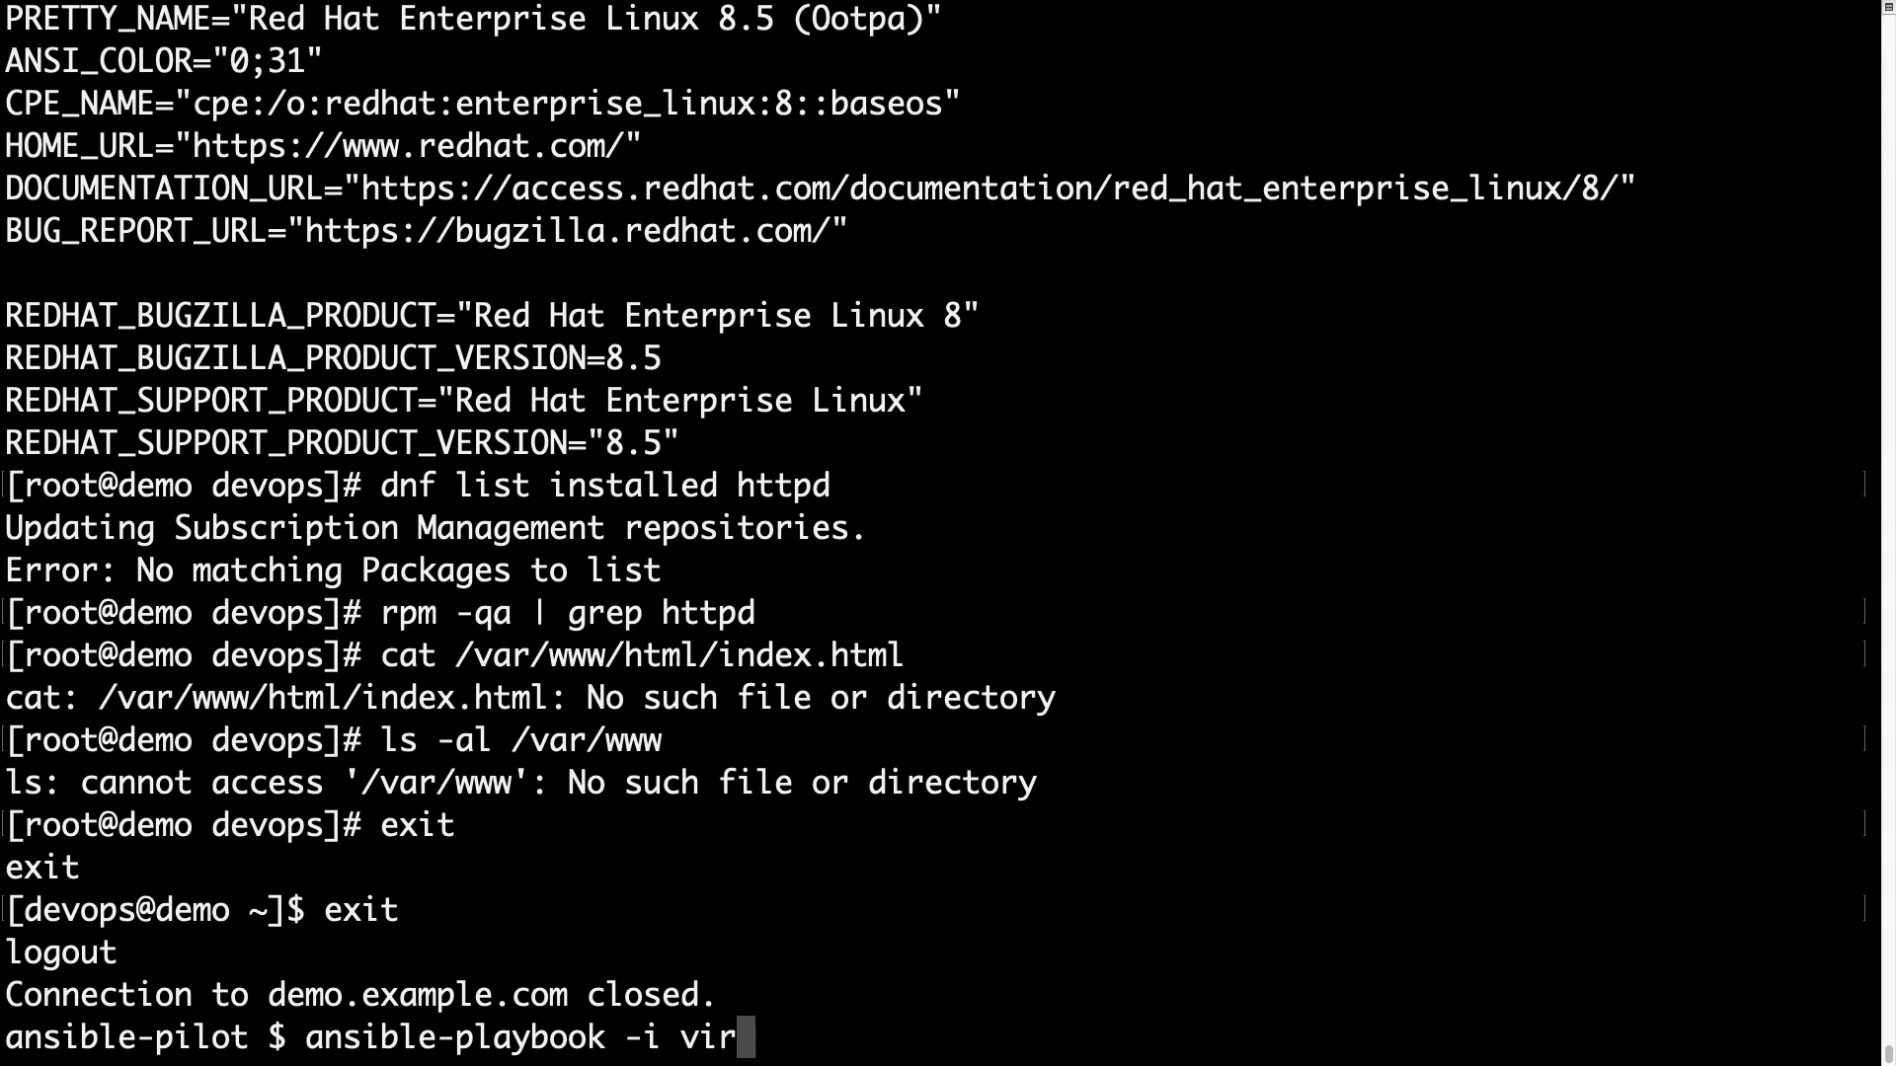
type("tualmachines/demo/")
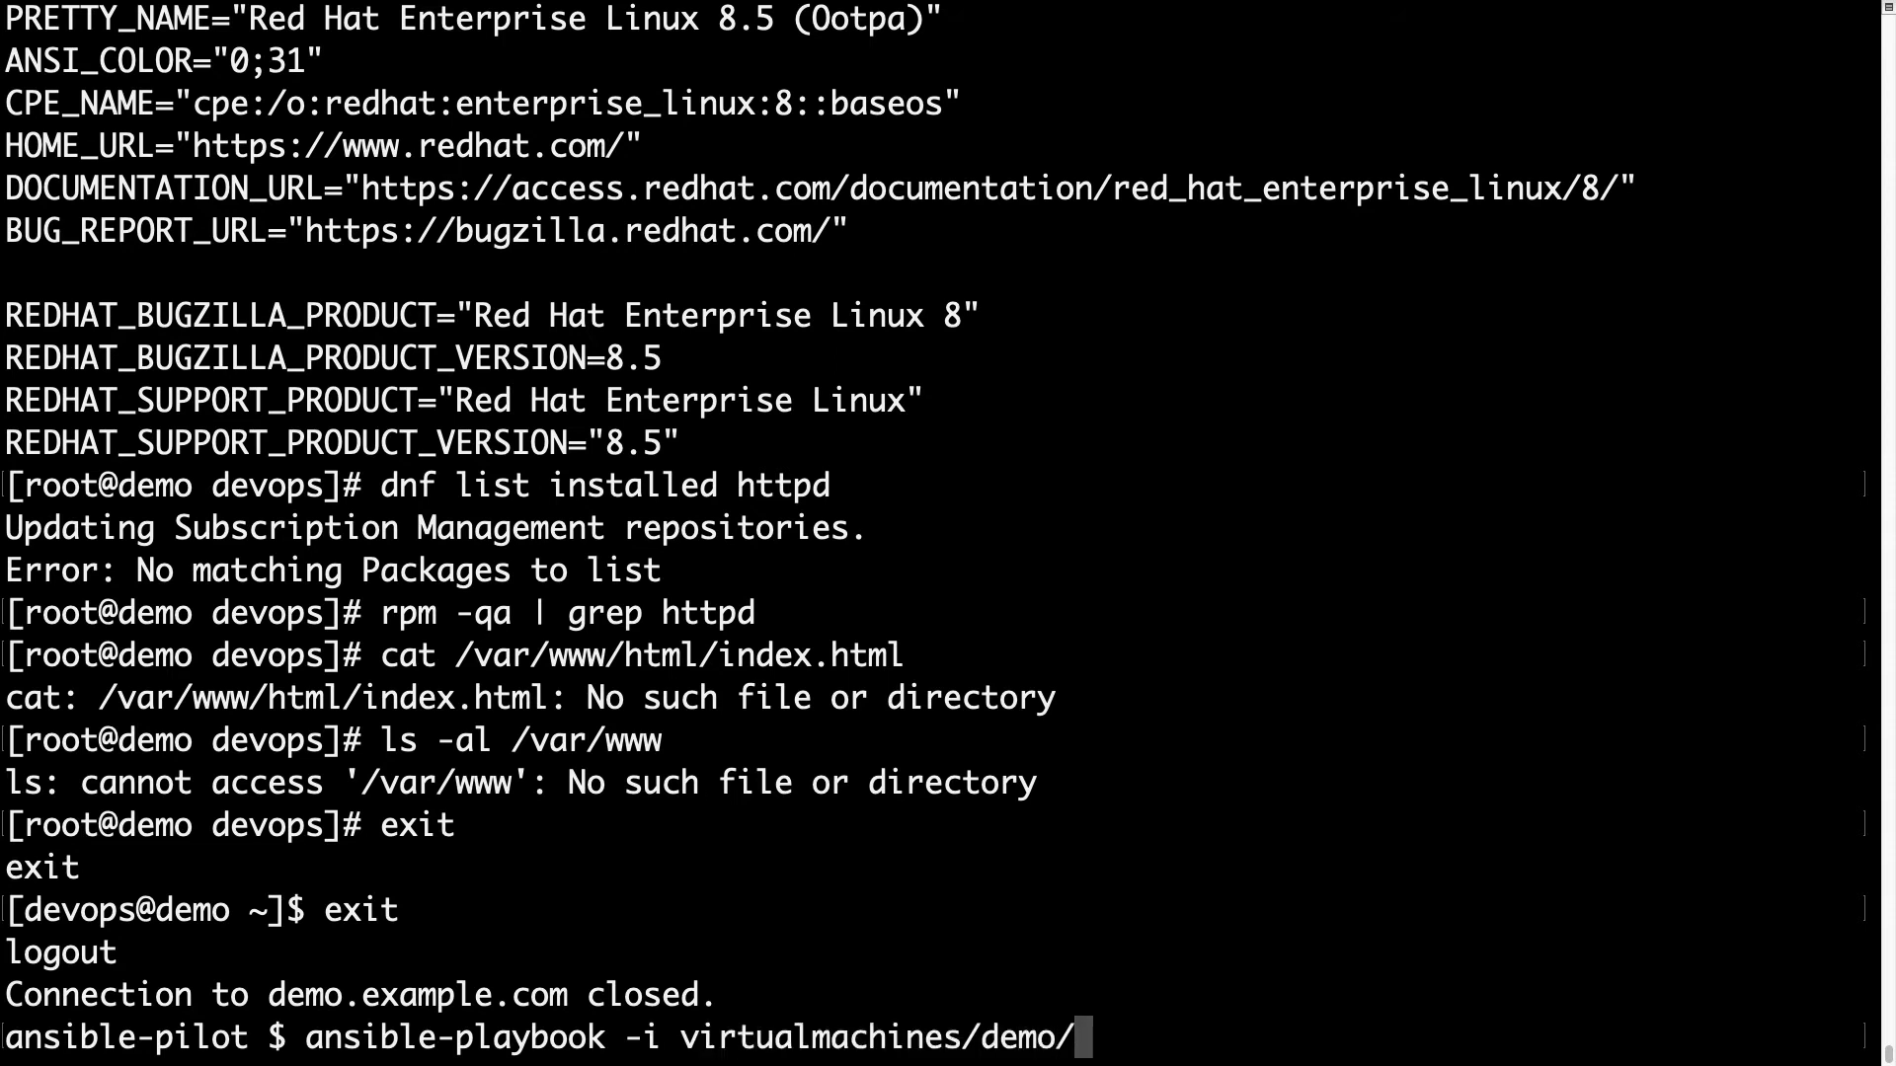
type("inventory services/httpd_redhat.yml")
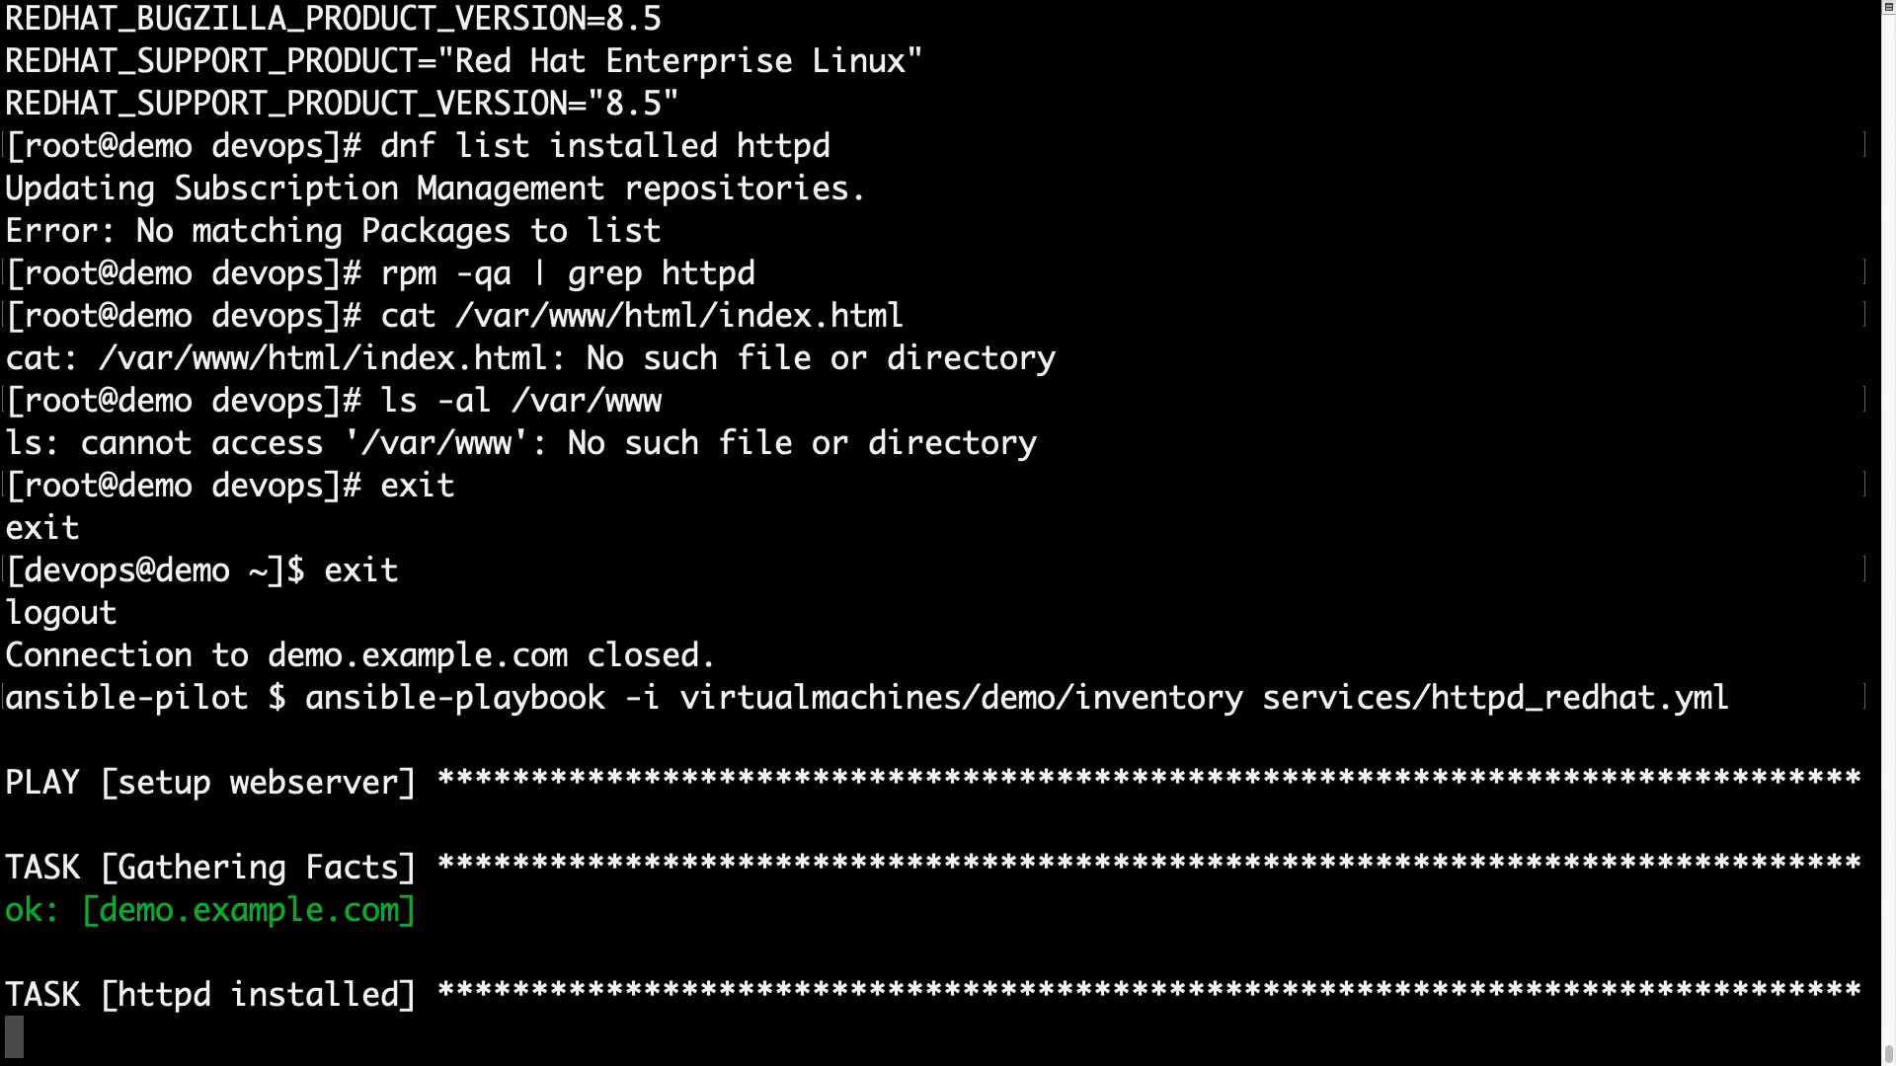
scroll("down", 3)
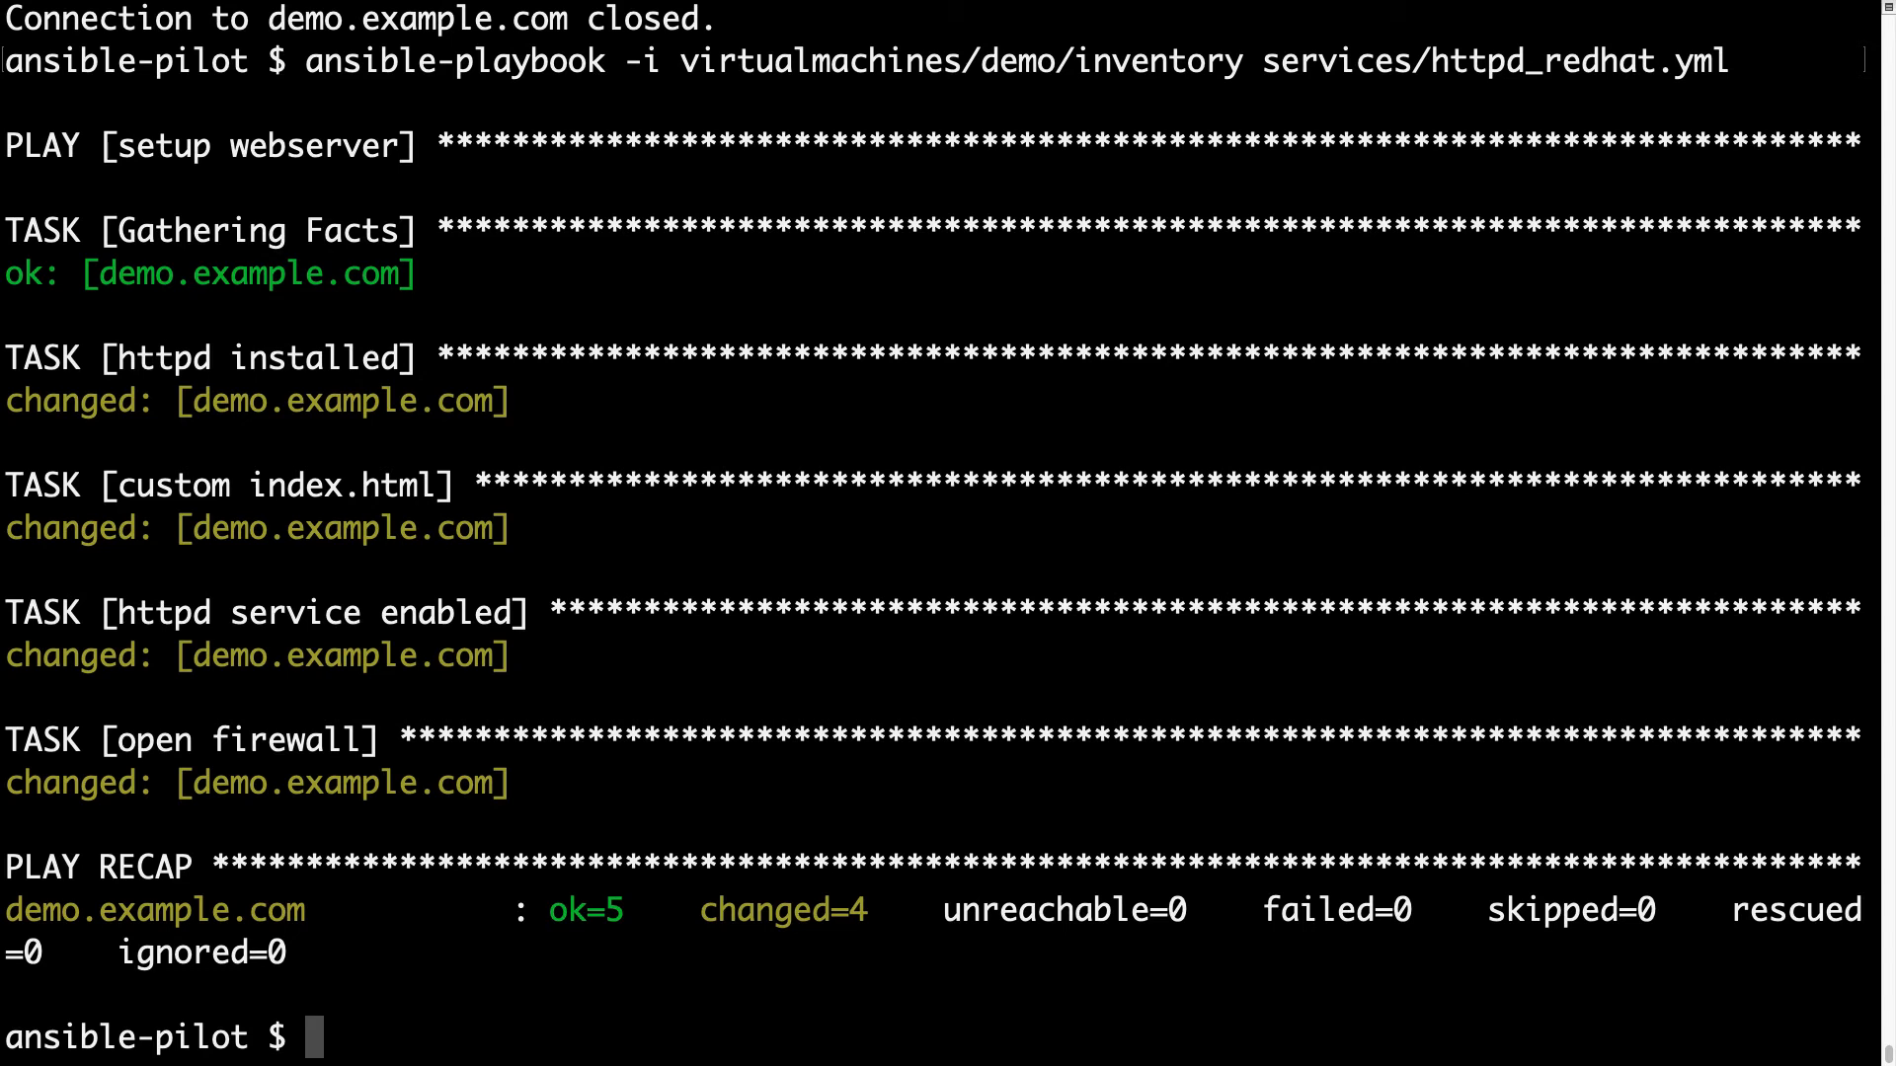
type("ansible-playbook -i virtualmachines/demo/inventory services/httpd_redhat.yml")
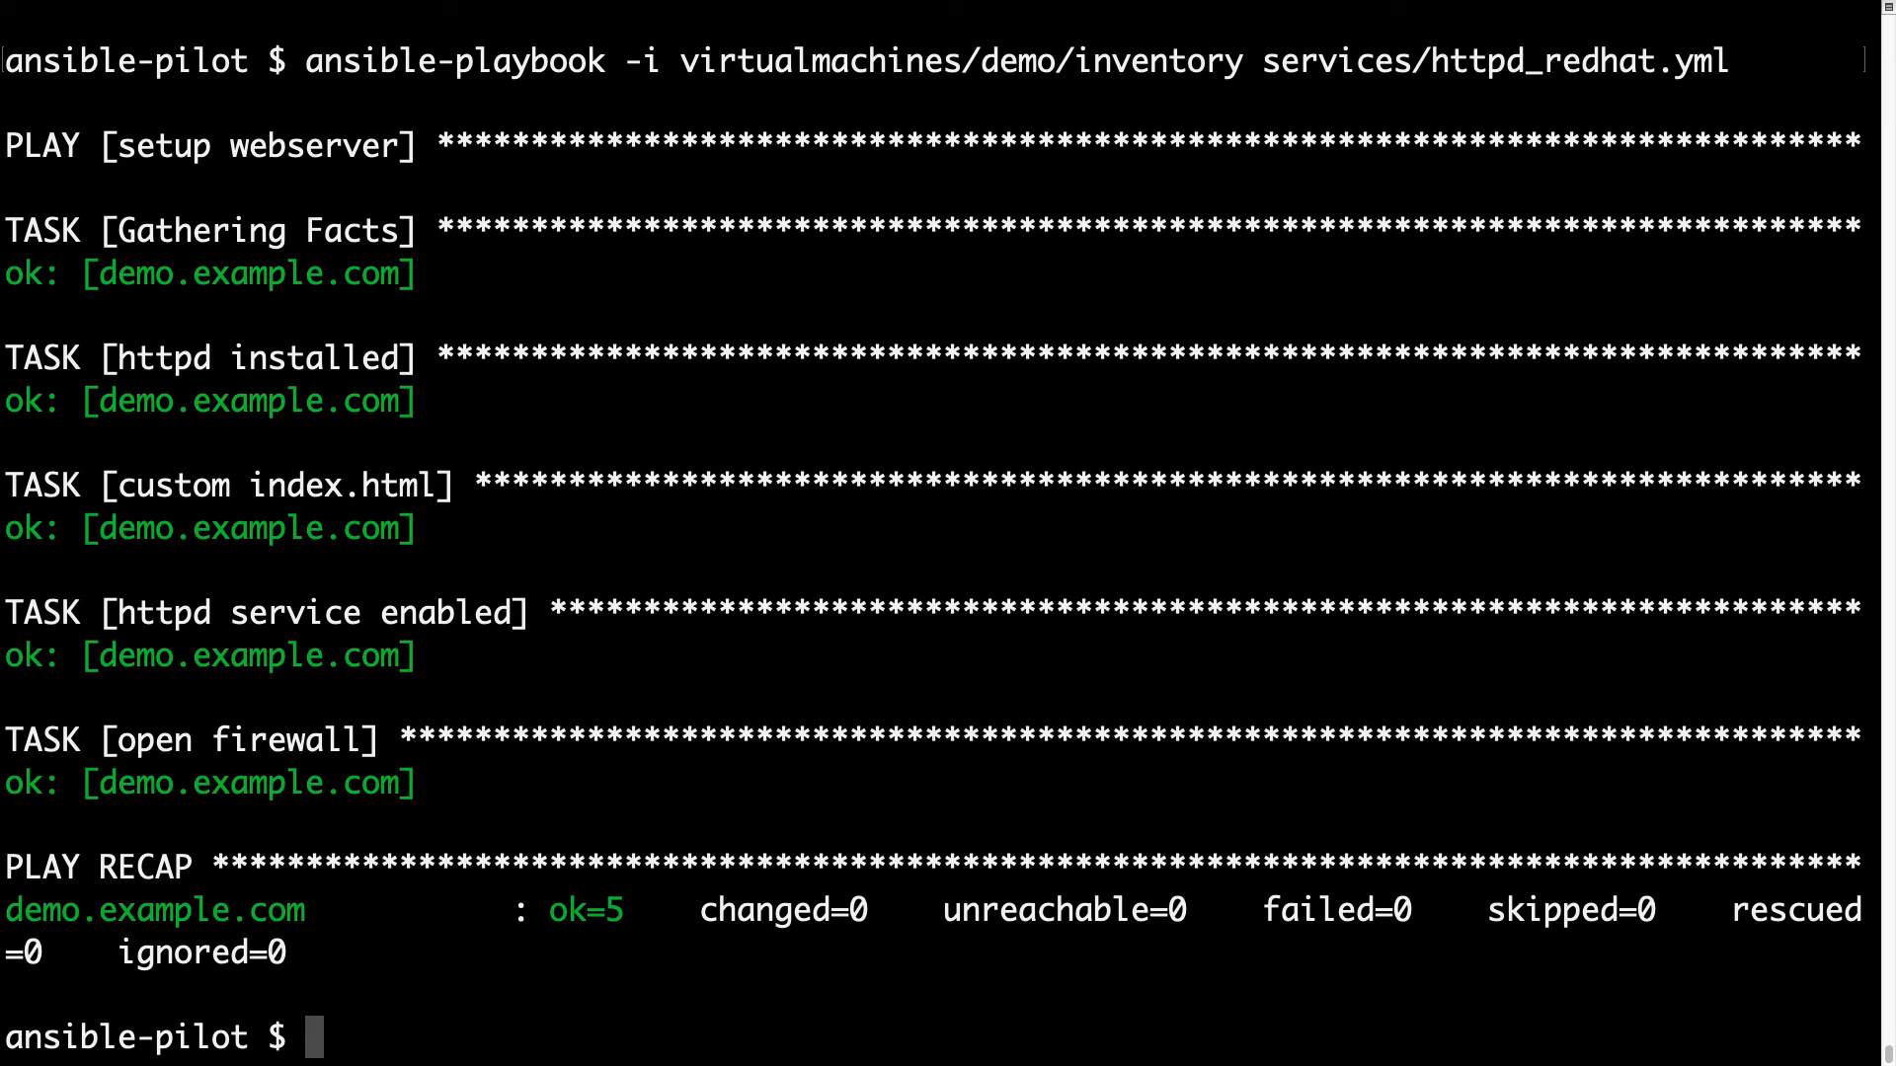
Begin a new ssh command after the idempotent playbook rerun.
type("ssh devops")
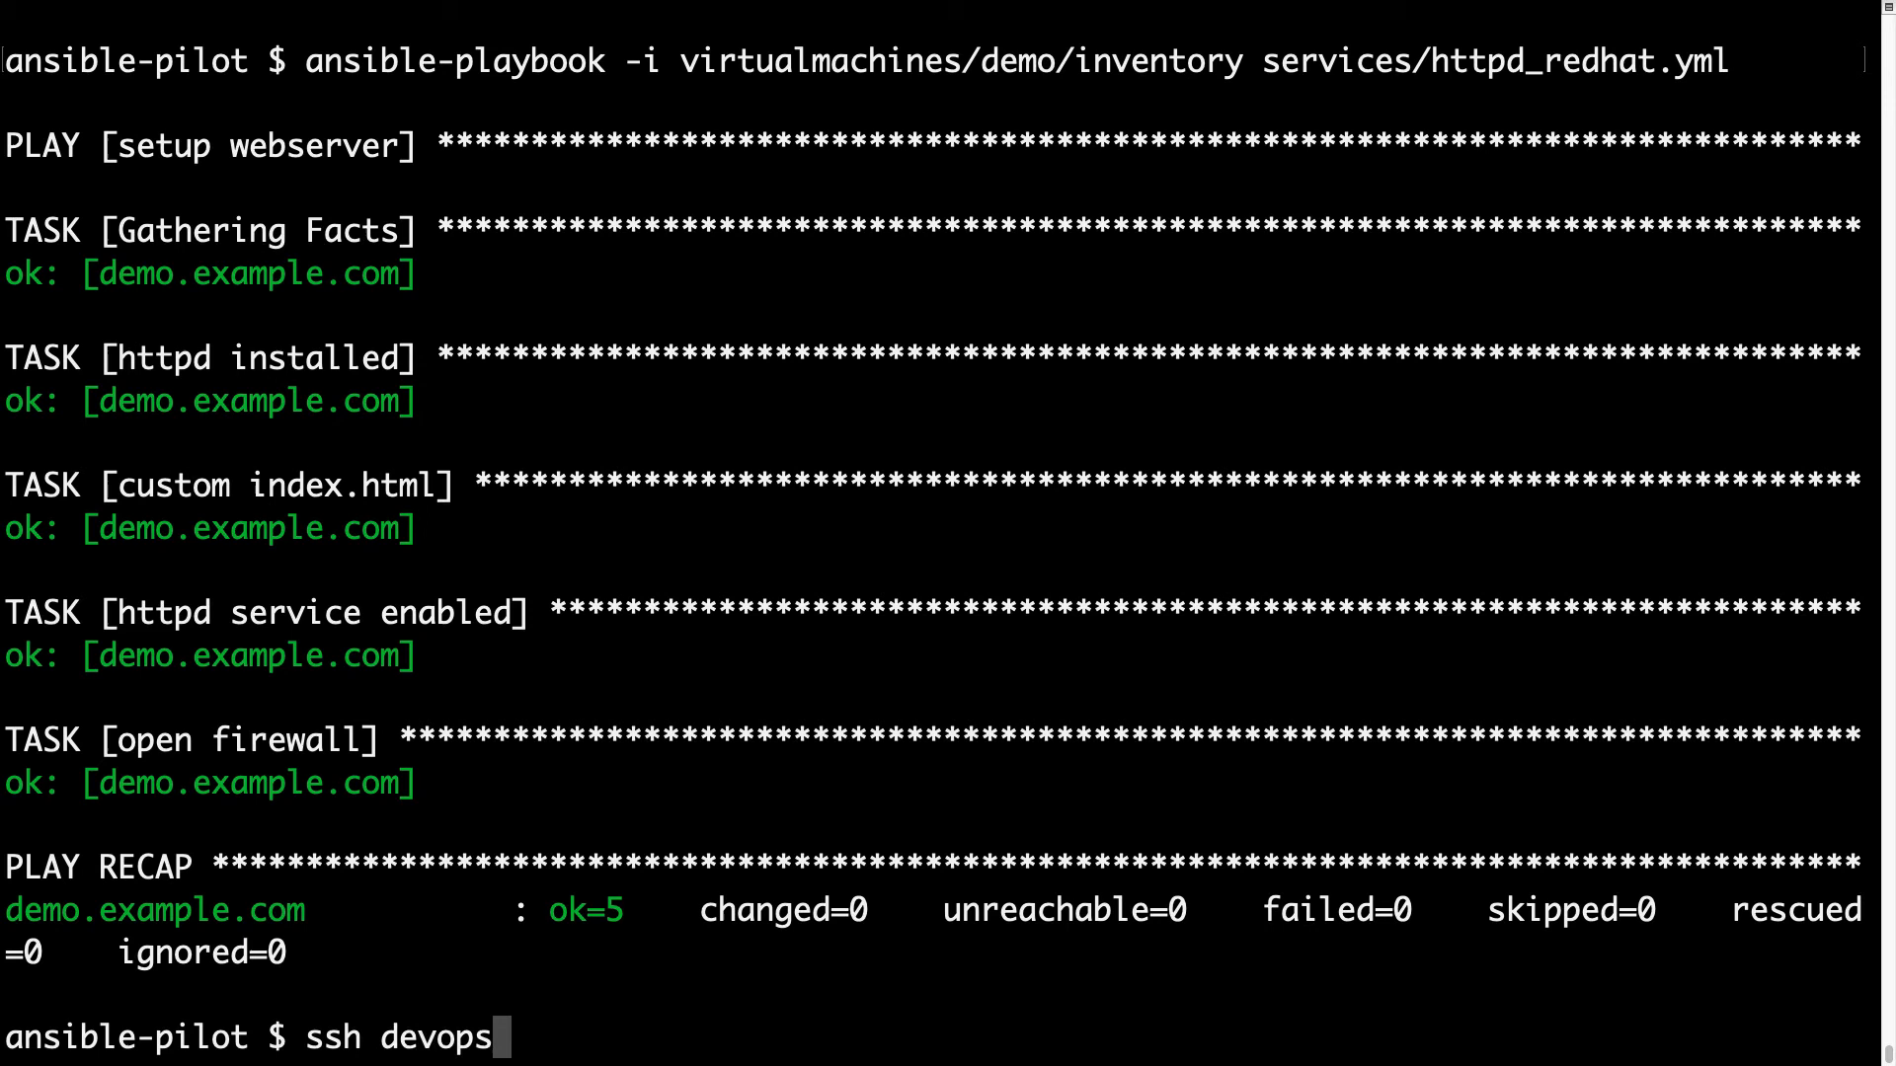
On the demo host, verify httpd with dnf list and rpm -qa | grep httpd, then cat /var/www/html/index.html.
type("@demo.example.com")
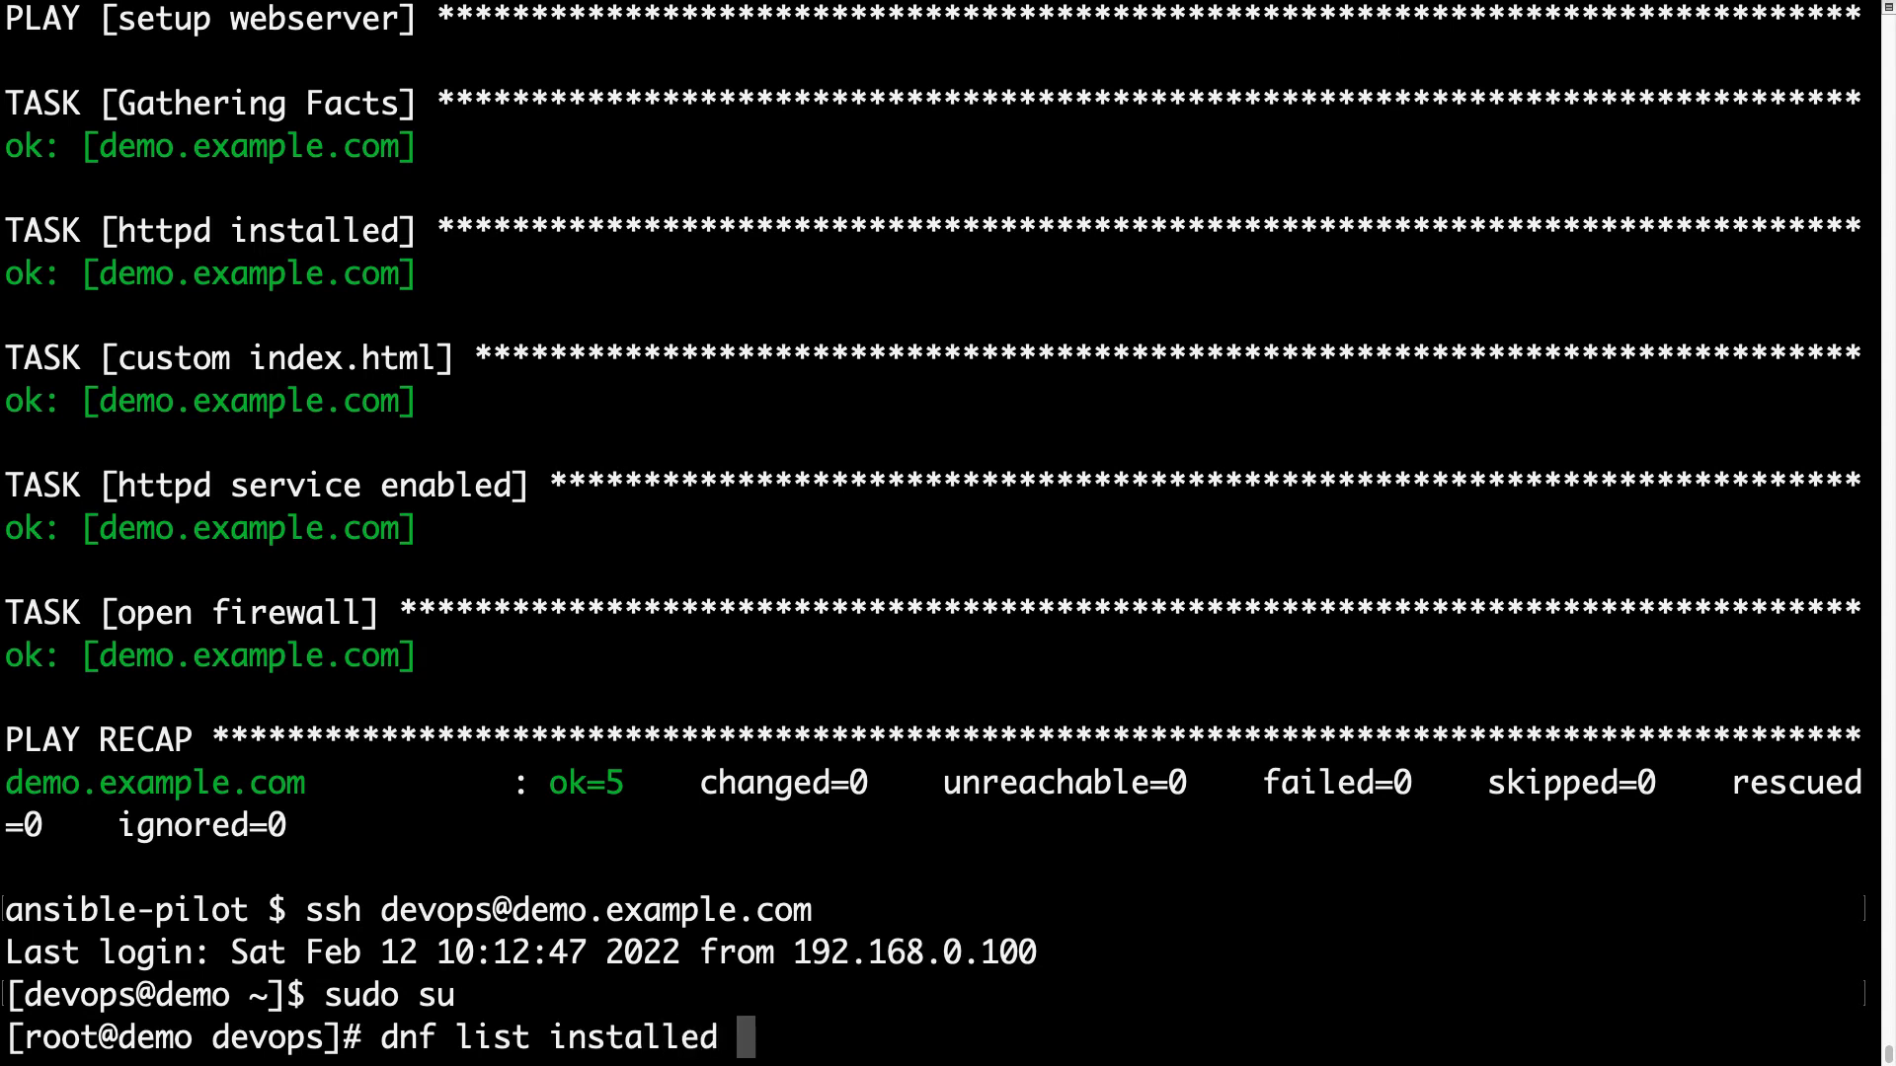
type("httpd")
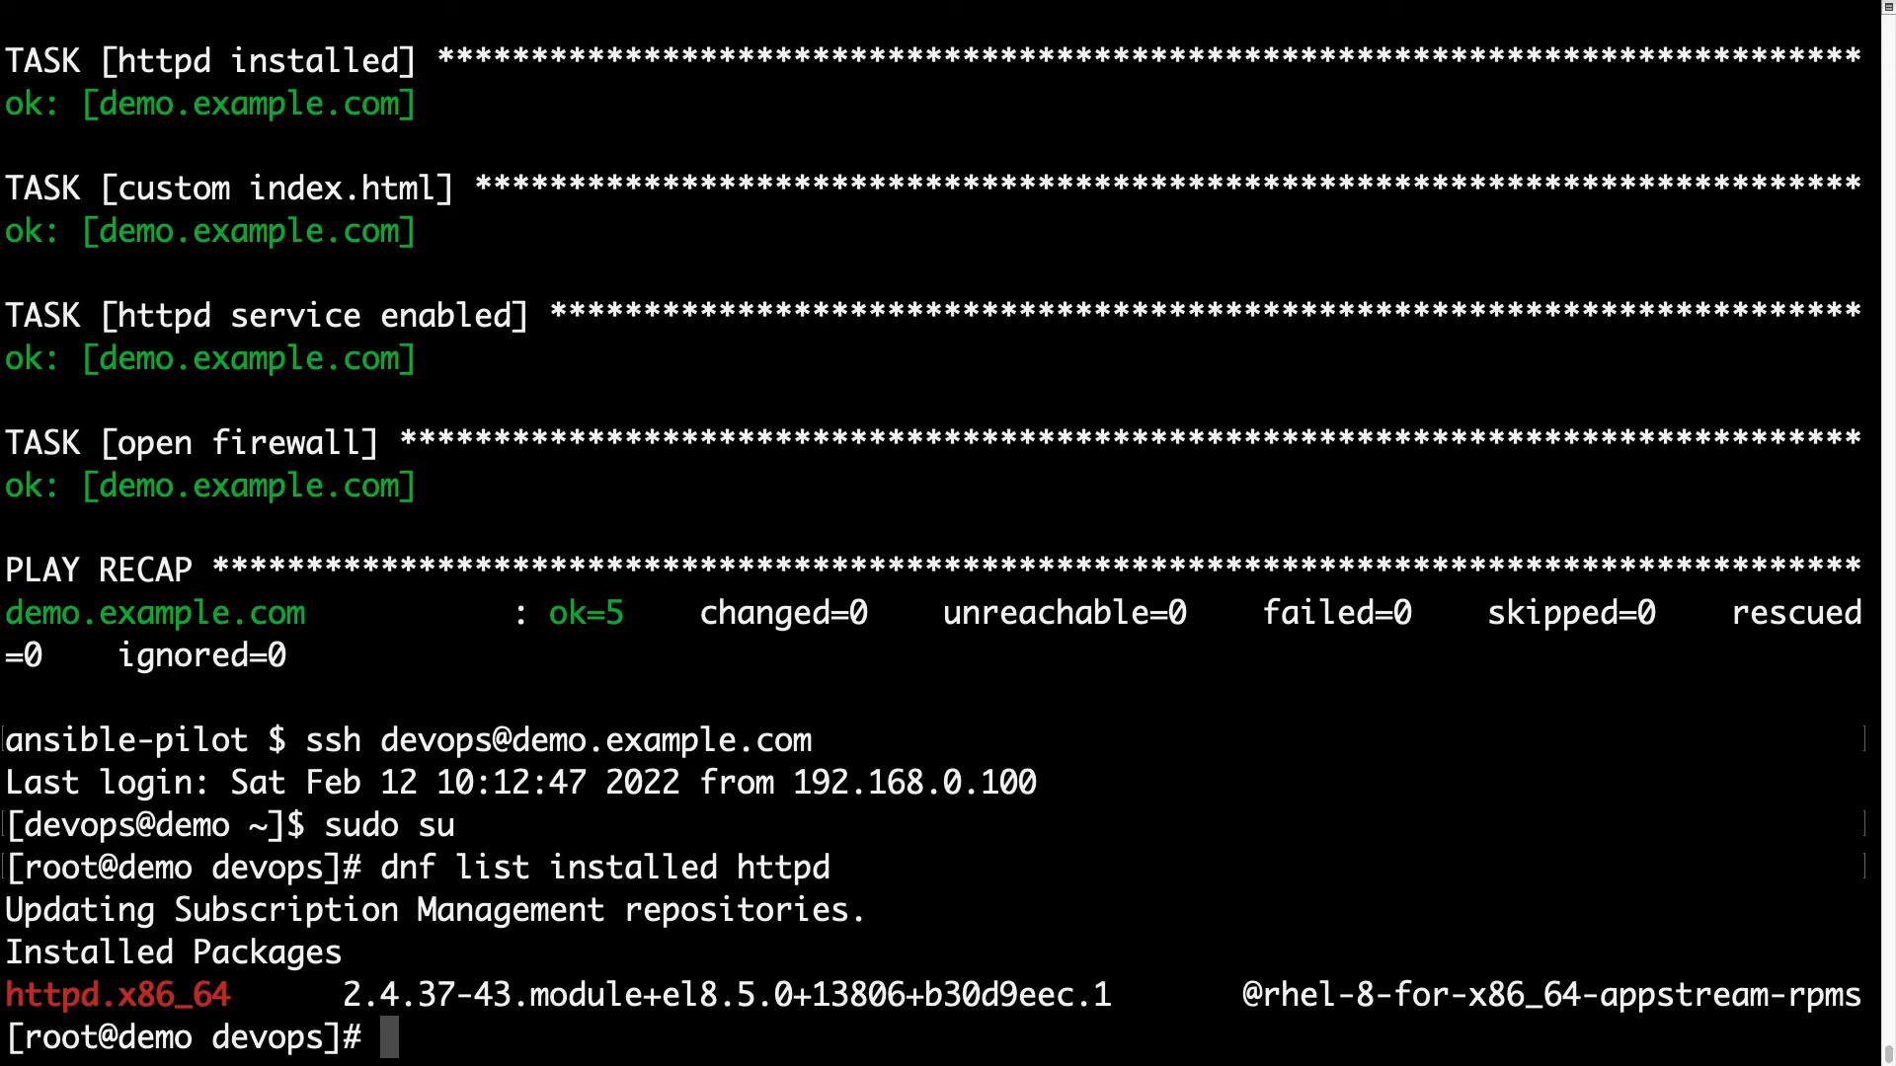
type("rpm -")
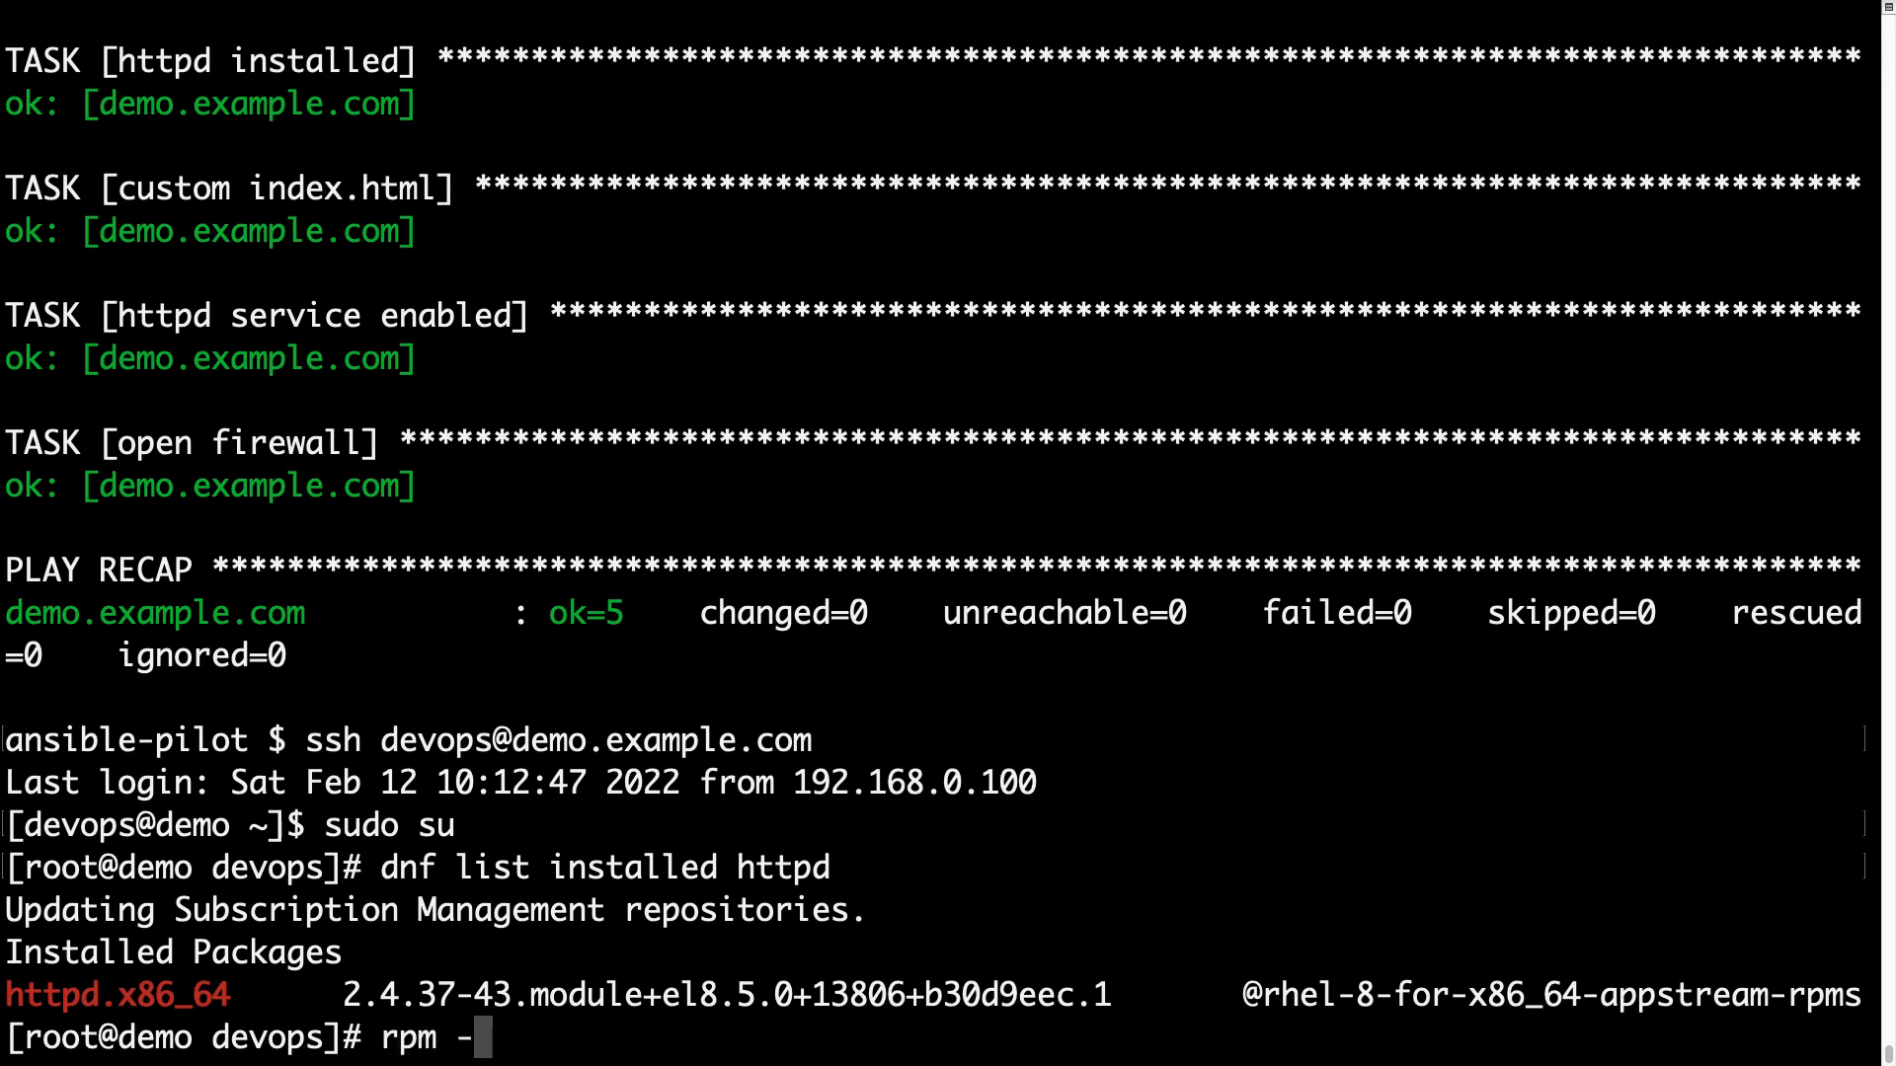
type("qa | gre")
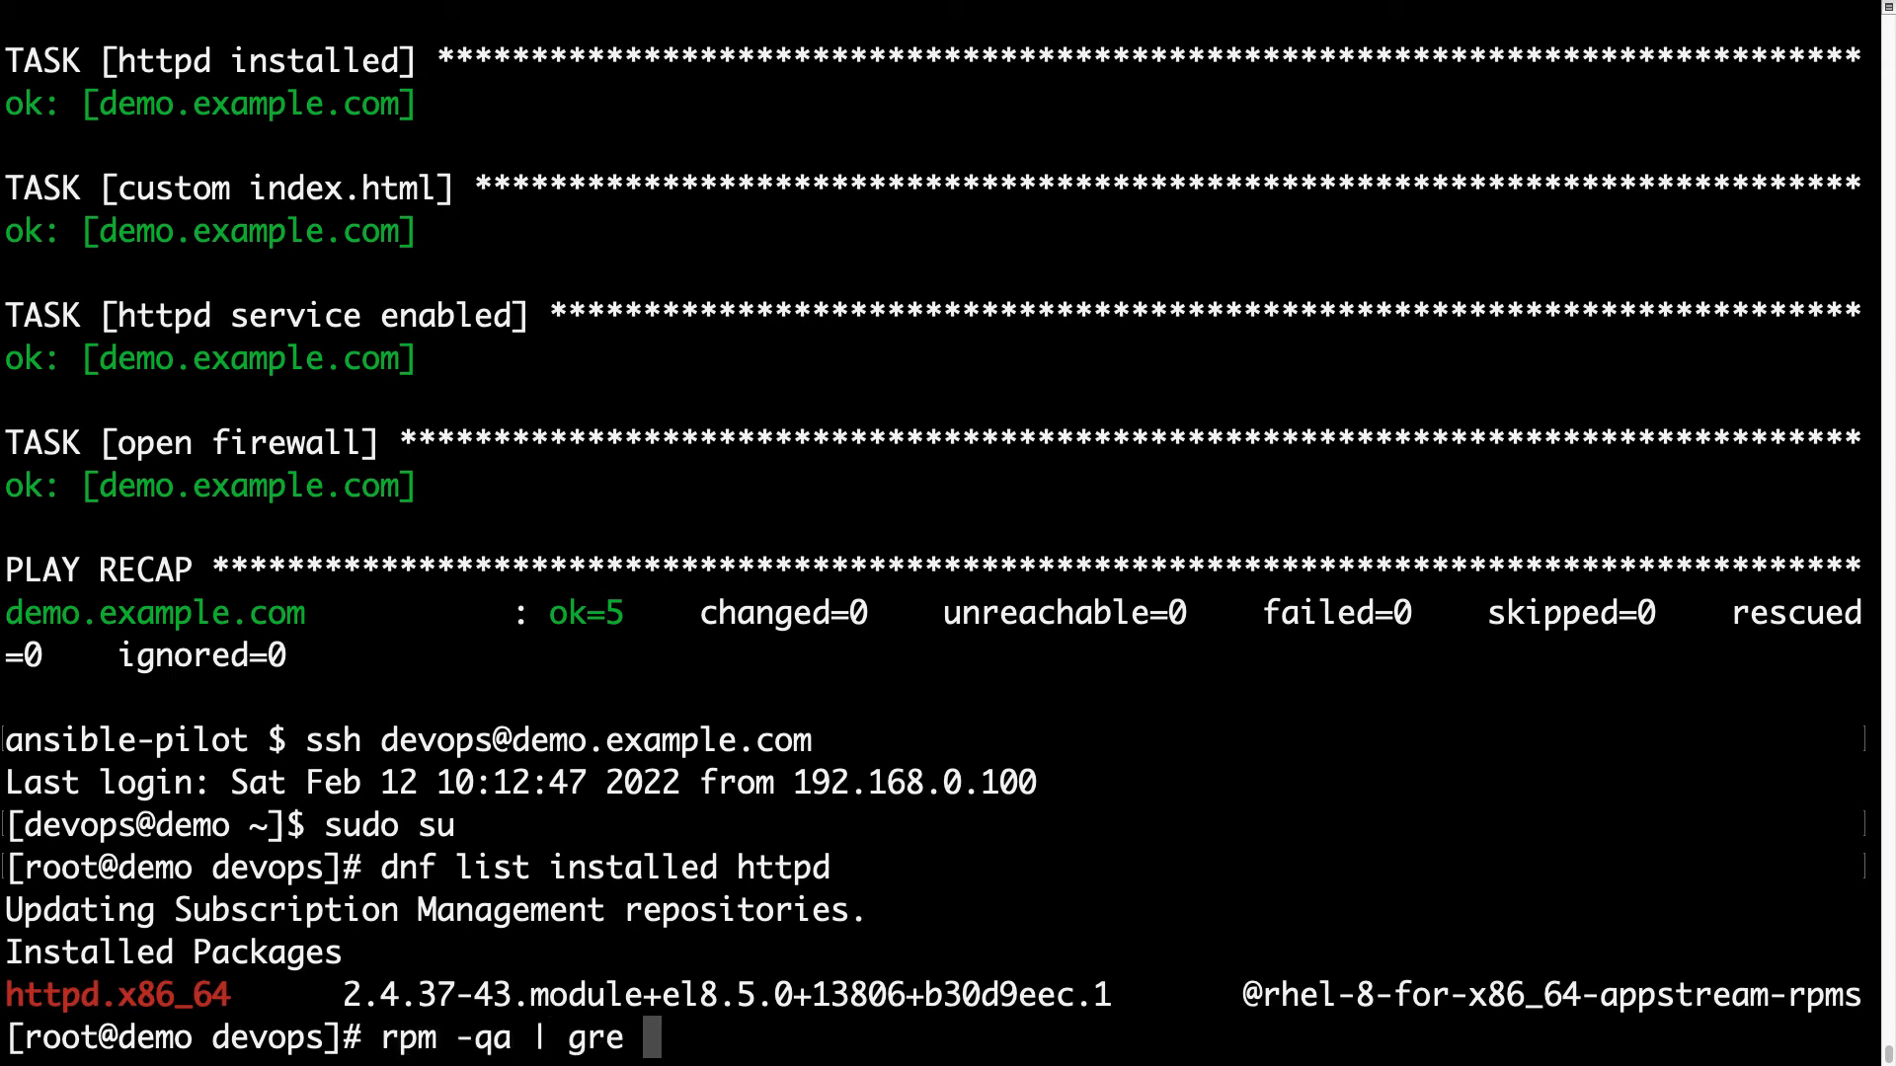
type("p httpd")
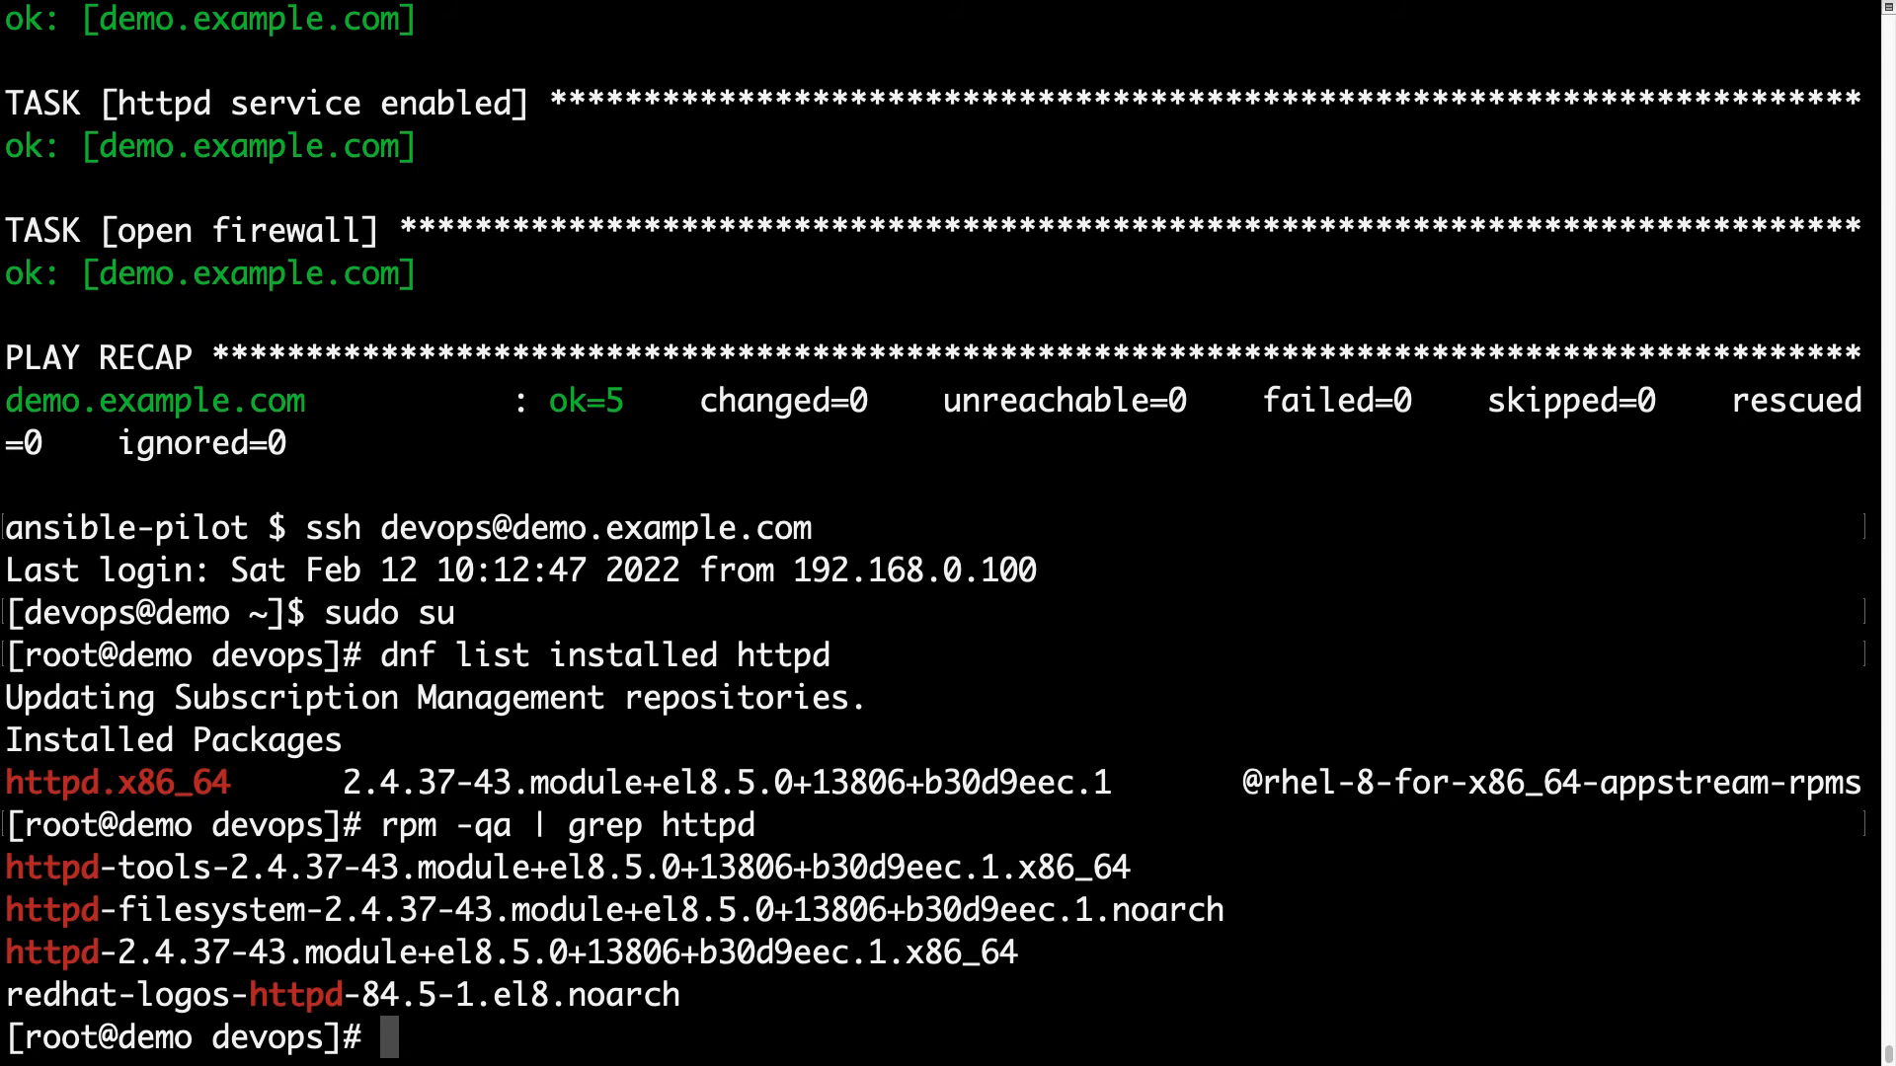
type("cat /va")
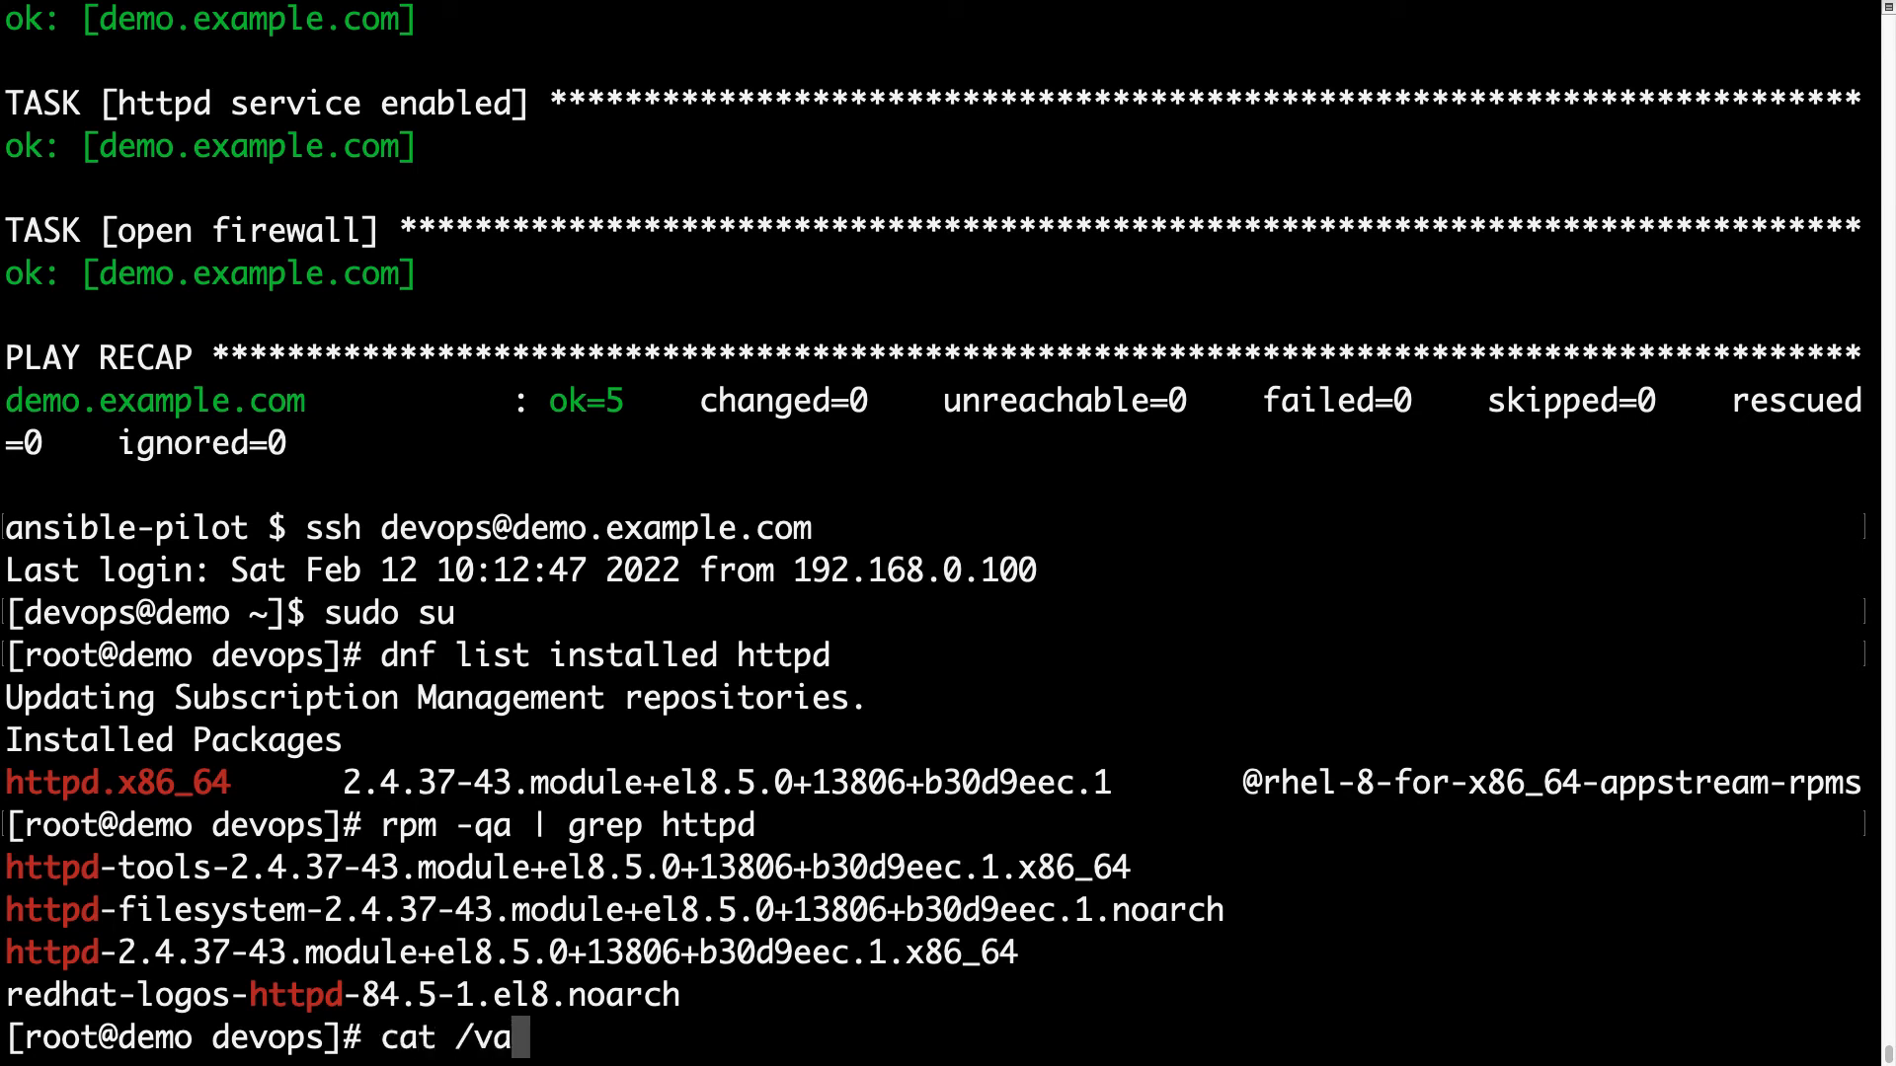
type("r/www/html/")
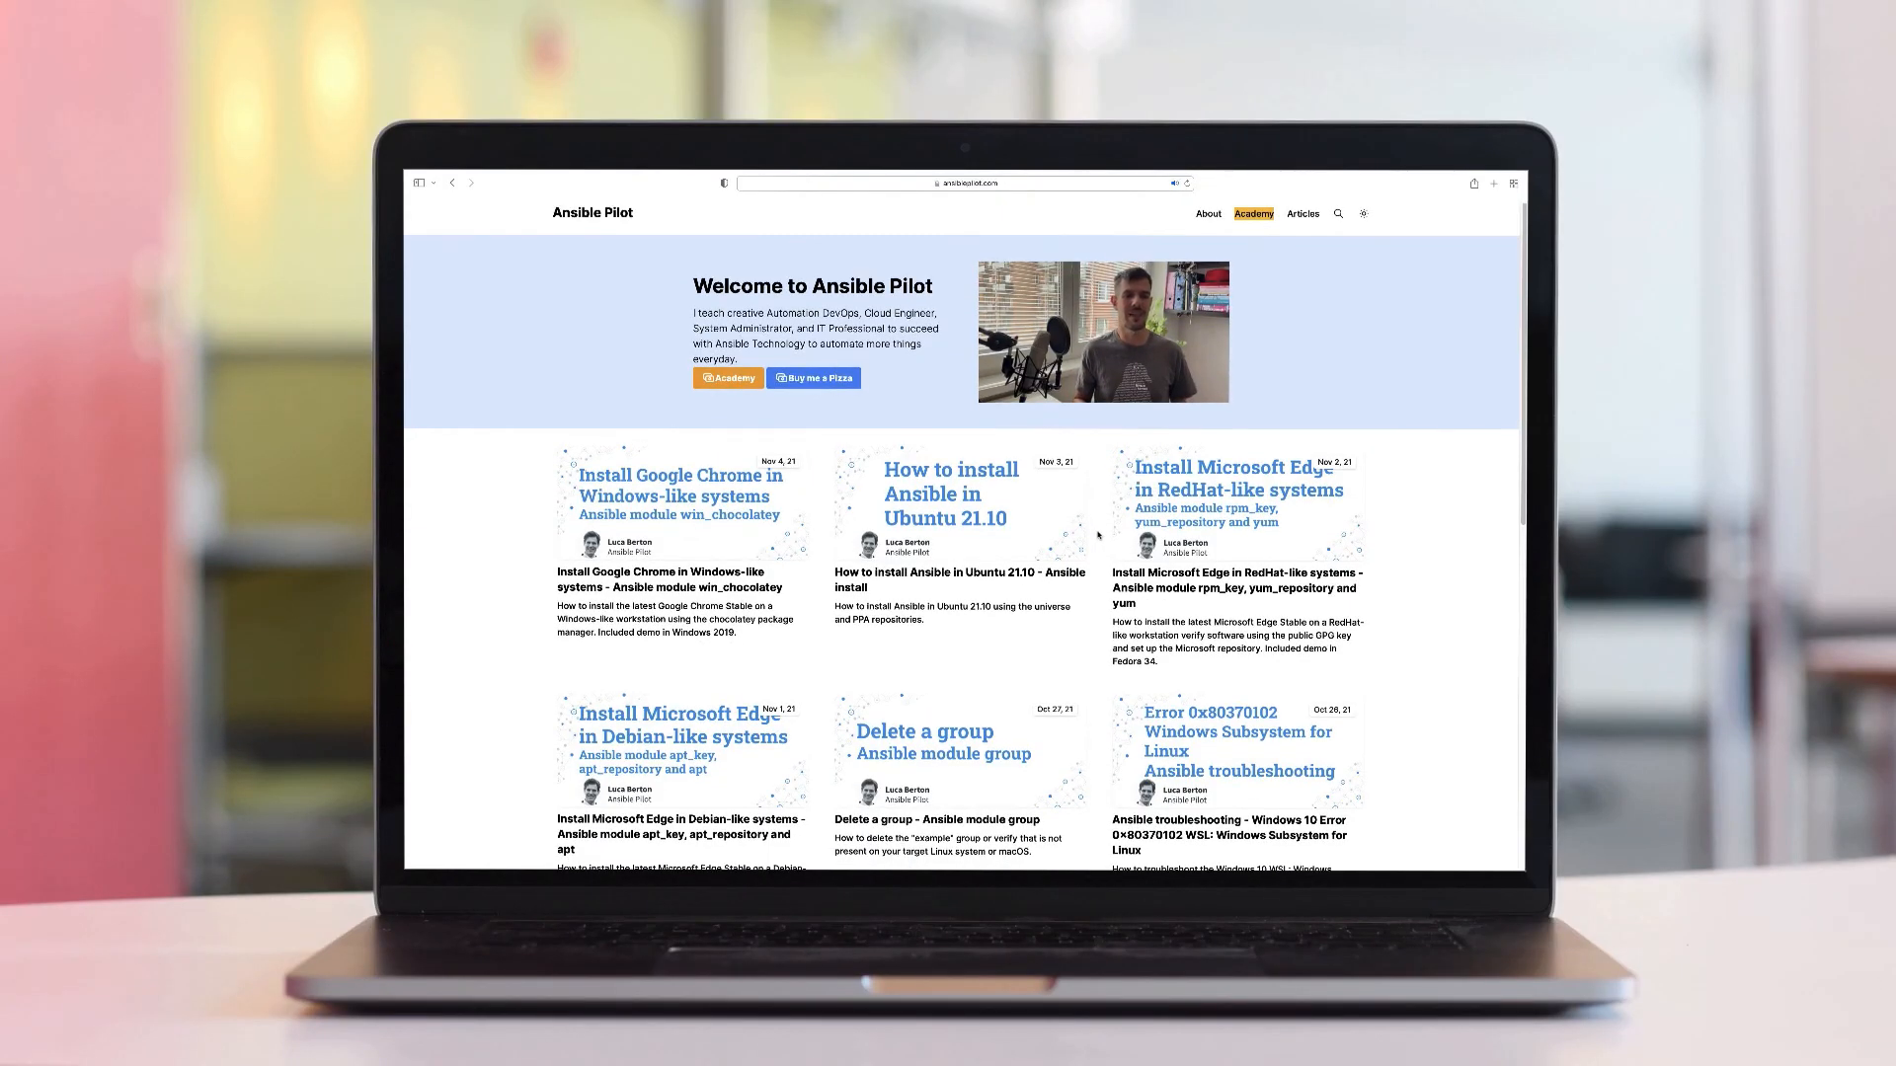
Scroll down the Ansible Pilot homepage past the article cards to the More posts link.
scroll("down", 3)
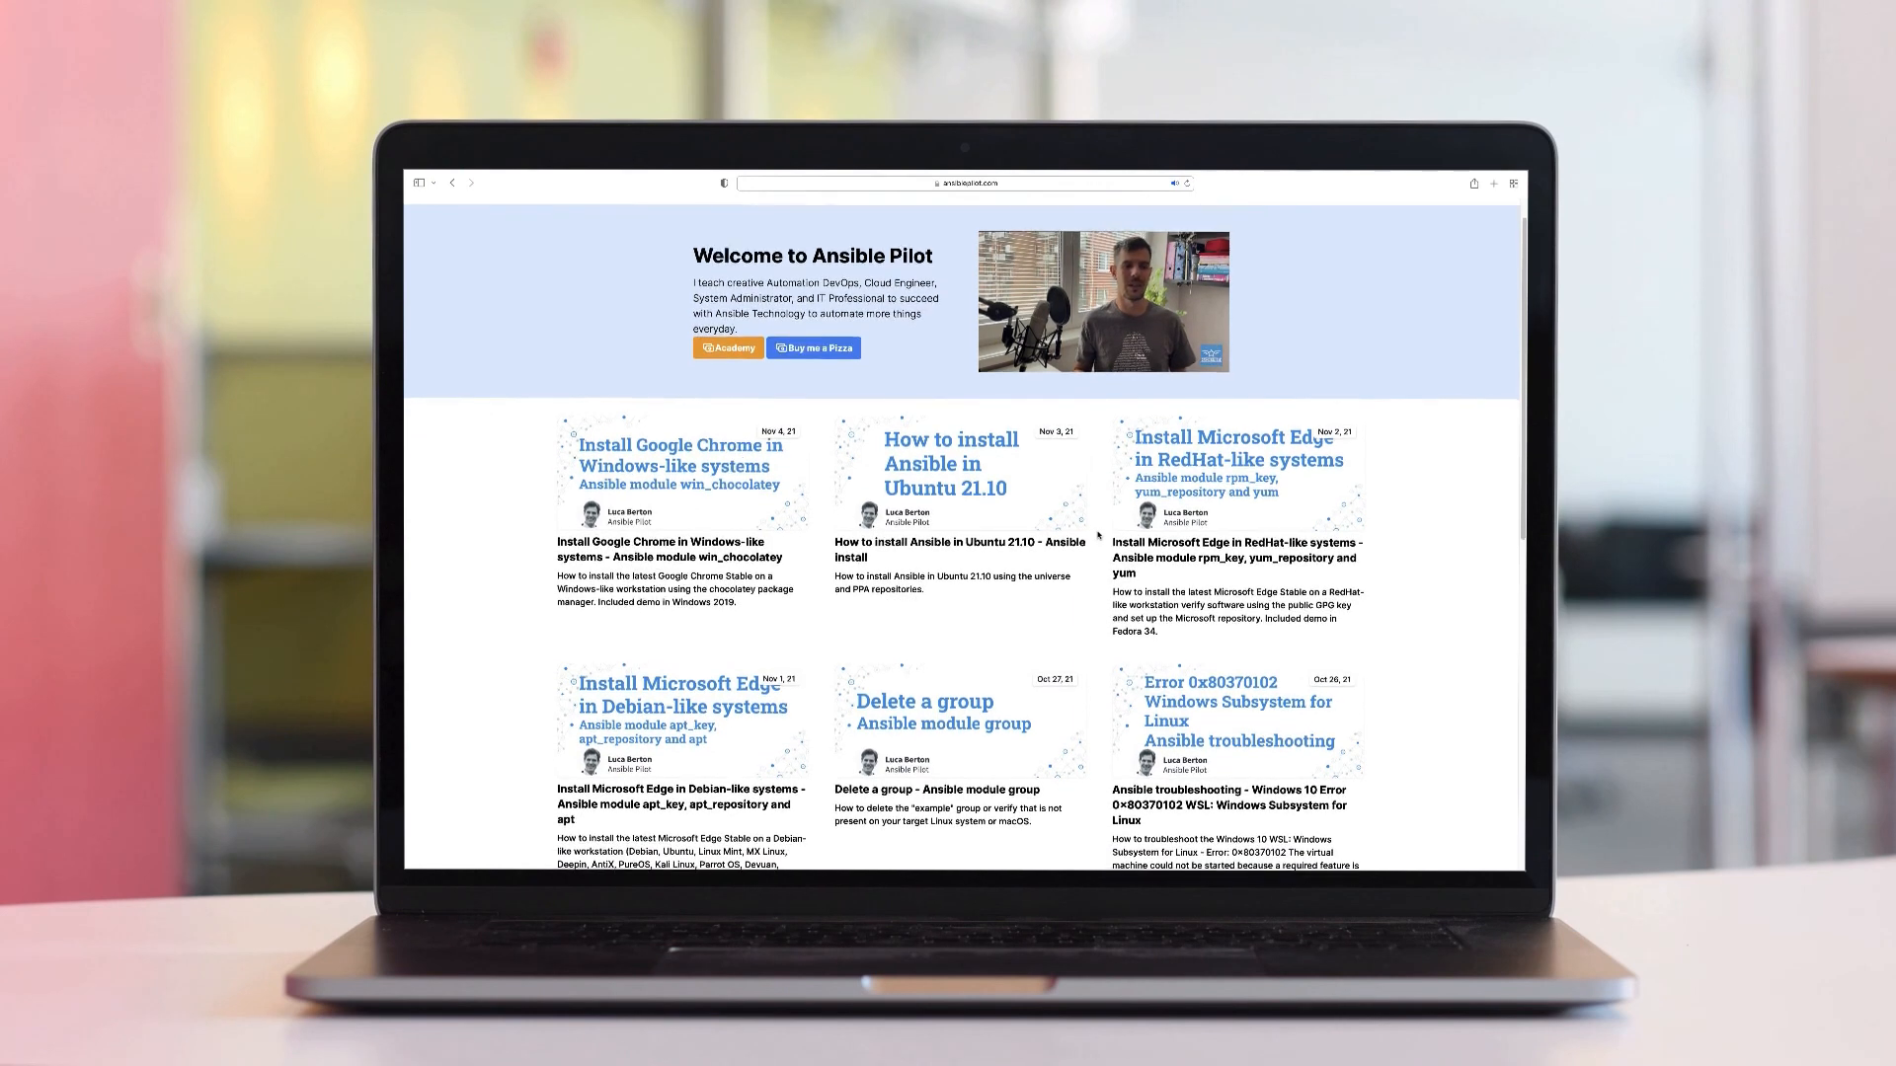
scroll("down", 3)
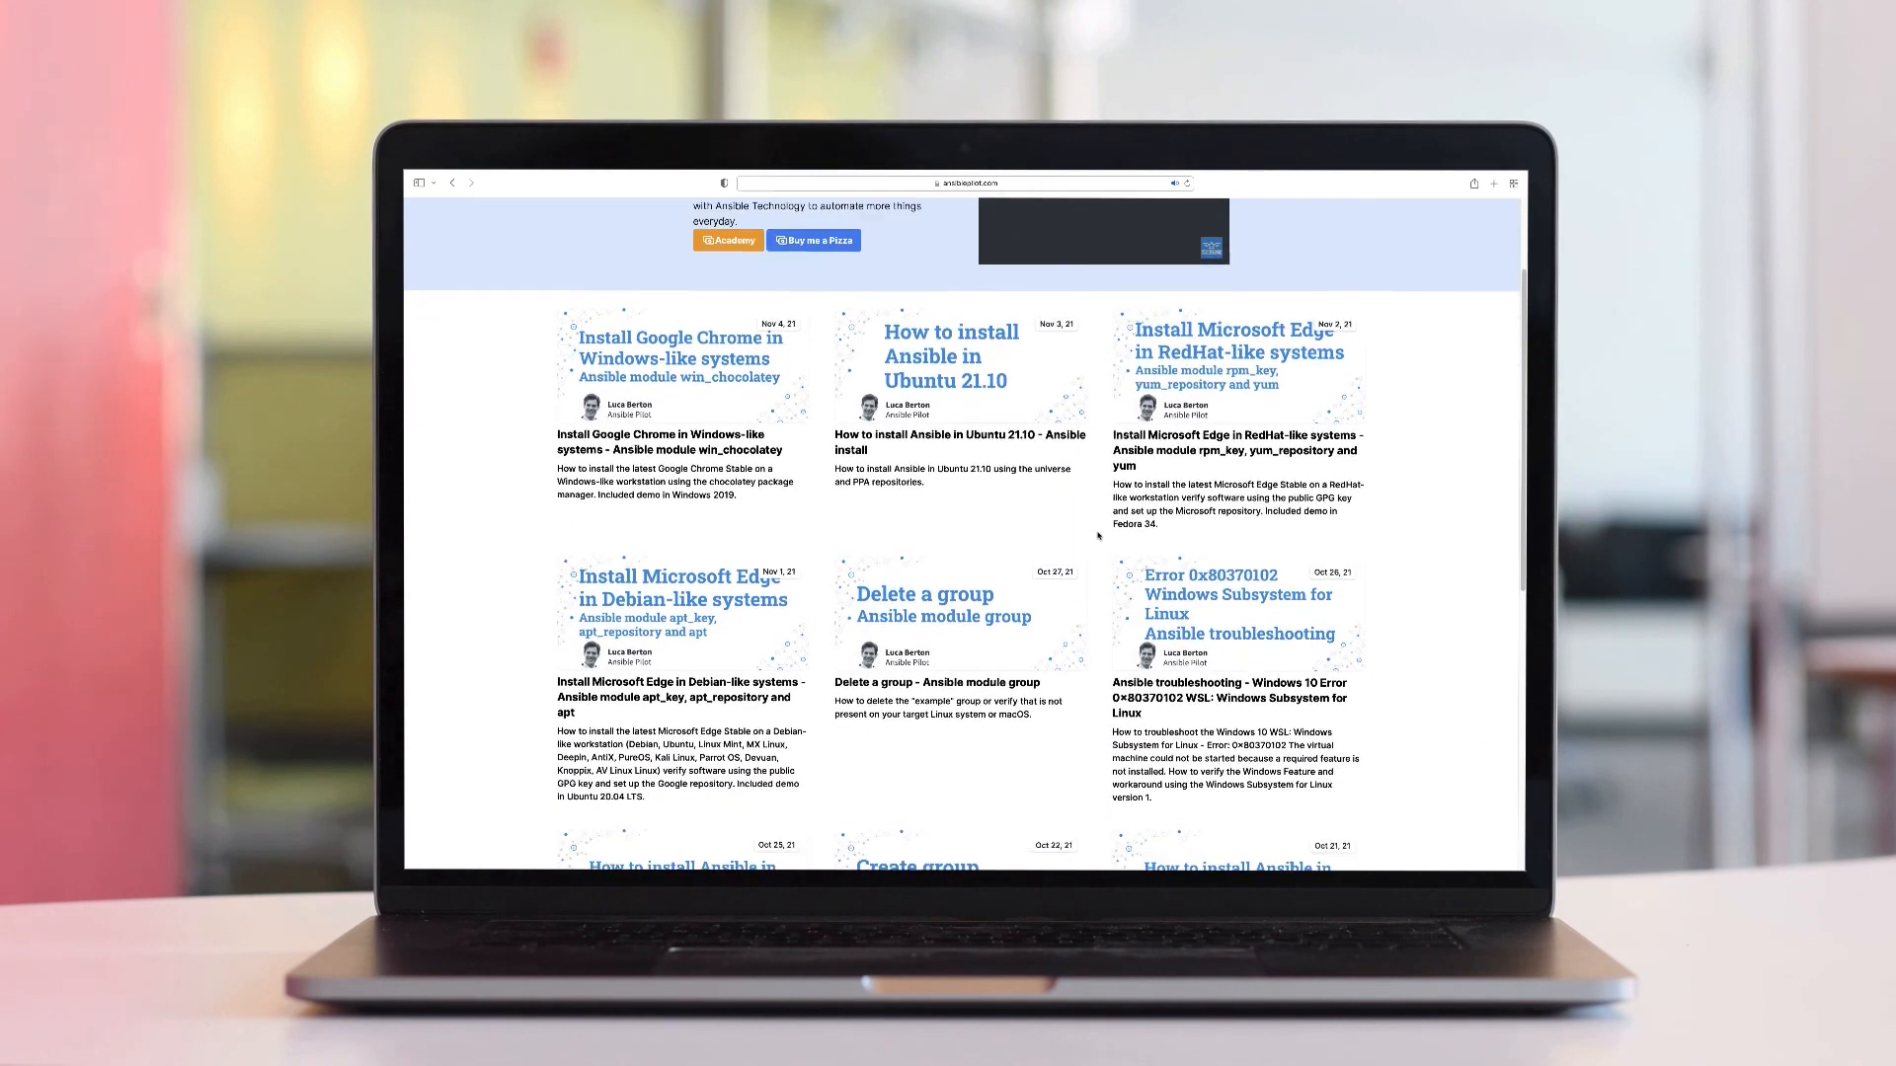
scroll("down", 3)
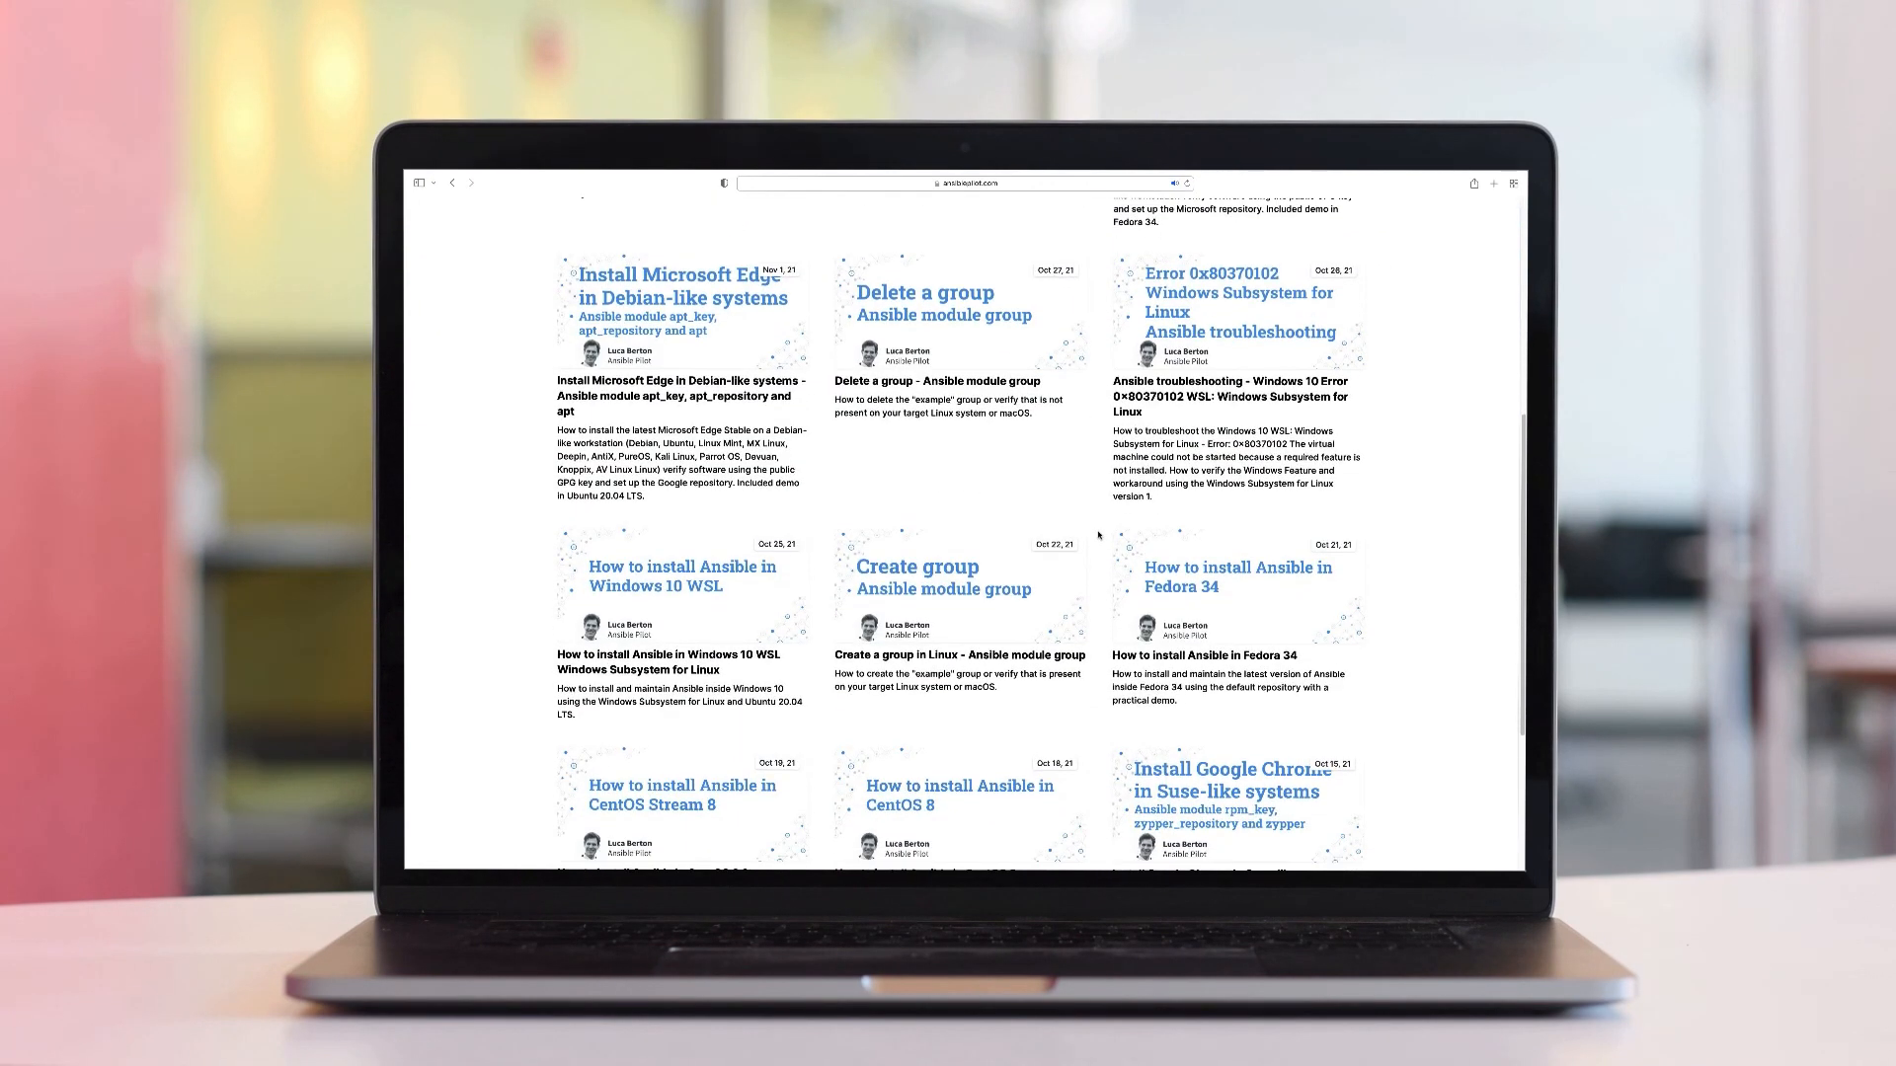
scroll("down", 3)
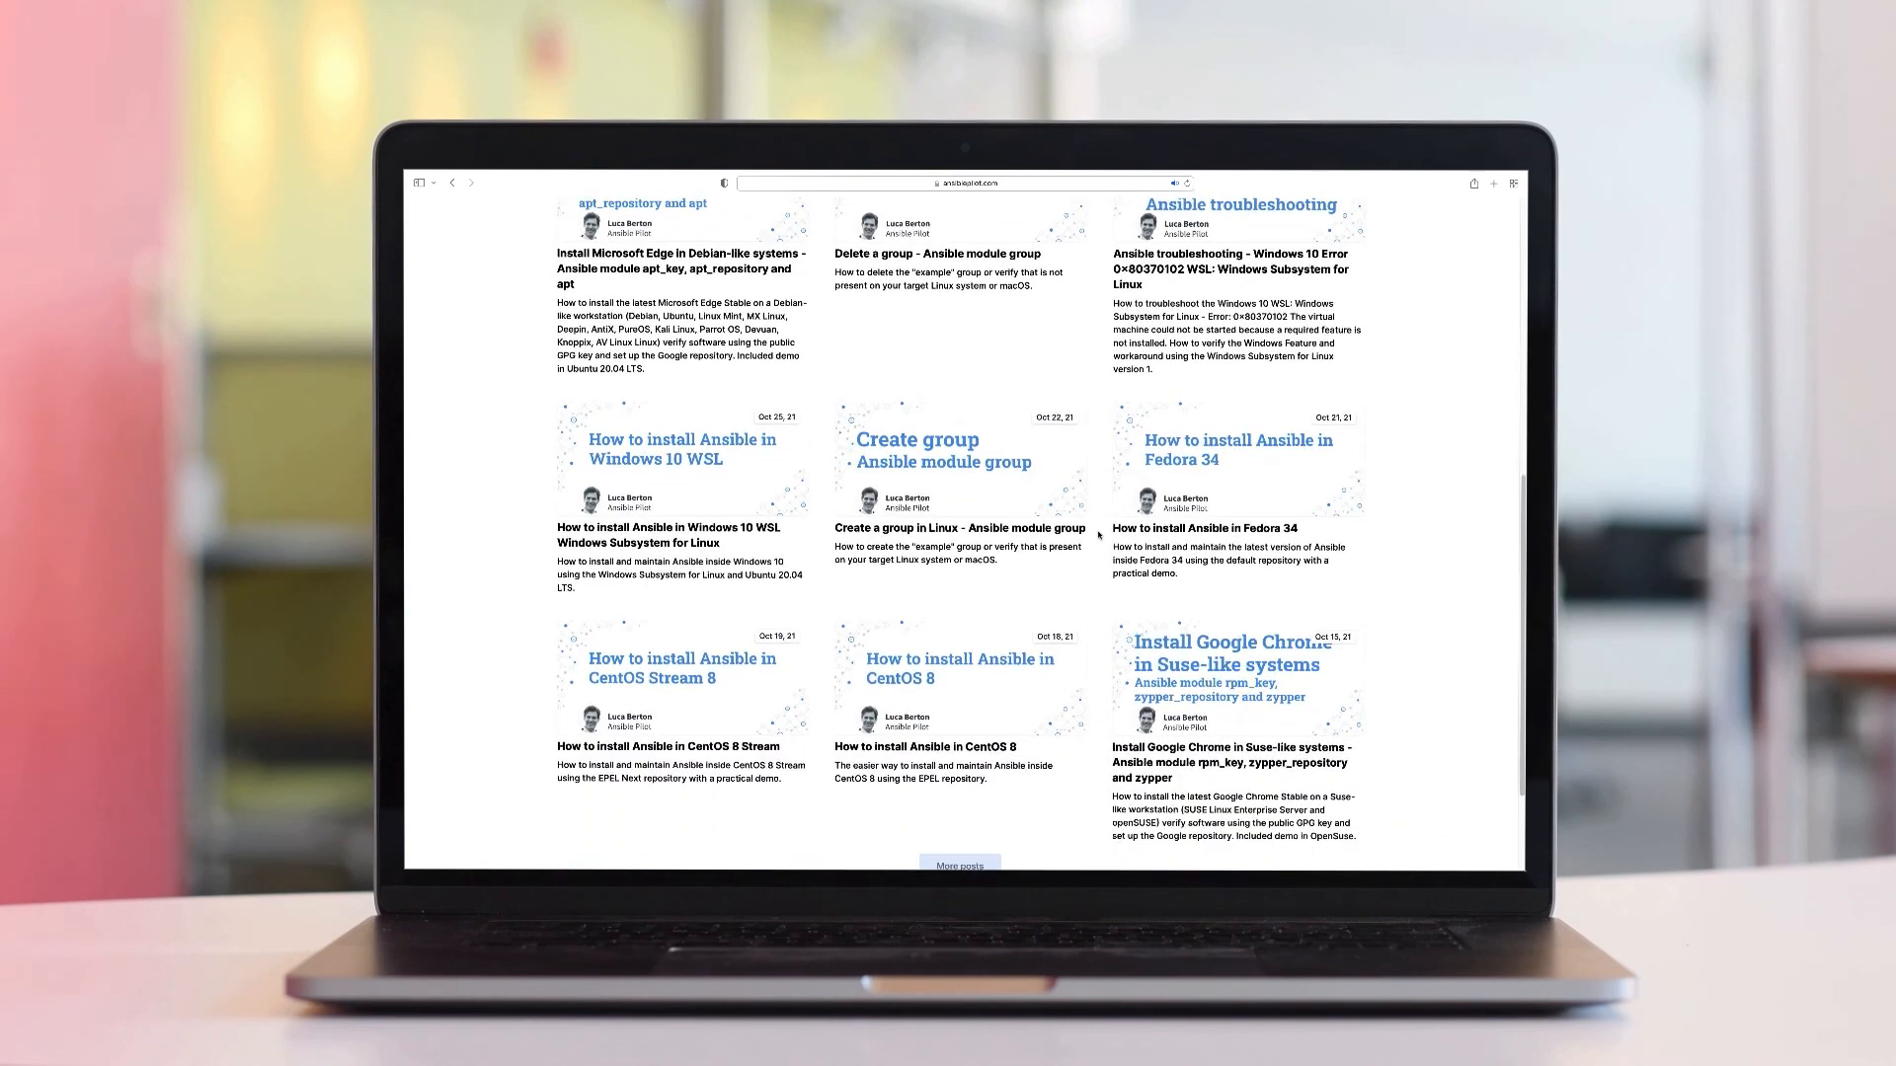
scroll("down", 3)
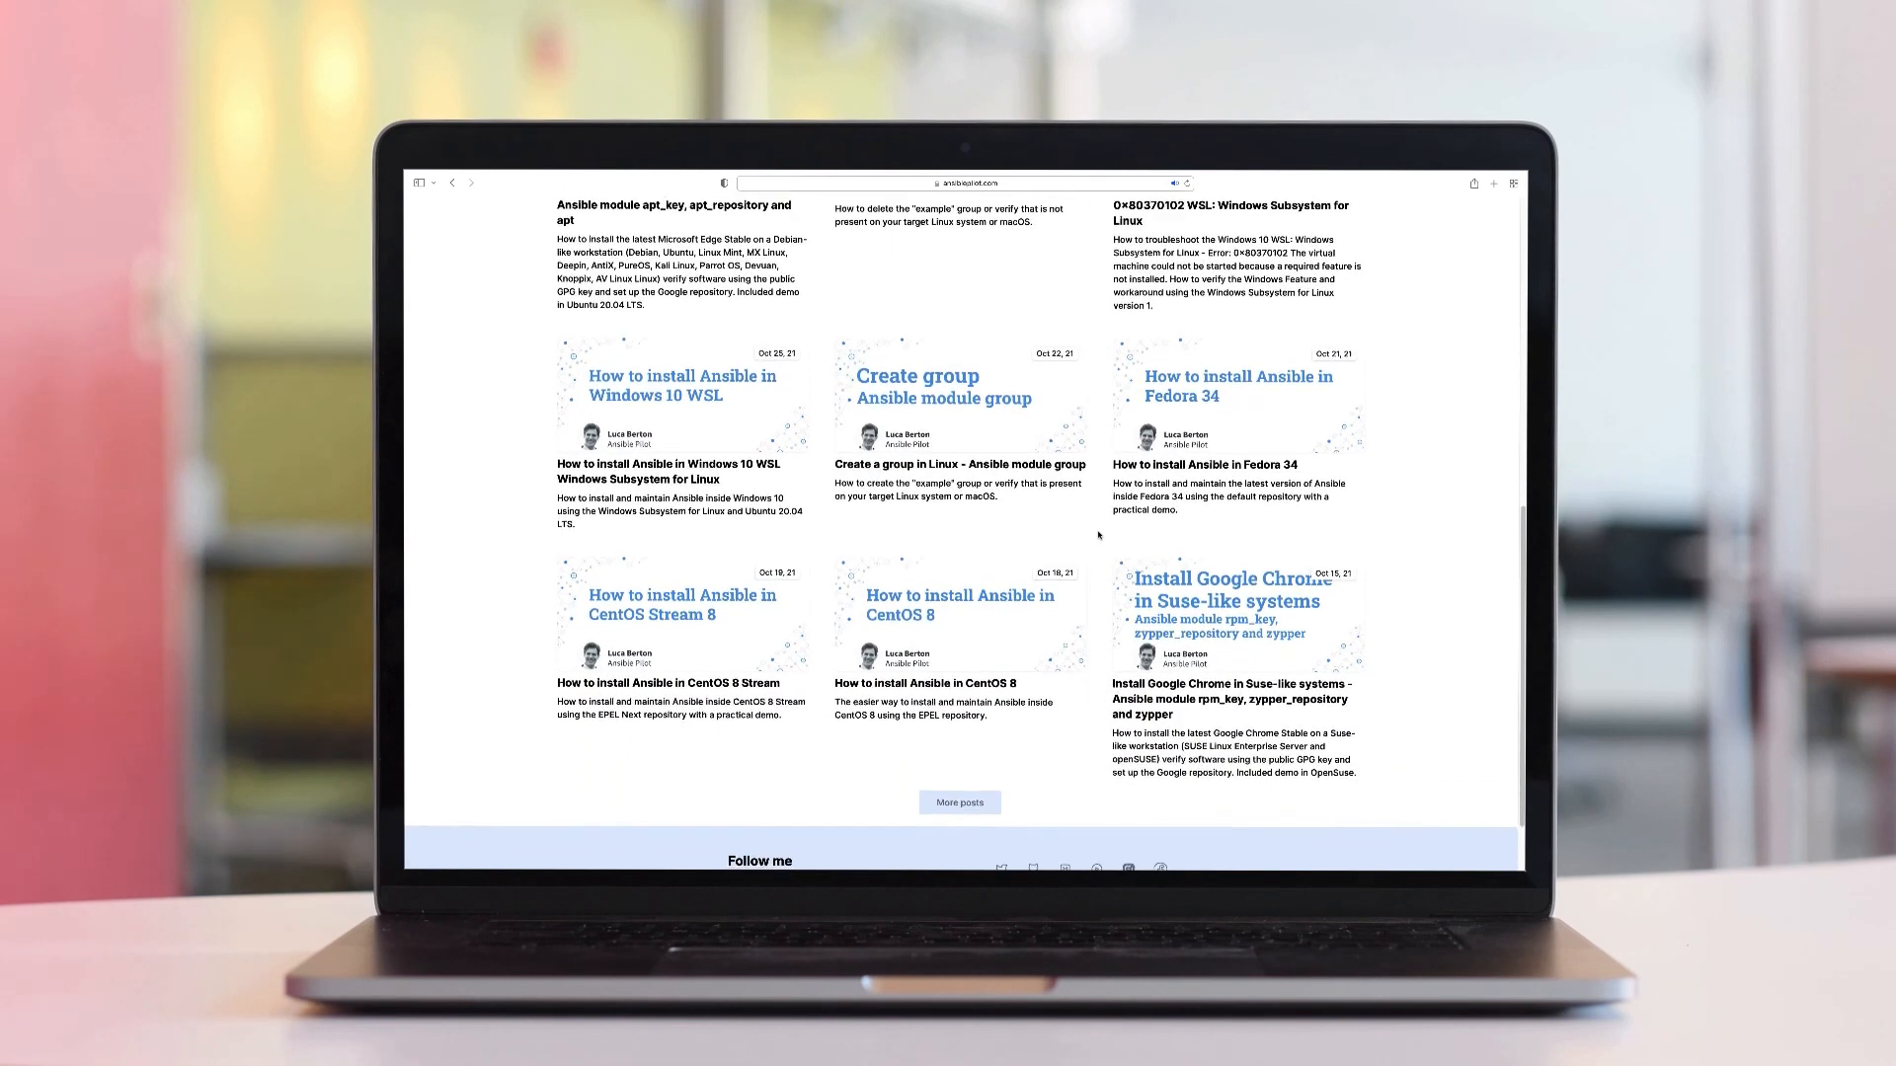